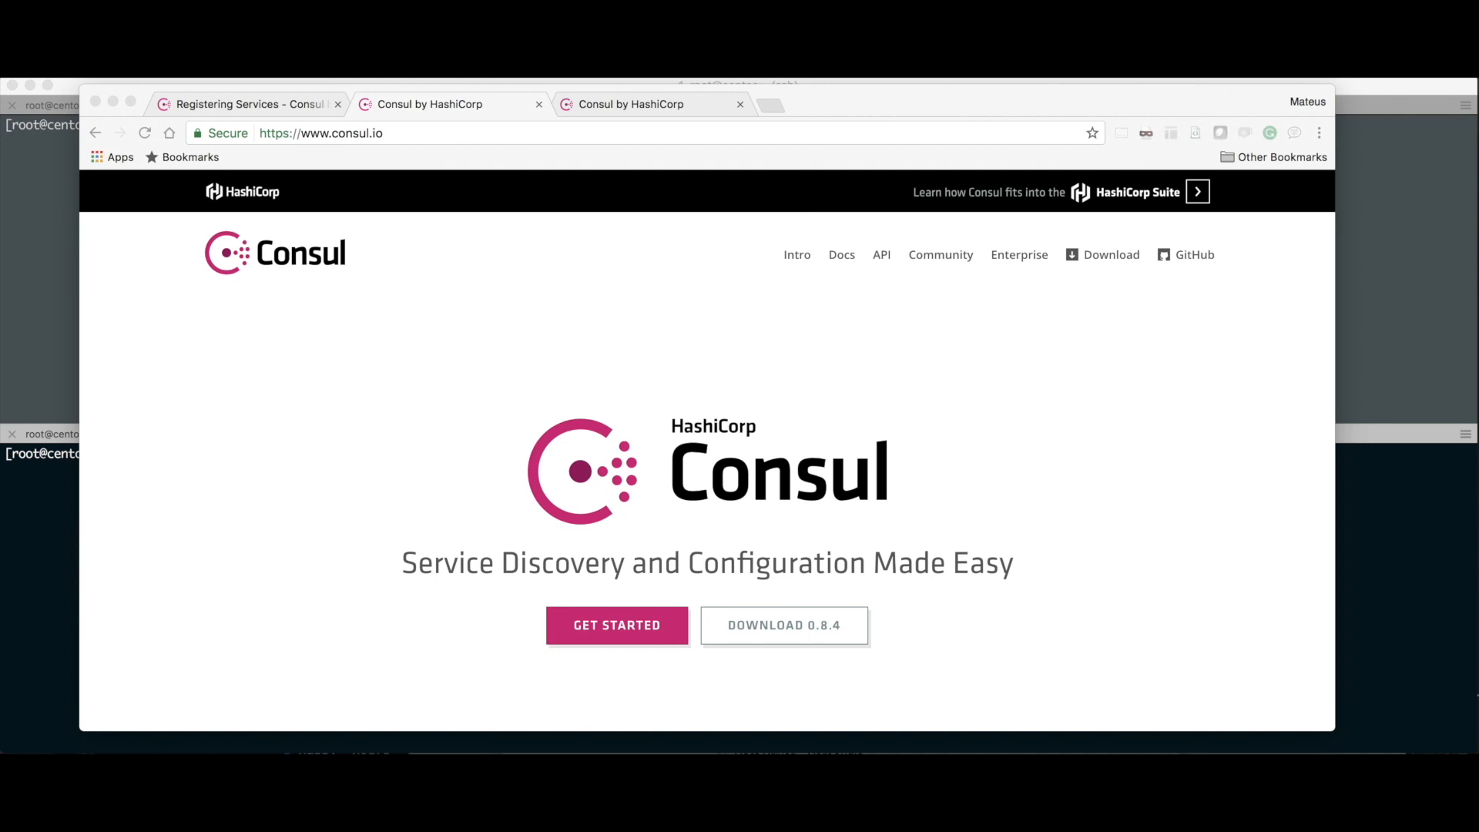
{"action": "mouse_move", "coordinate": [1024, 607]}
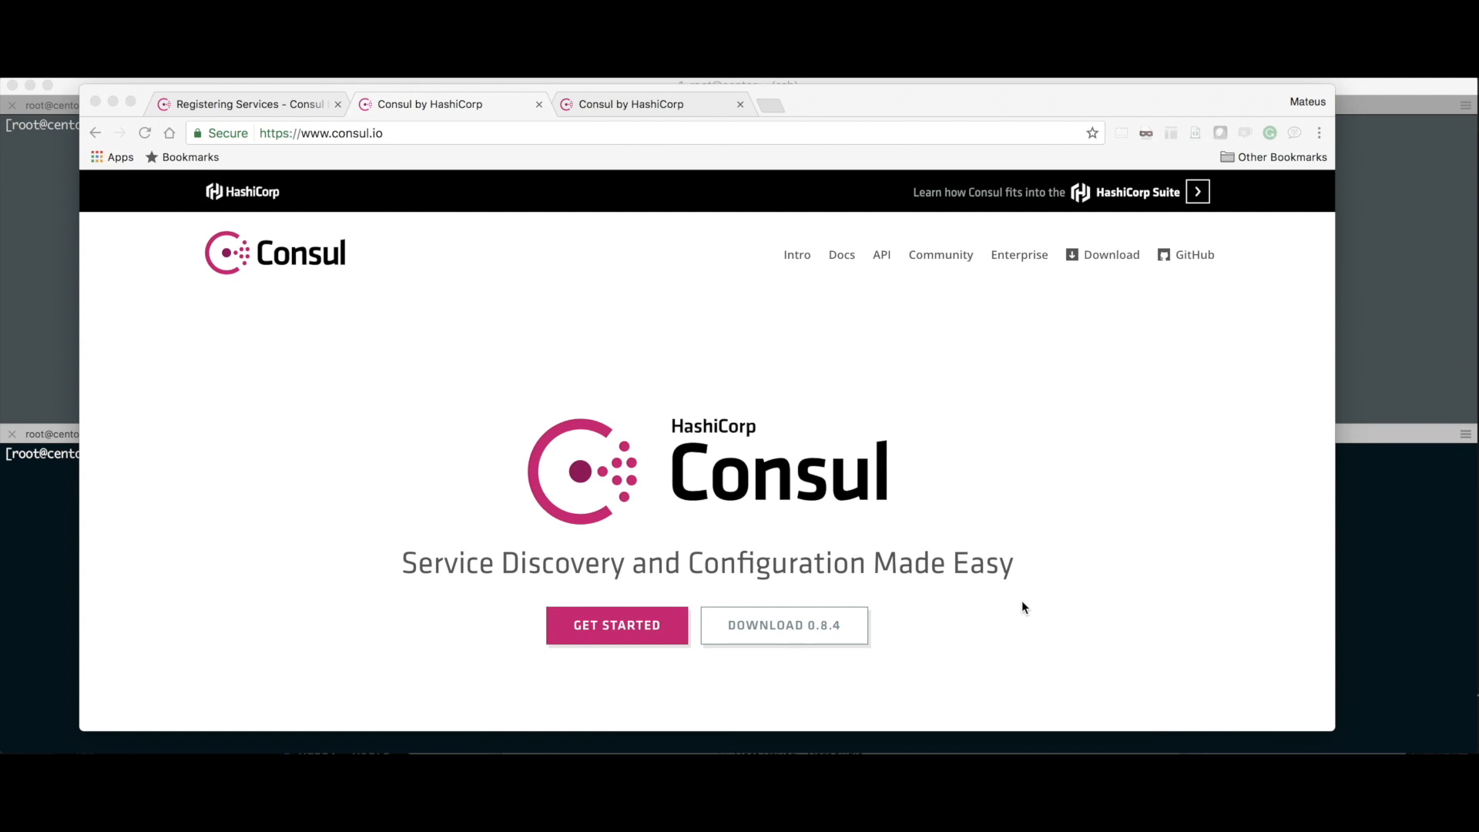
{"action": "mouse_move", "coordinate": [1119, 617]}
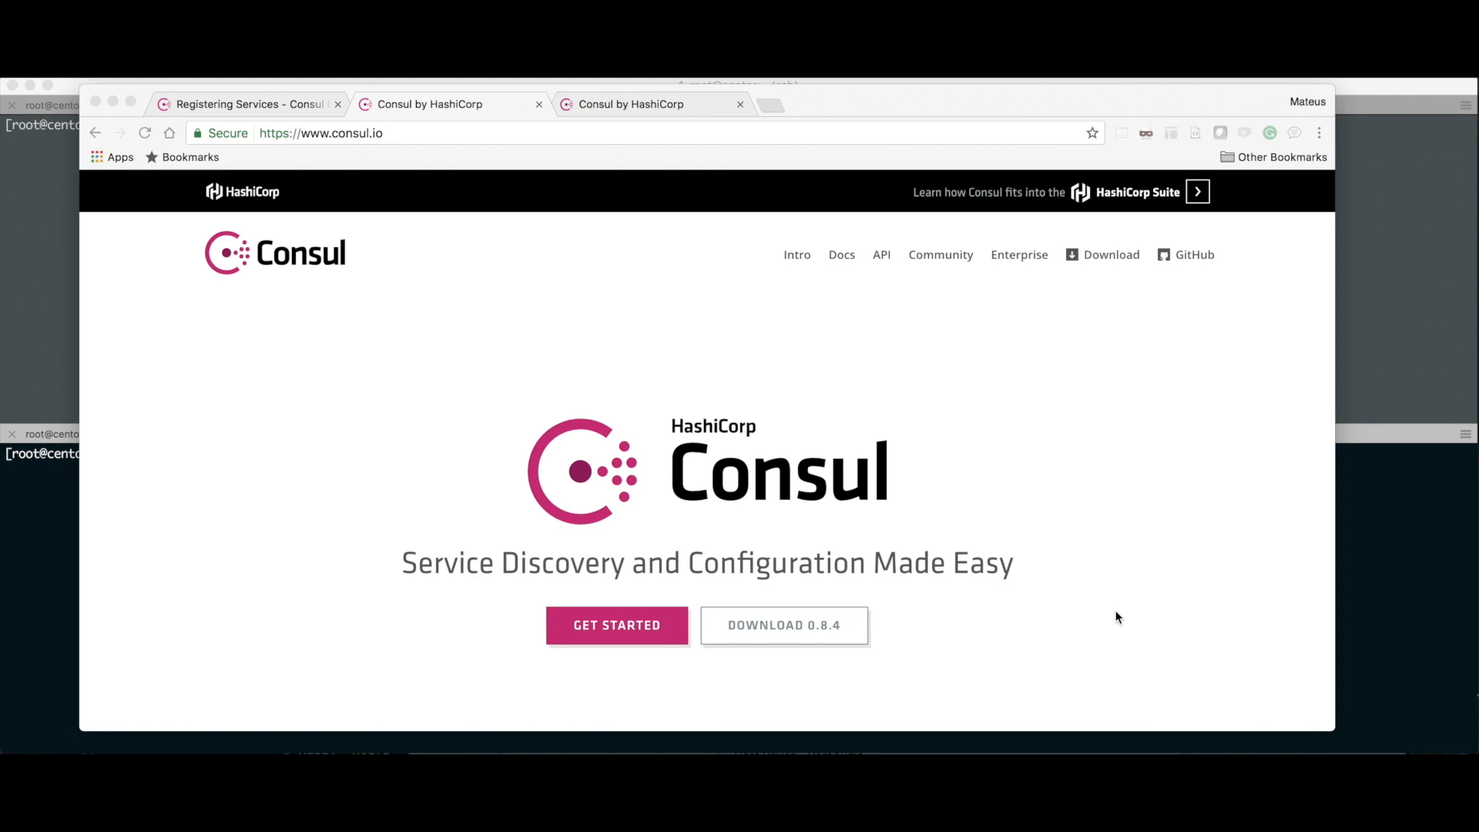
Copy the Linux 64-bit package link from the Consul downloads page.
{"action": "left_click", "coordinate": [784, 625]}
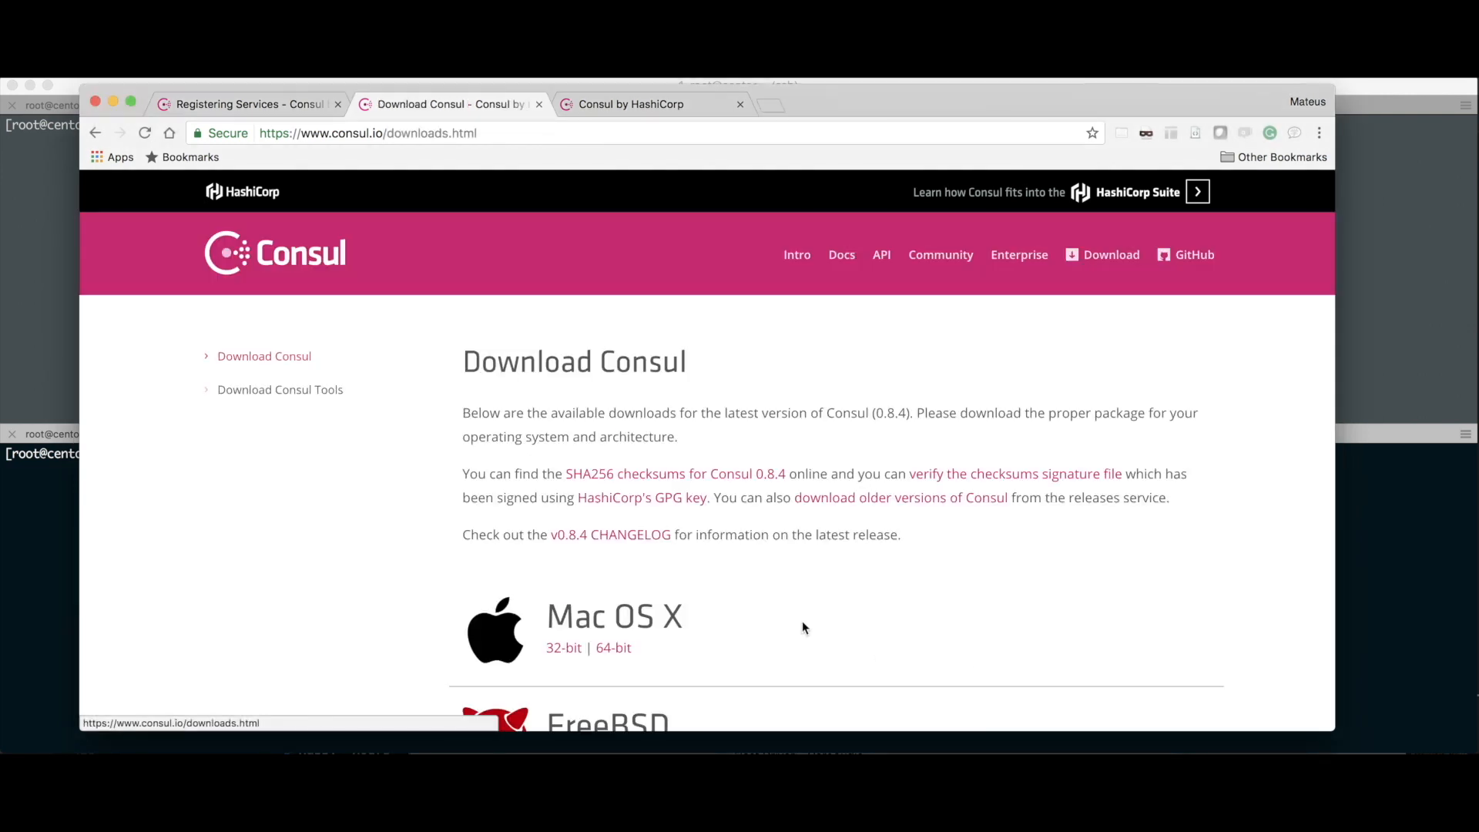
{"action": "scroll", "scroll_direction": "down", "scroll_amount": 3}
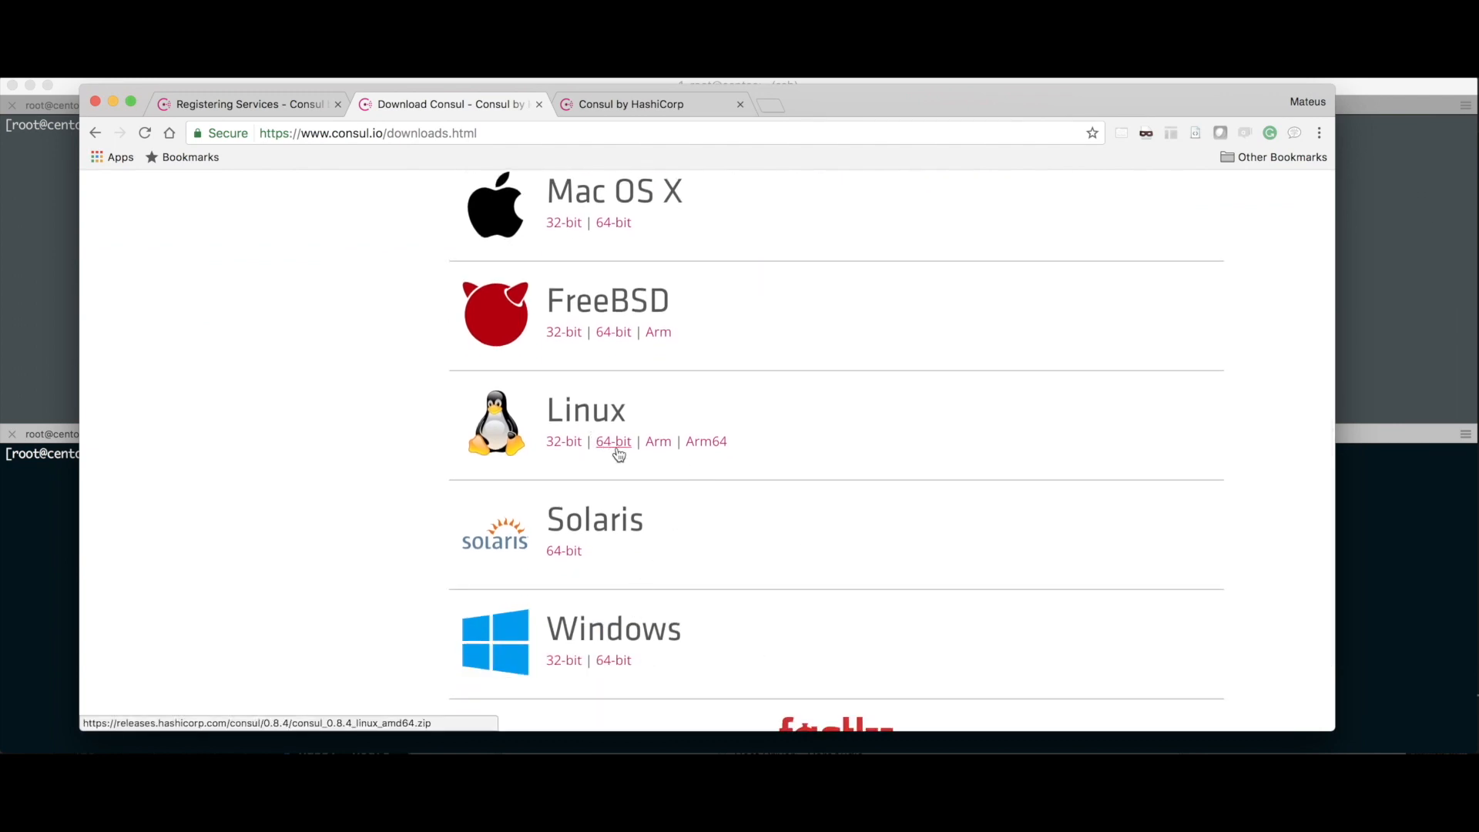
{"action": "mouse_move", "coordinate": [621, 451]}
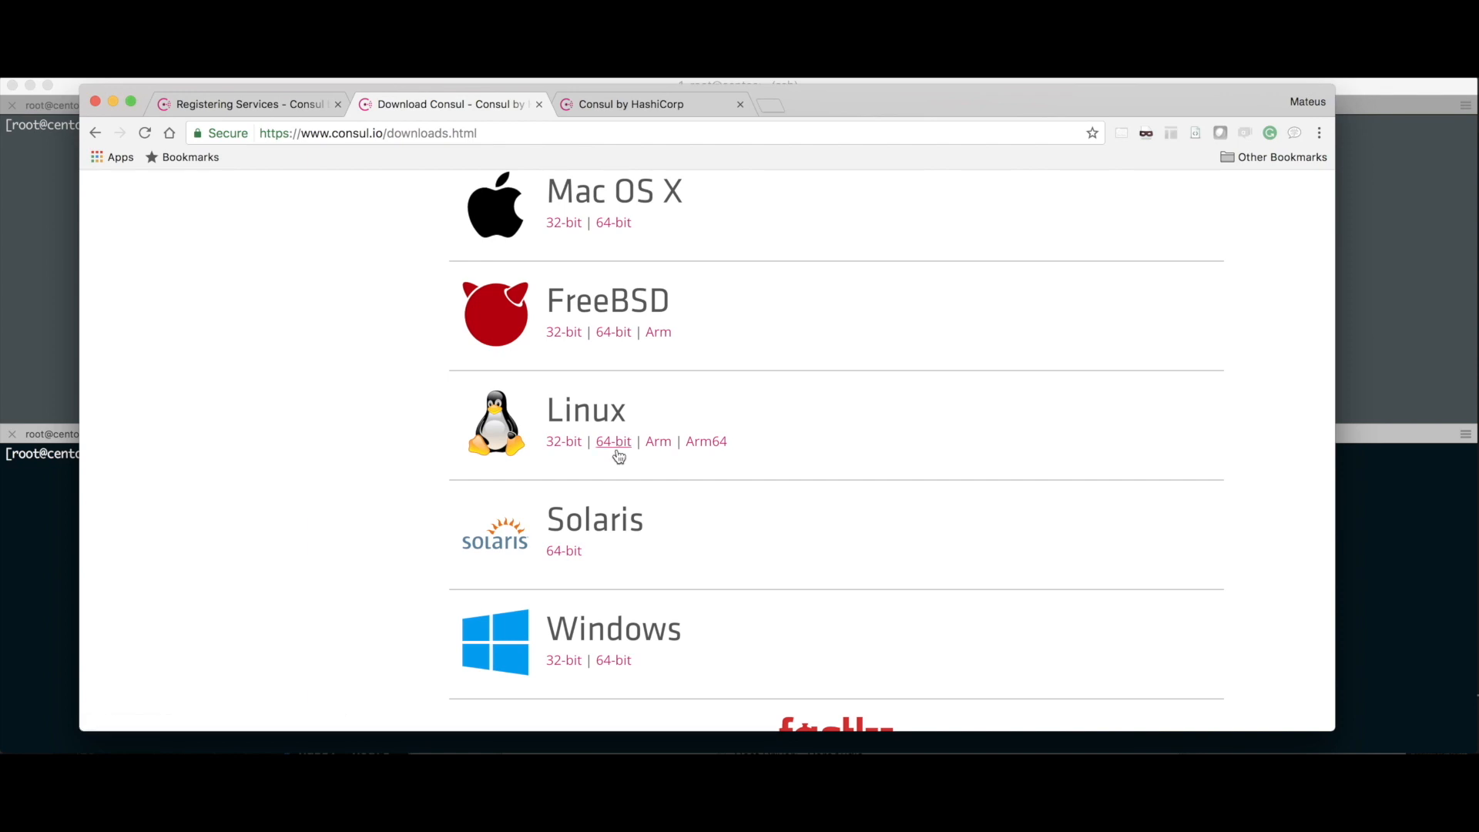
{"action": "mouse_move", "coordinate": [614, 441]}
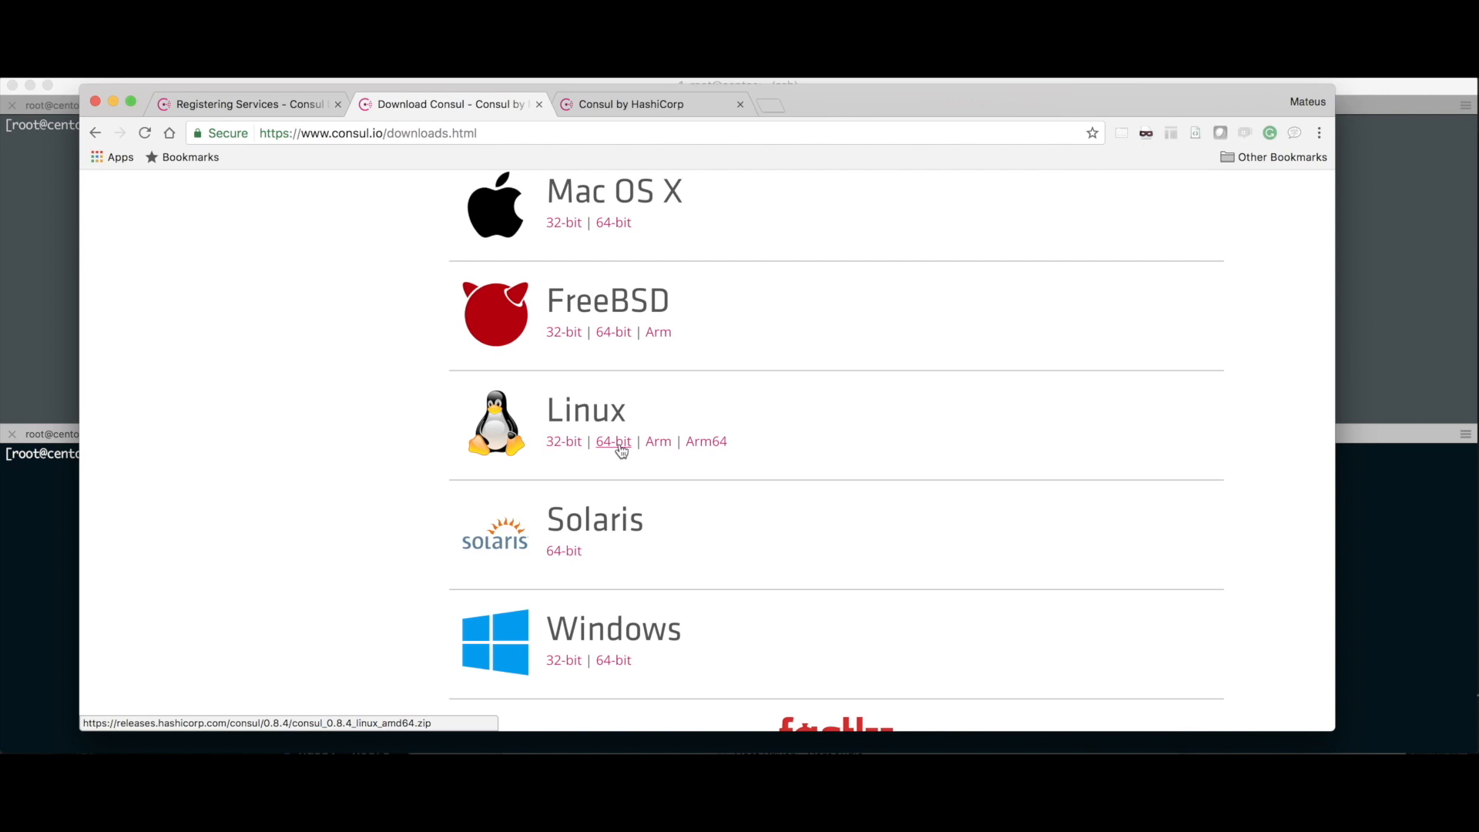
{"action": "right_click", "coordinate": [613, 440]}
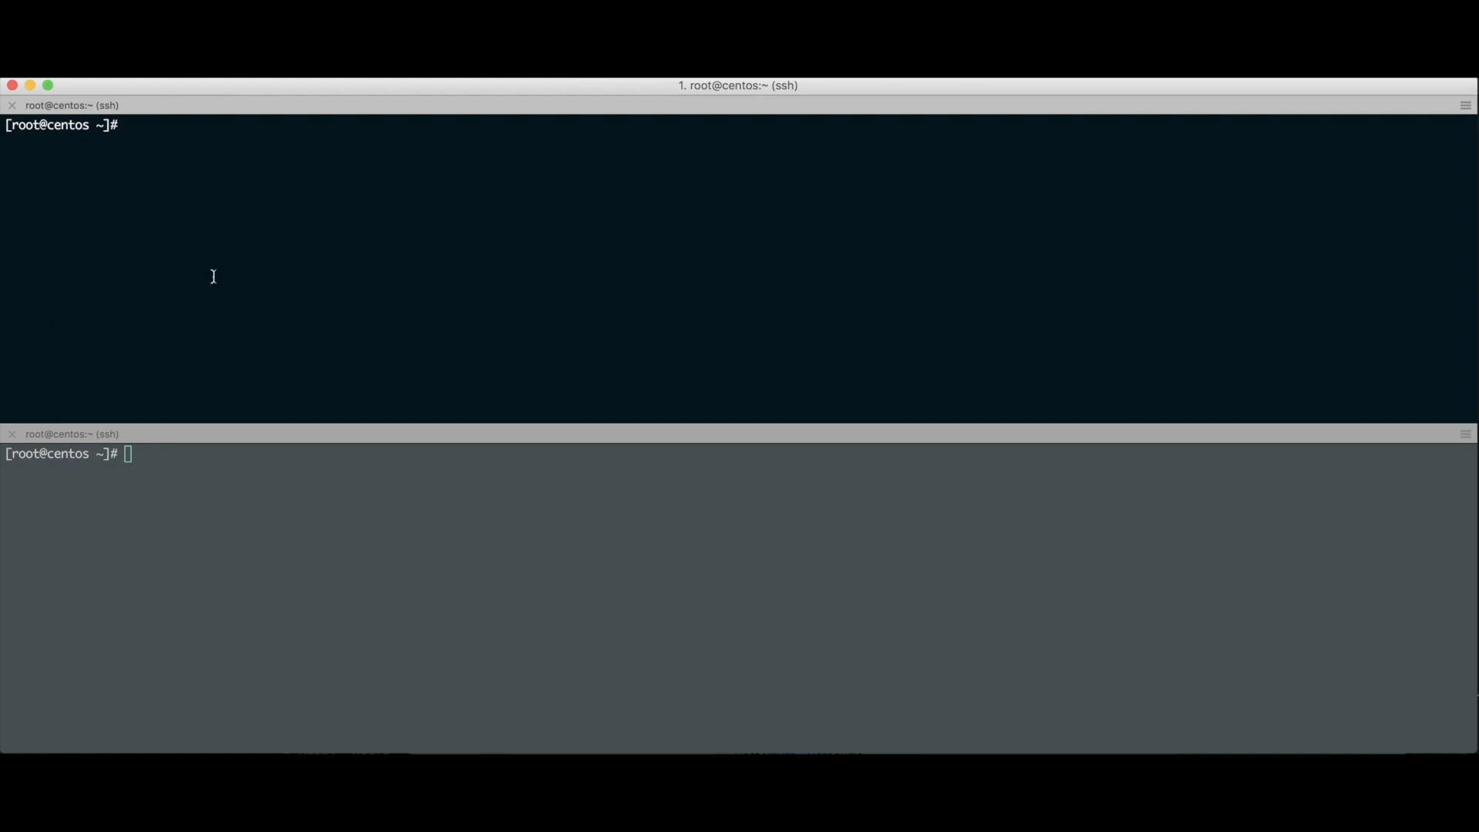
In /opt/consul, cancel the package wget and list the existing consul binary and consul.zip.
{"action": "type", "text": "cd"}
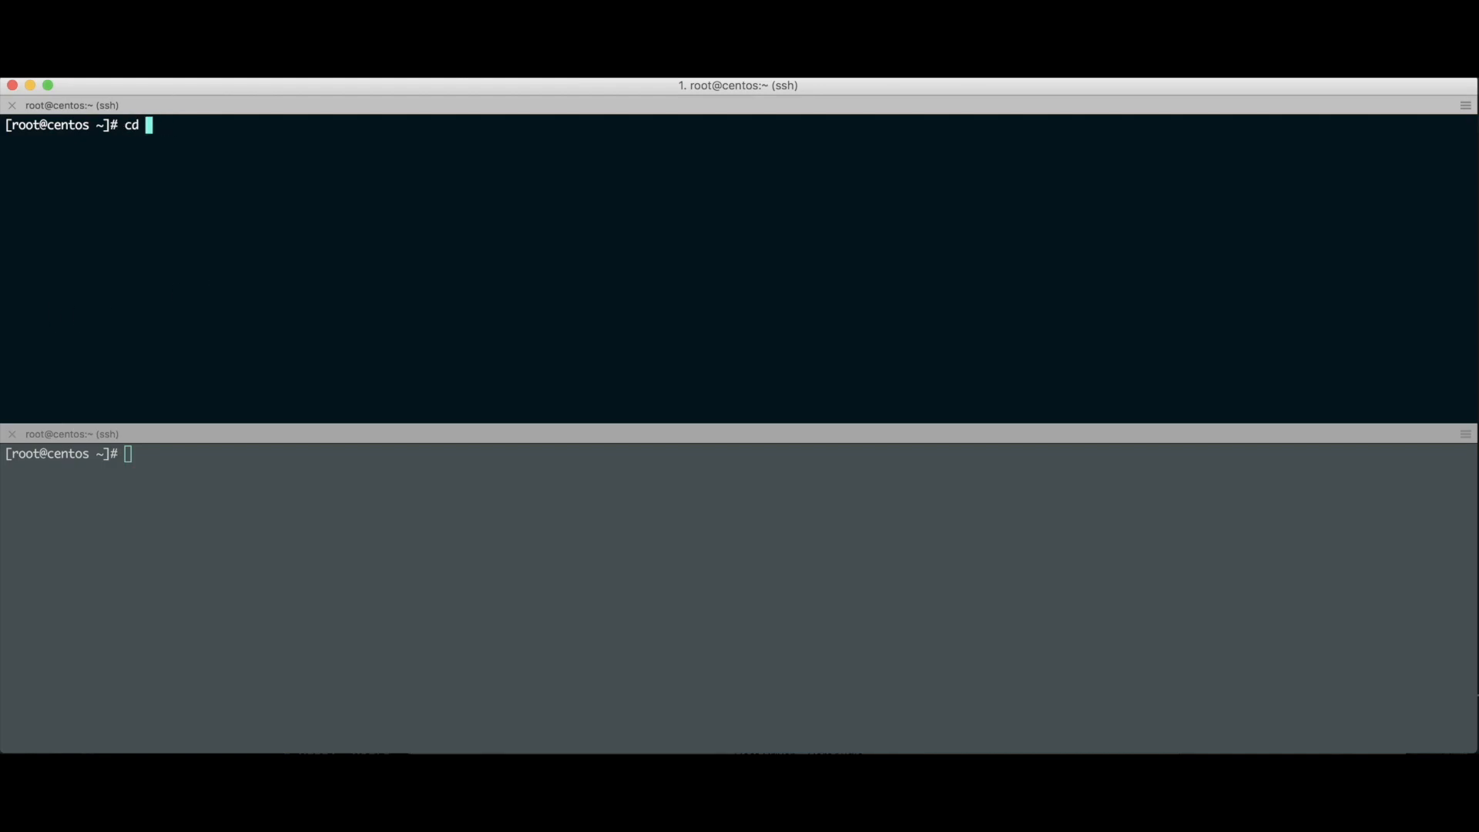
{"action": "type", "text": "/opt/consul/"}
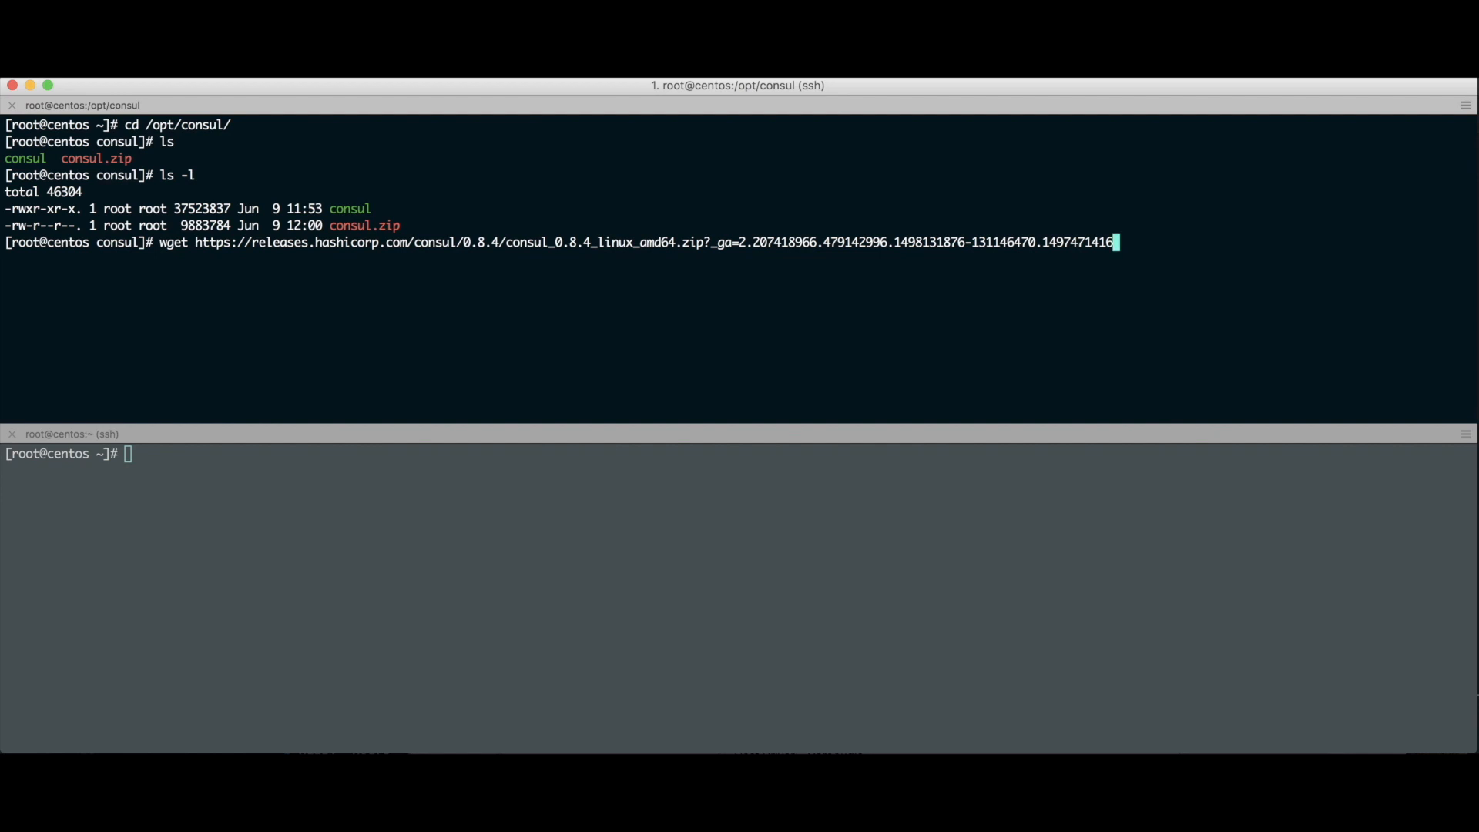
{"action": "key", "text": "ctrl+c"}
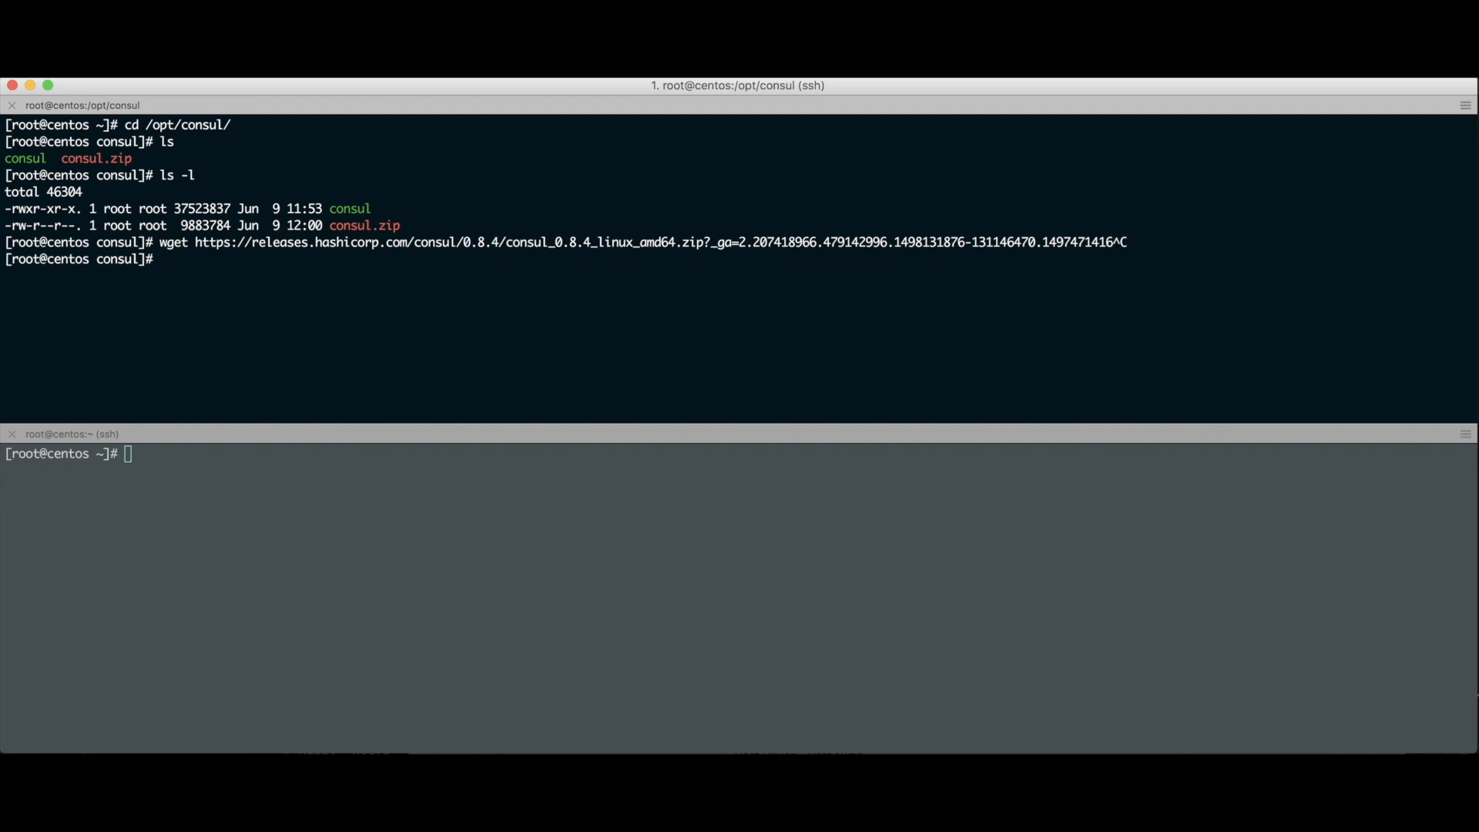
{"action": "type", "text": "ls -l"}
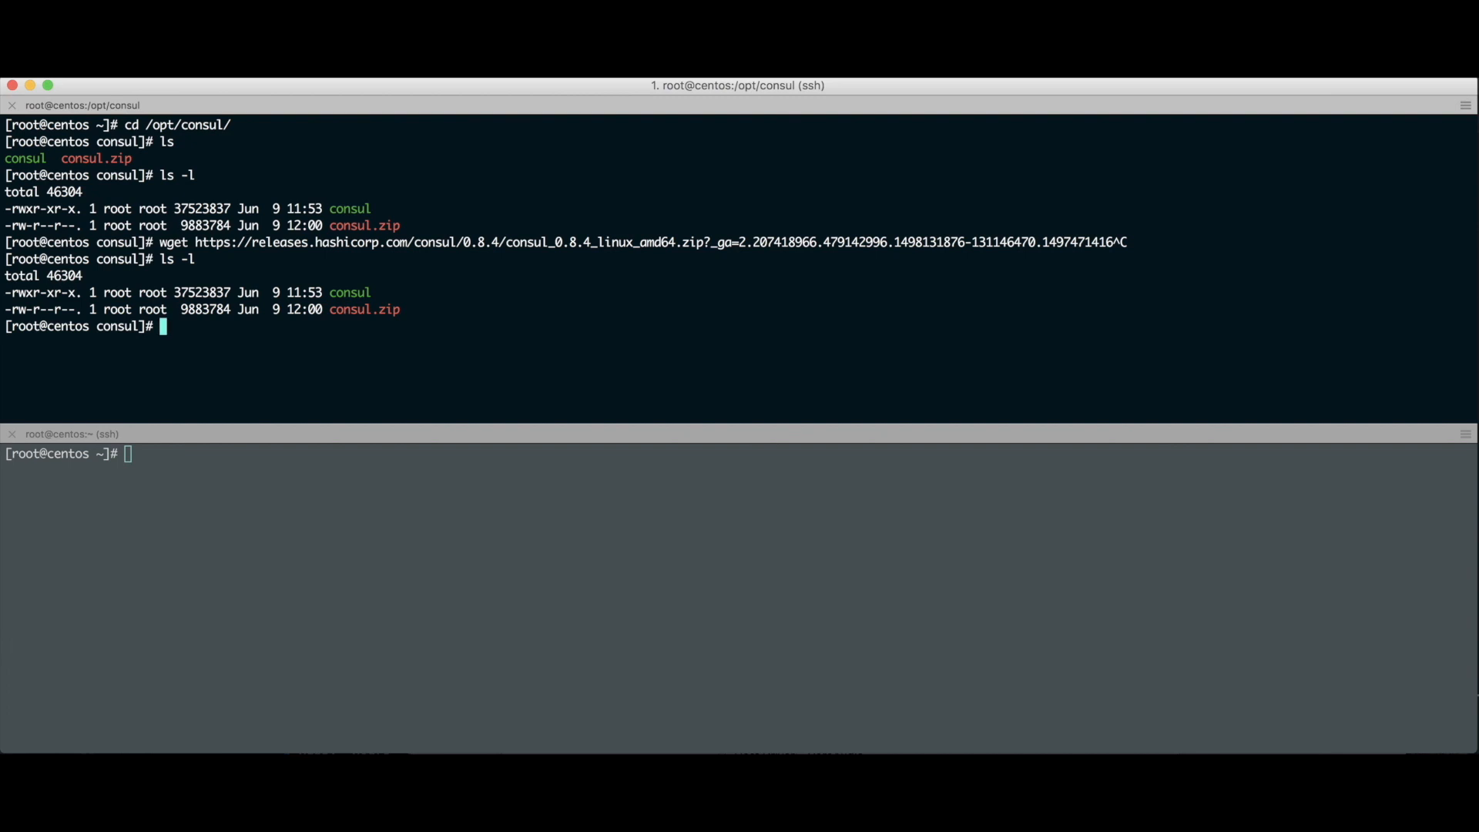
Confirm Consul v0.8.4 and list the existing /usr/bin/consul symlink to /opt/consul/consul.
{"action": "type", "text": "./consul"}
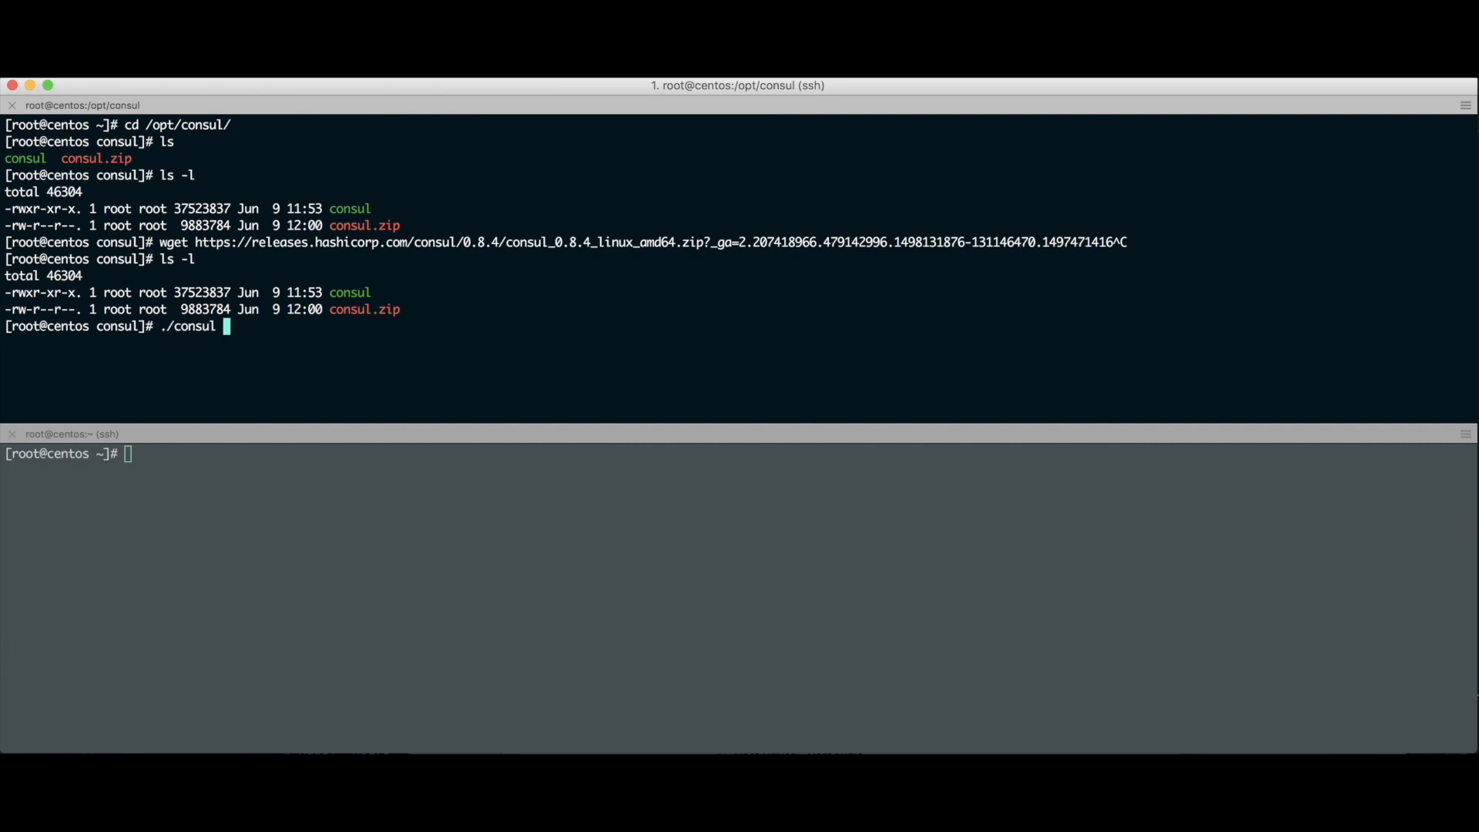
{"action": "type", "text": "-v"}
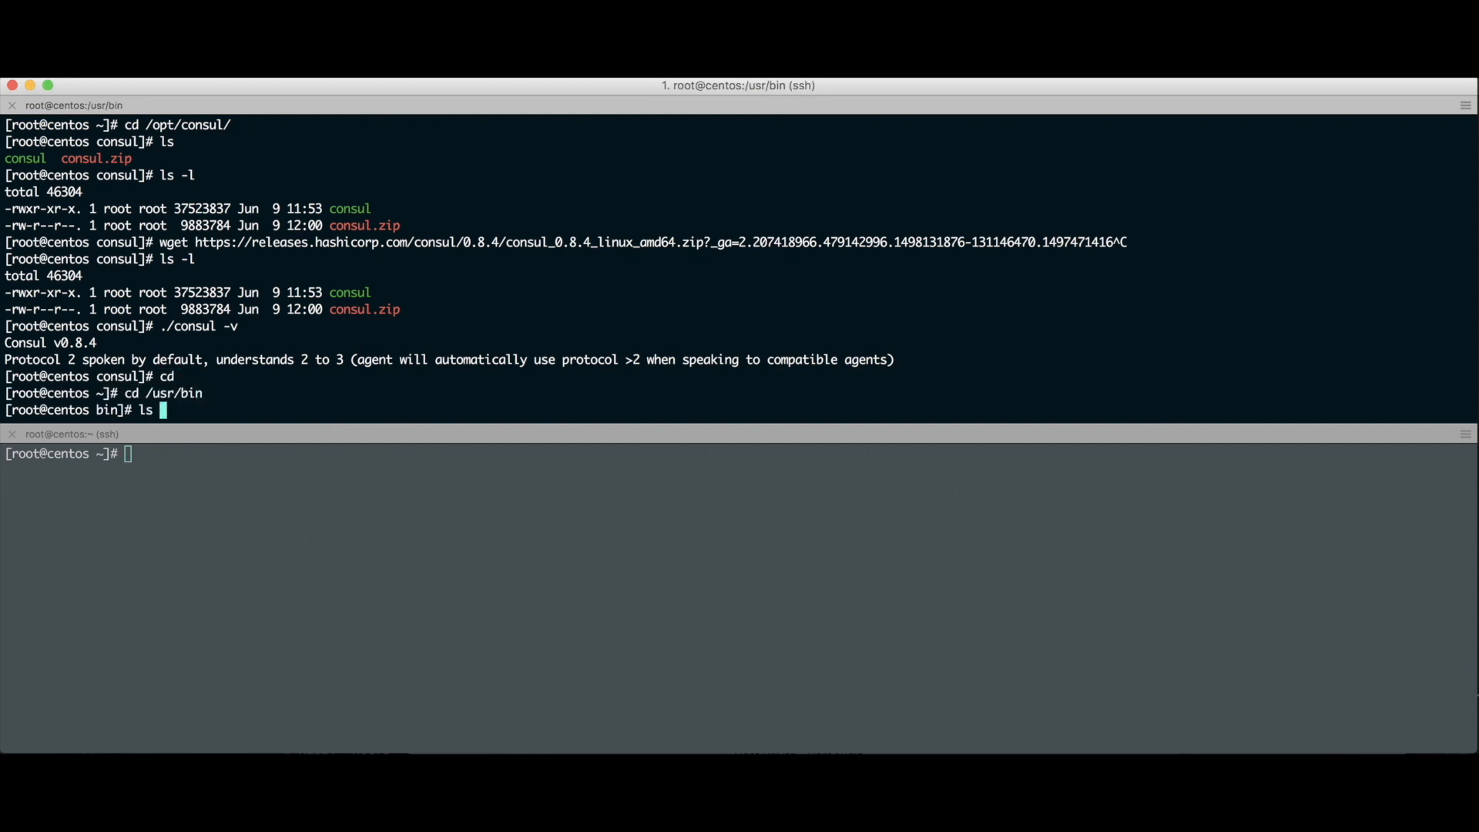
{"action": "type", "text": "consu"}
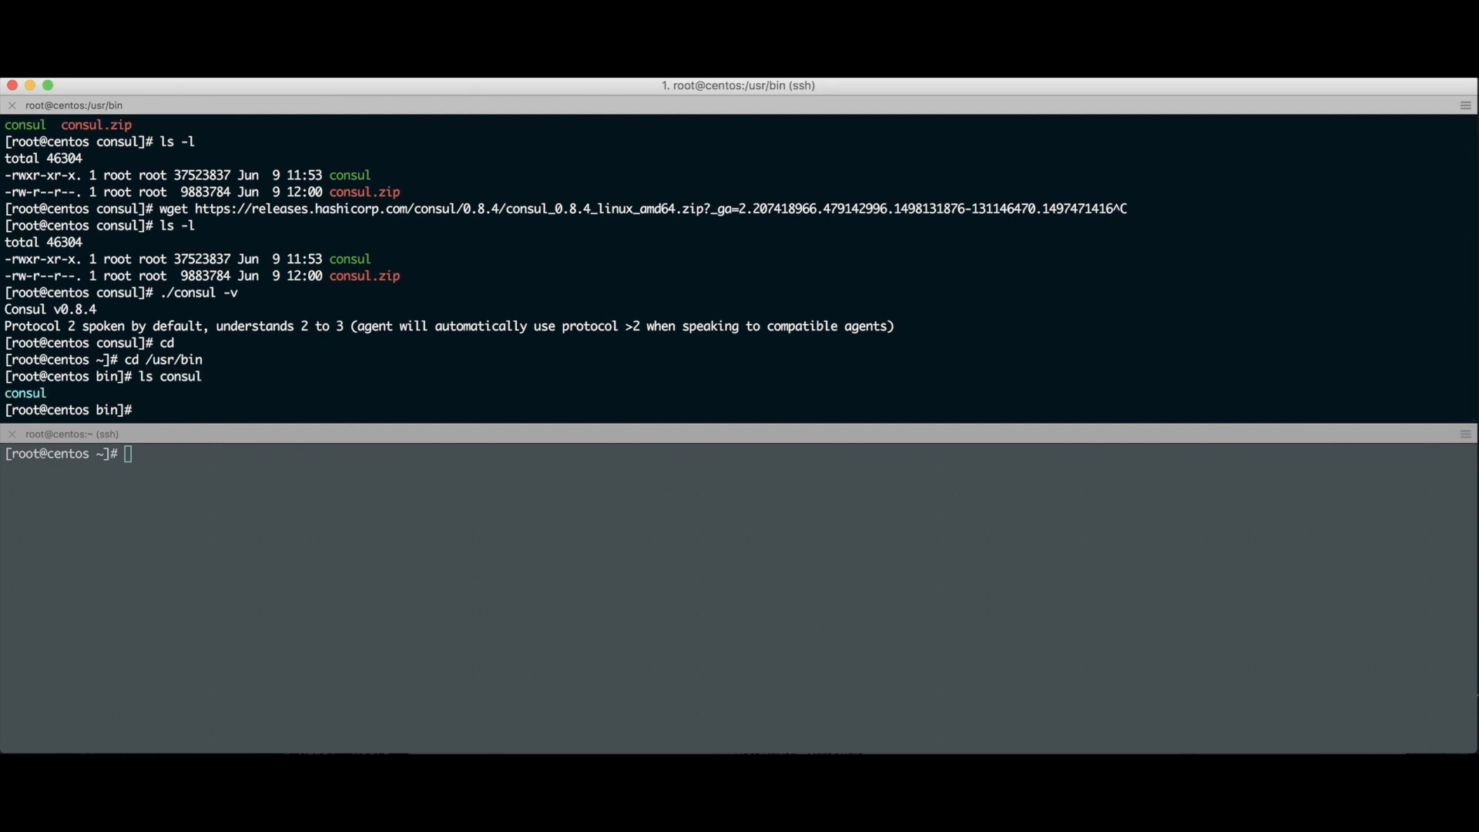
{"action": "type", "text": "ls -l"}
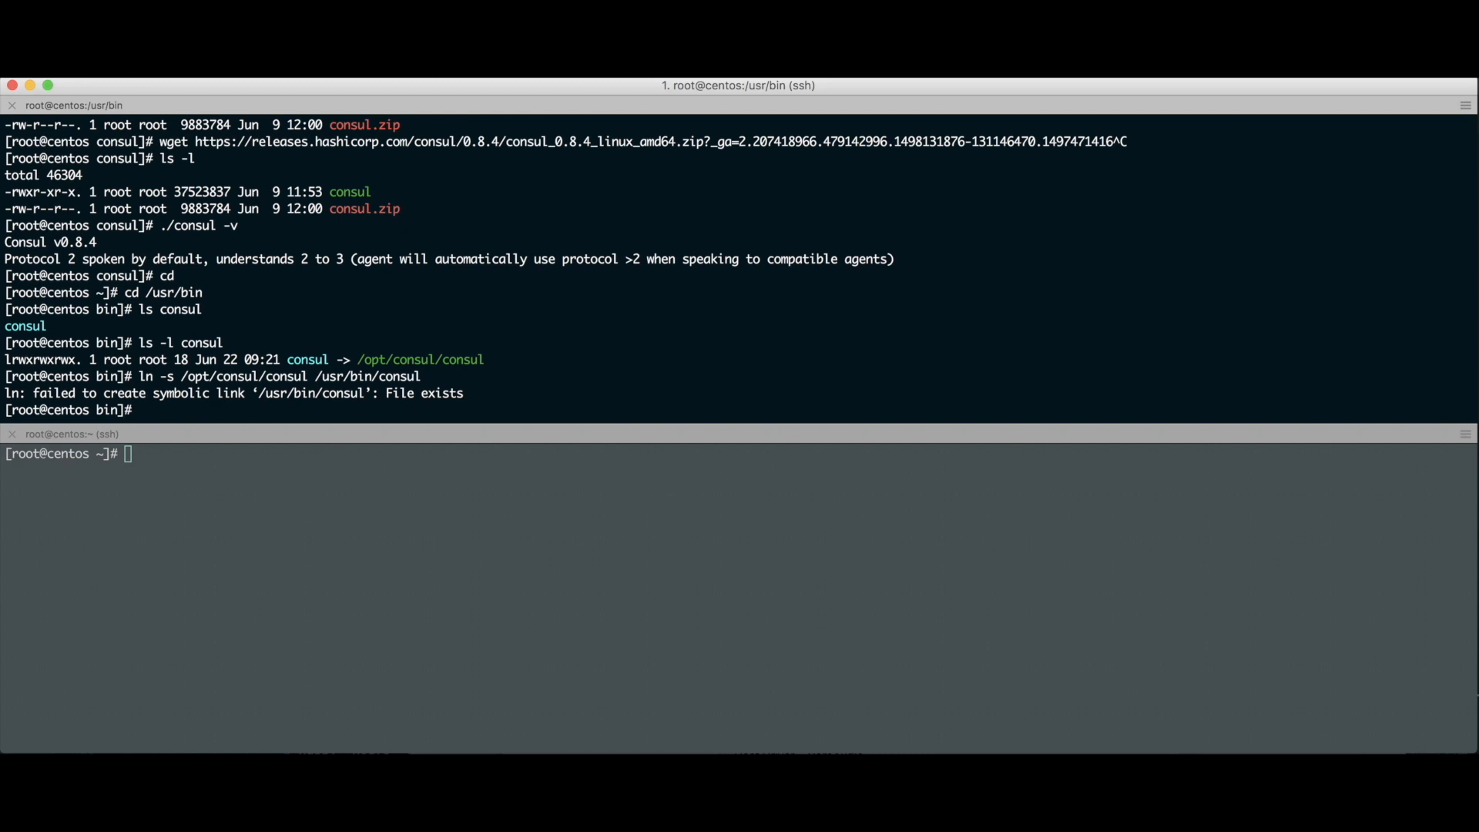
{"action": "type", "text": "consul"}
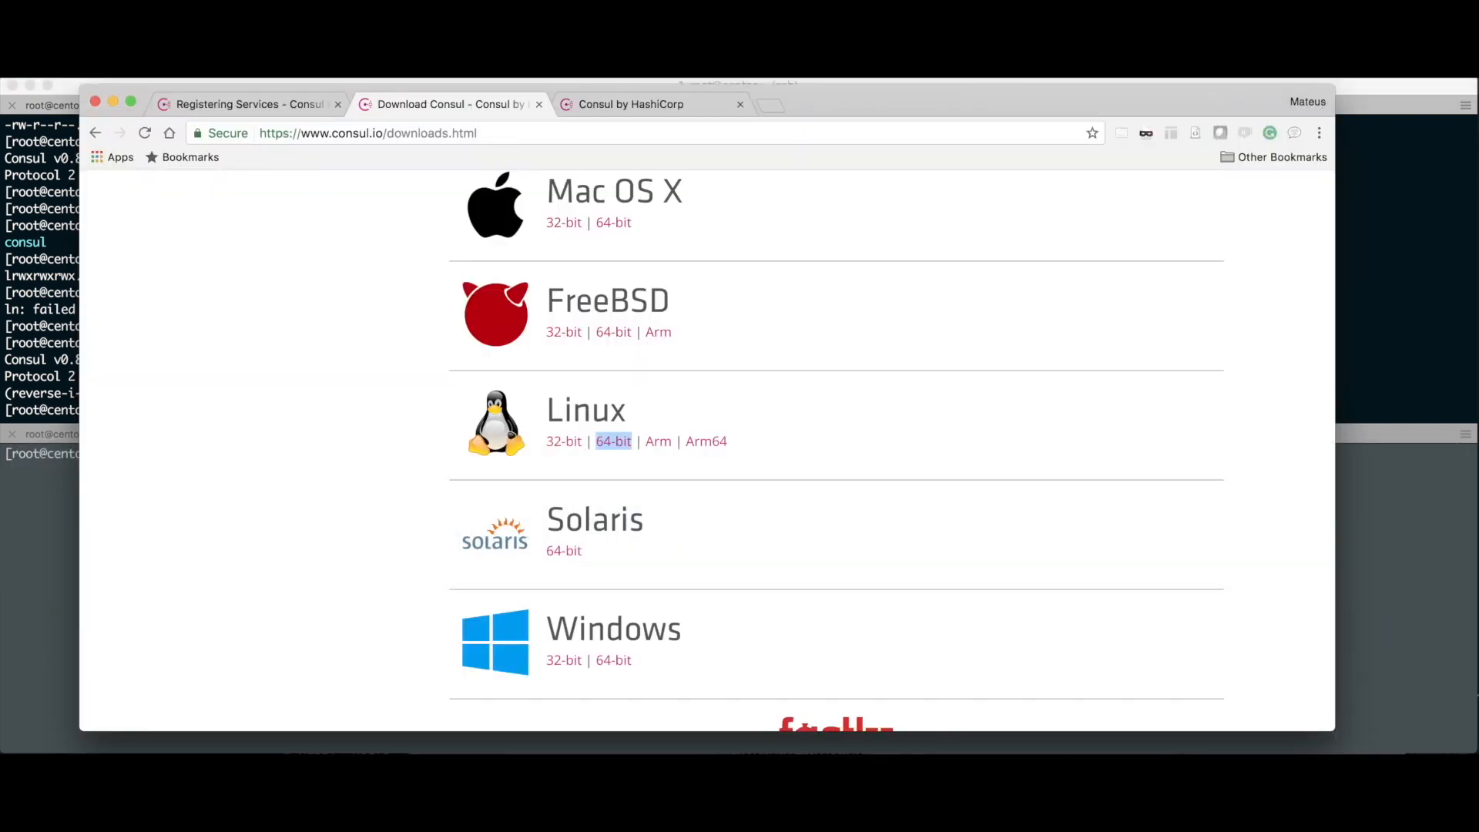
{"action": "left_click", "coordinate": [631, 104]}
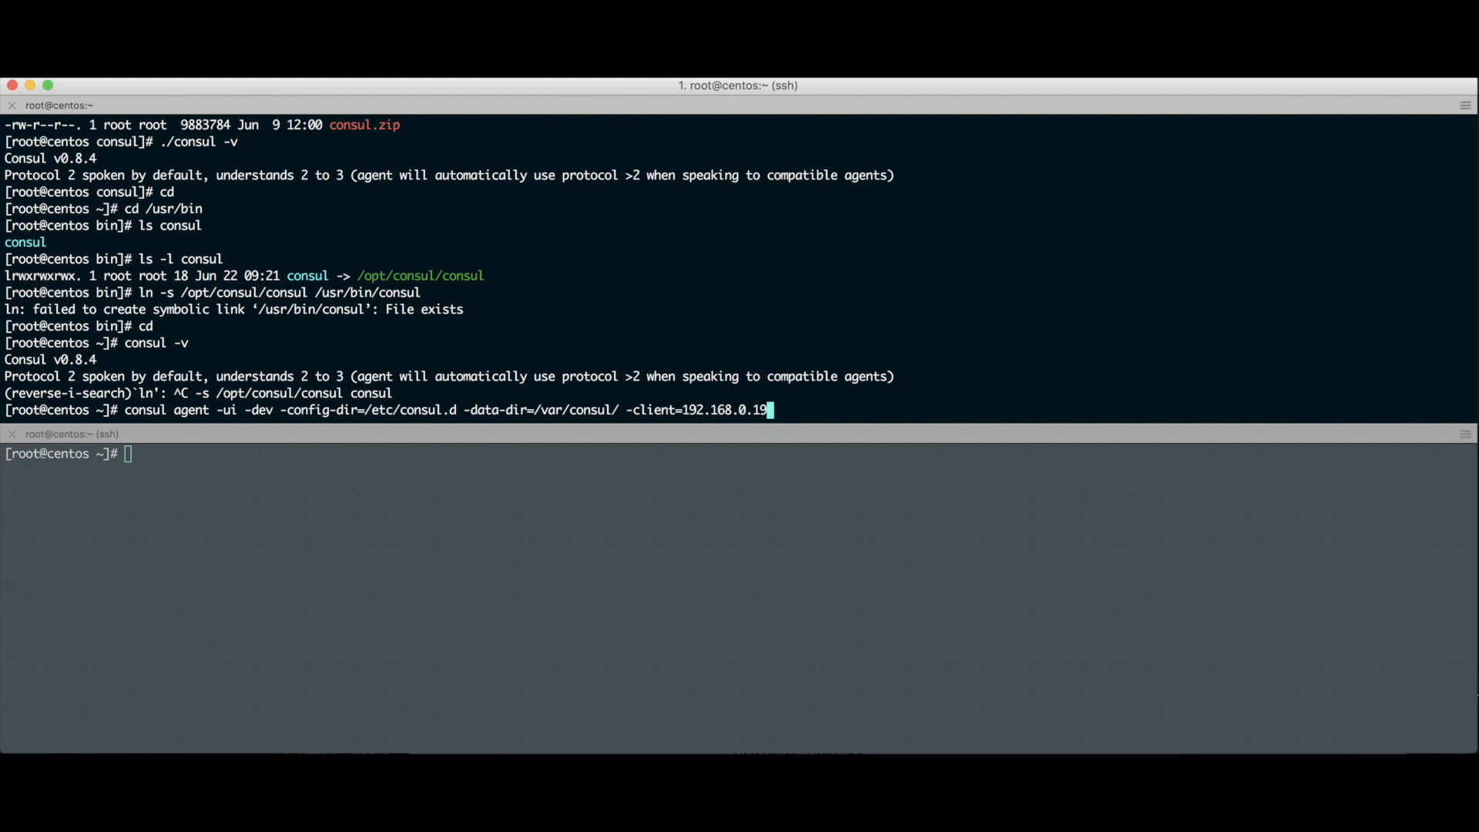
Start the Consul dev agent and select its client address 192.168.0.19.
{"action": "key", "text": "Return"}
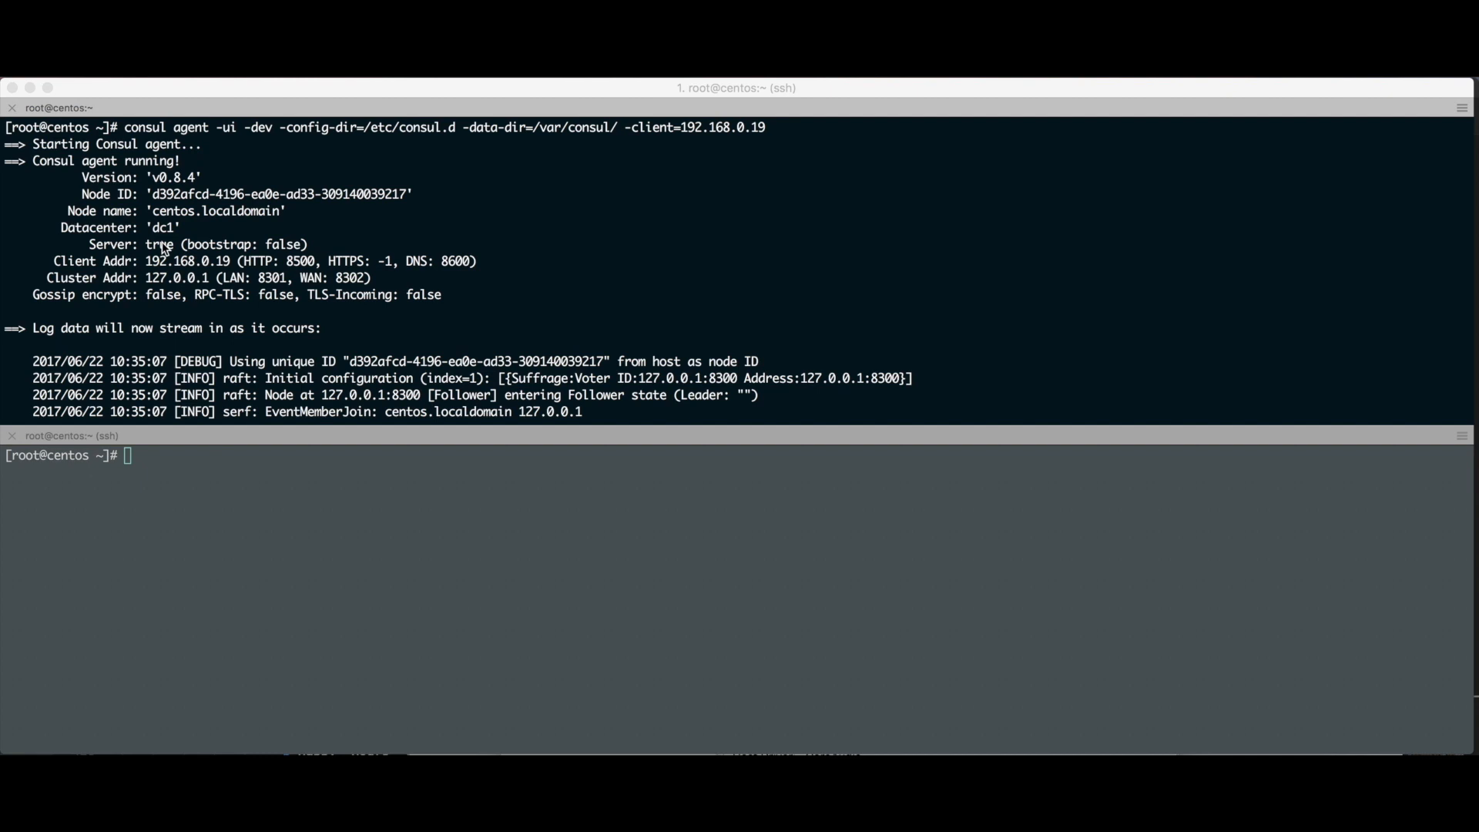
{"action": "mouse_move", "coordinate": [205, 276]}
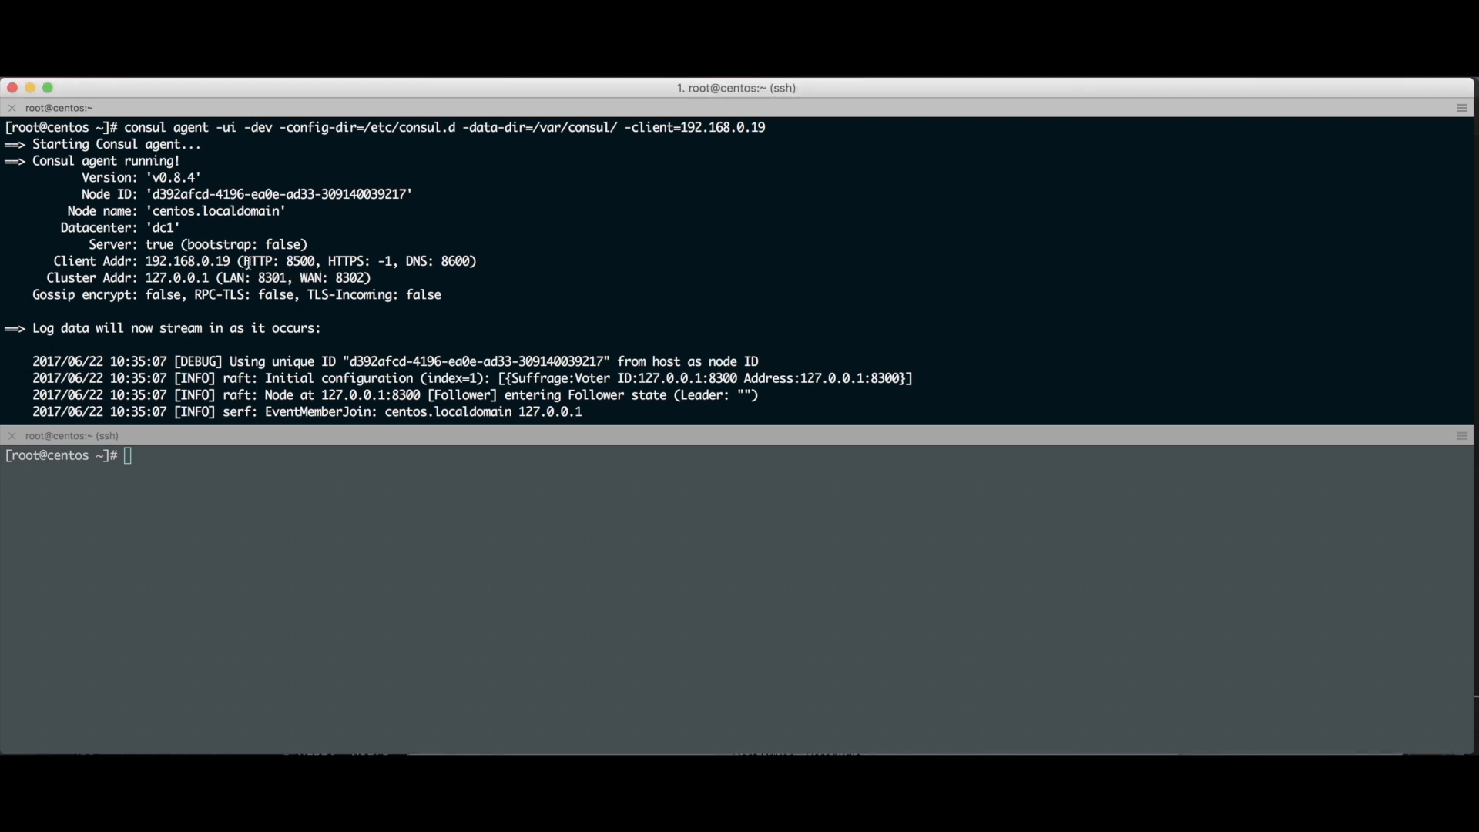
{"action": "double_click", "coordinate": [415, 261]}
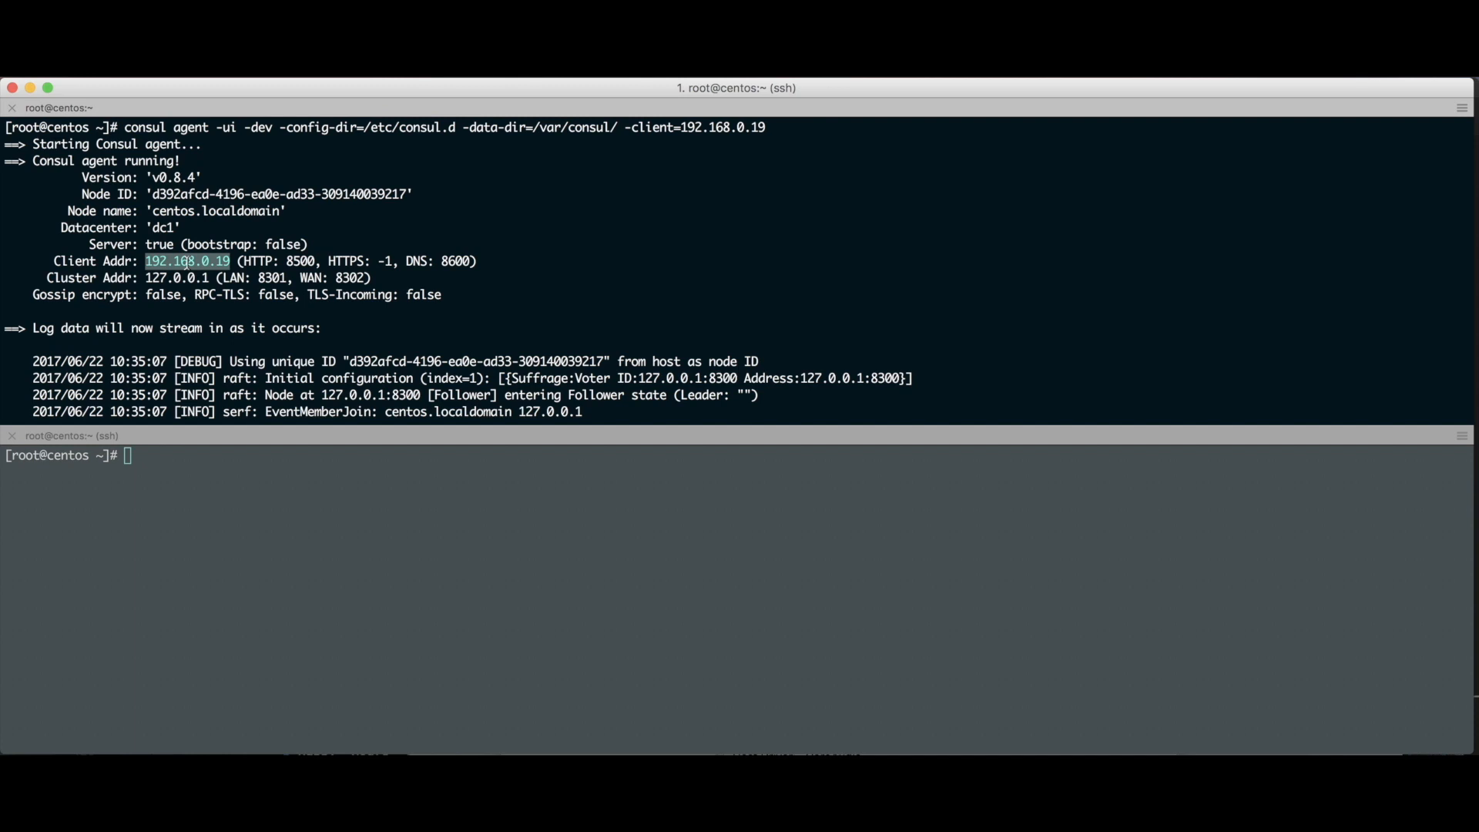
Scroll the agent log to leadership acquired and services consul and web synced.
{"action": "scroll", "scroll_direction": "down", "scroll_amount": 3}
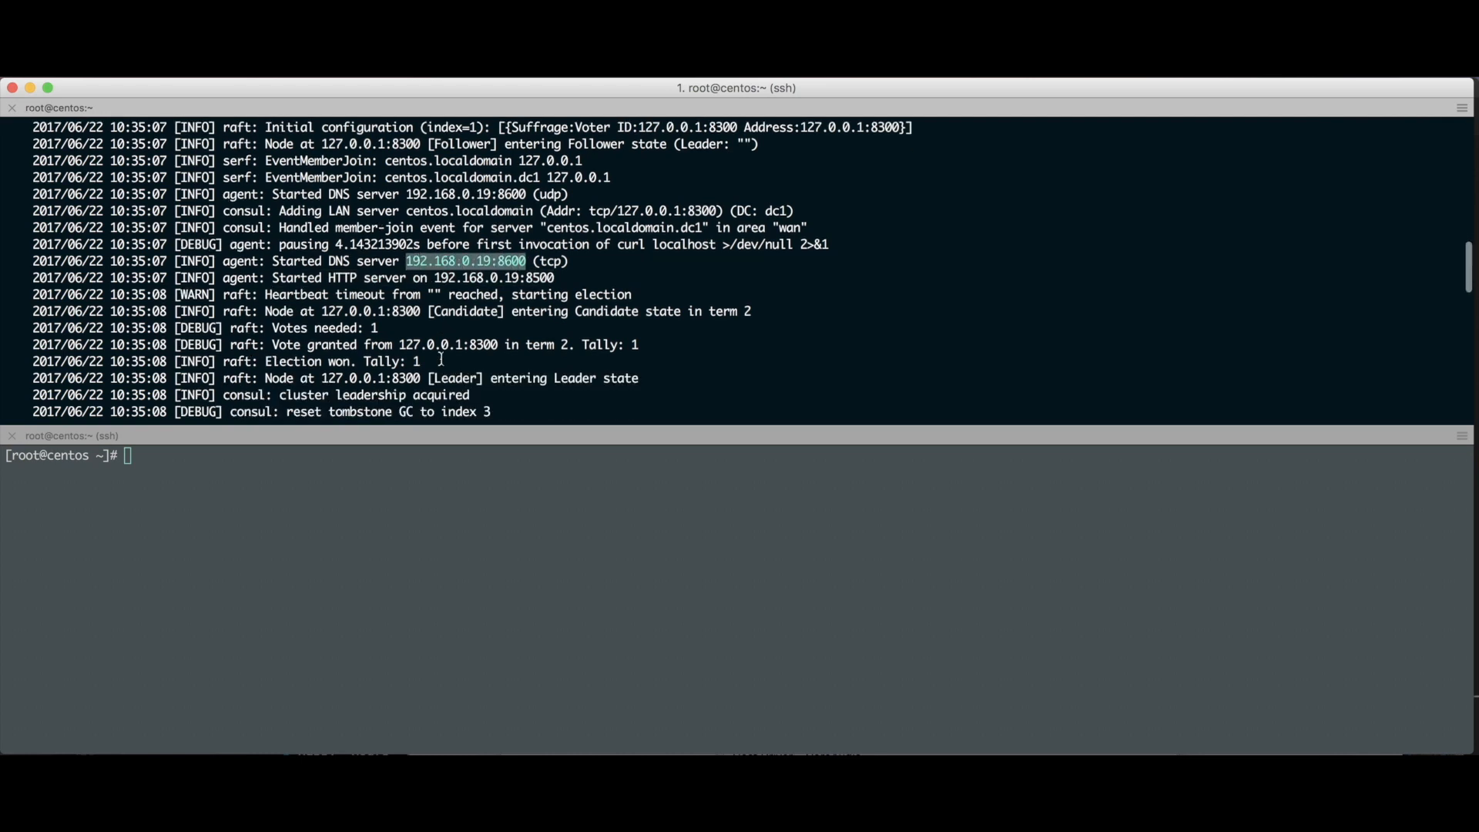
{"action": "scroll", "scroll_direction": "down", "scroll_amount": 3}
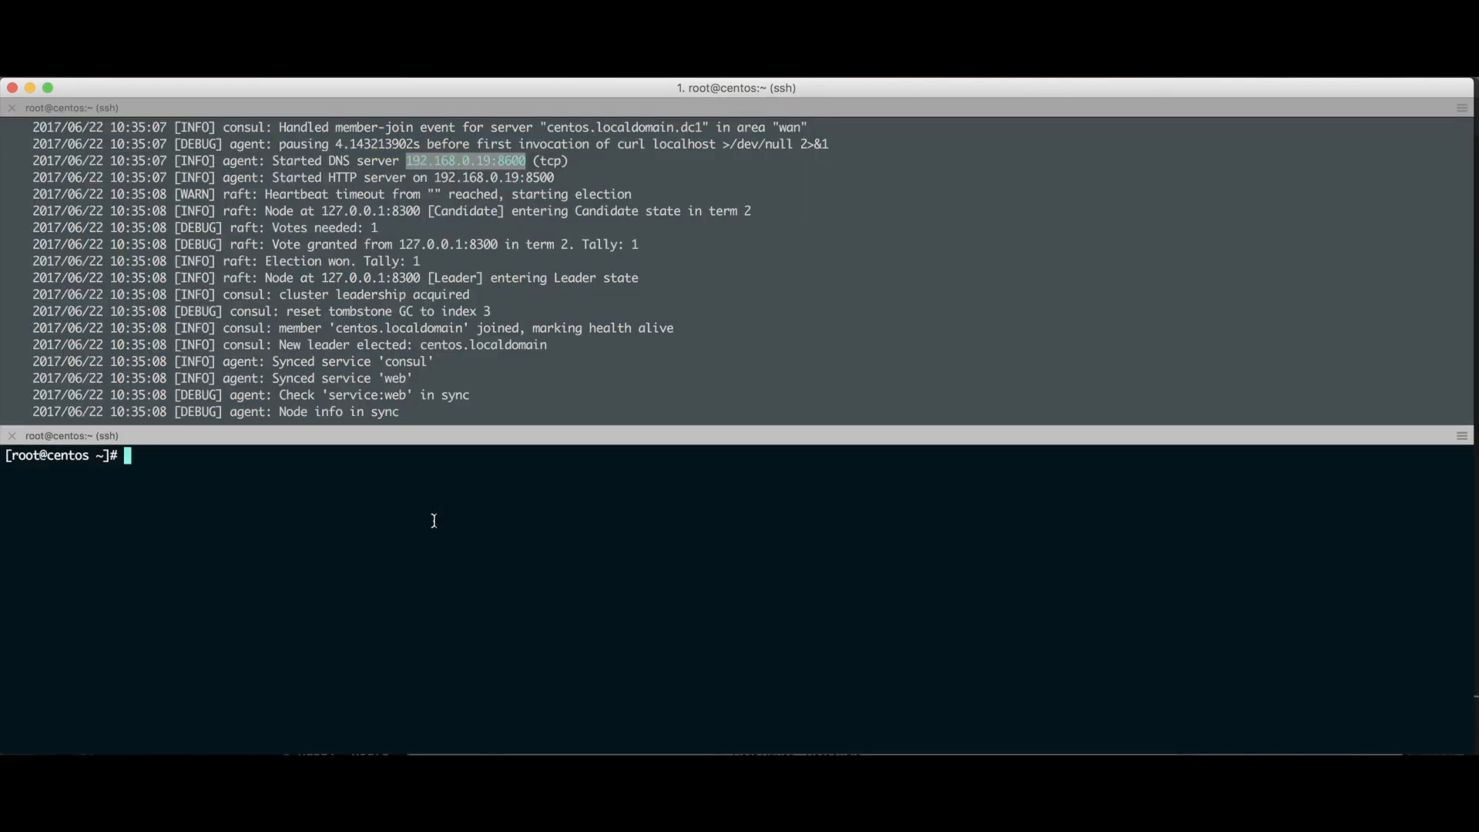
{"action": "type", "text": "dig !19"}
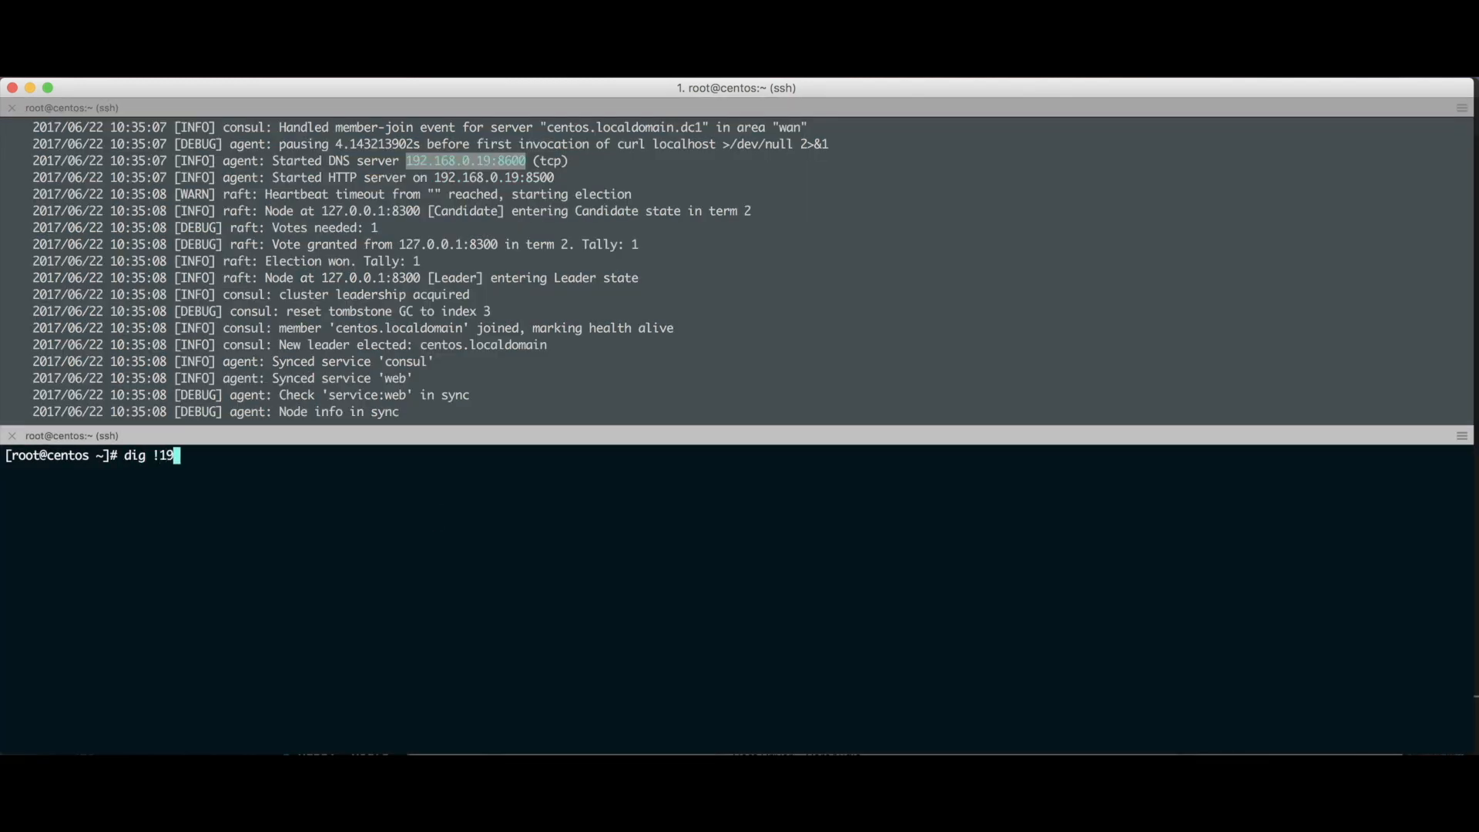
{"action": "type", "text": "@"}
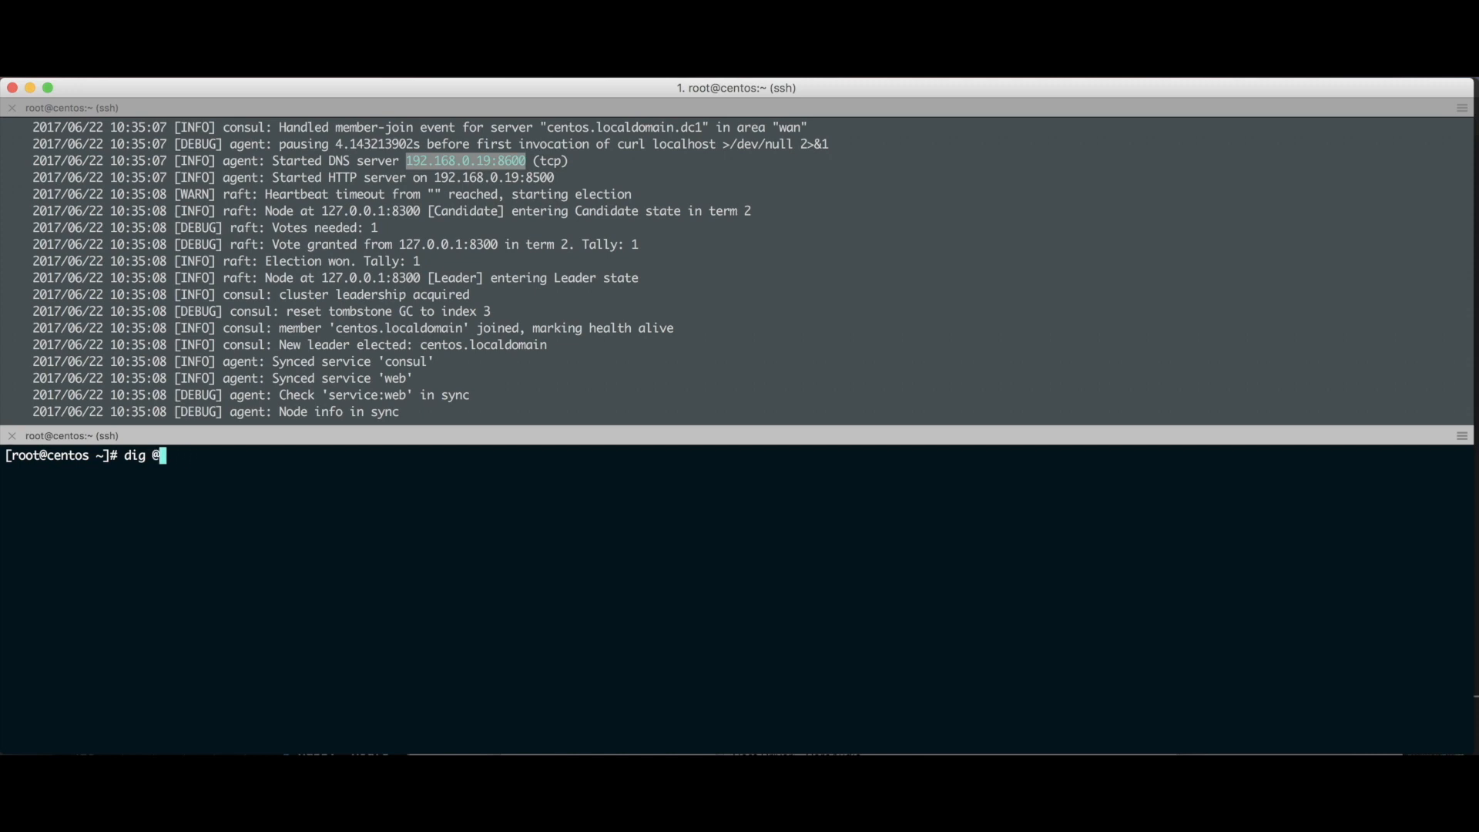
{"action": "type", "text": "192.168"}
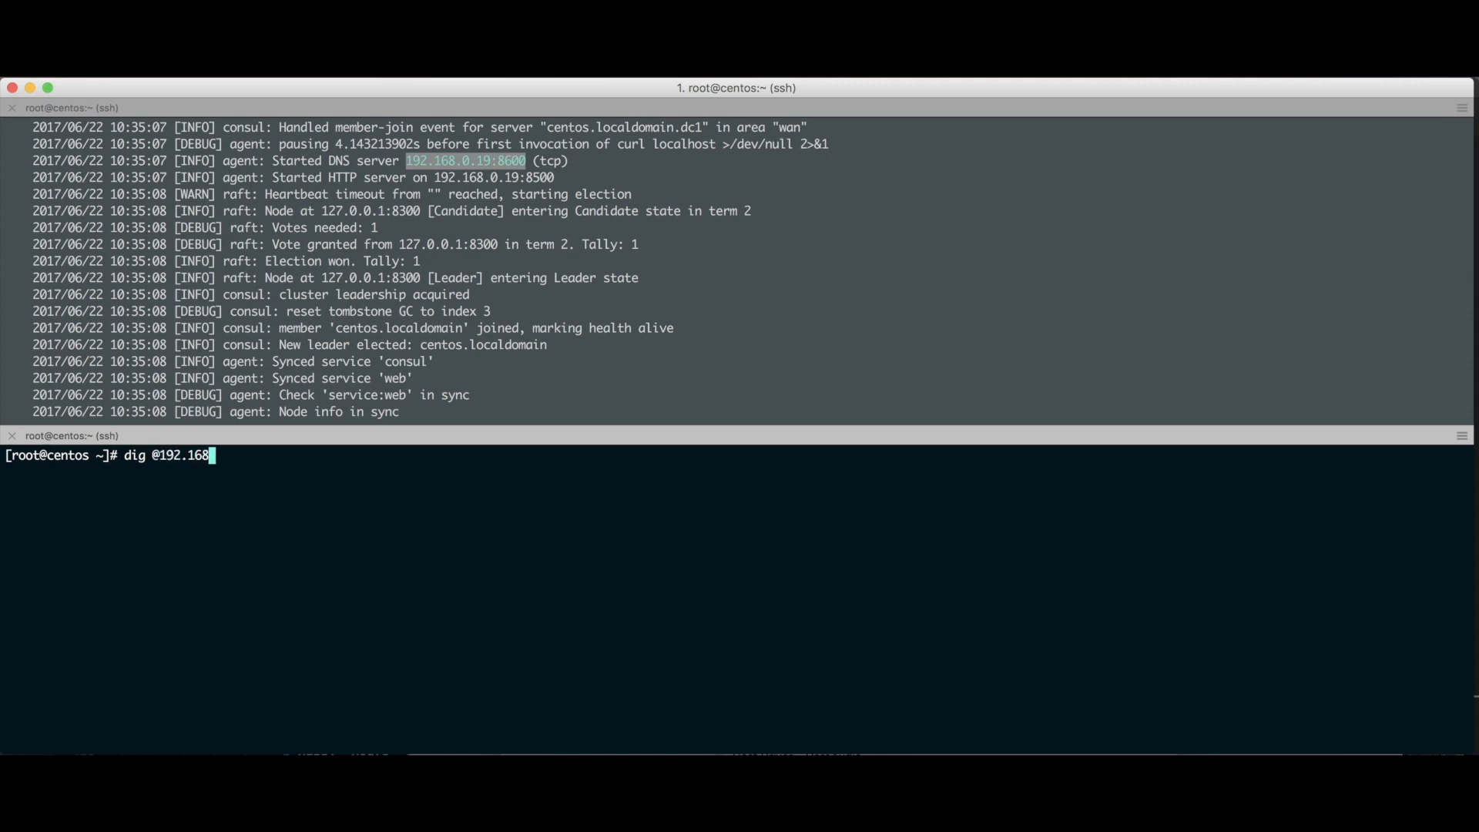
{"action": "type", "text": ".0.19 -p"}
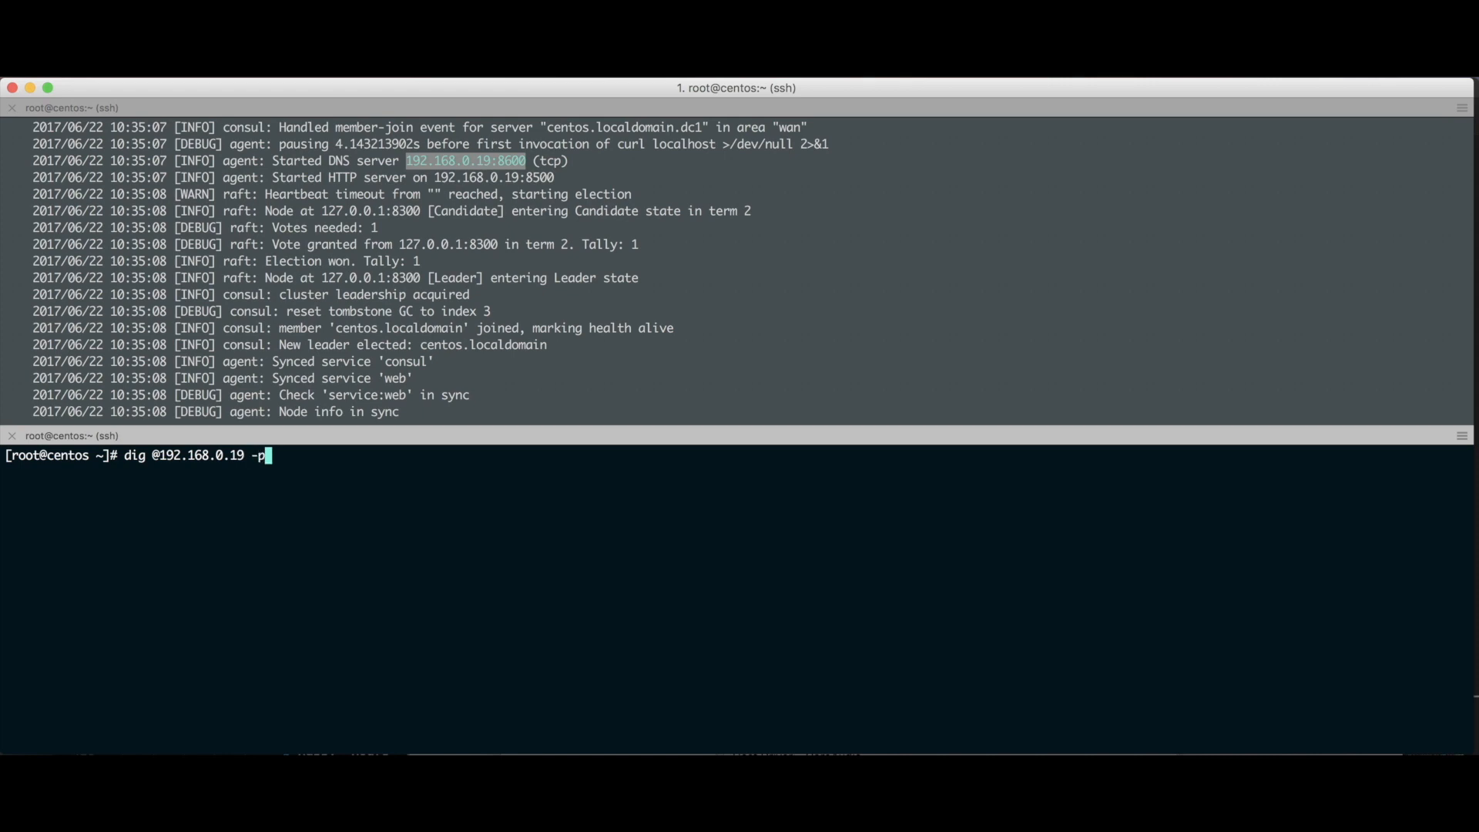
{"action": "type", "text": "860"}
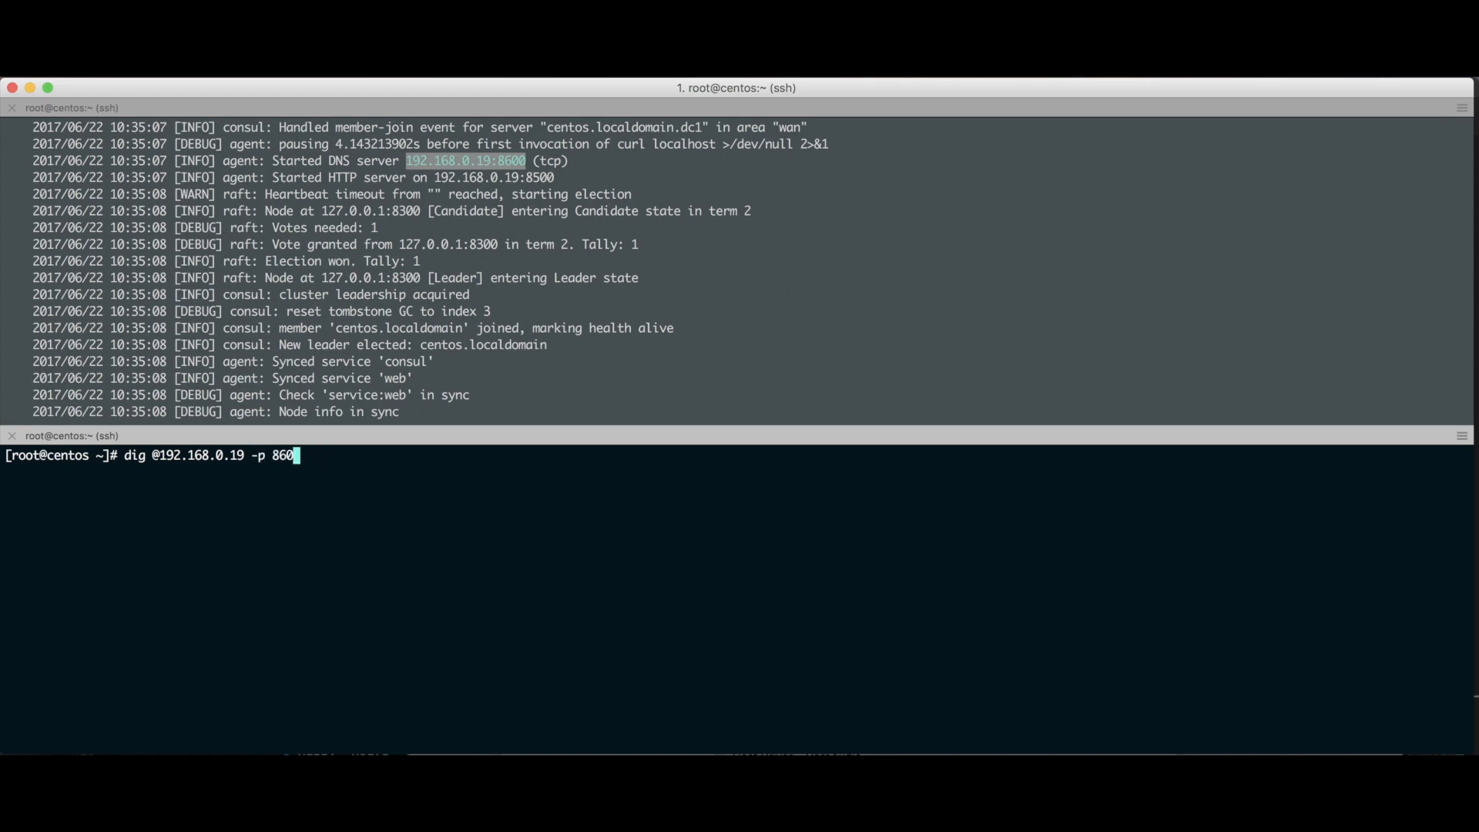
{"action": "type", "text": "0"}
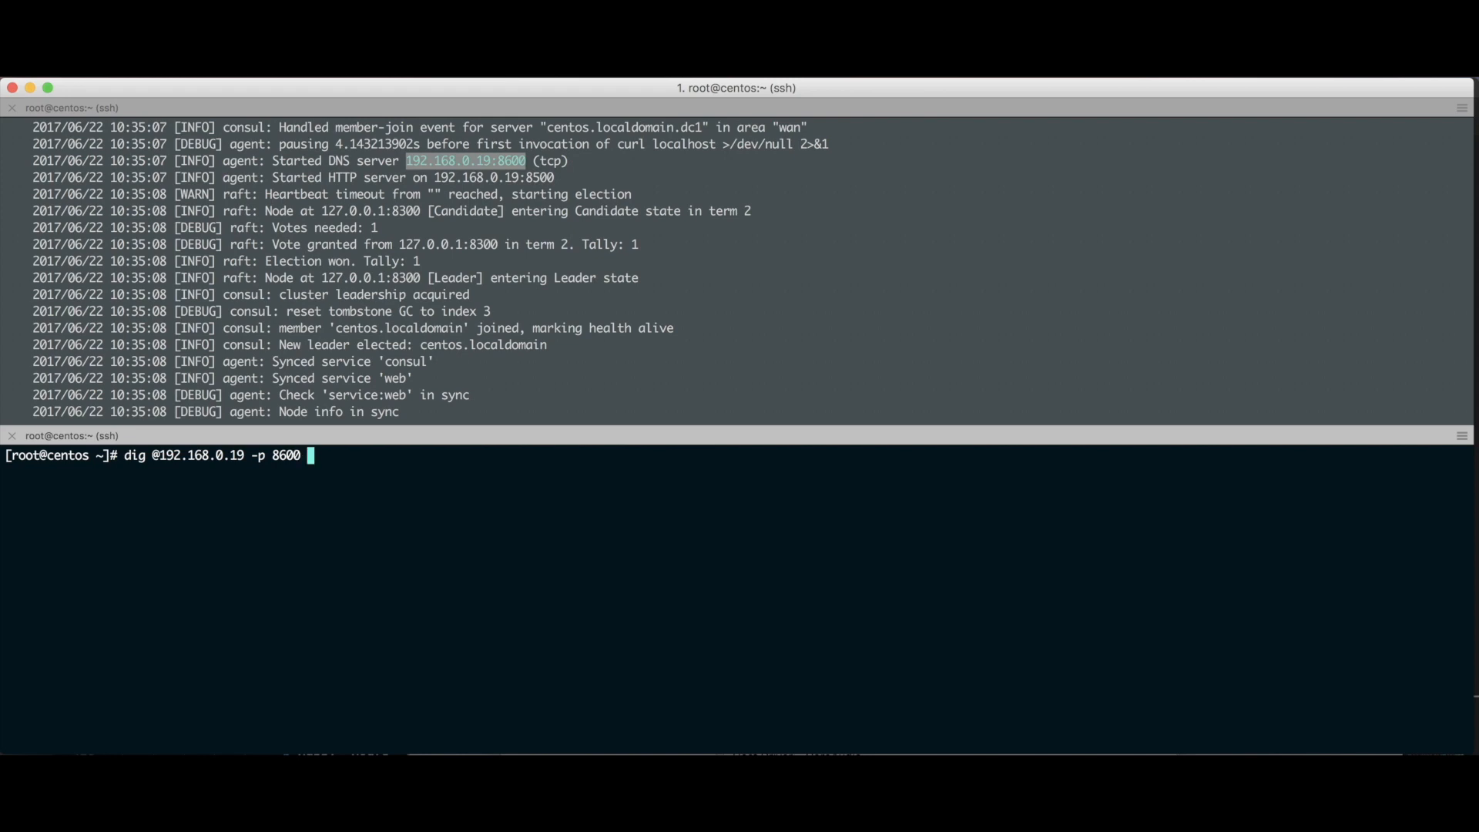
{"action": "type", "text": "centos.l"}
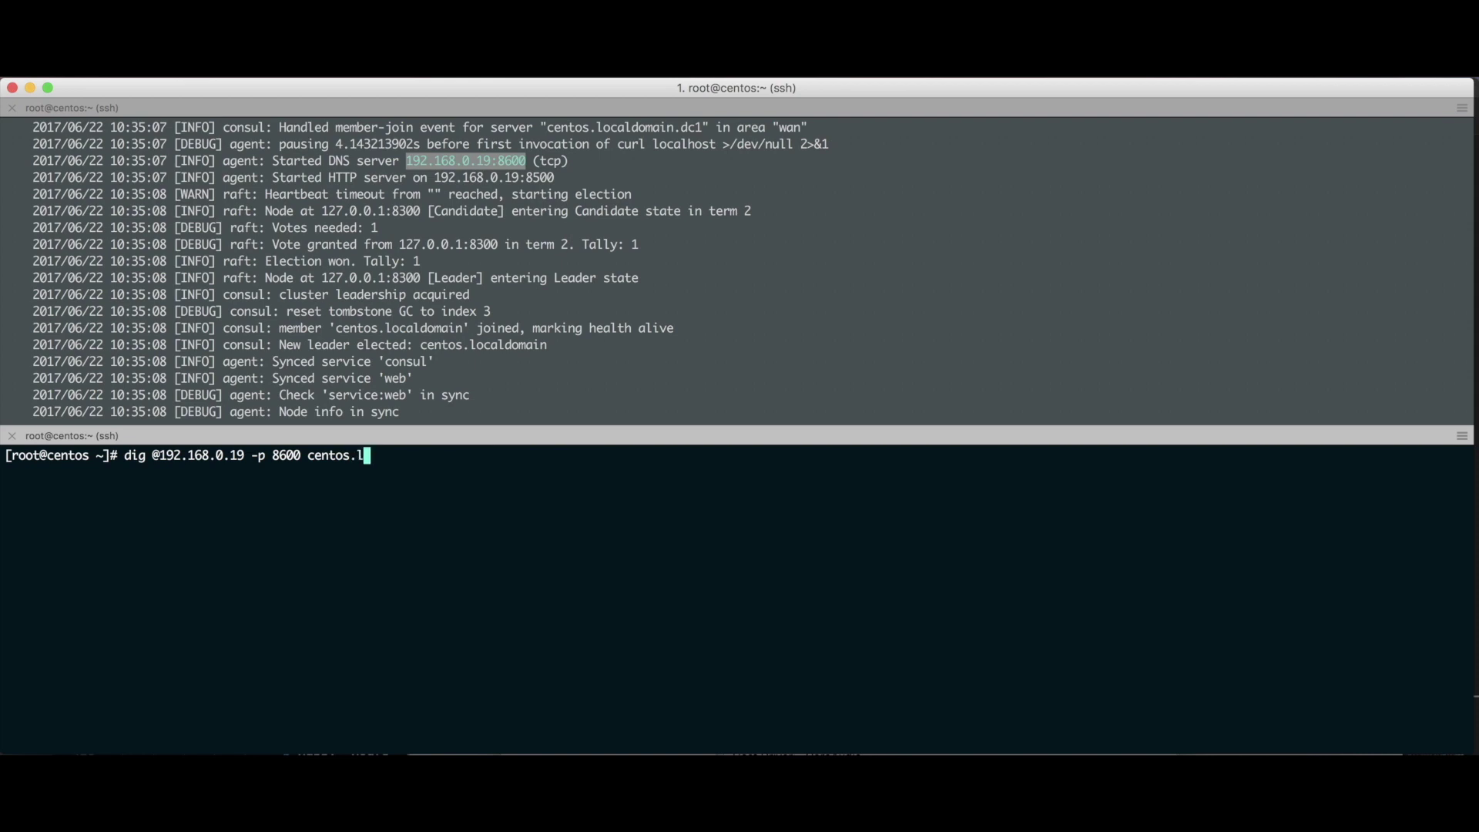
{"action": "type", "text": "ocaldo"}
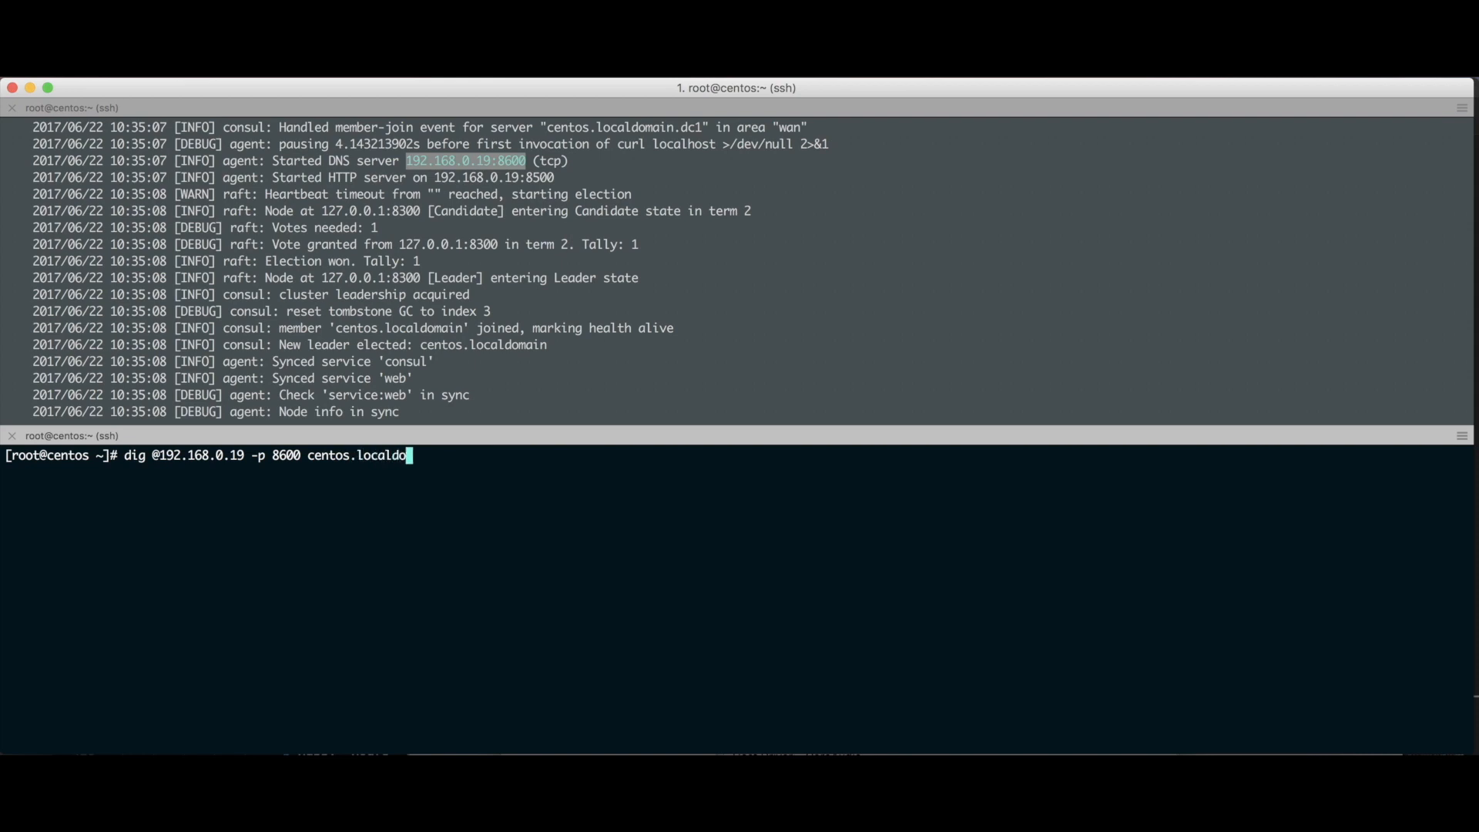
{"action": "type", "text": "main.n"}
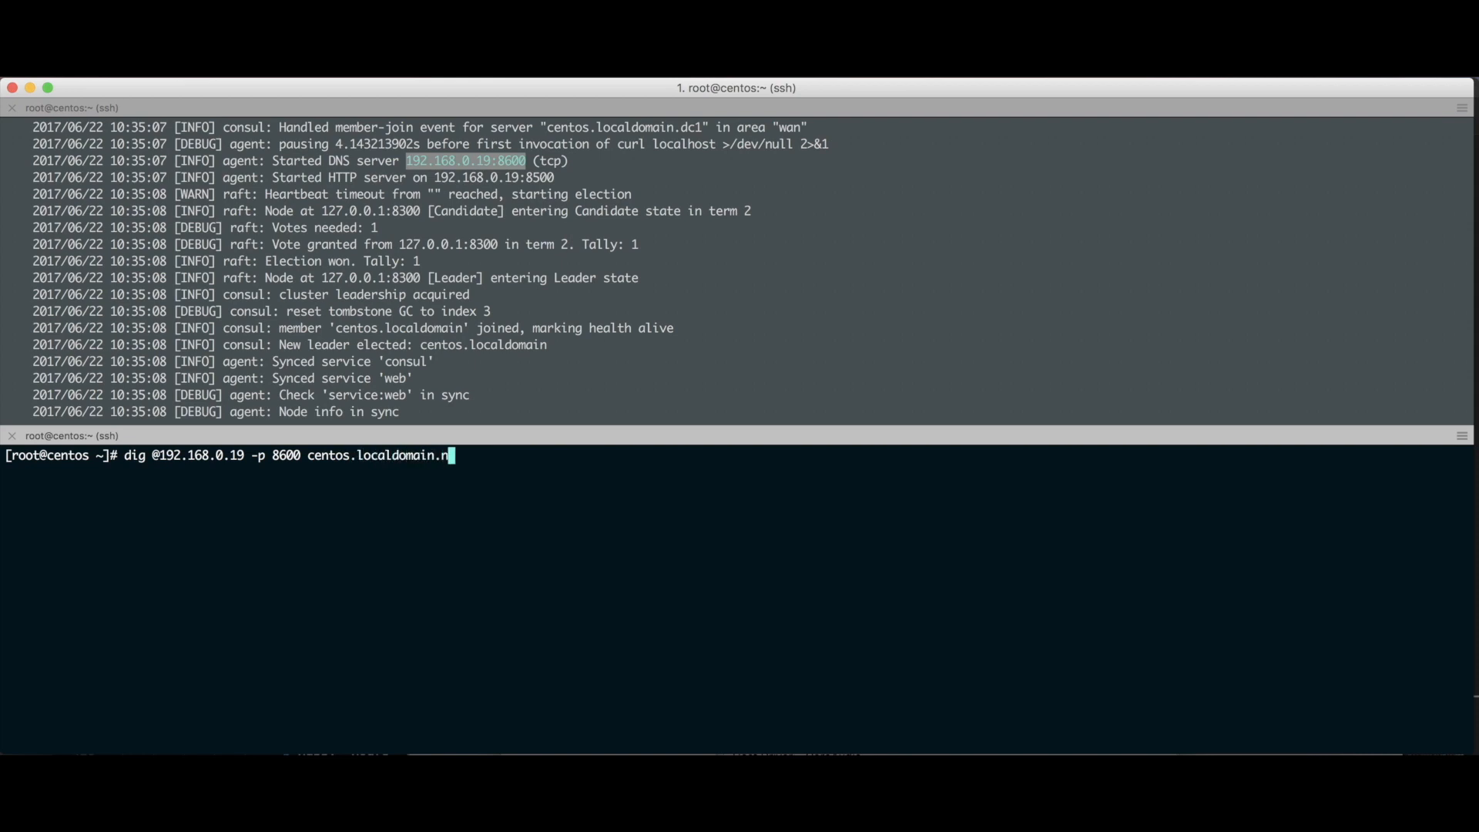
{"action": "type", "text": "ode."}
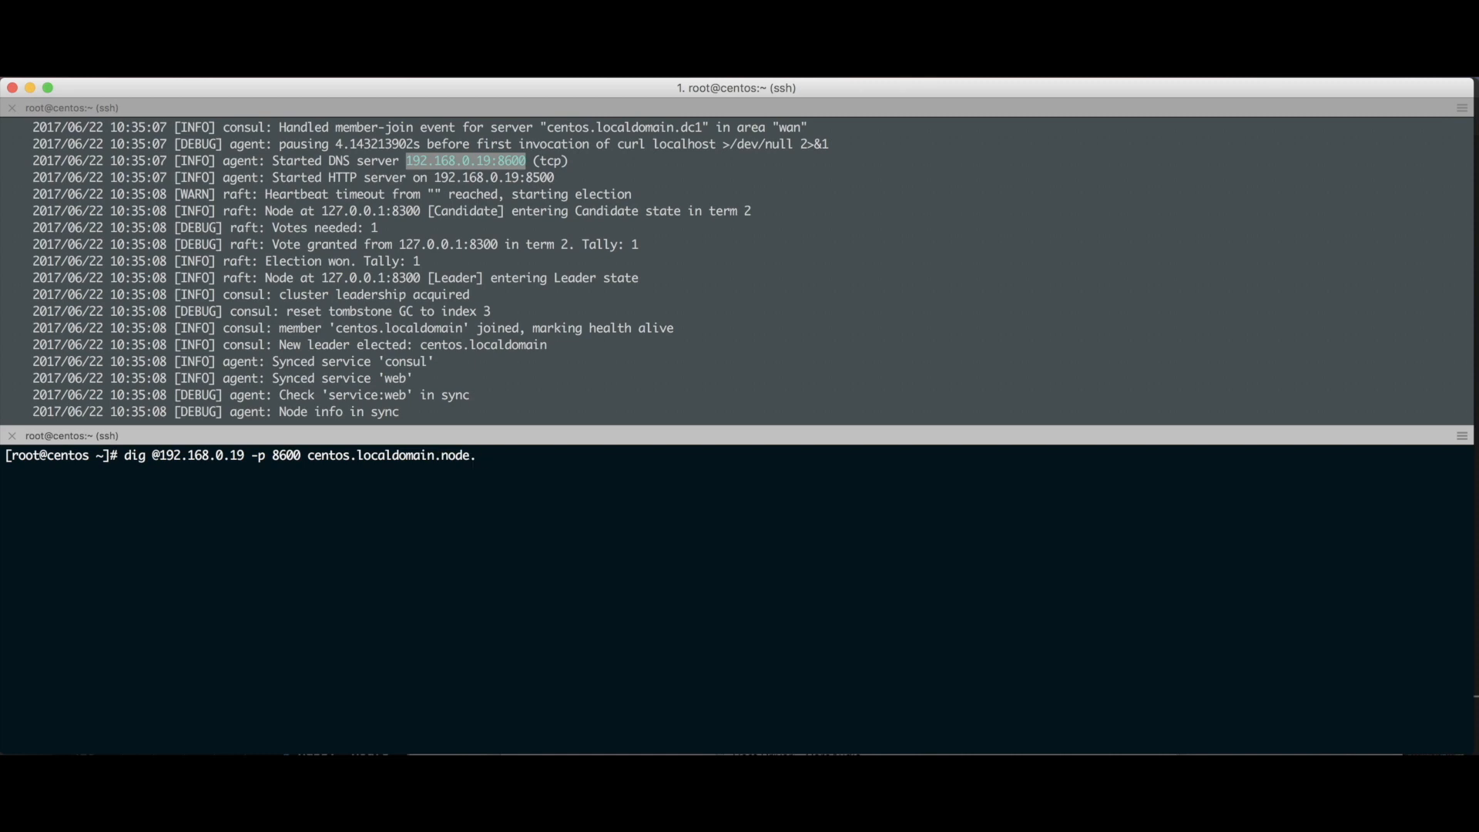
{"action": "type", "text": "consul"}
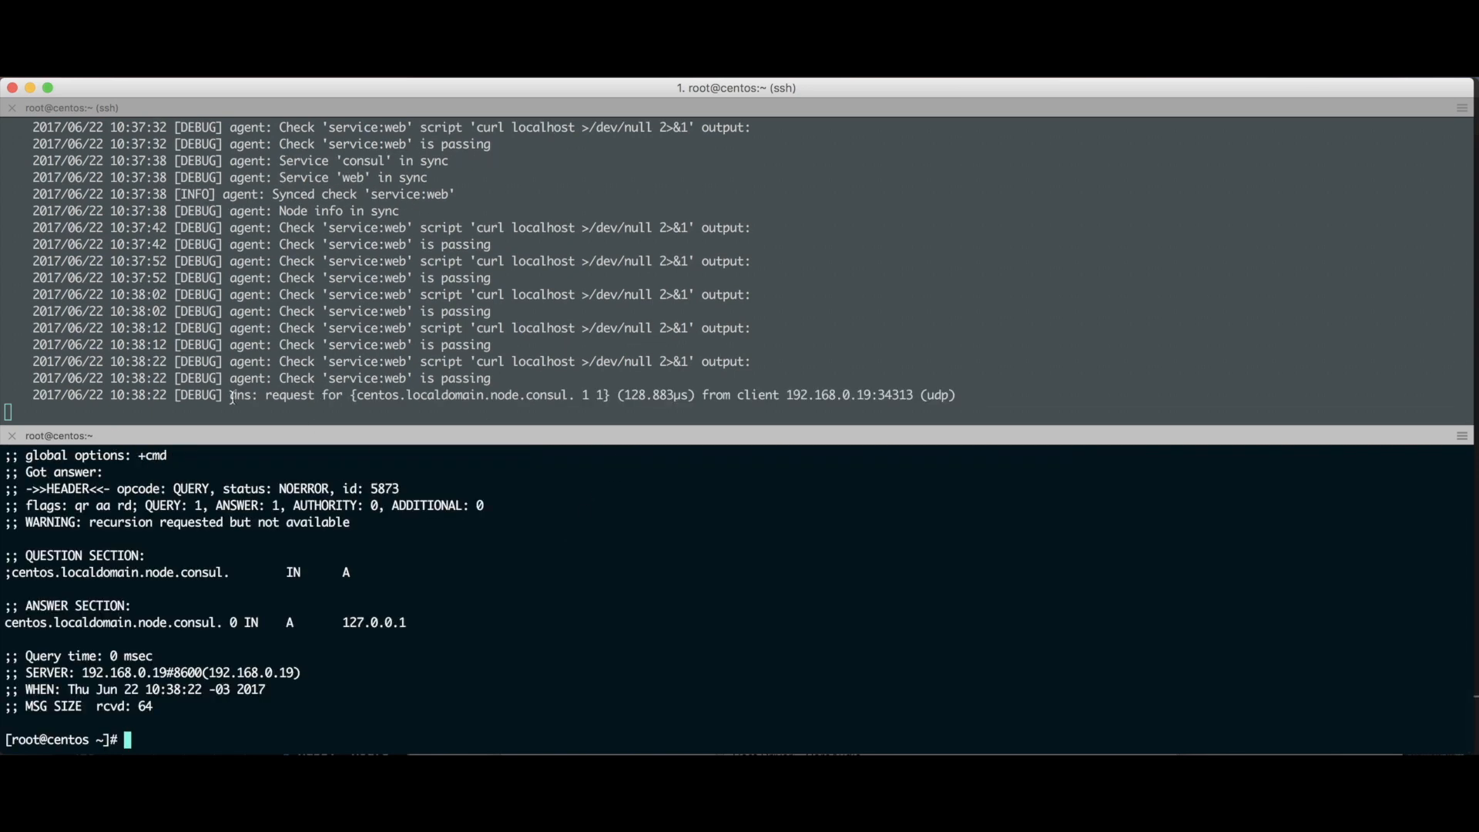
Highlight the agent's DNS request log line and the 127.0.0.1 answer address.
{"action": "left_click_drag", "start_coordinate": [228, 394], "coordinate": [810, 394]}
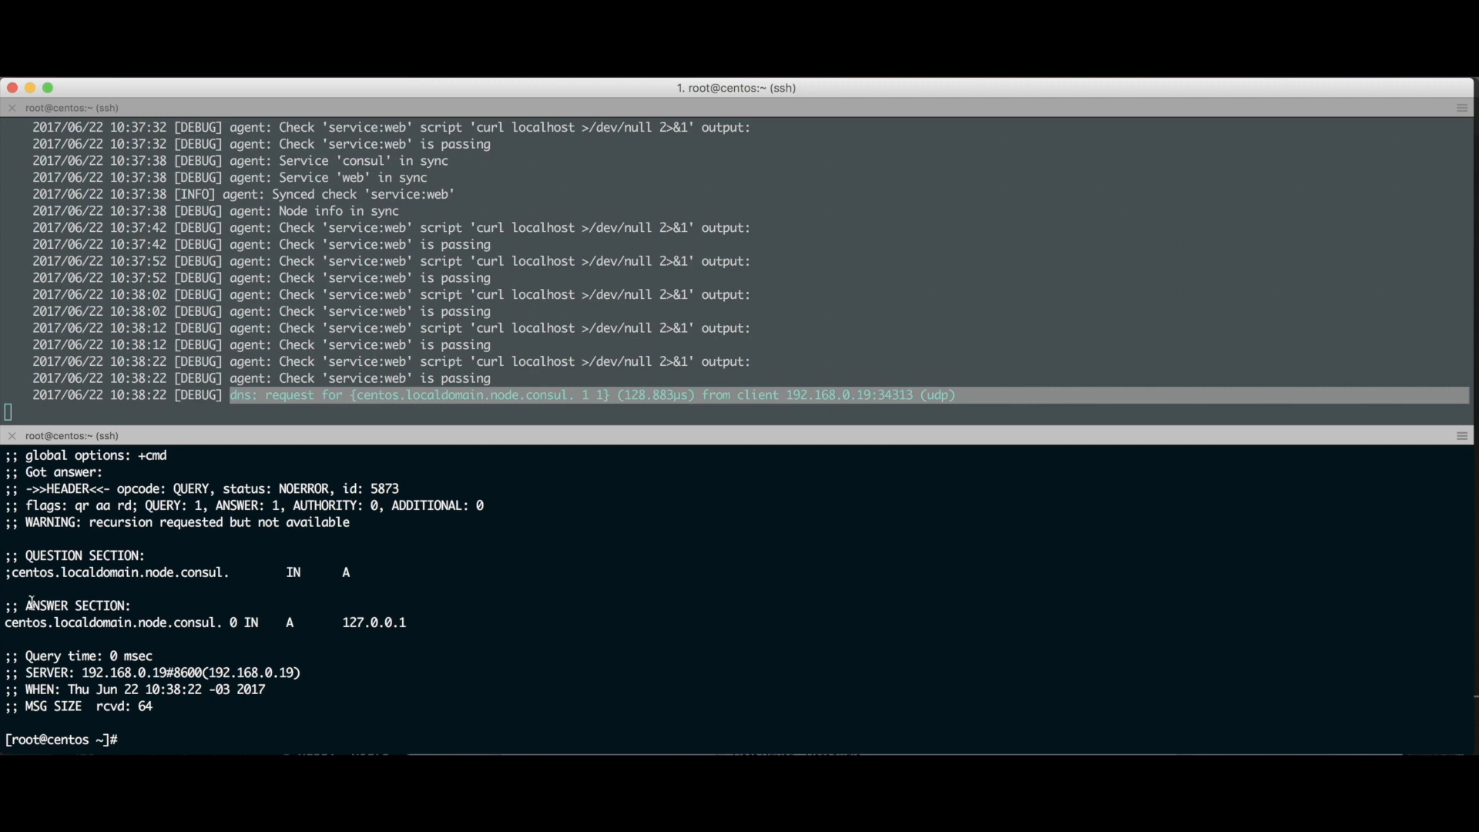
{"action": "scroll", "scroll_direction": "down", "scroll_amount": 3}
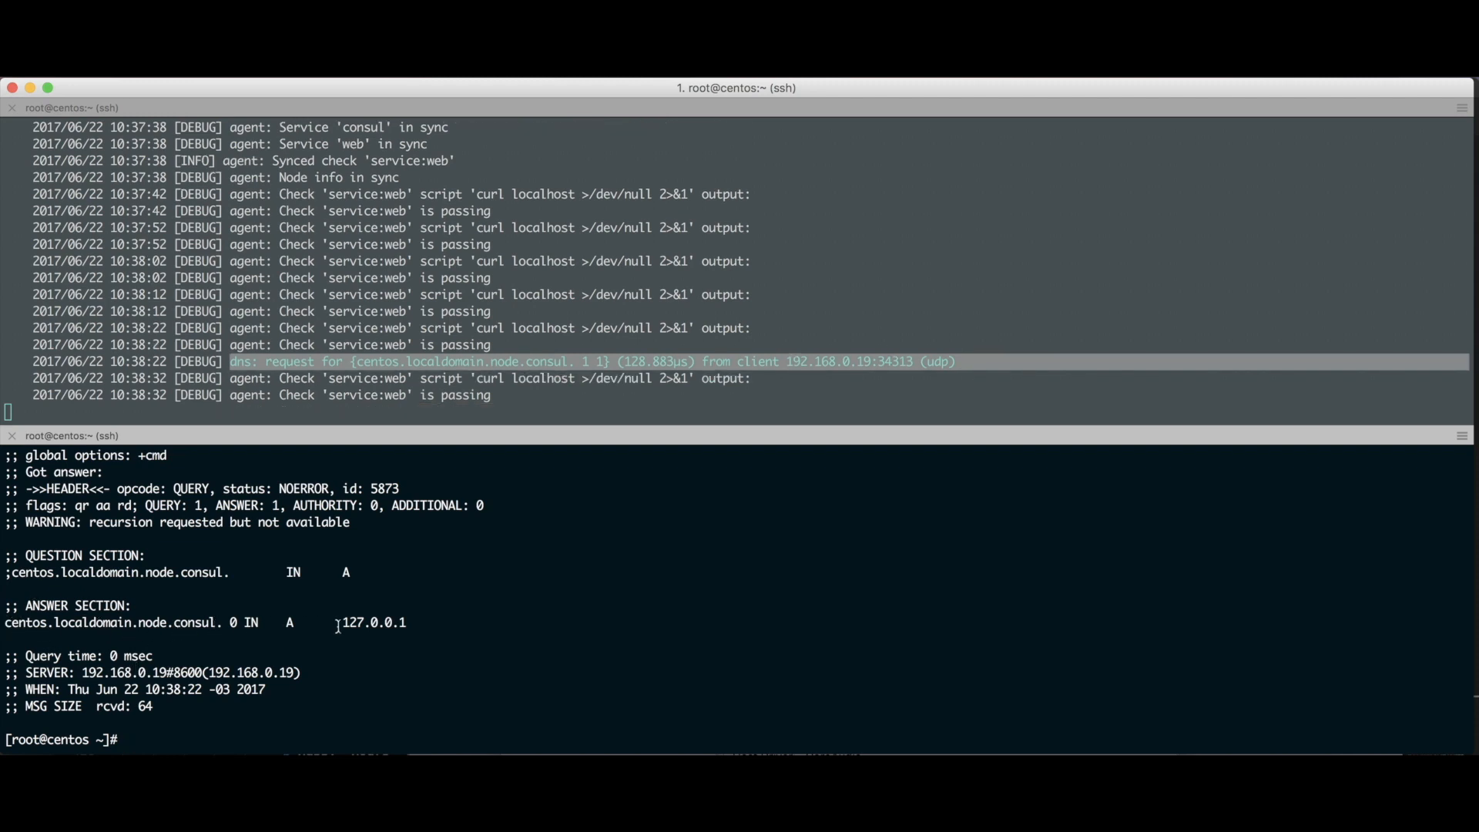
{"action": "double_click", "coordinate": [374, 622]}
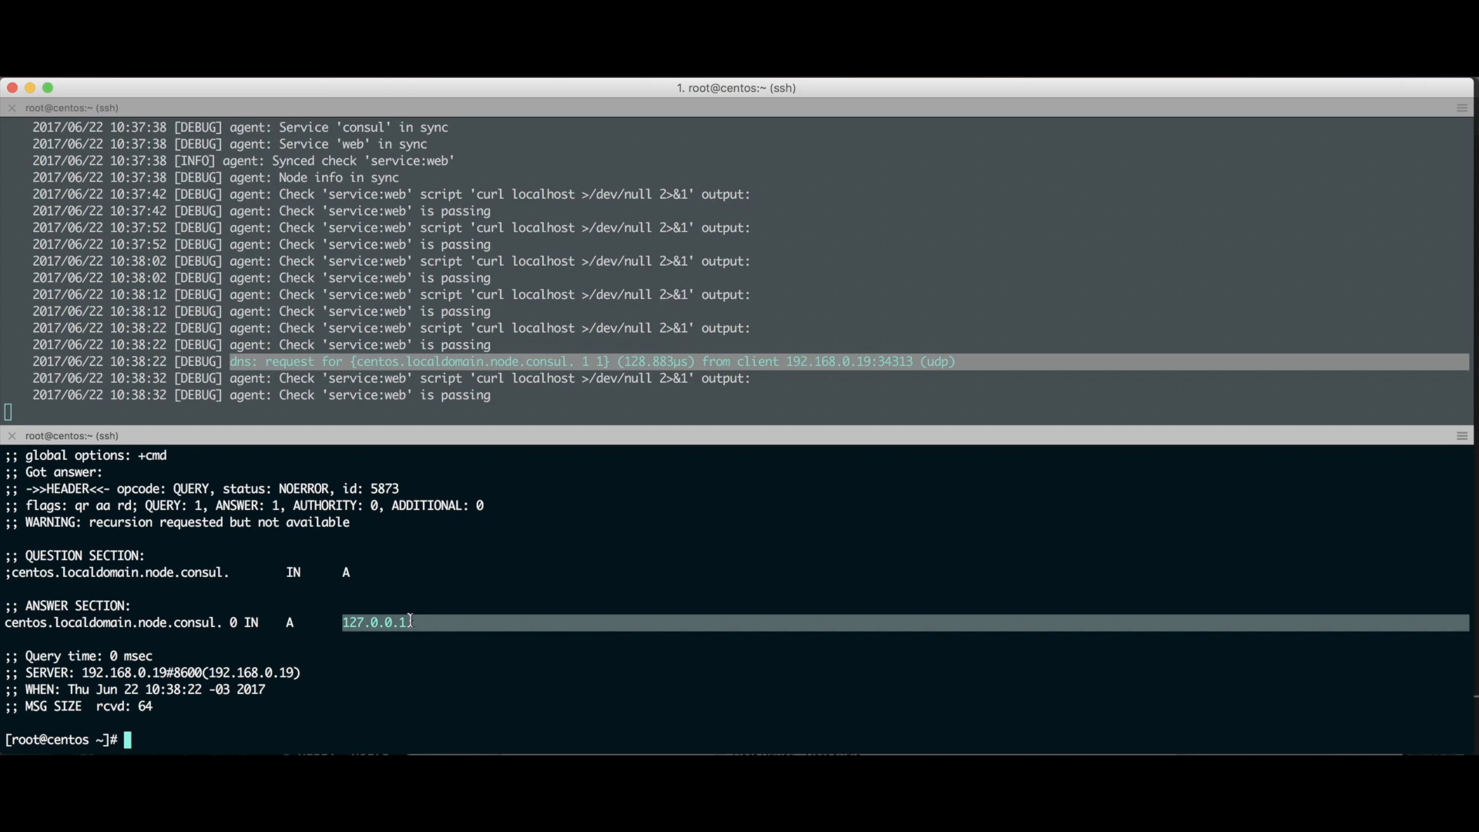
{"action": "scroll", "scroll_direction": "down", "scroll_amount": 3}
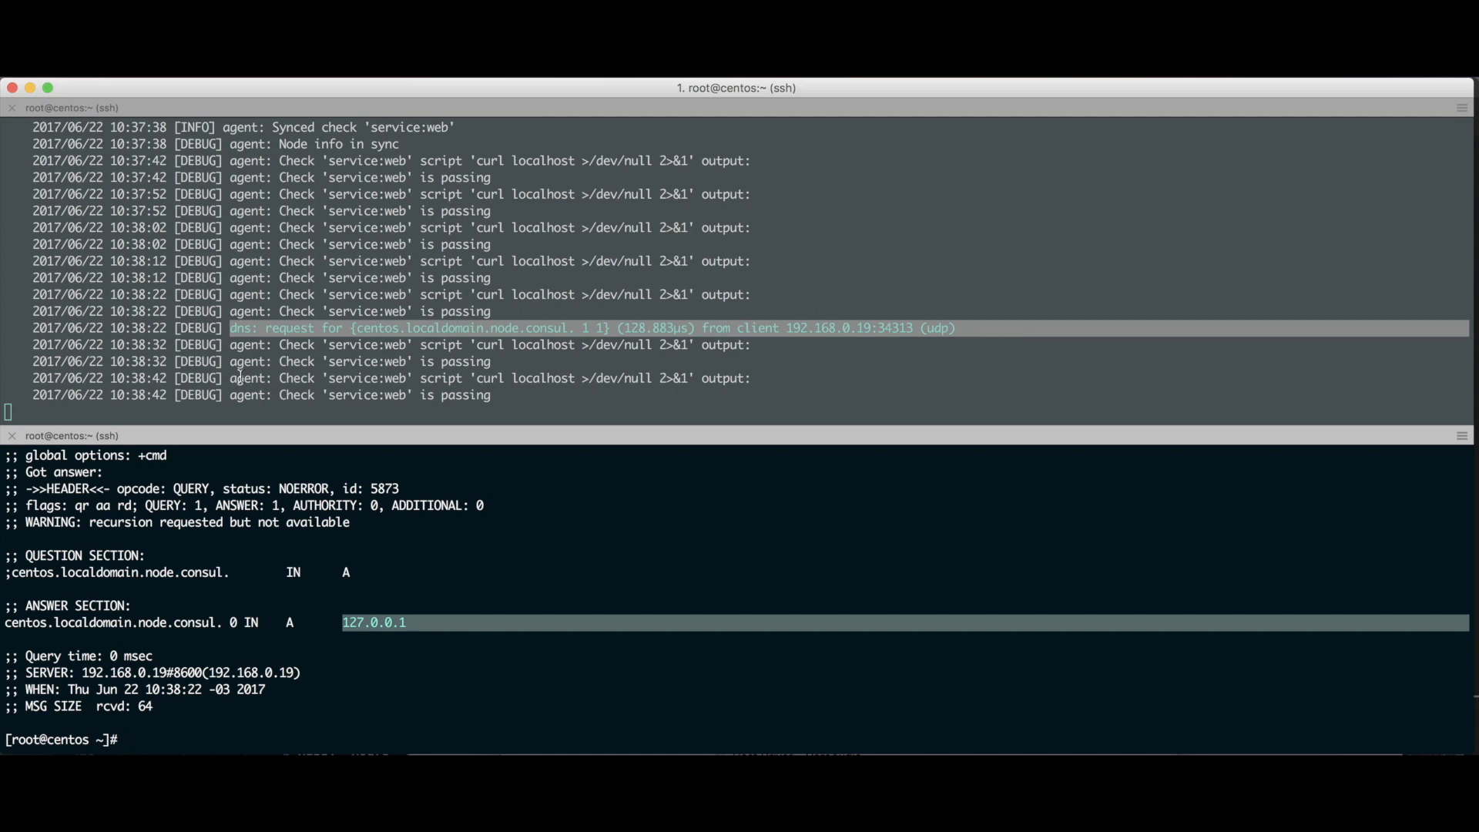
{"action": "scroll", "scroll_direction": "down", "scroll_amount": 3}
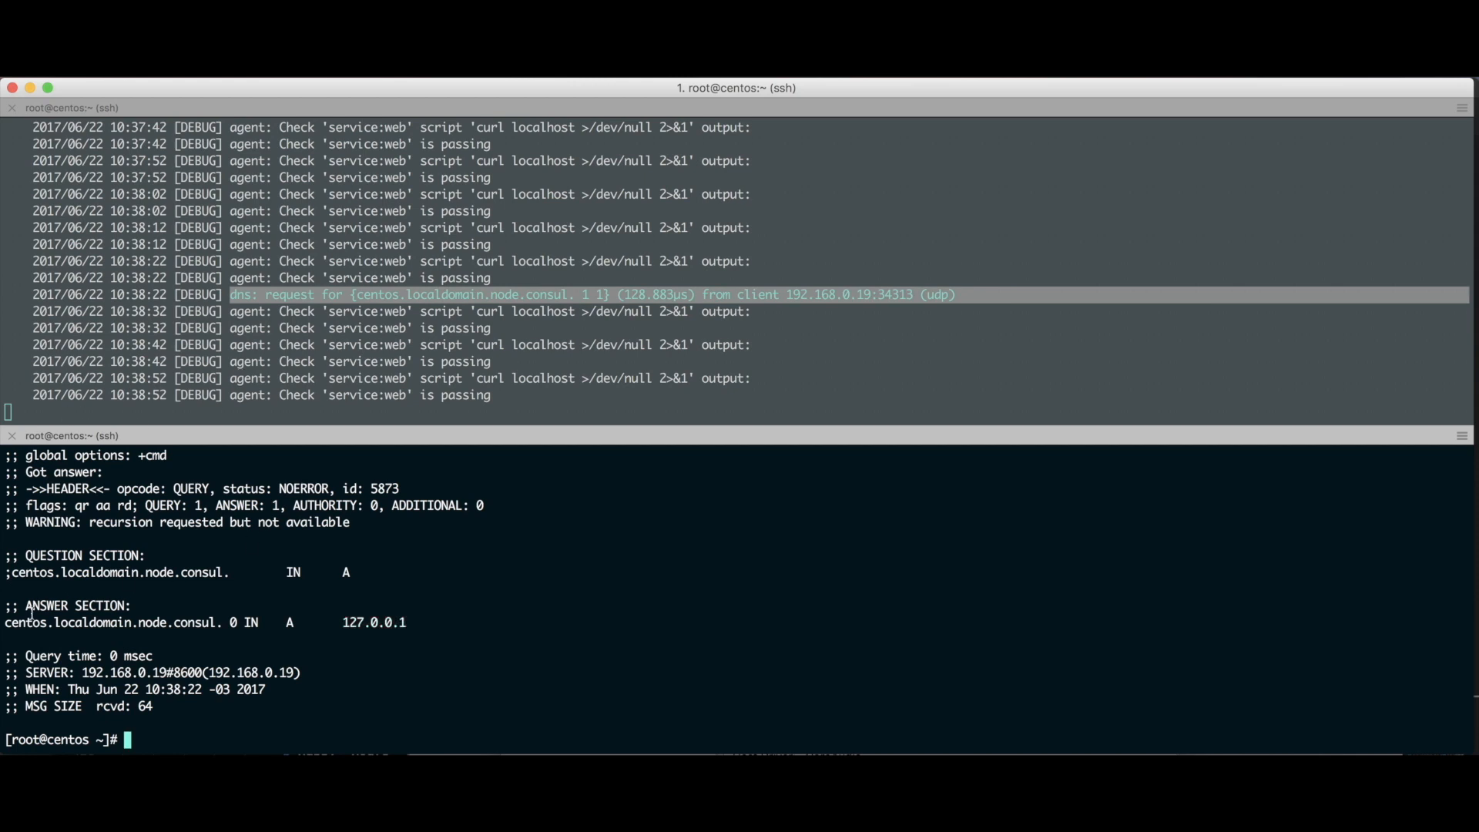
{"action": "mouse_move", "coordinate": [349, 594]}
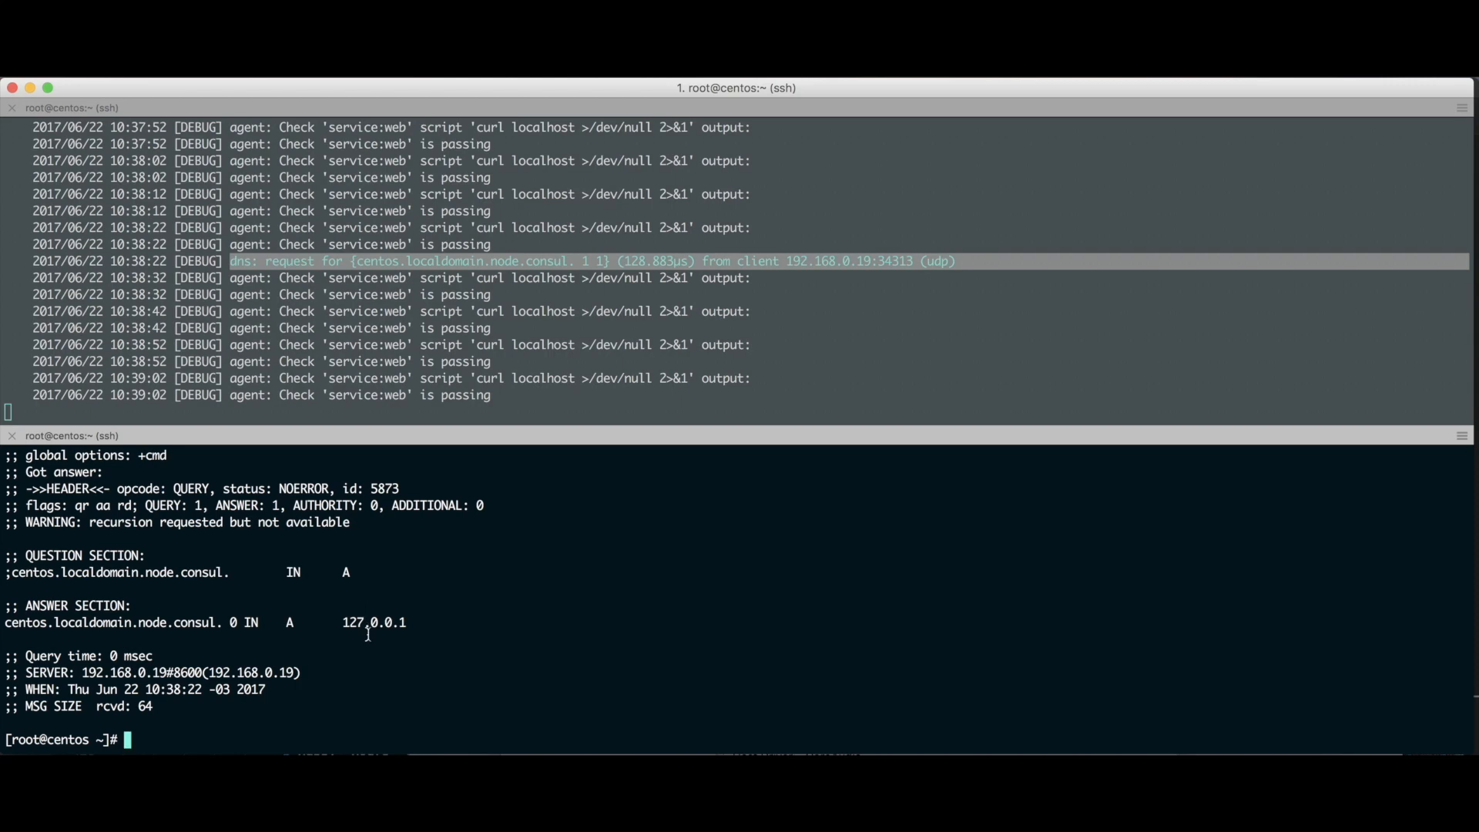
{"action": "double_click", "coordinate": [376, 623]}
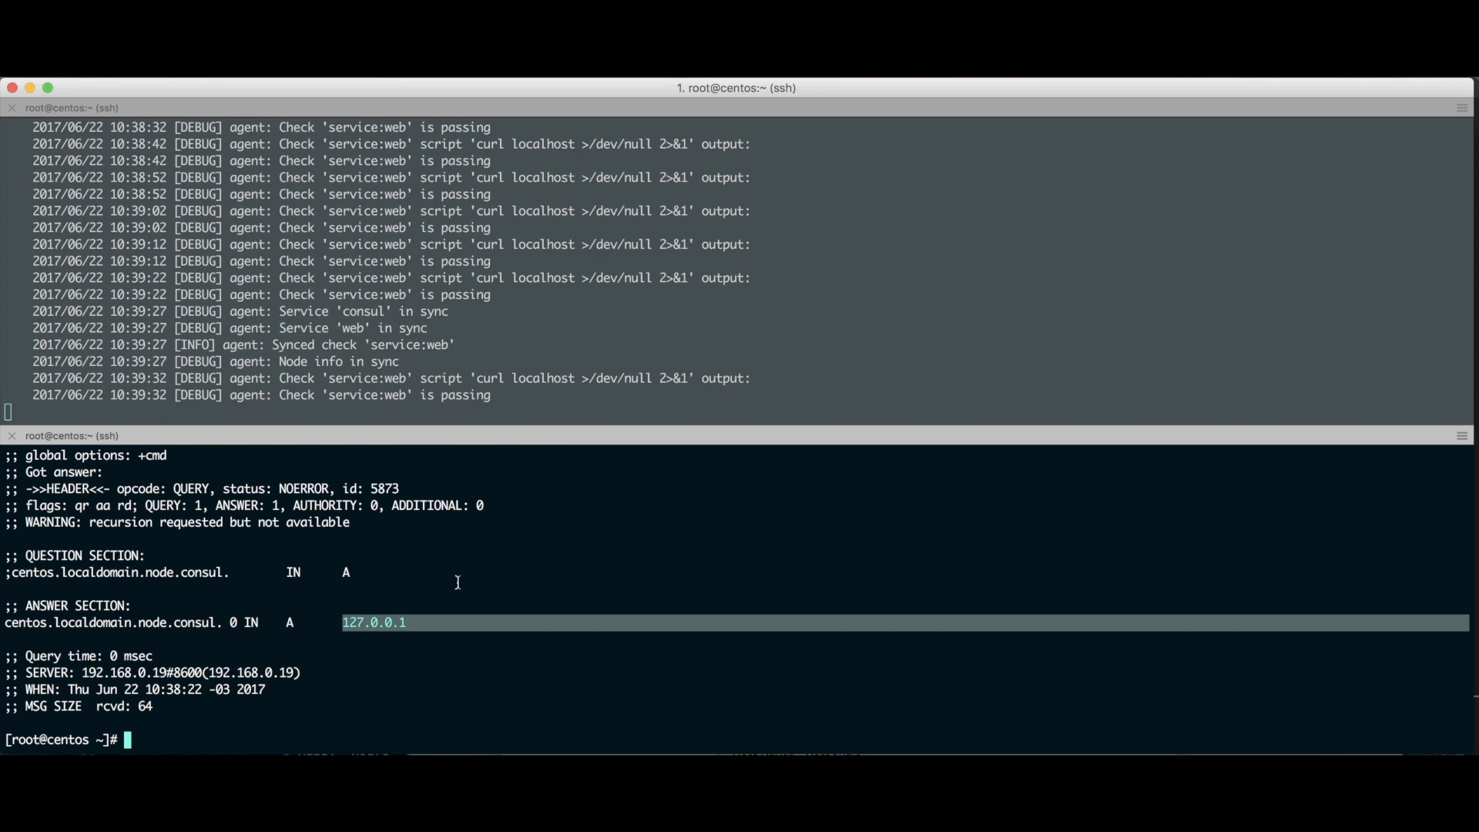
{"action": "mouse_move", "coordinate": [484, 651]}
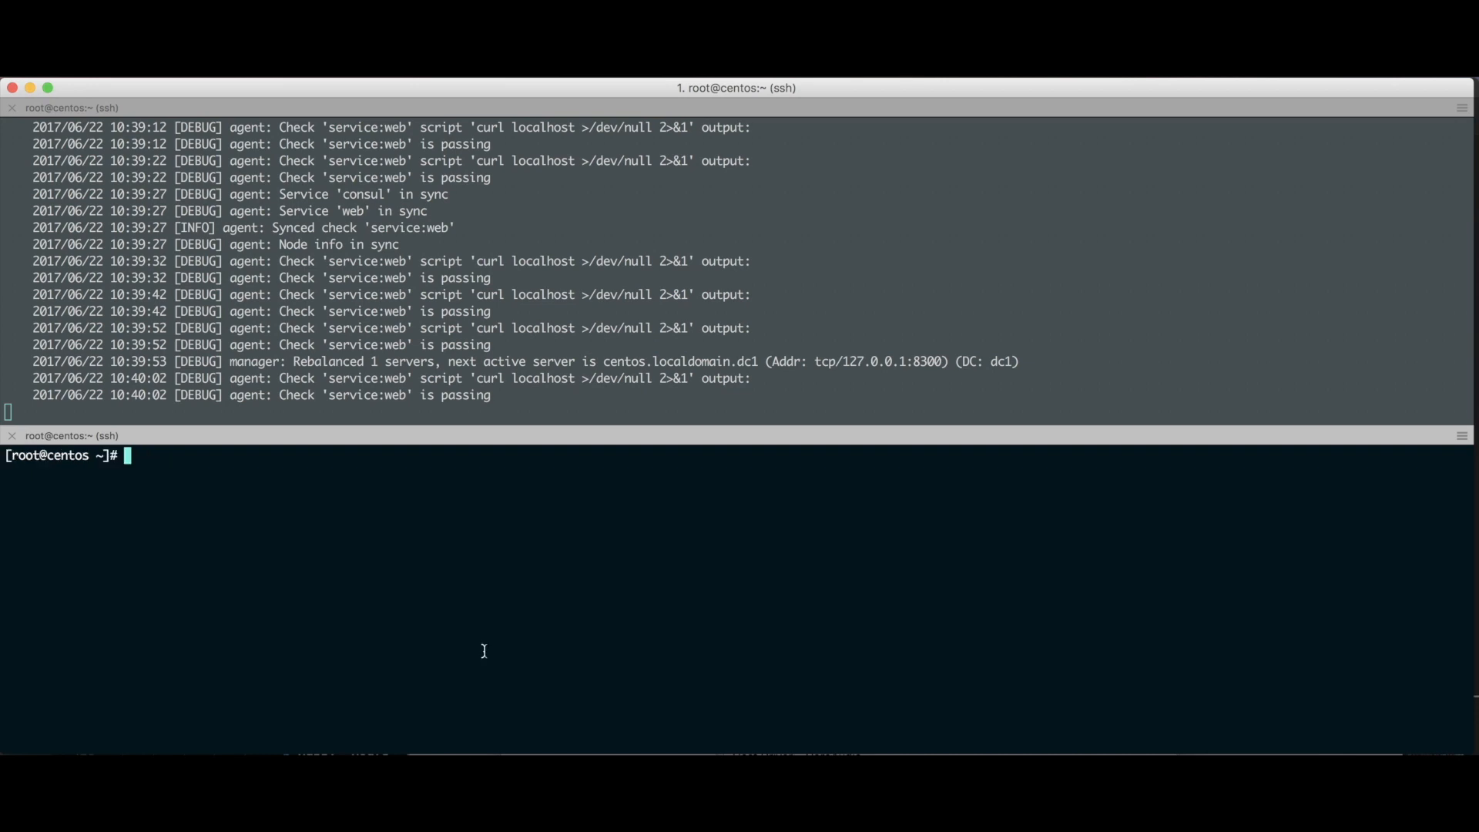
Display /etc/consul.d/web.json: service web, tag rails, port 80, 10s curl check.
{"action": "type", "text": "cd /etc/consul.d/"}
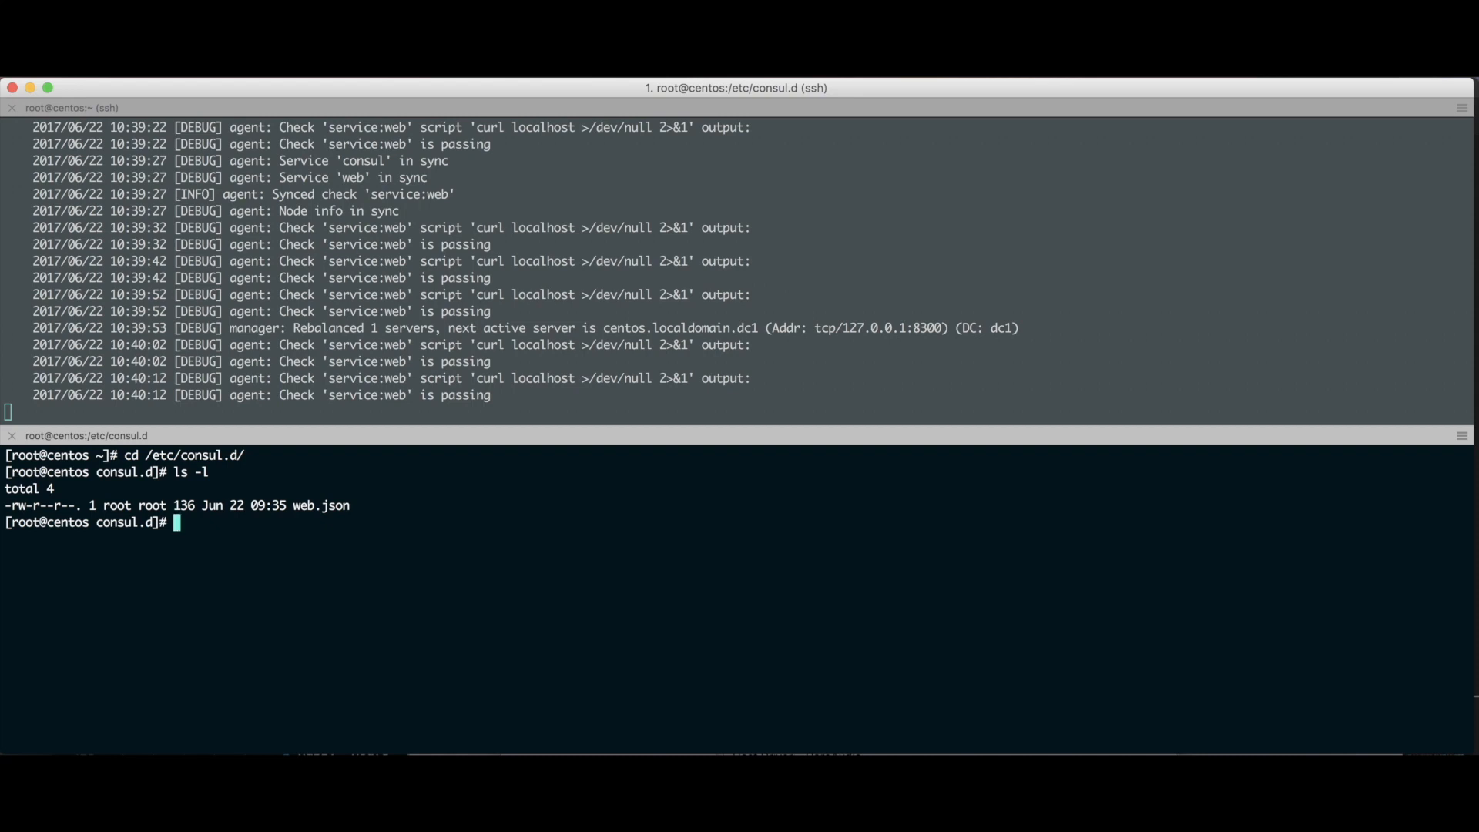
{"action": "type", "text": "cat"}
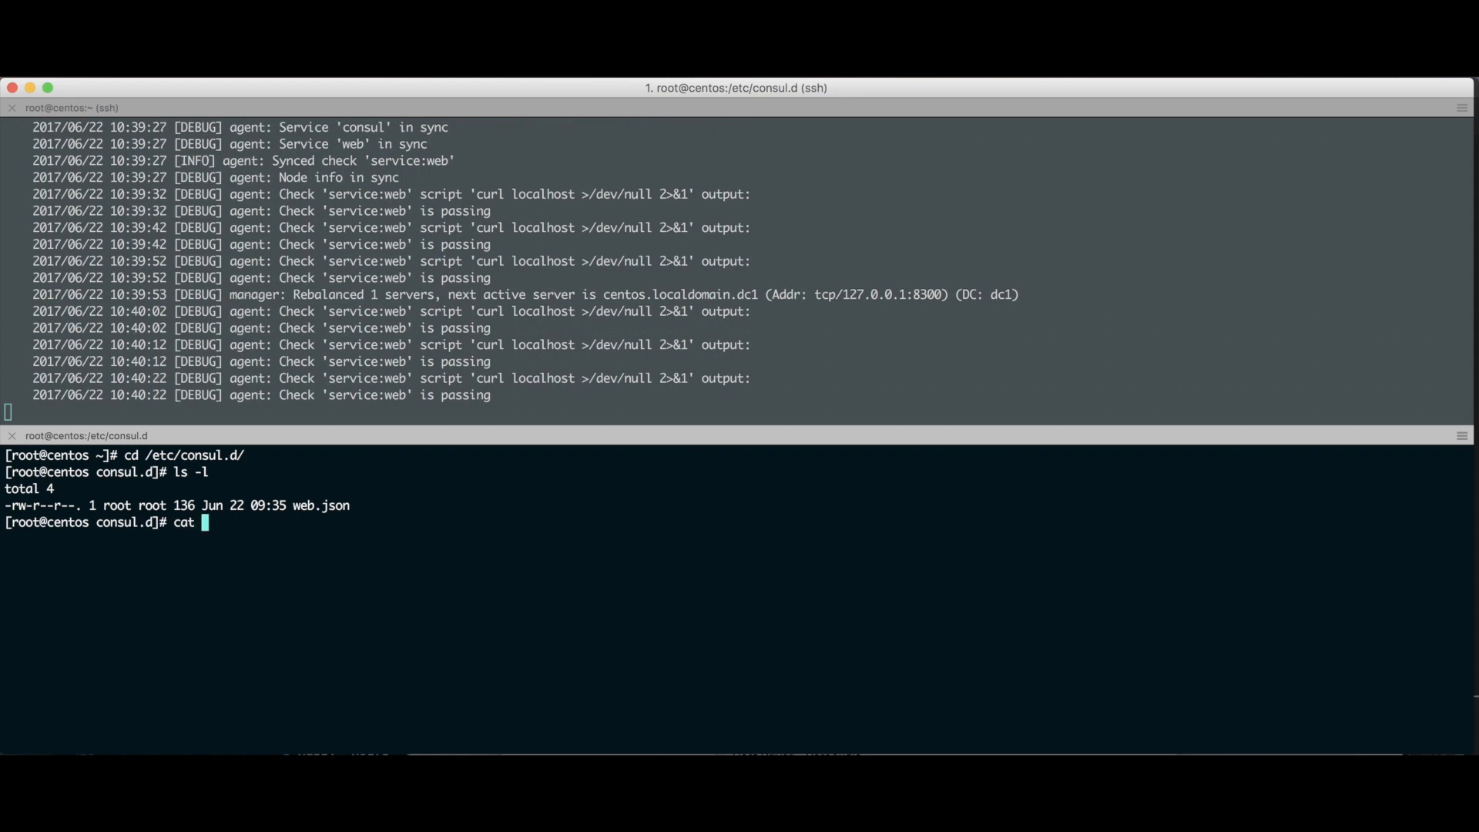
{"action": "type", "text": "web.json"}
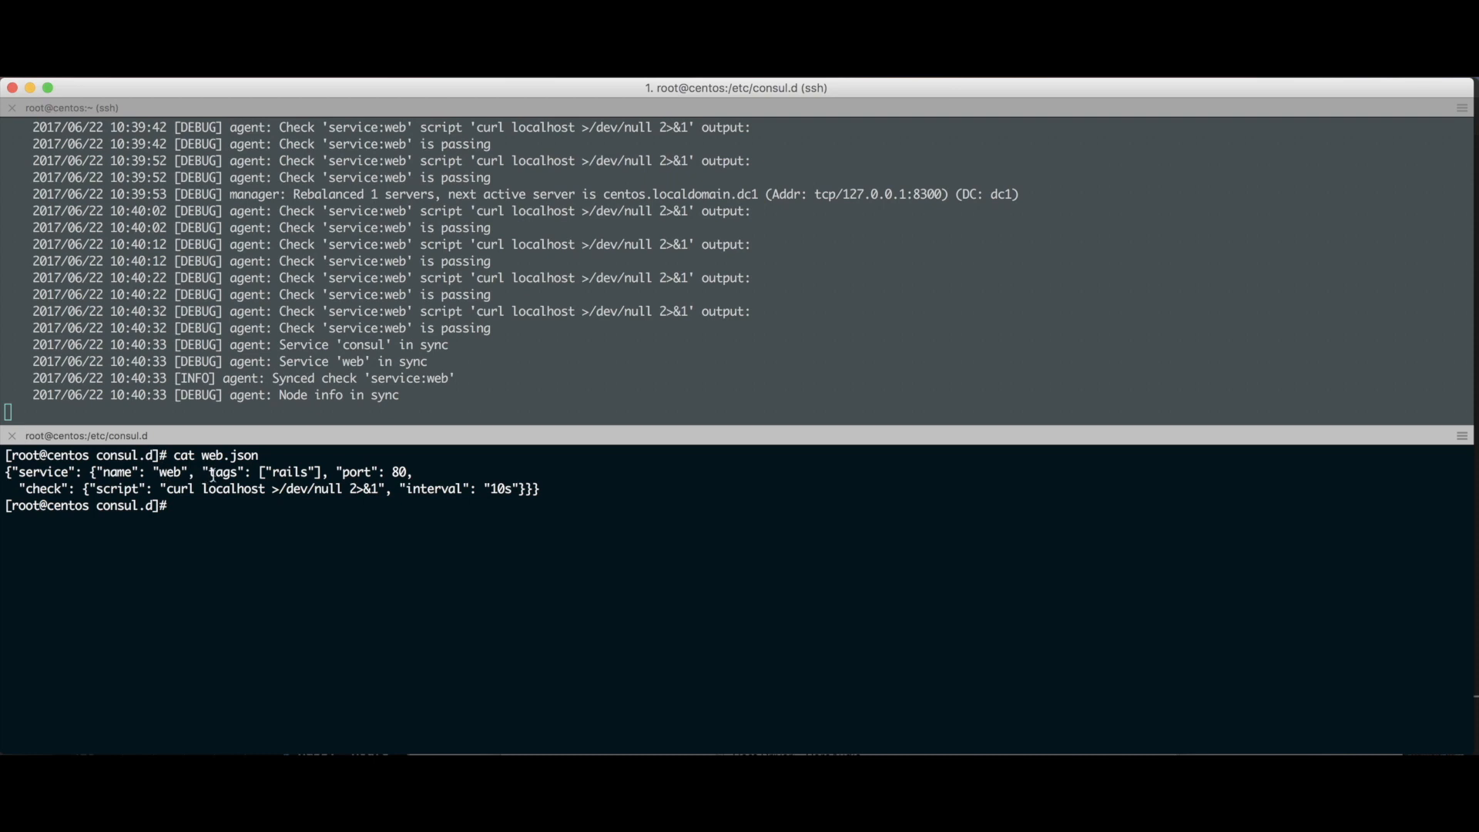
{"action": "double_click", "coordinate": [364, 472]}
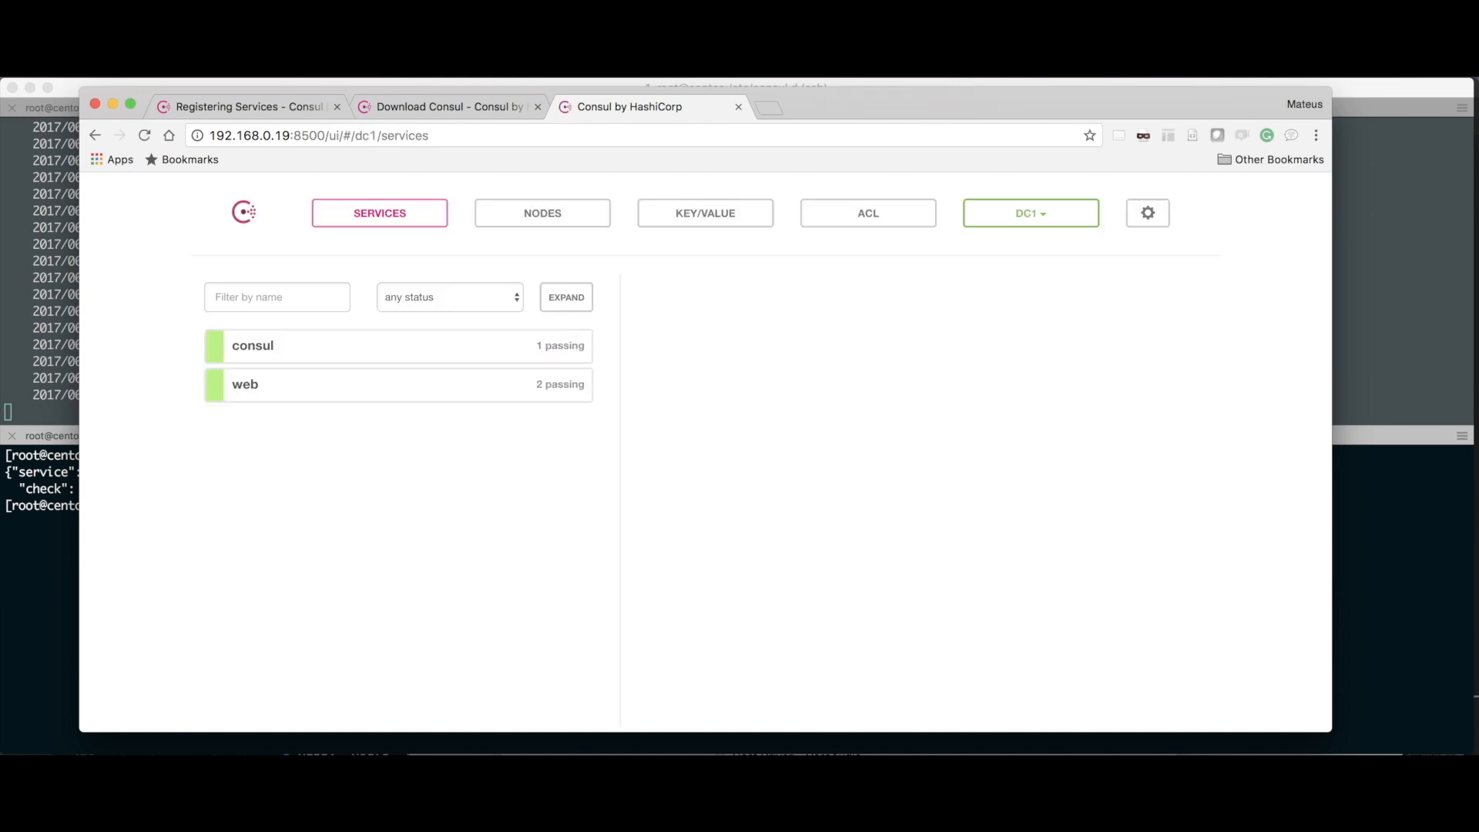
{"action": "mouse_move", "coordinate": [257, 369]}
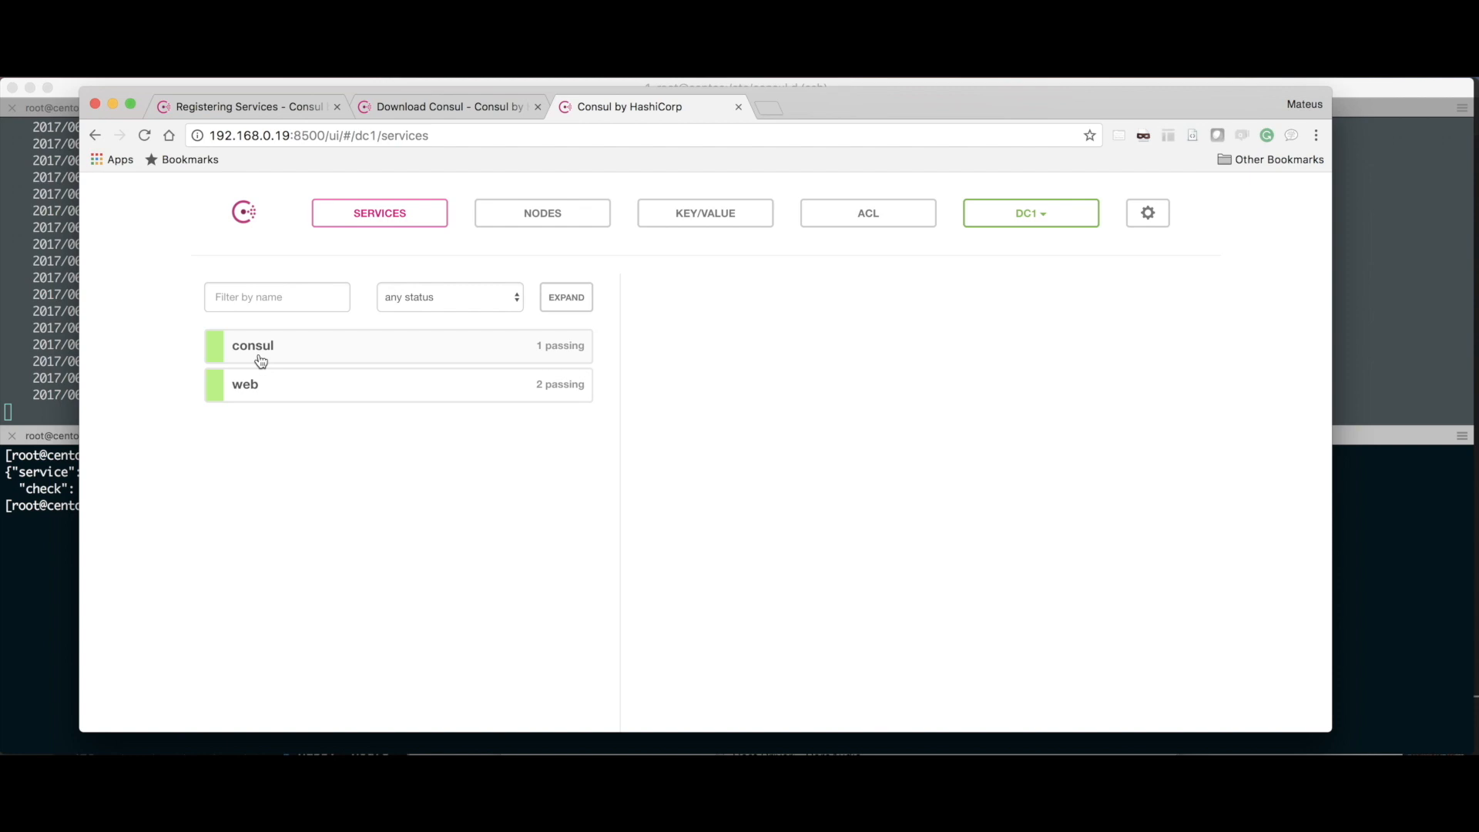
{"action": "mouse_move", "coordinate": [296, 432]}
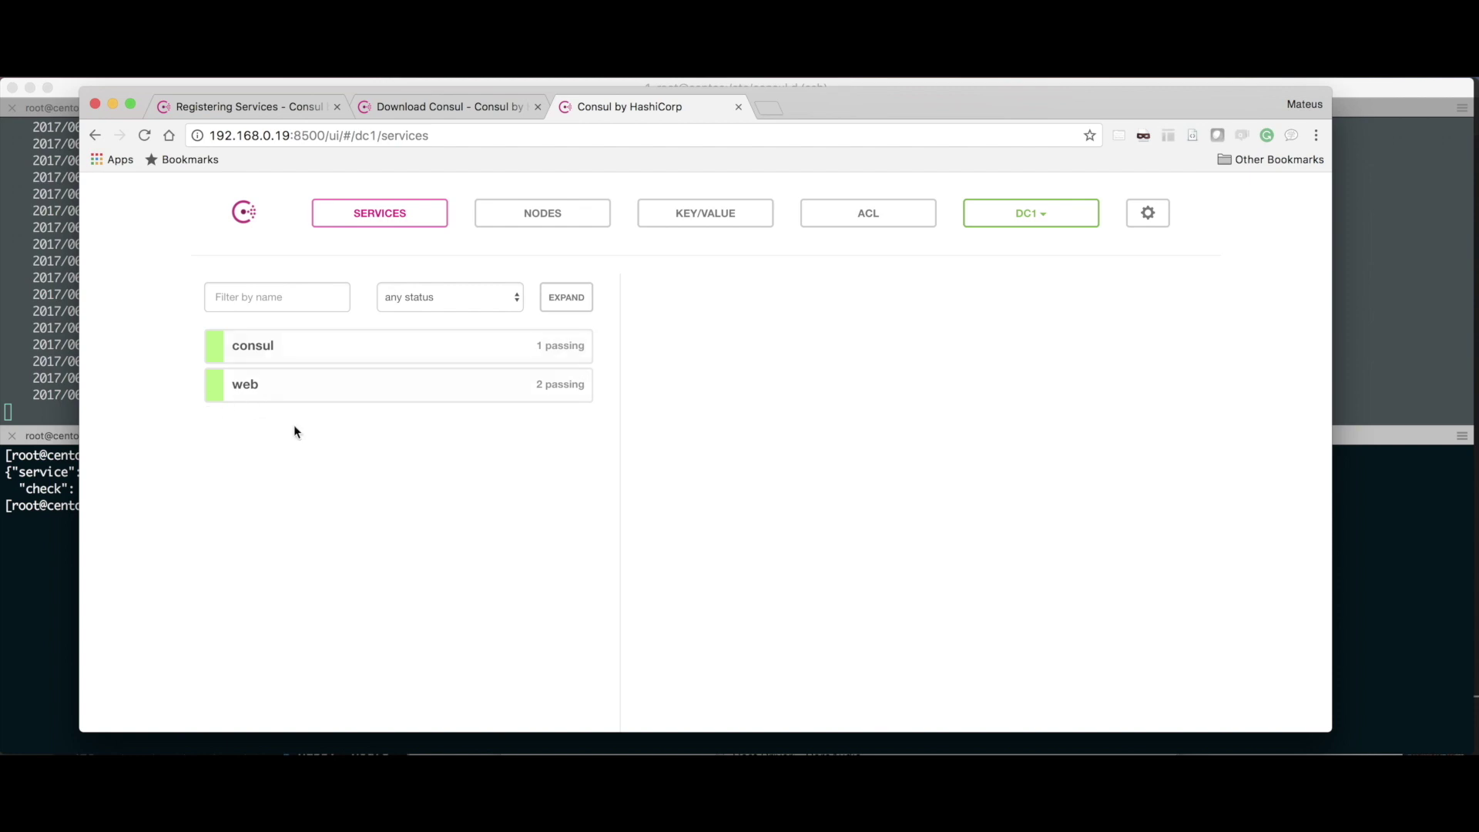
View the web service details: tag rails, node centos.localdomain, two passing checks.
{"action": "left_click", "coordinate": [245, 385]}
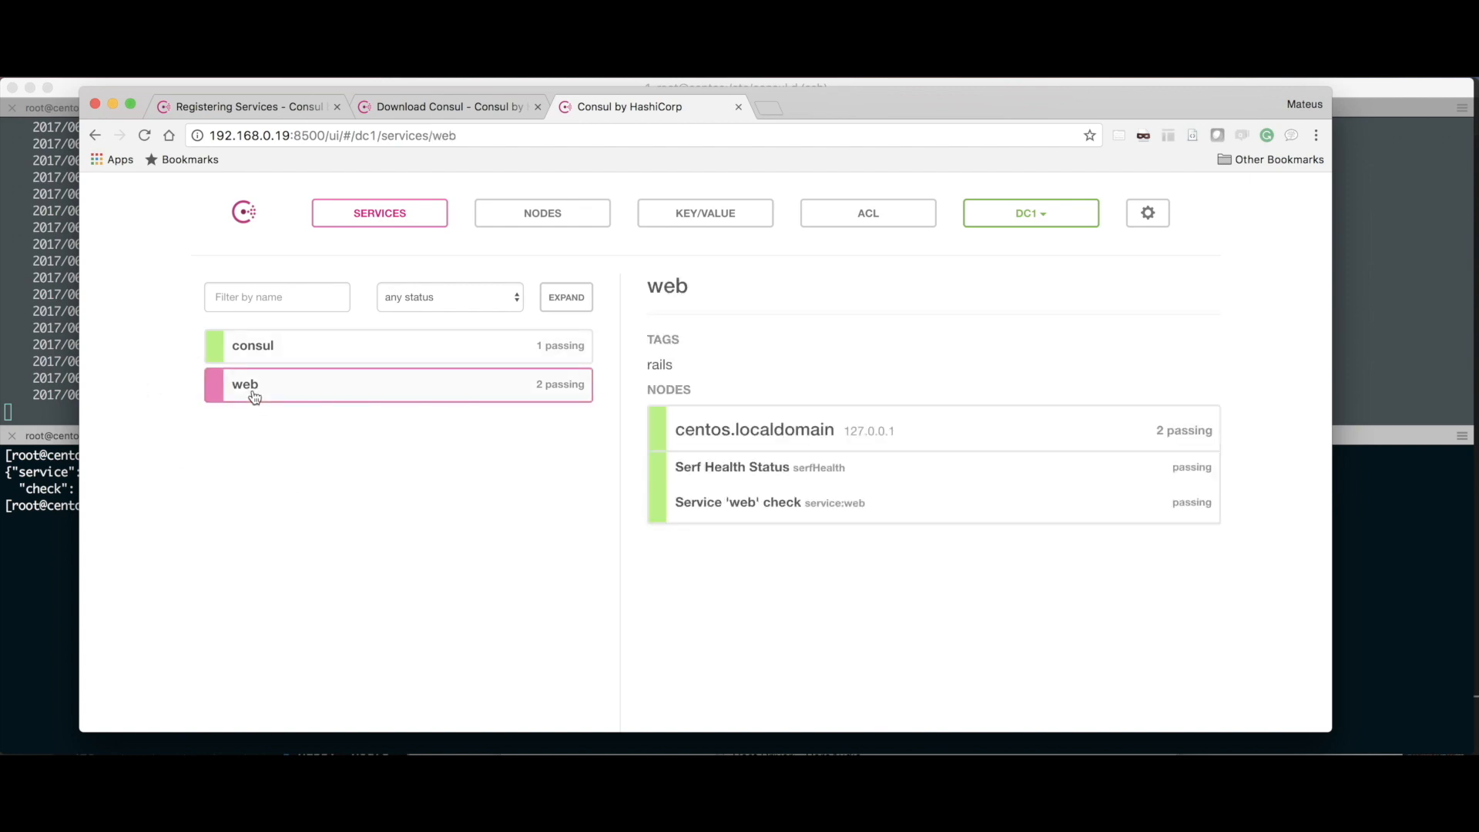
{"action": "mouse_move", "coordinate": [660, 364]}
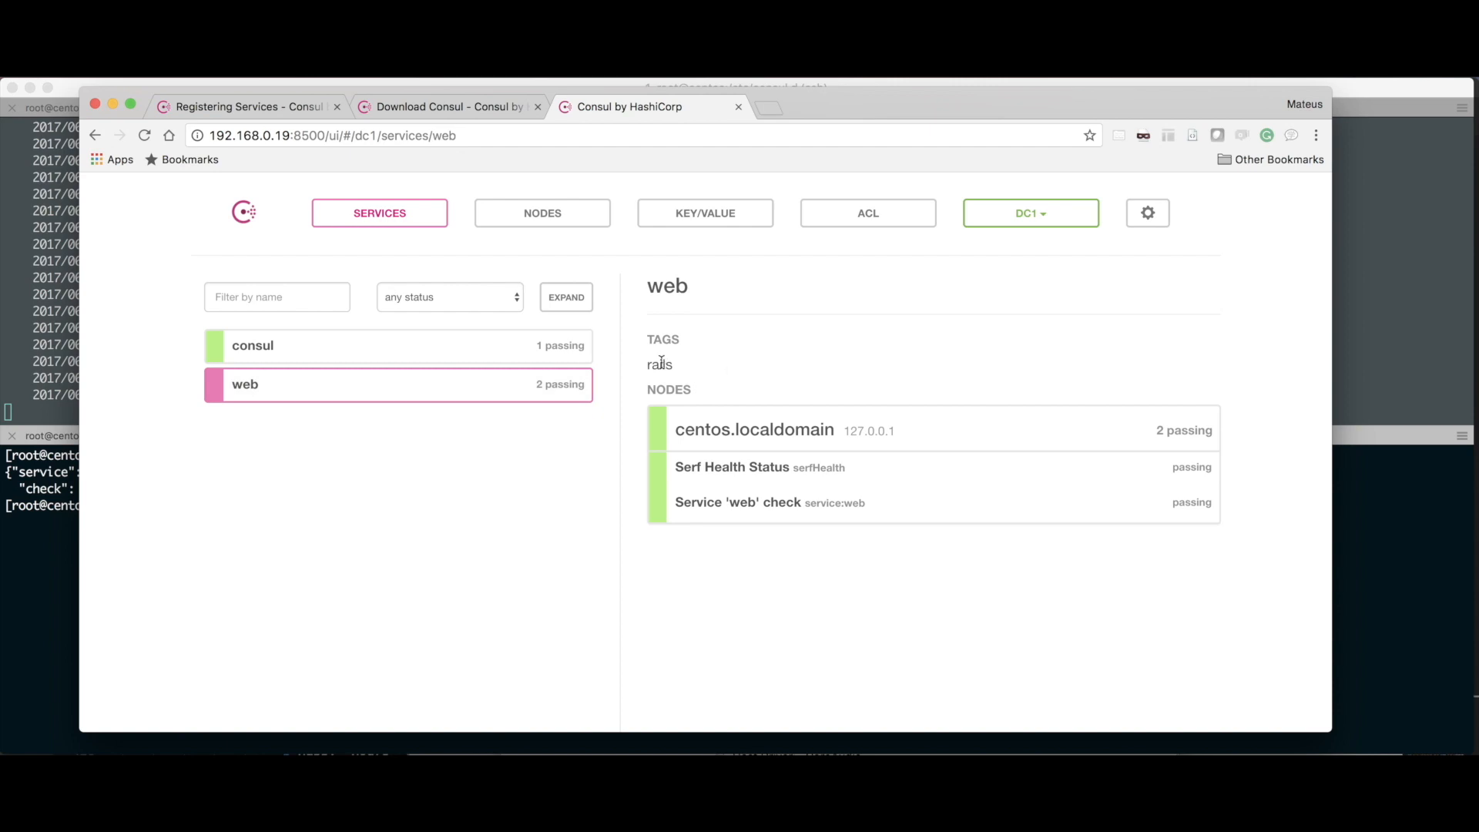
{"action": "mouse_move", "coordinate": [790, 449]}
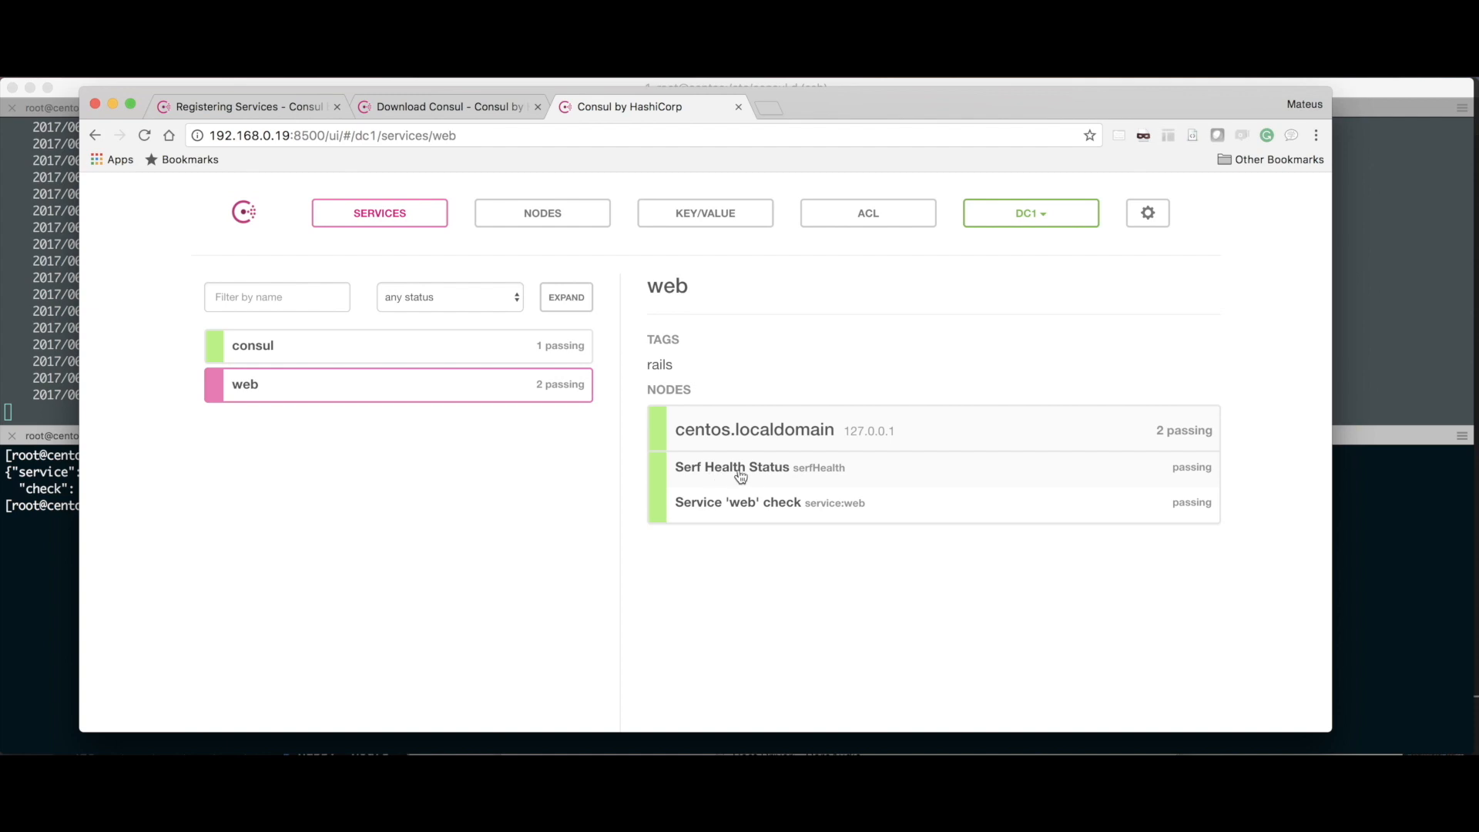
{"action": "mouse_move", "coordinate": [762, 476]}
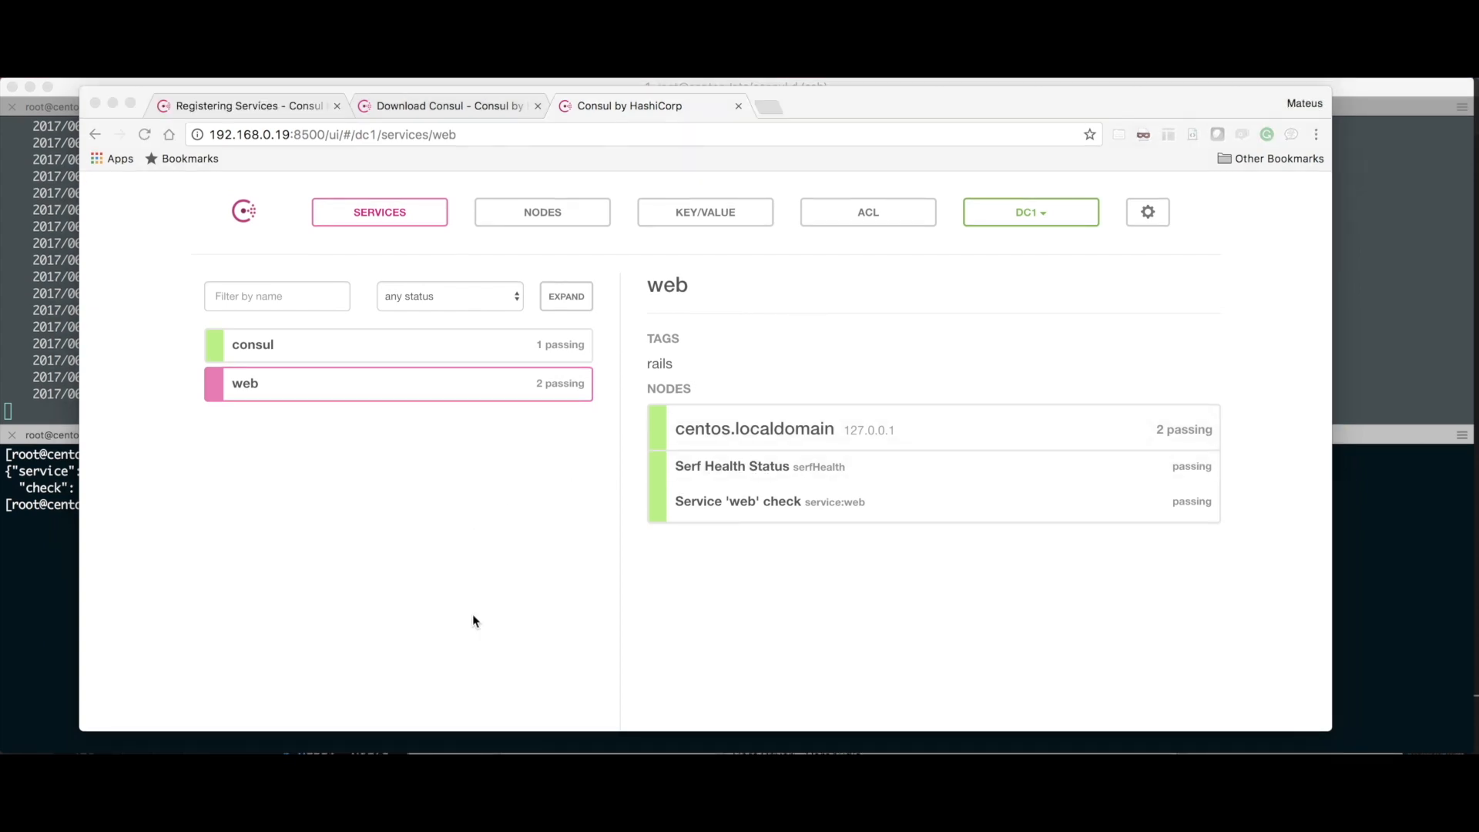
{"action": "mouse_move", "coordinate": [199, 595]}
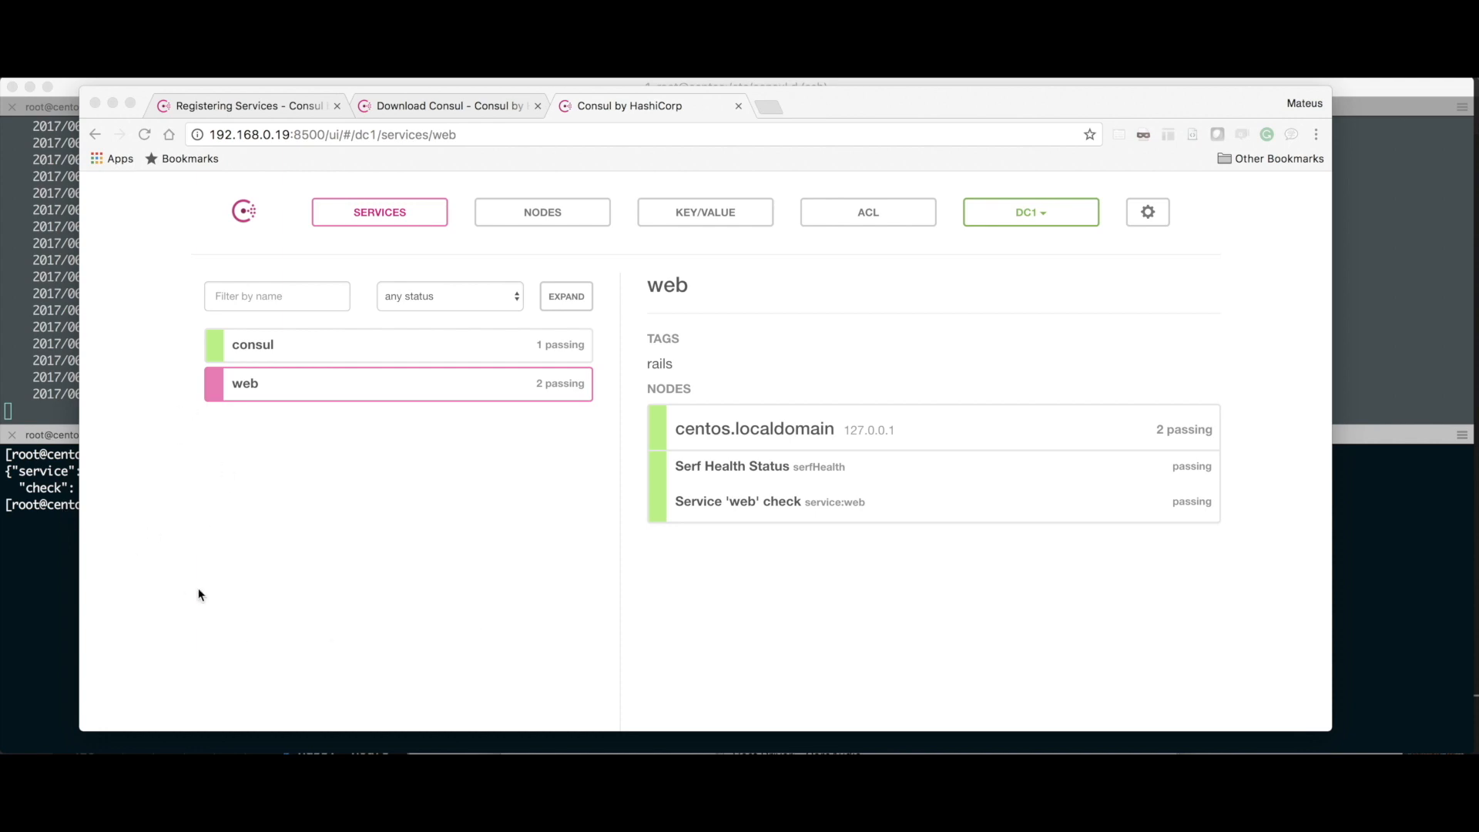
{"action": "mouse_move", "coordinate": [270, 661]}
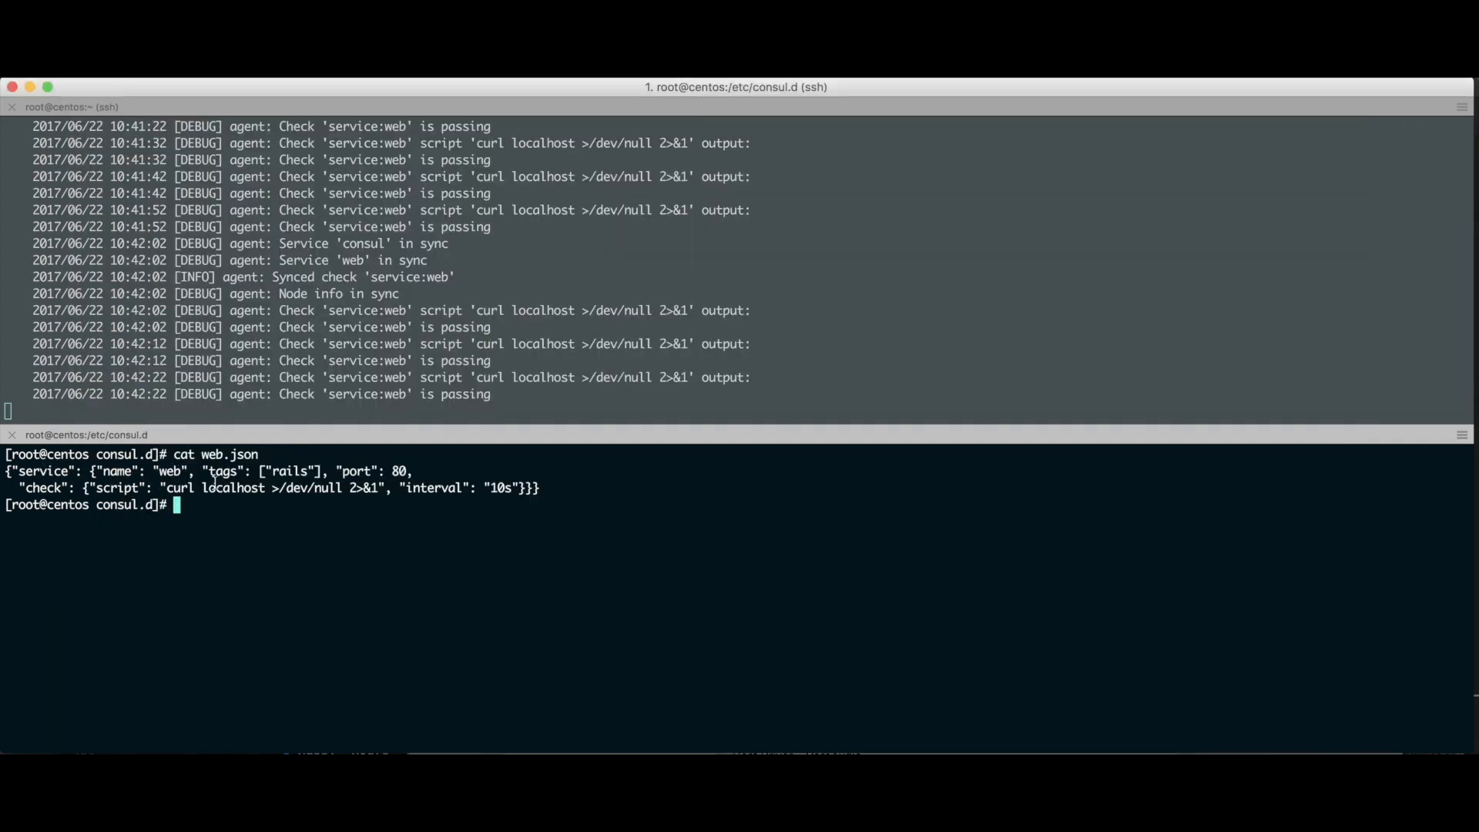
{"action": "mouse_move", "coordinate": [291, 547]}
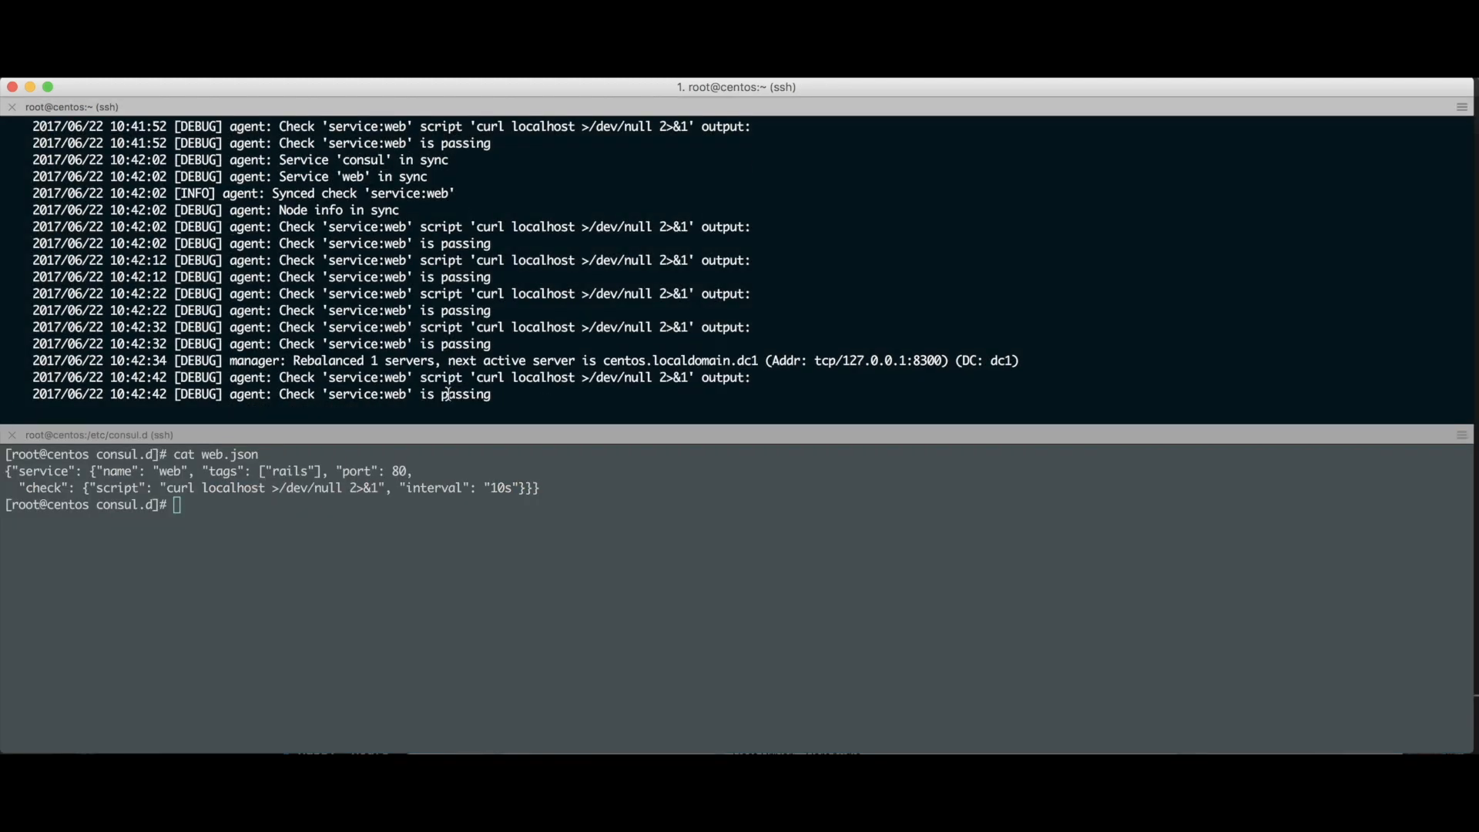
Restart the Consul agent with -config-dir=/etc/consul.d, -data-dir=/var/consul/ and client 192.168.0.19.
{"action": "key", "text": "ctrl+c"}
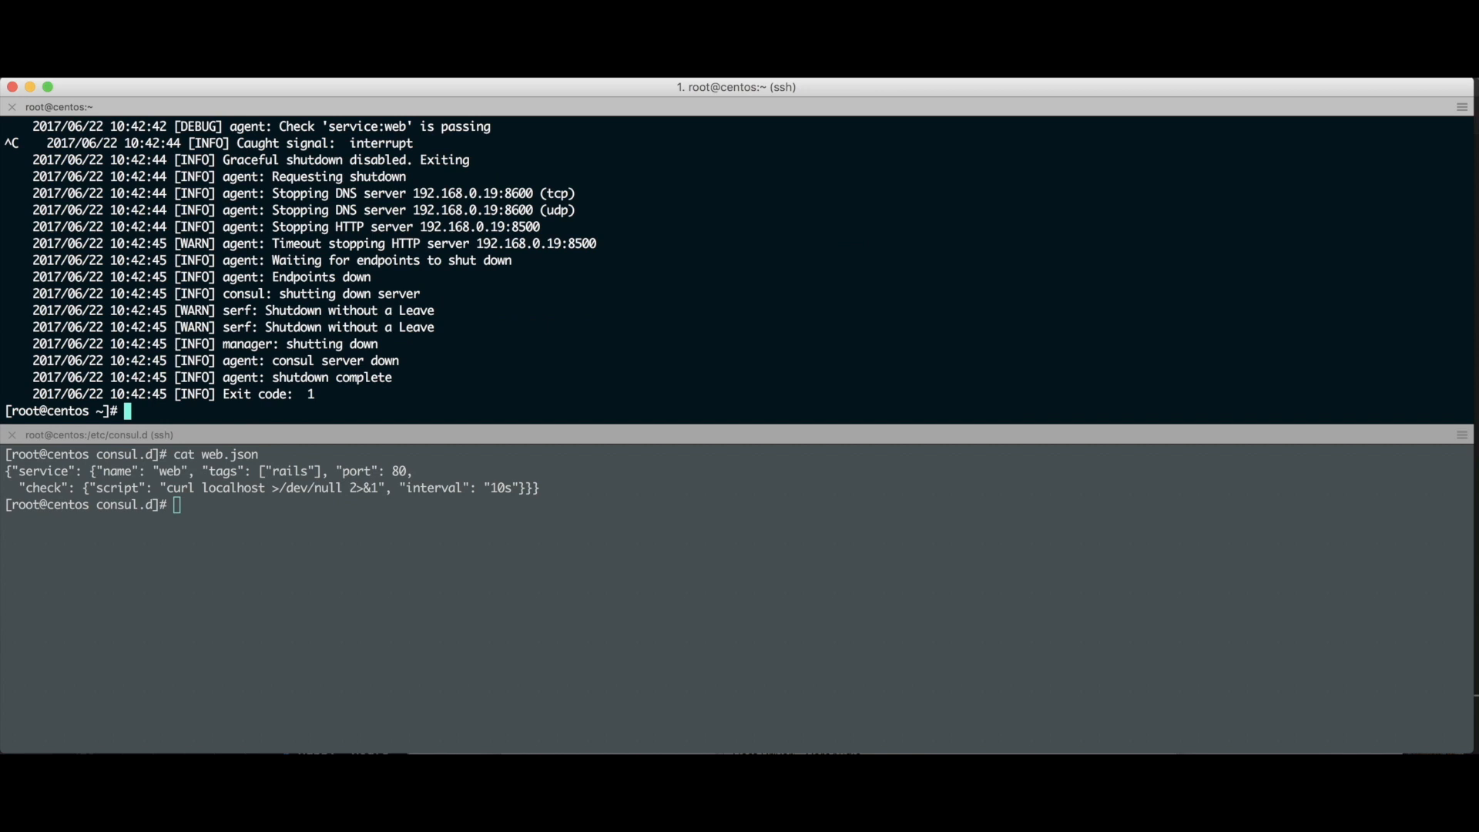
{"action": "type", "text": "consul agent -ui -dev -config-dir=/etc/consul.d -data-dir=/var/consul/ -client=192.168.0.19"}
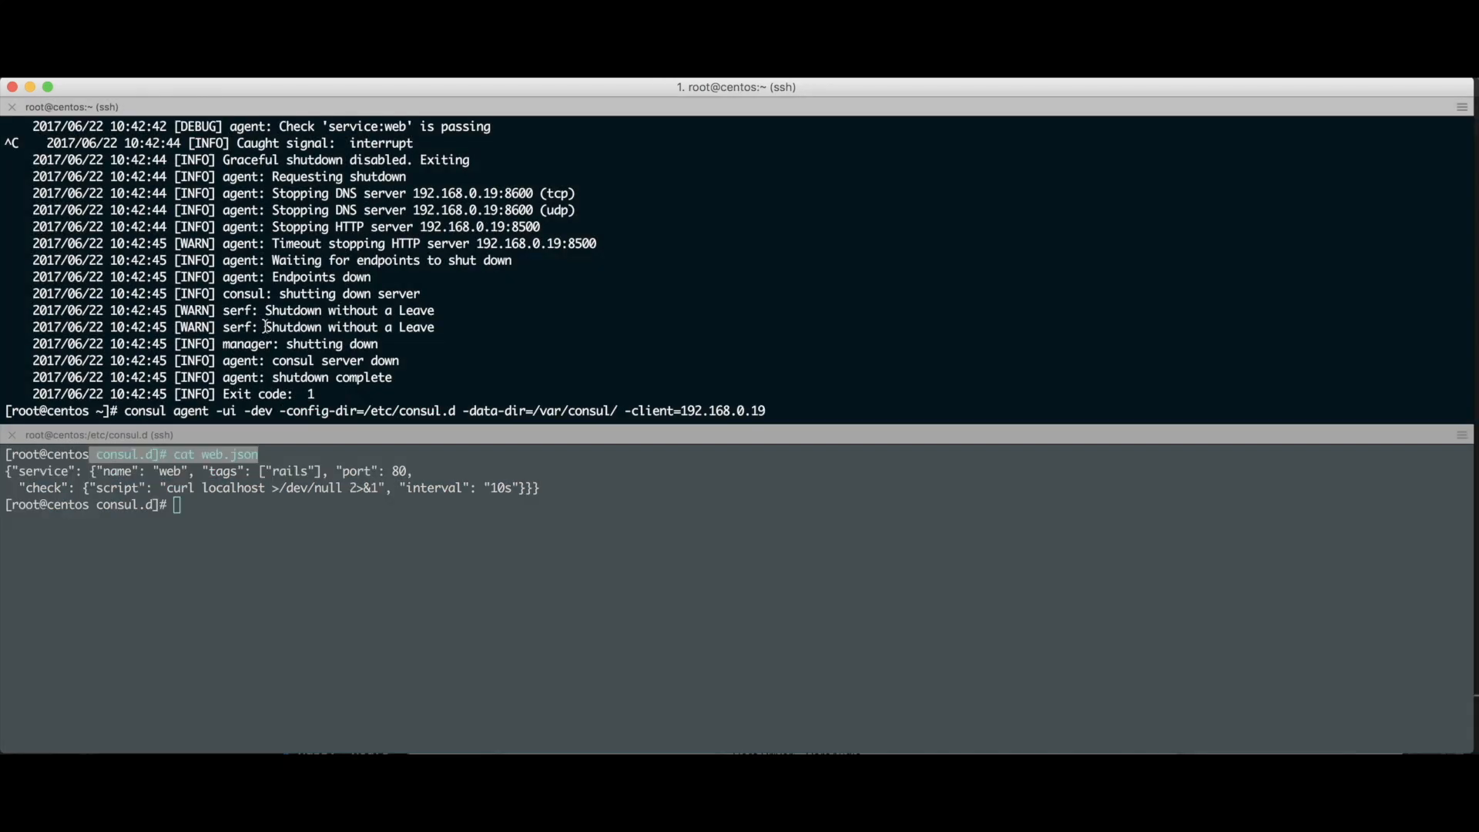
{"action": "key", "text": "Return"}
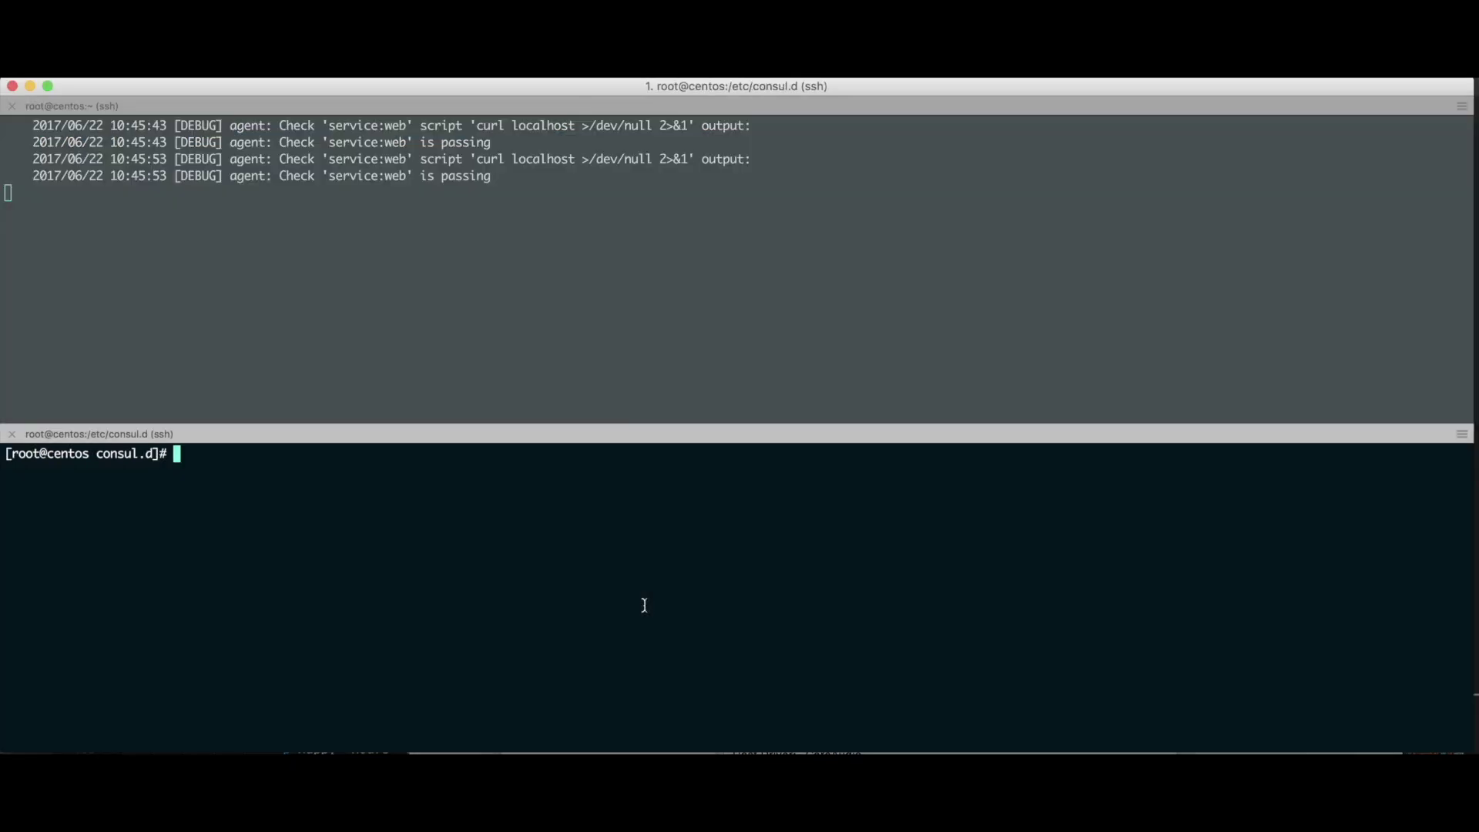
Dig web.service.consul at 192.168.0.19 port 8600, highlighting the 127.0.0.1 answer and agent DNS log line.
{"action": "type", "text": "dig @"}
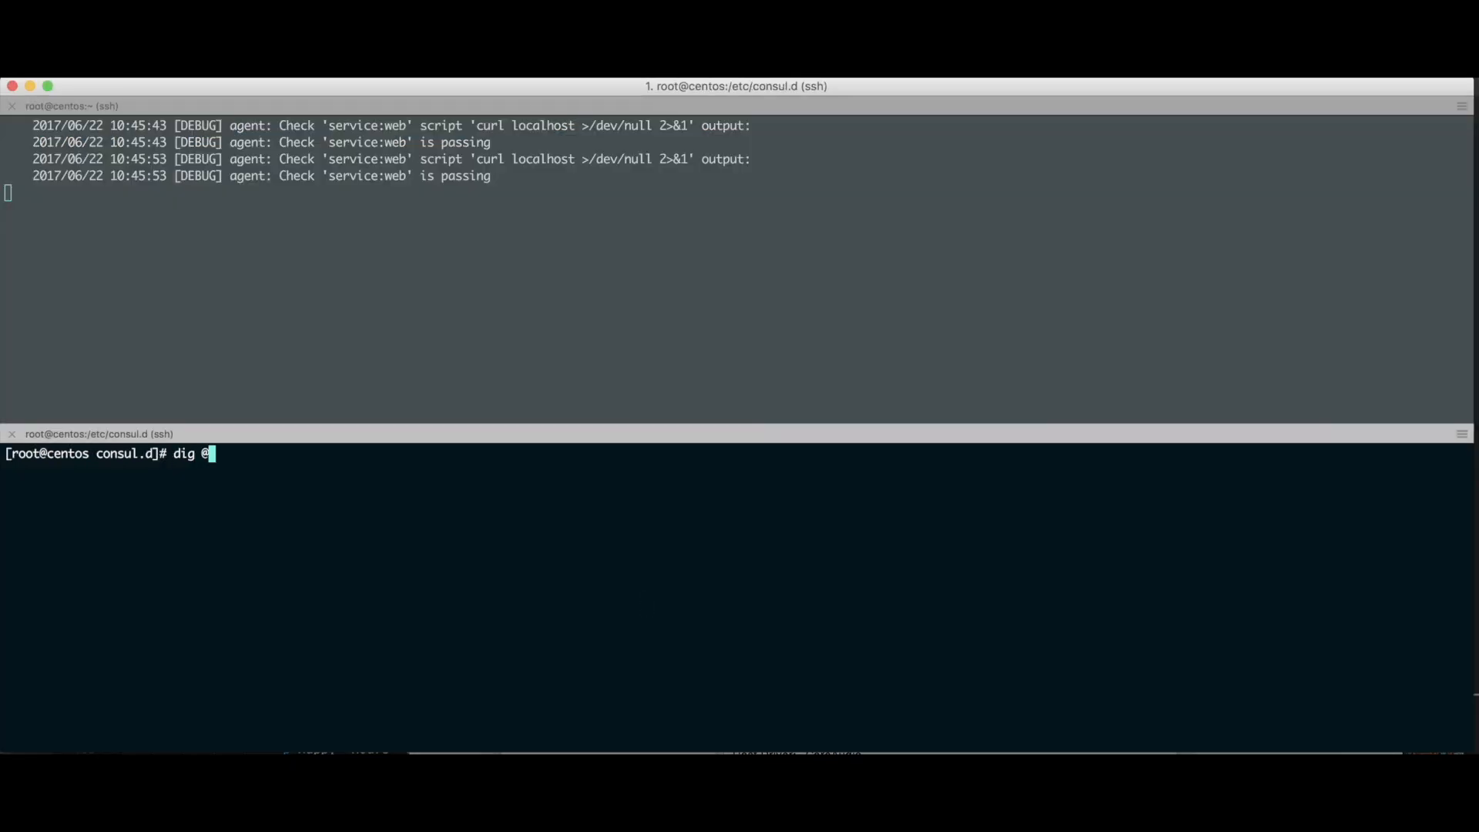
{"action": "type", "text": "192.16"}
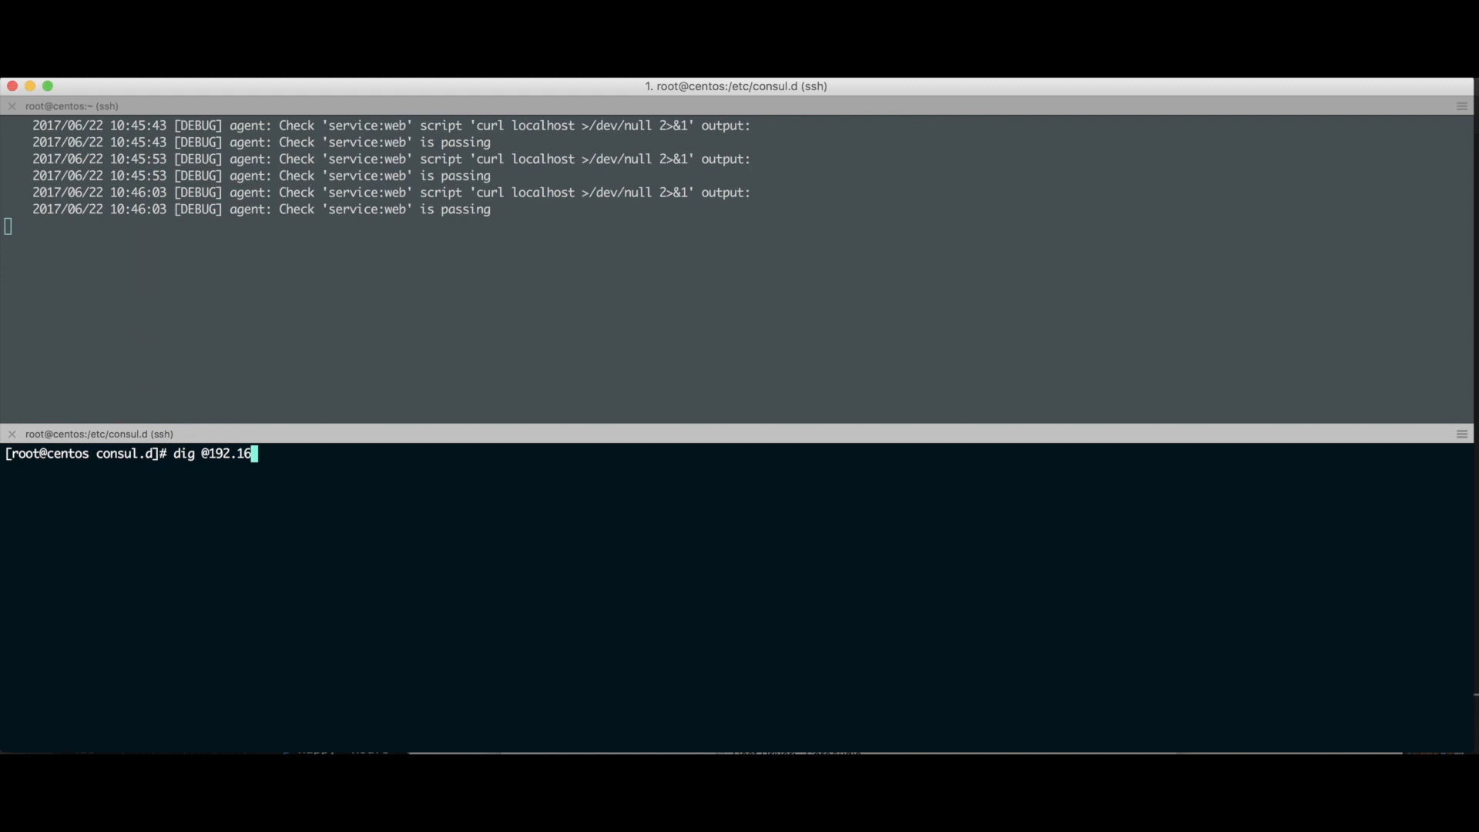
{"action": "type", "text": "8.0.19"}
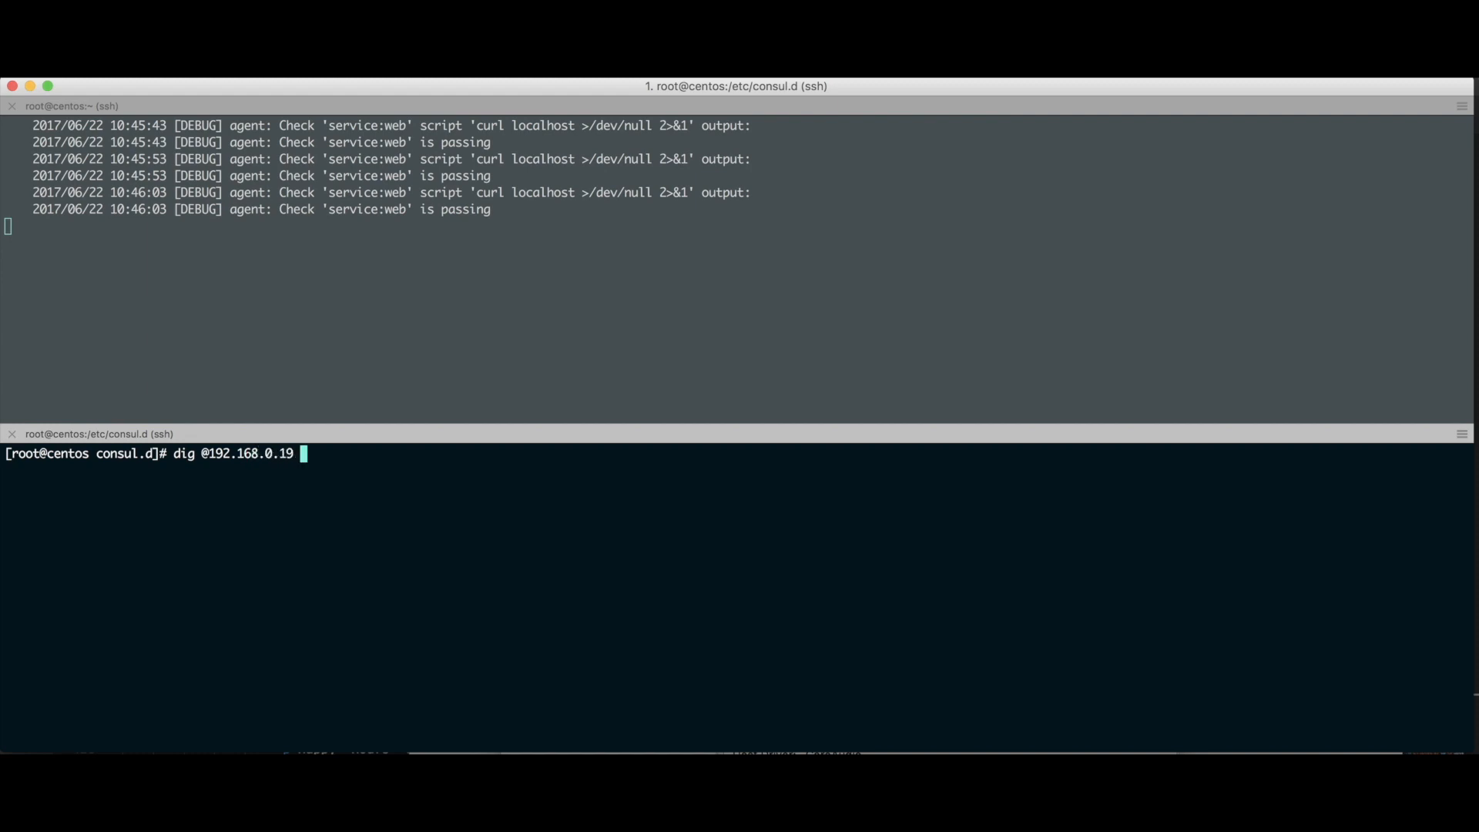
{"action": "type", "text": "-p 8600"}
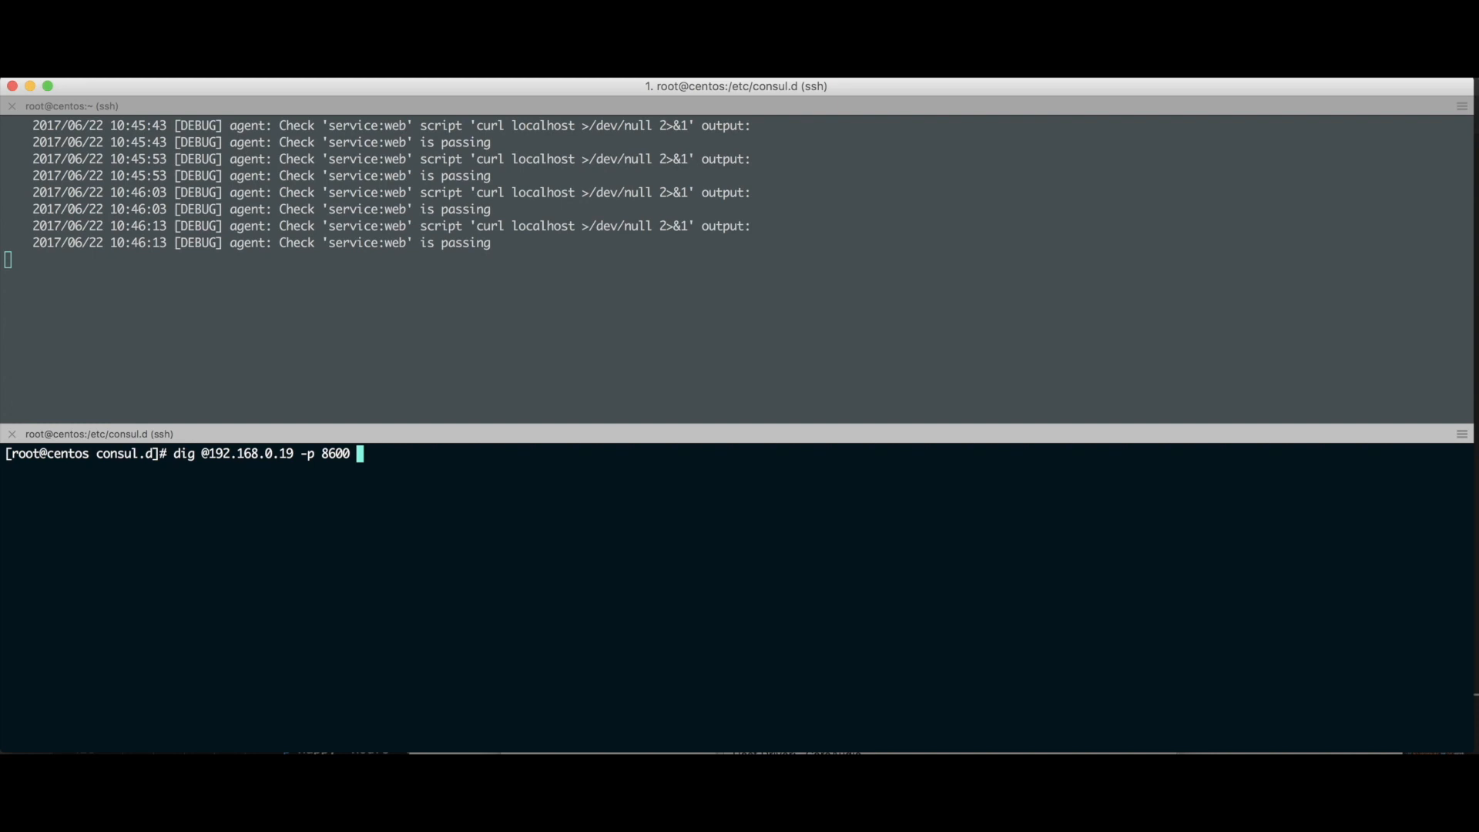
{"action": "type", "text": "web.service."}
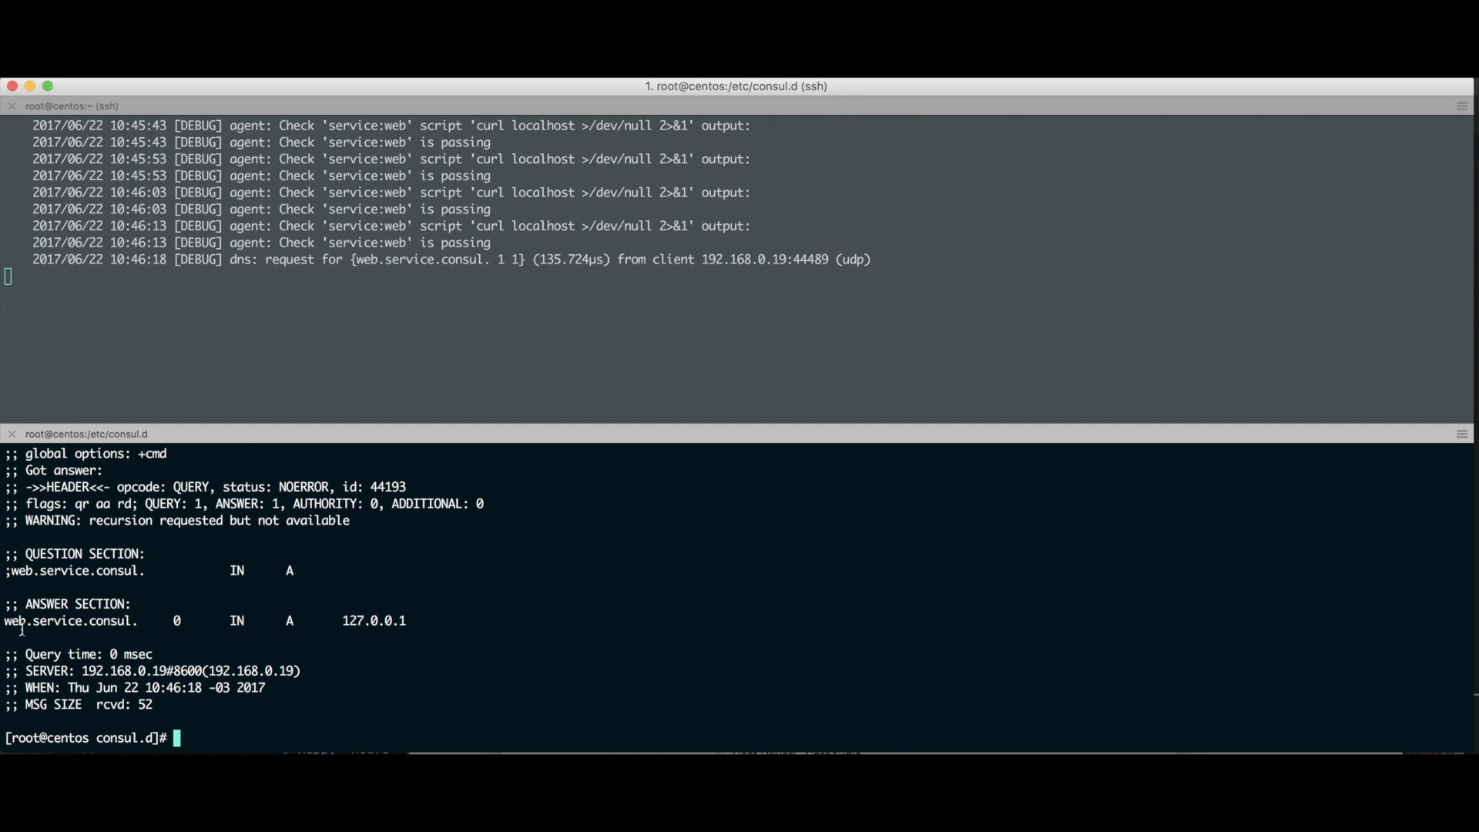
{"action": "double_click", "coordinate": [375, 620]}
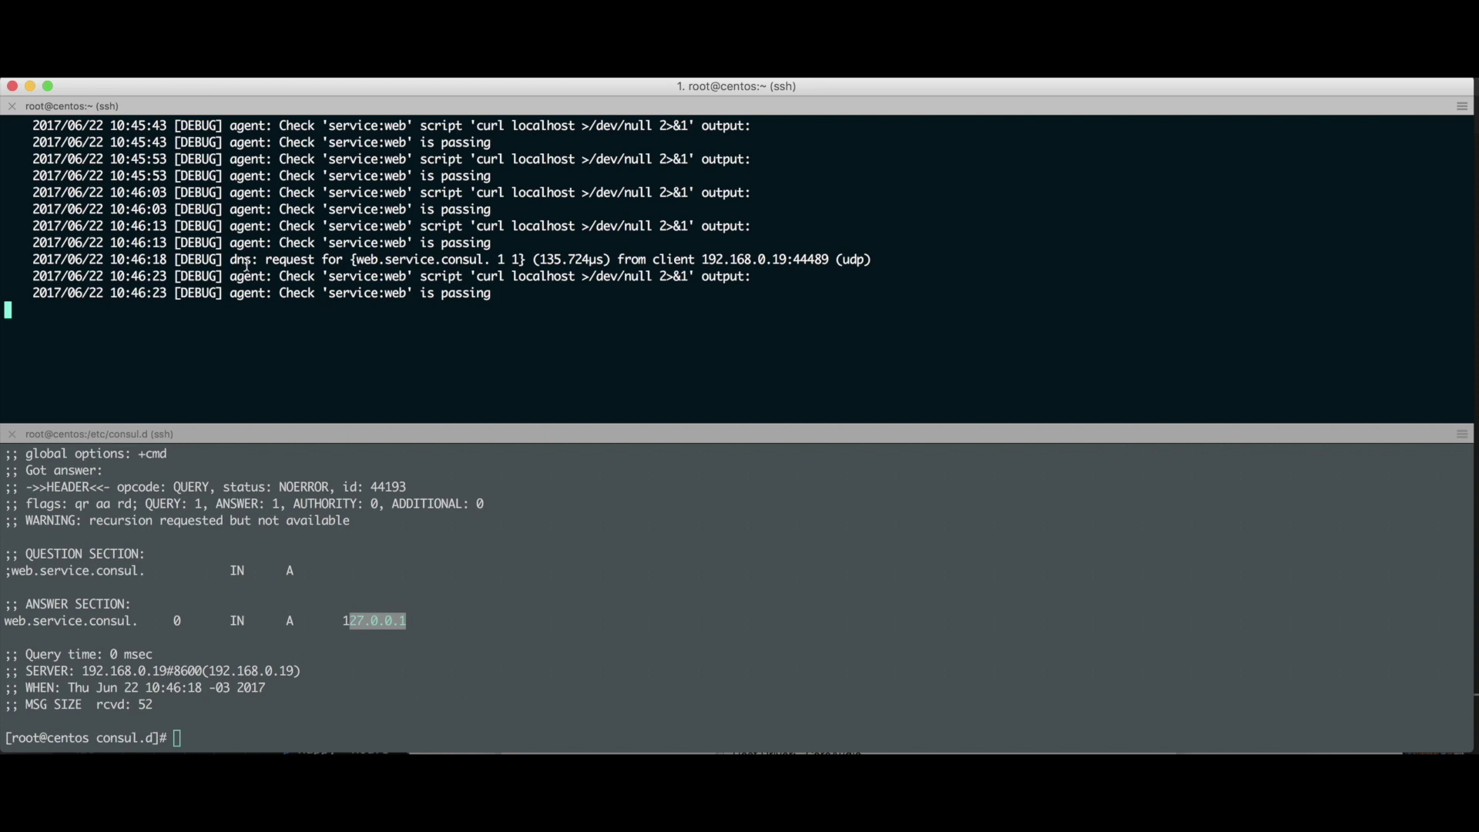
{"action": "left_click_drag", "start_coordinate": [231, 260], "coordinate": [873, 259]}
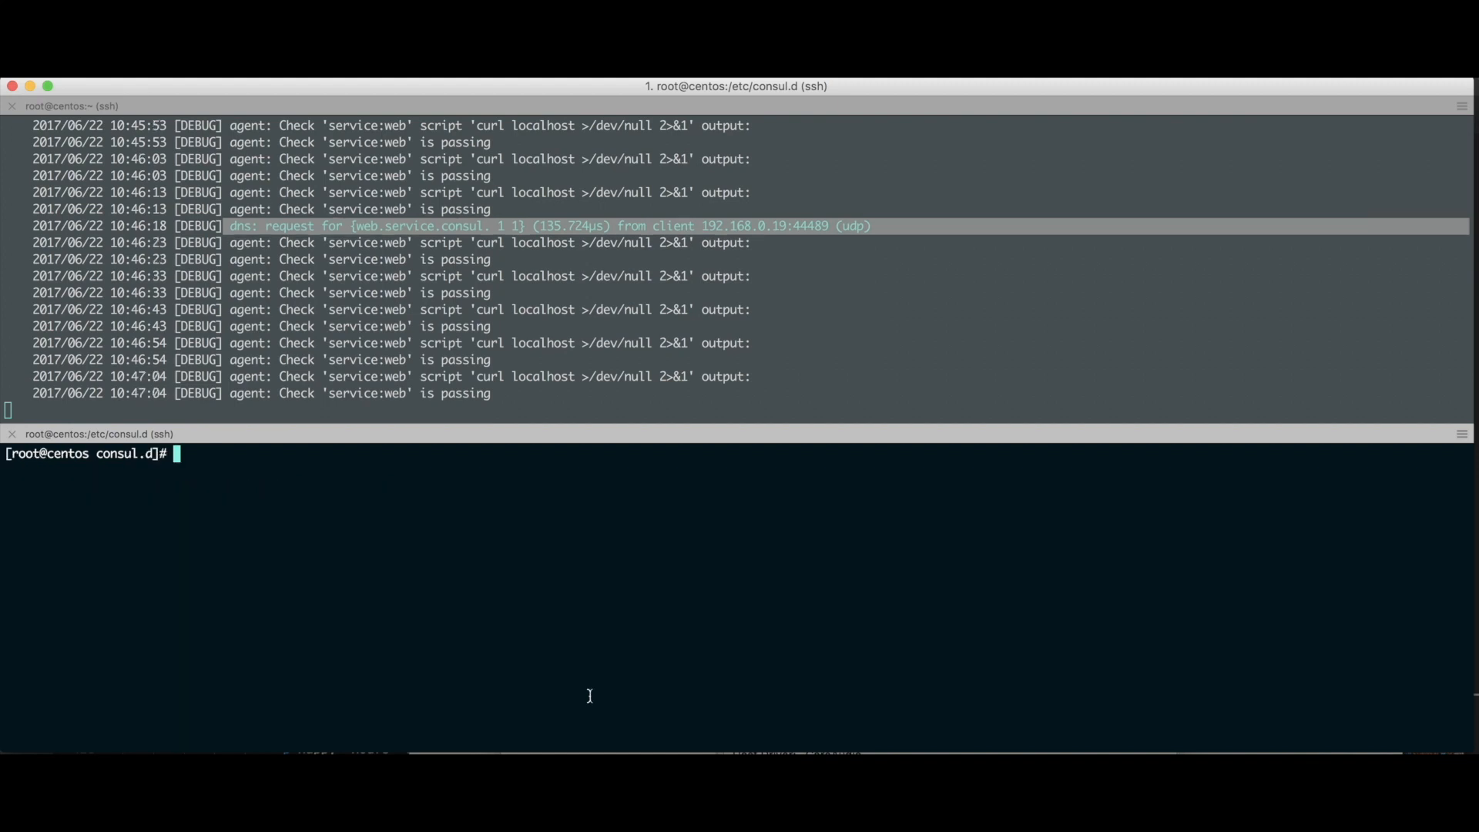
Open web.json in vim from the bottom pane.
{"action": "type", "text": "vim web.json"}
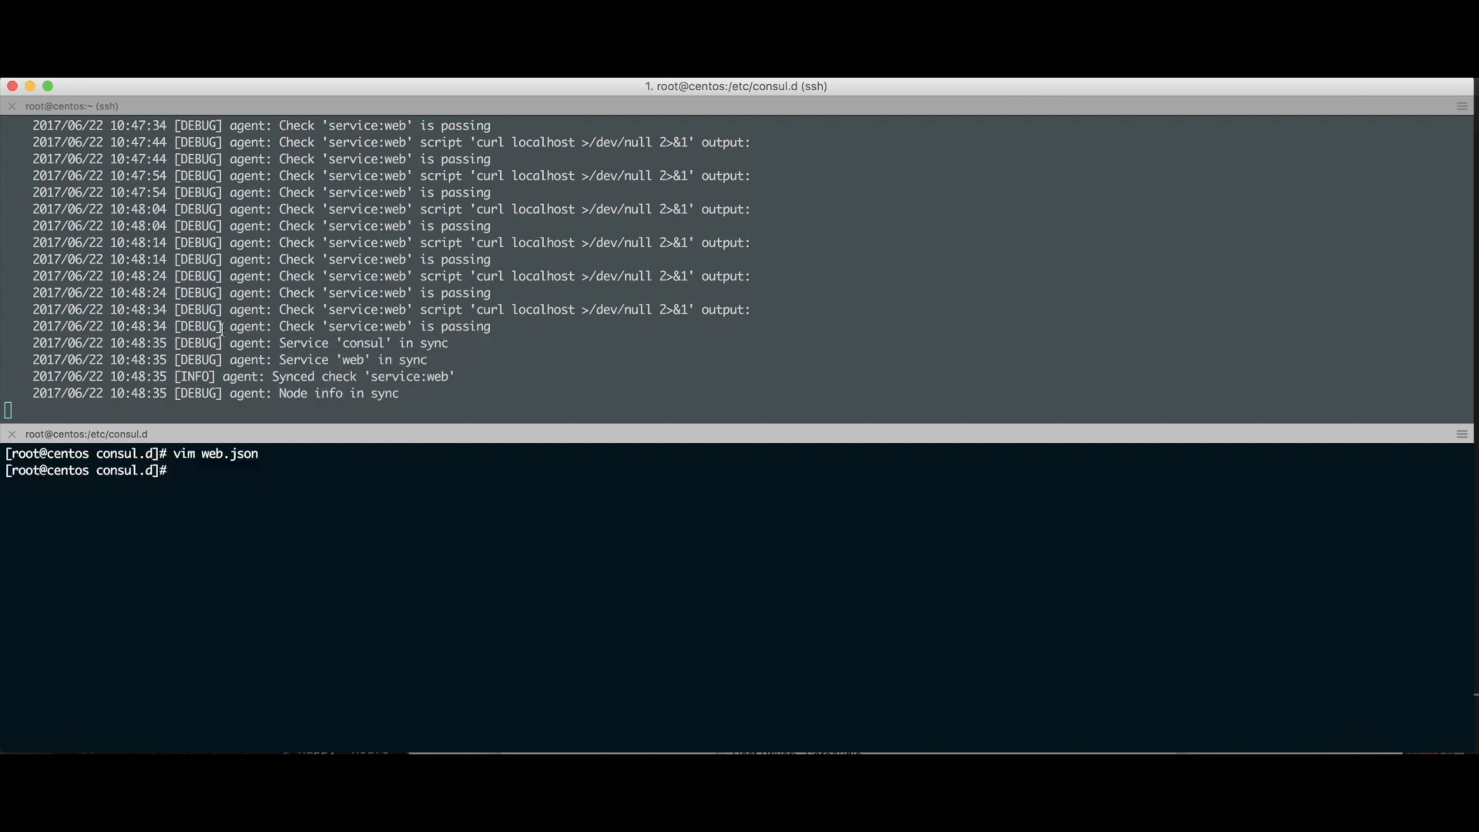
Stop the Consul agent and retype the dev agent command with -config-dir=/etc/consul.d and -data-dir=/var/consul/.
{"action": "key", "text": "ctrl+c"}
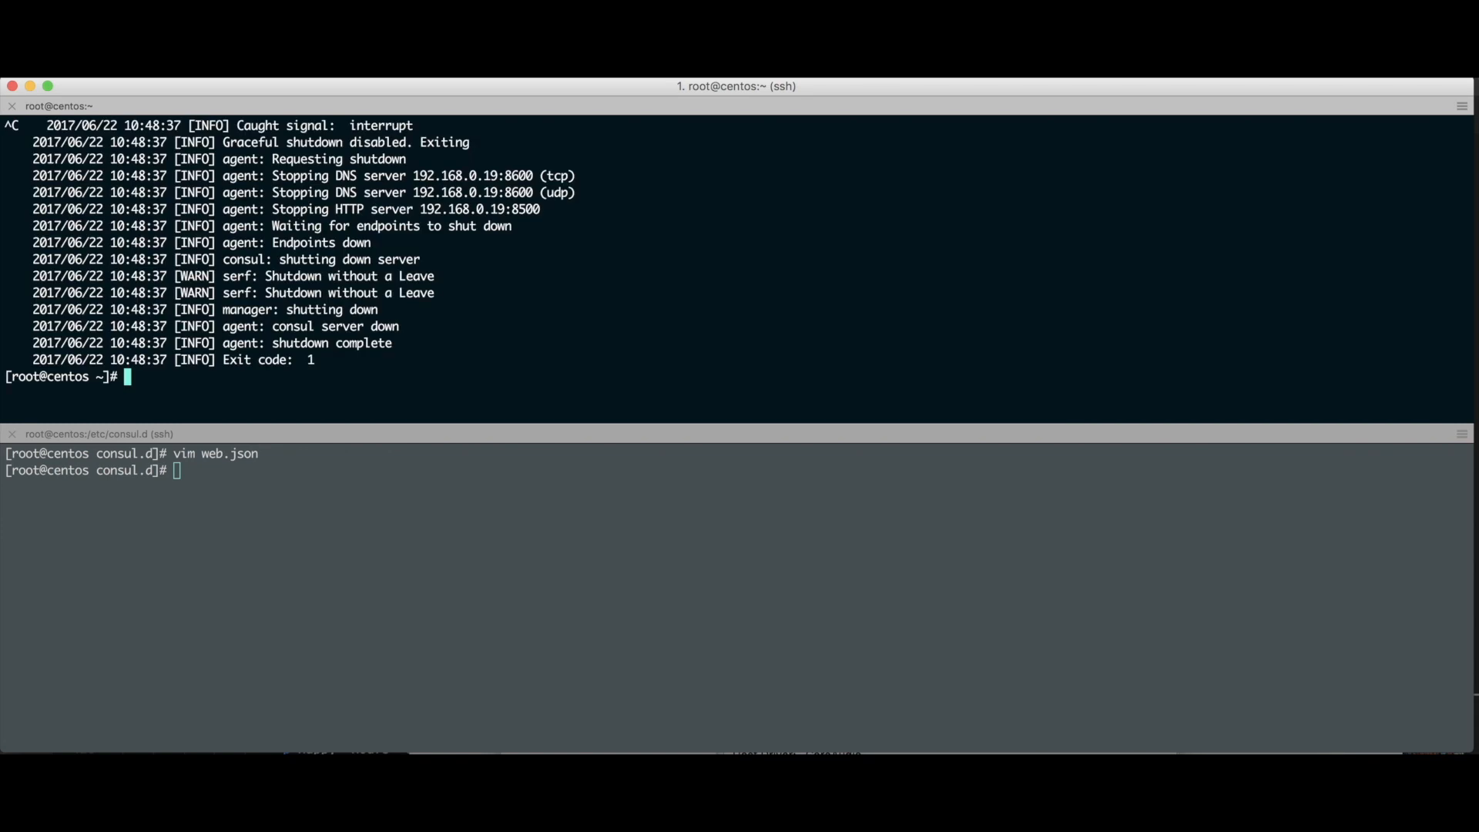
{"action": "type", "text": "consul agent -ui -dev -config-dir=/etc/consul.d -data-dir=/var/consul/ -client=192.168.0.19"}
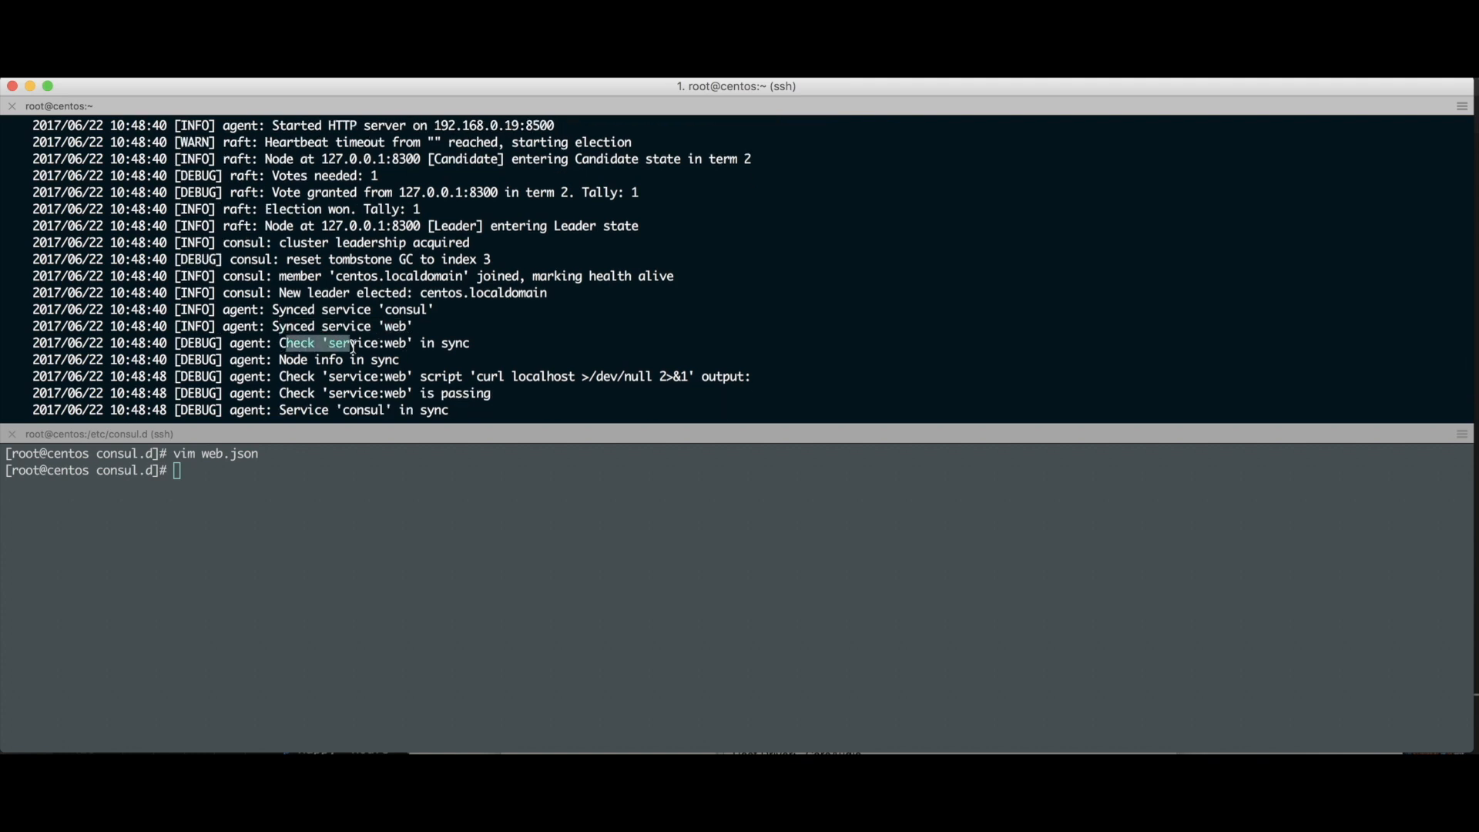
Highlight the "Check 'service:web' is passing" log line and scroll through the agent output.
{"action": "left_click_drag", "start_coordinate": [353, 342], "coordinate": [471, 342]}
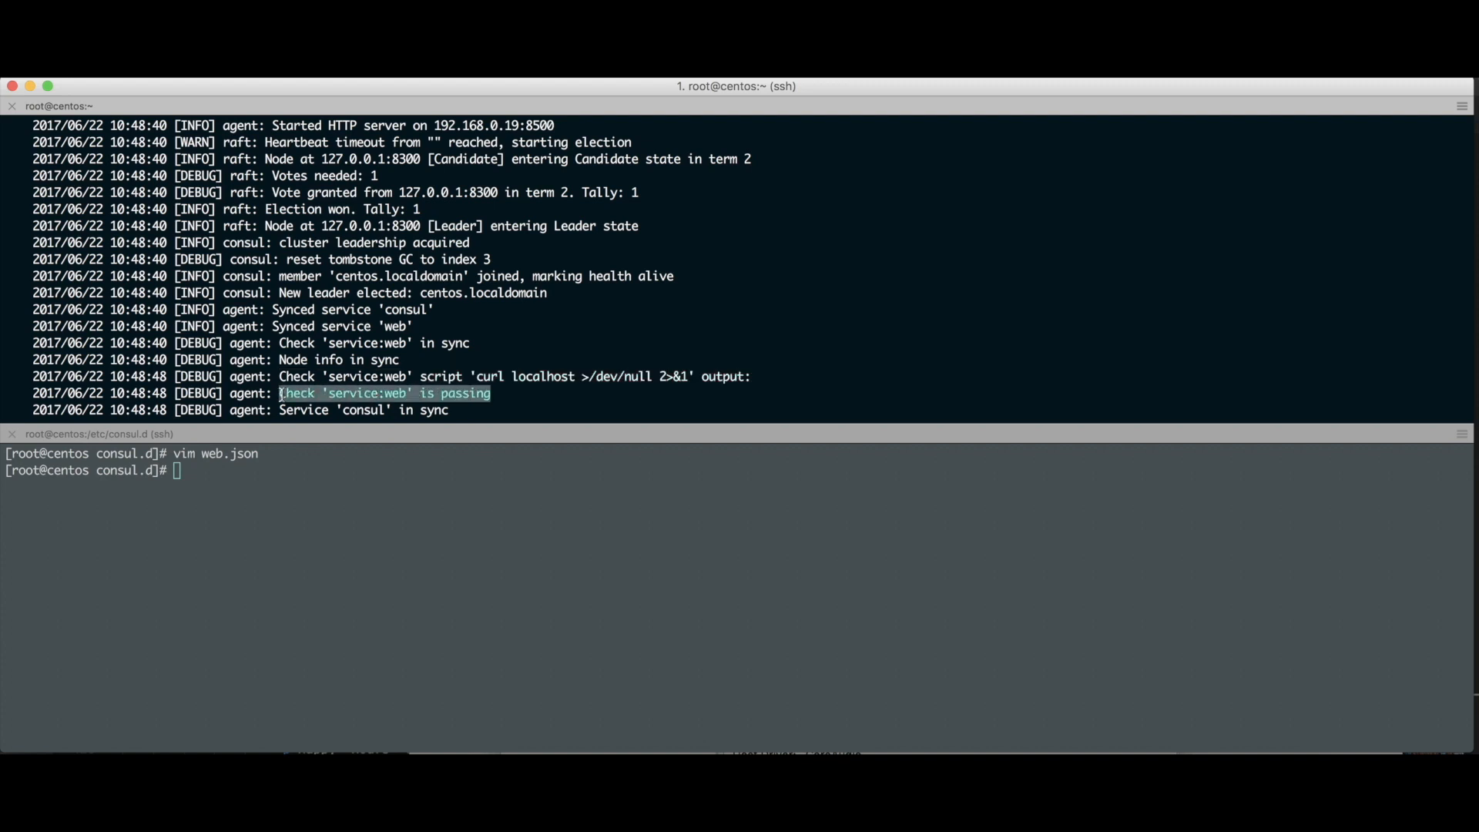
{"action": "scroll", "scroll_direction": "down", "scroll_amount": 3}
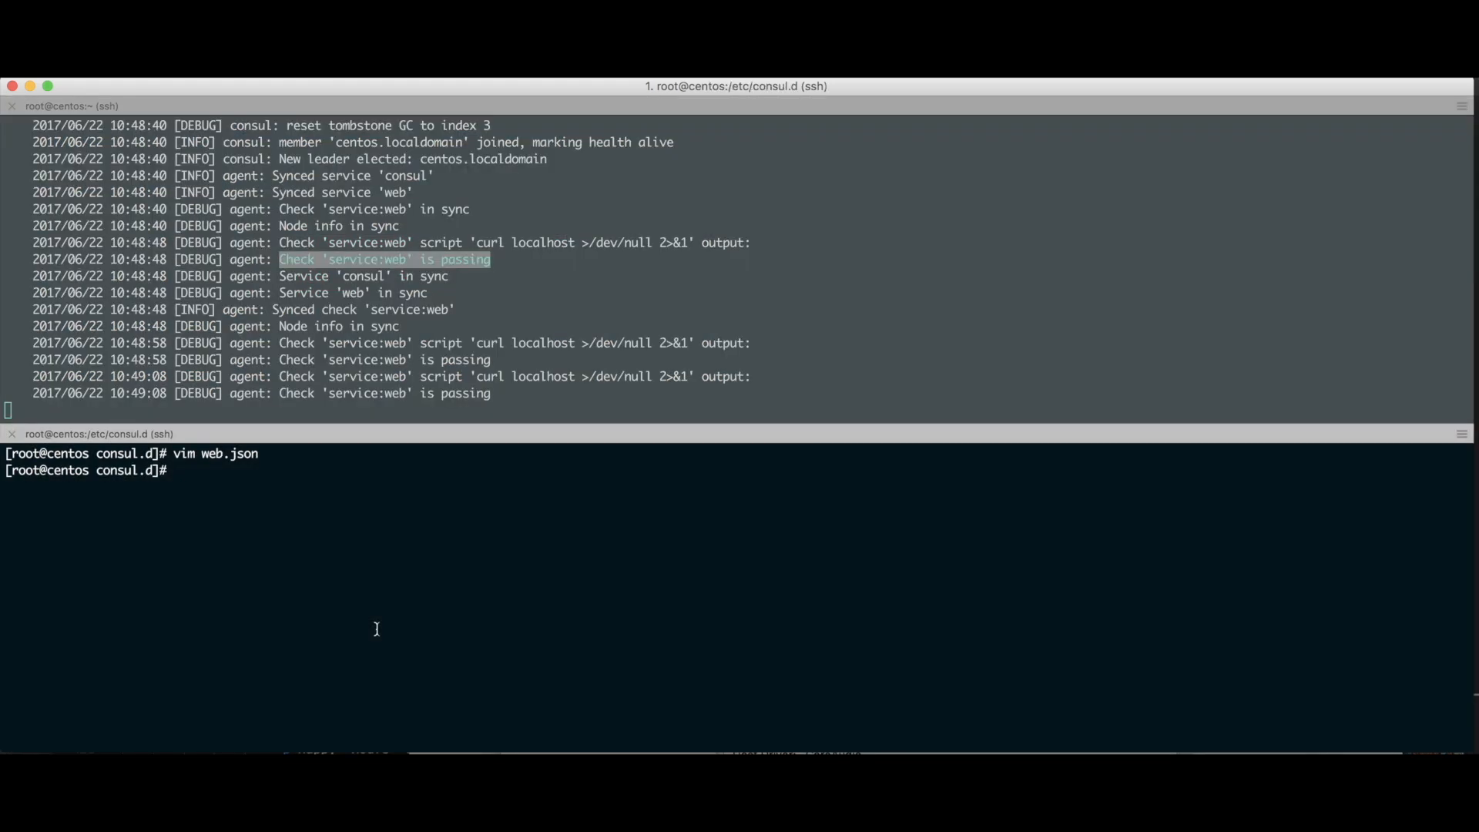
Fetch the Apache CentOS test page with curl -i localhost, then search shell history.
{"action": "type", "text": "curl local"}
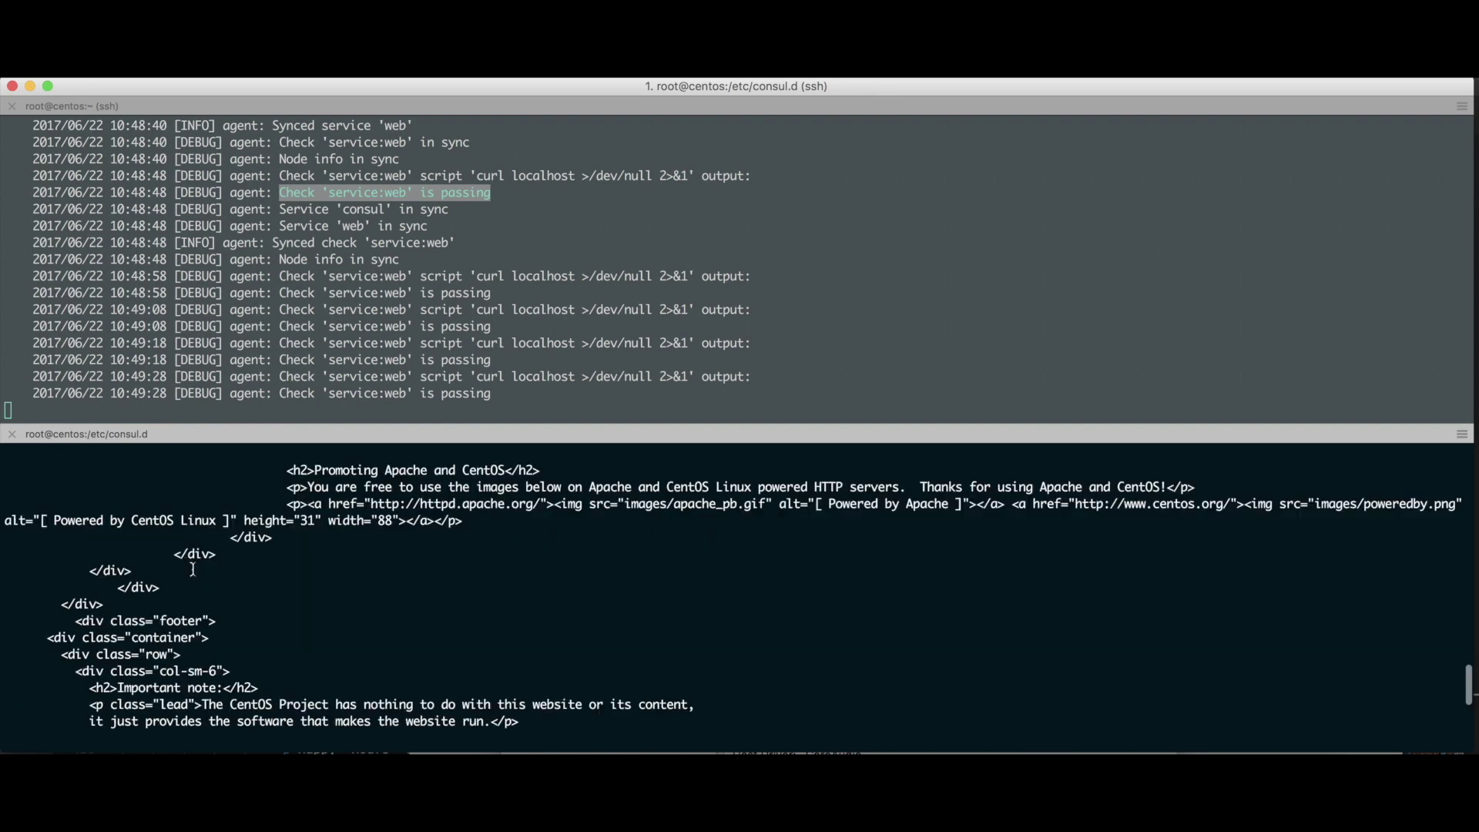
{"action": "type", "text": "curl -i localhost"}
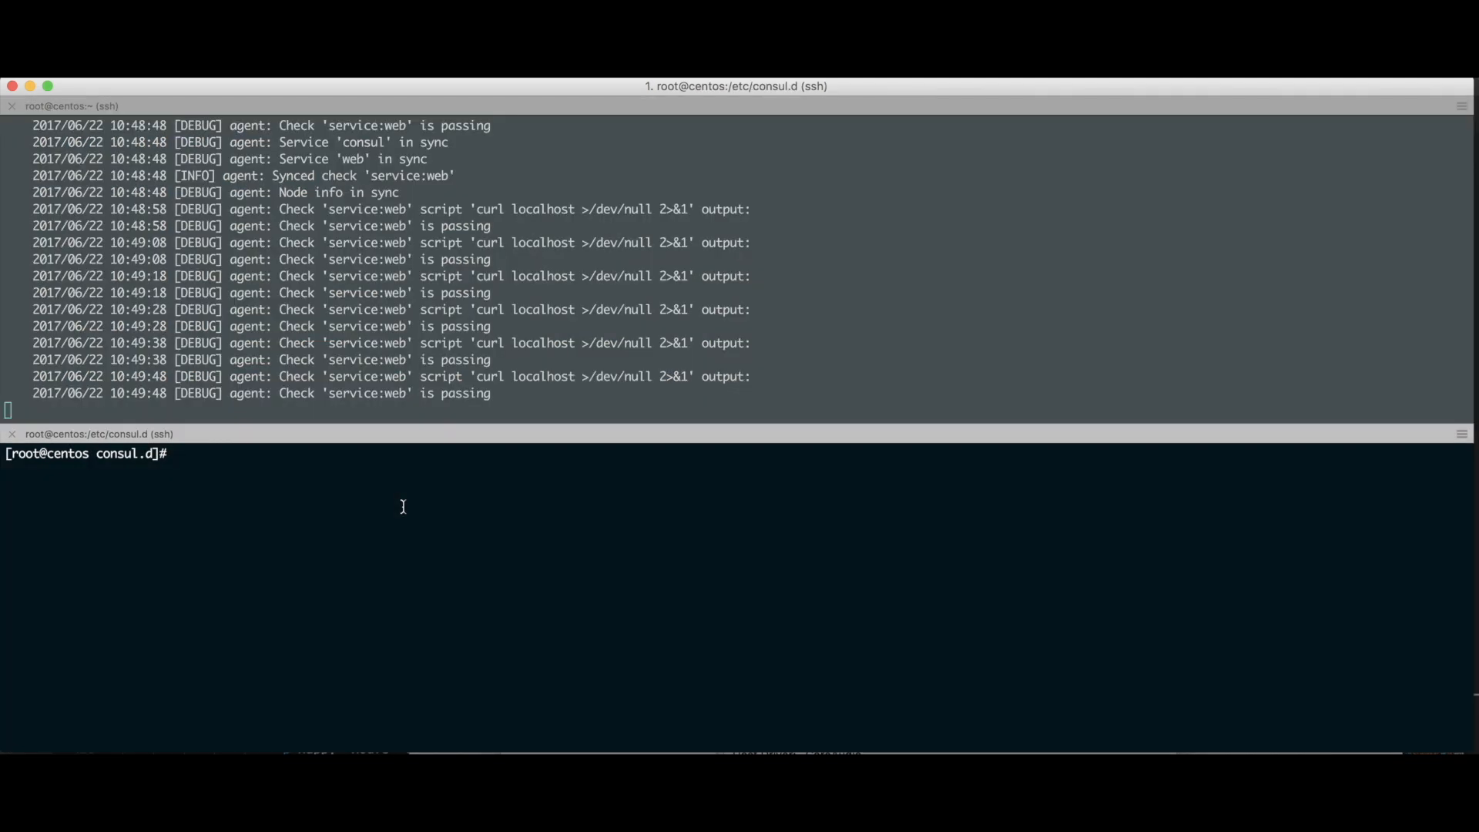
{"action": "key", "text": "ctrl+r"}
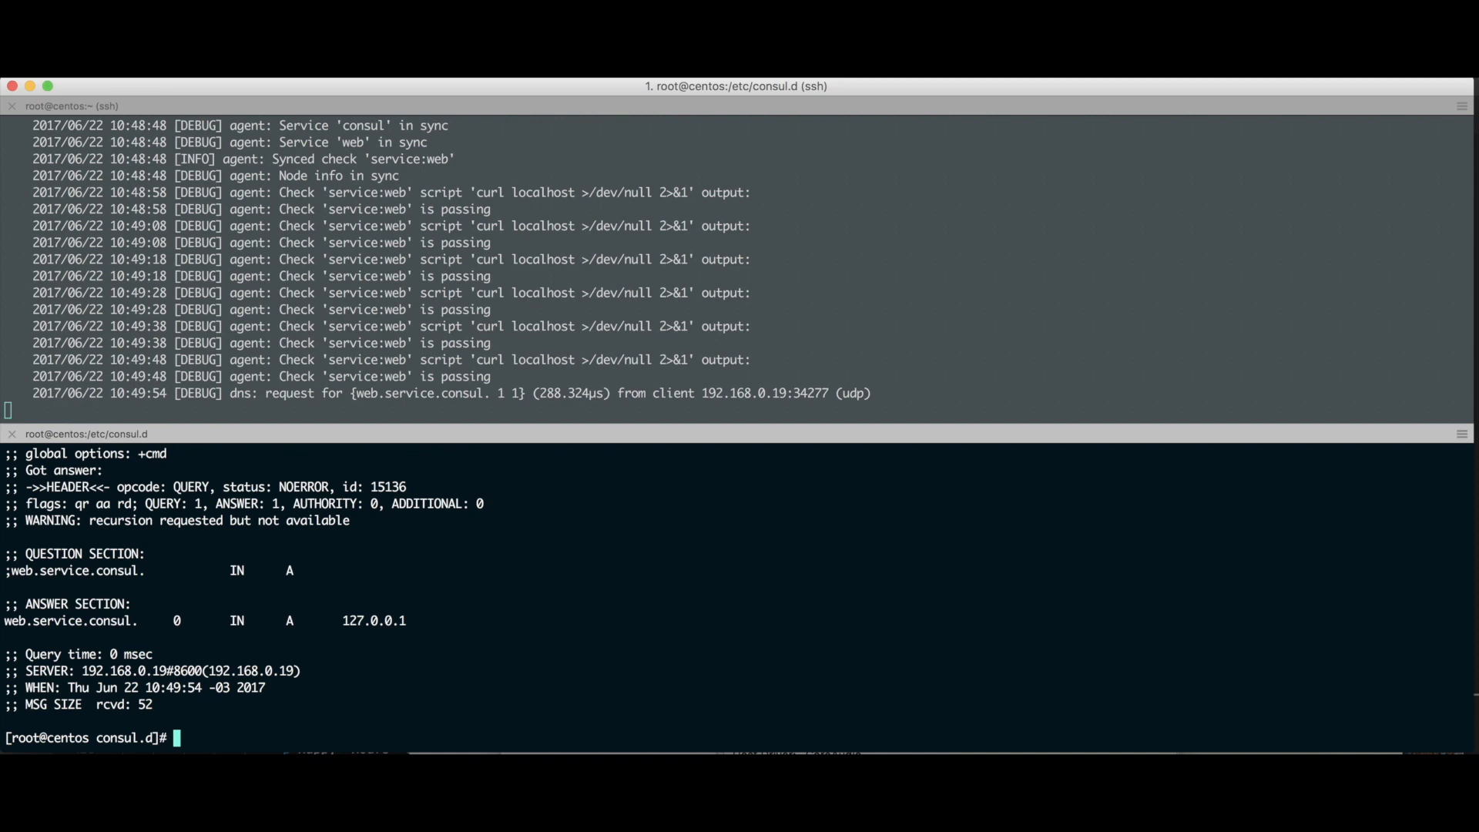
{"action": "mouse_move", "coordinate": [454, 450]}
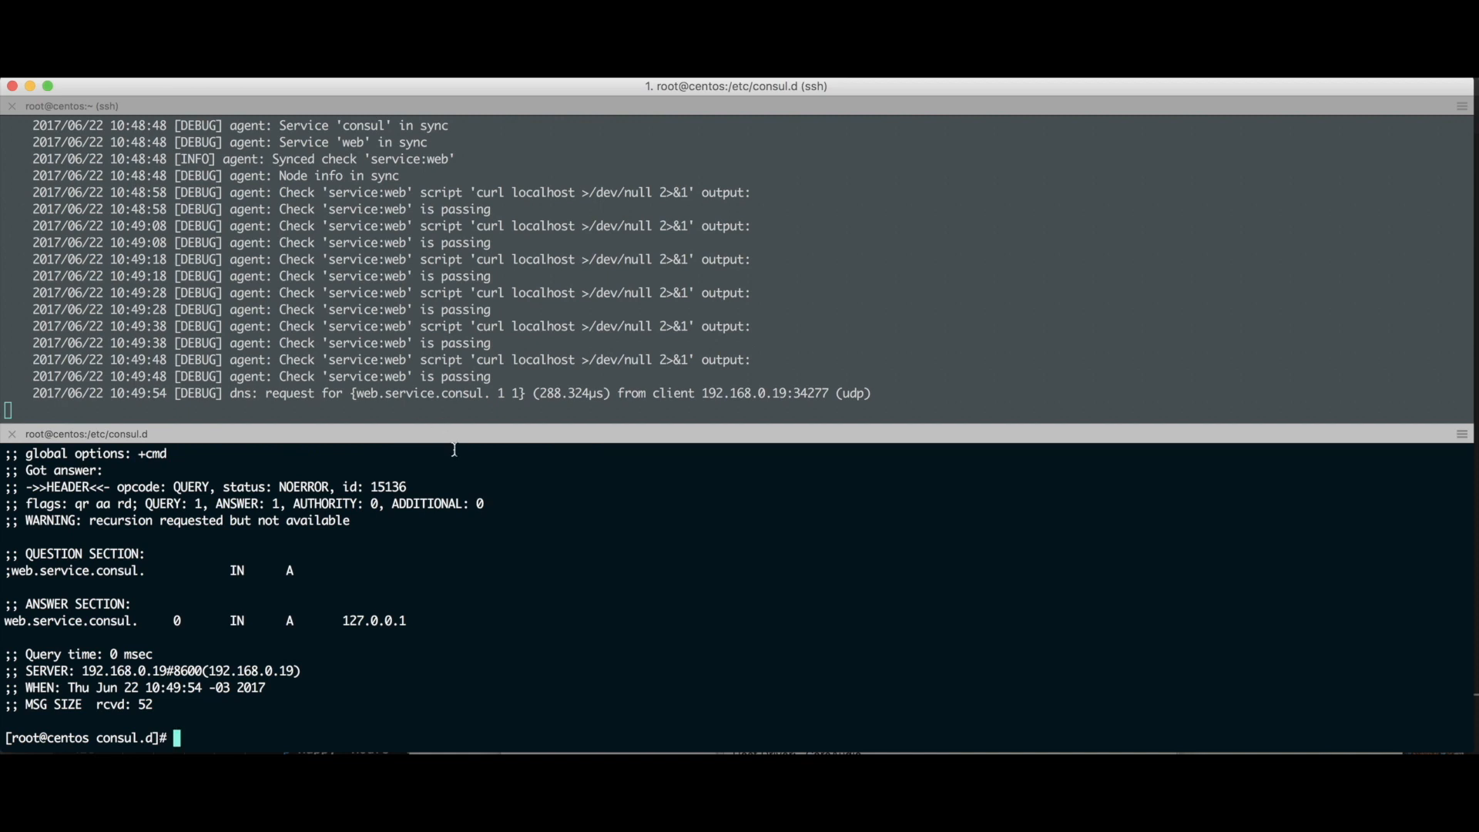
Select the bottom output line and run curl -i localhost again.
{"action": "left_click_drag", "start_coordinate": [0, 621], "coordinate": [407, 621]}
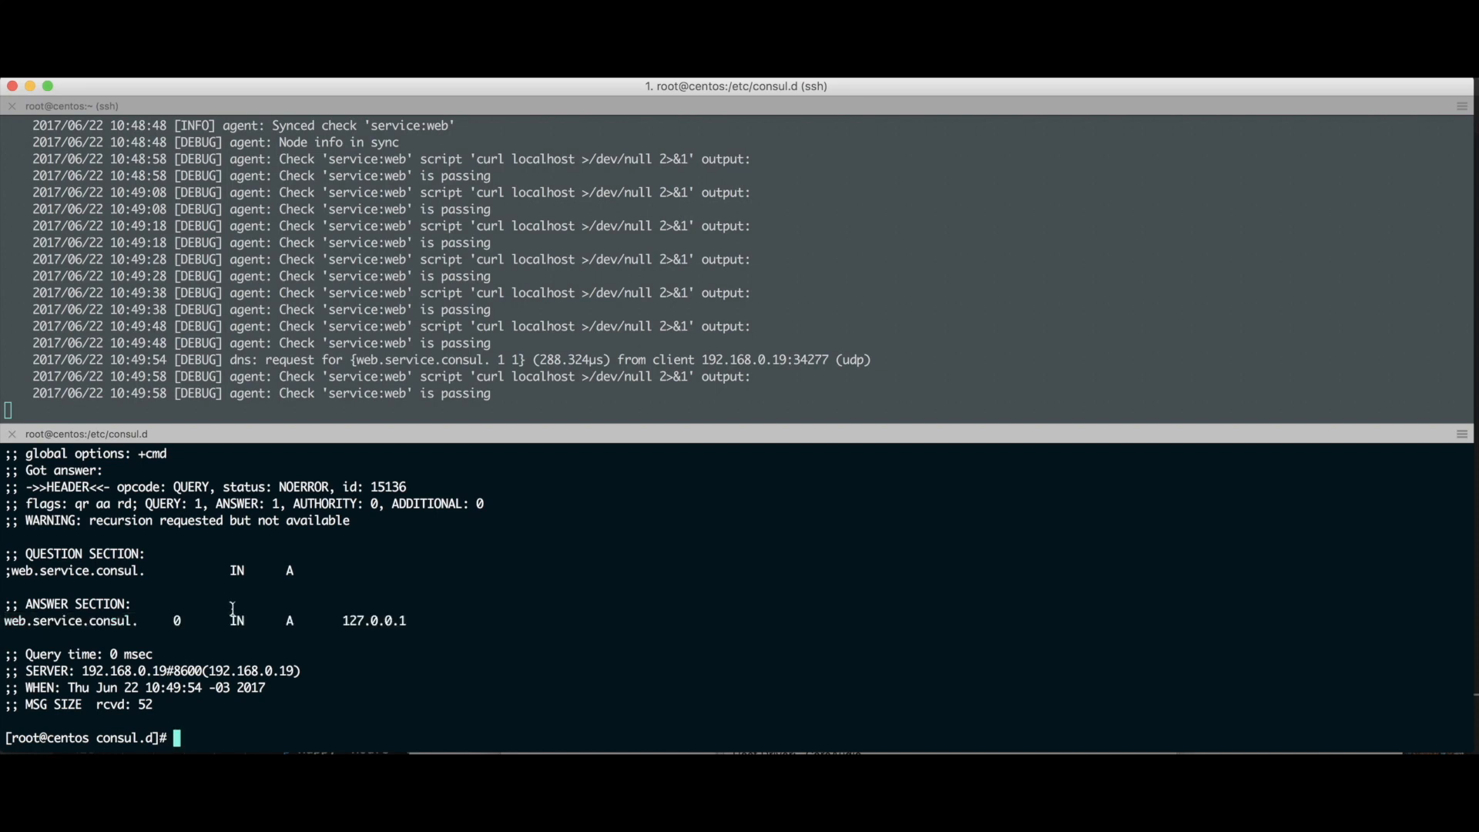
{"action": "type", "text": "curl -i localhost"}
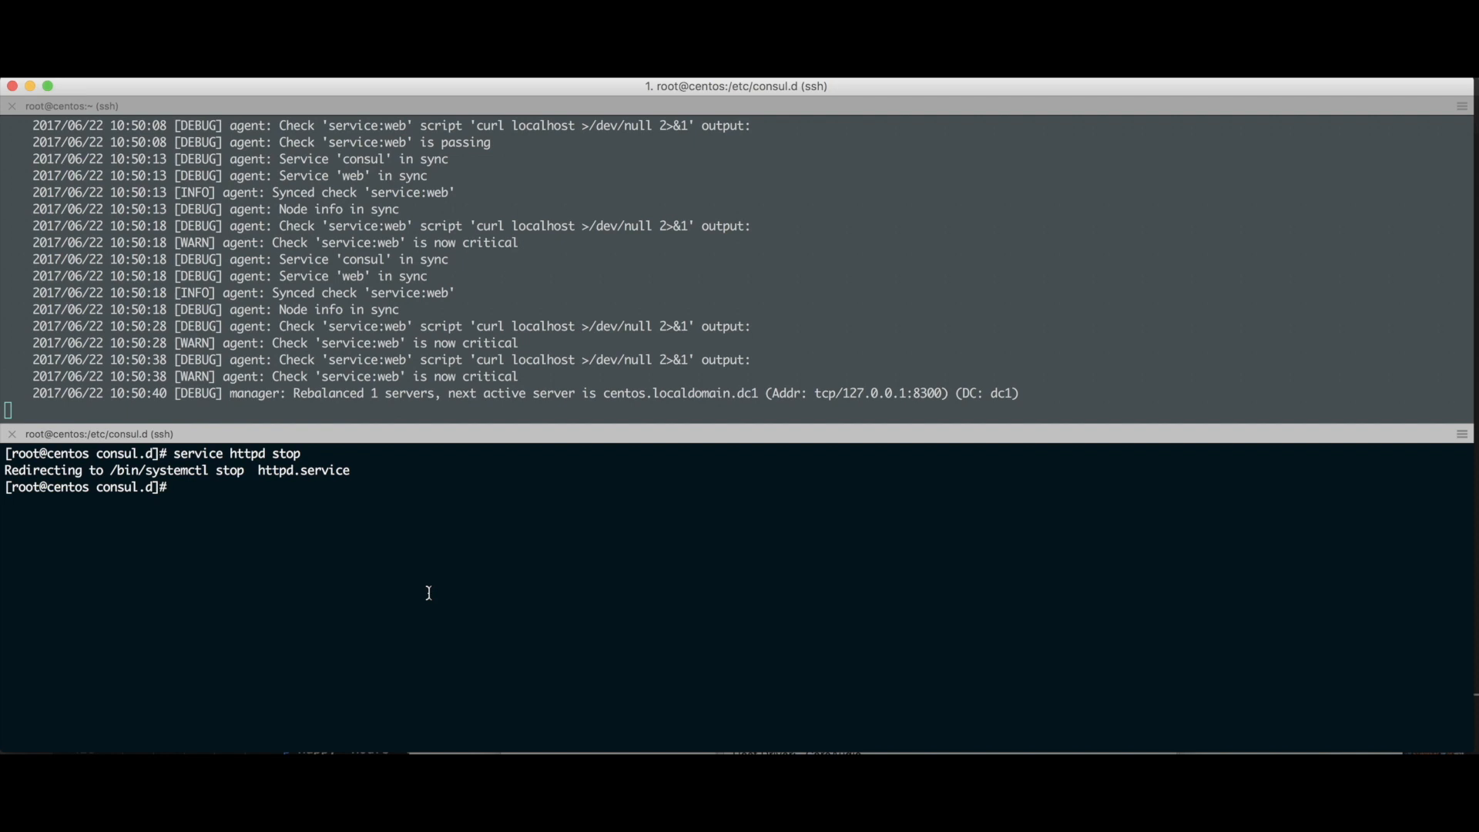
{"action": "type", "text": "dig @192.168.0.19 -p 8600 web.service.consul"}
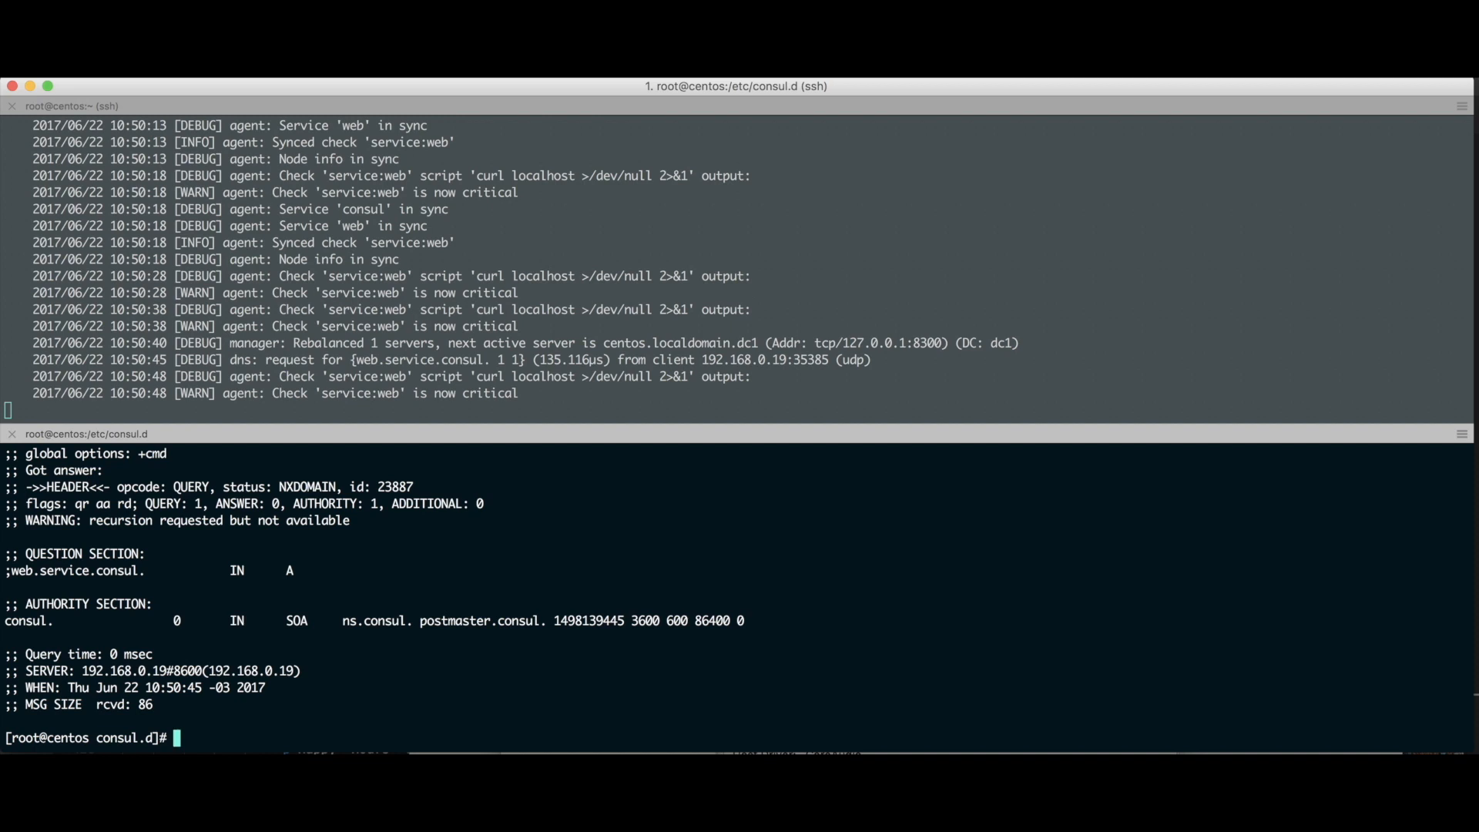
{"action": "type", "text": "dig @192.168.0.19 -p 8600 web.service.consul"}
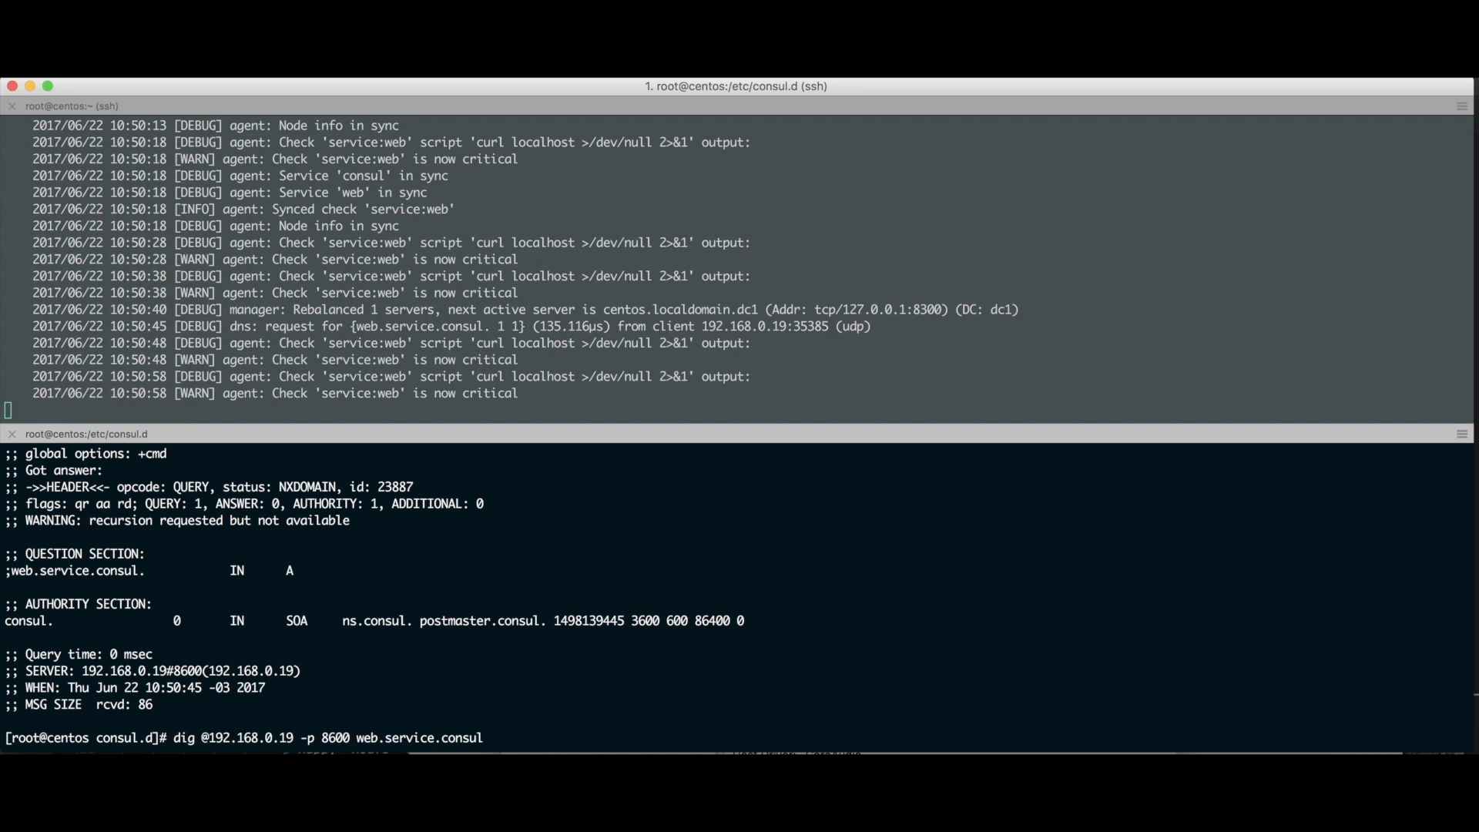
{"action": "key", "text": "Return"}
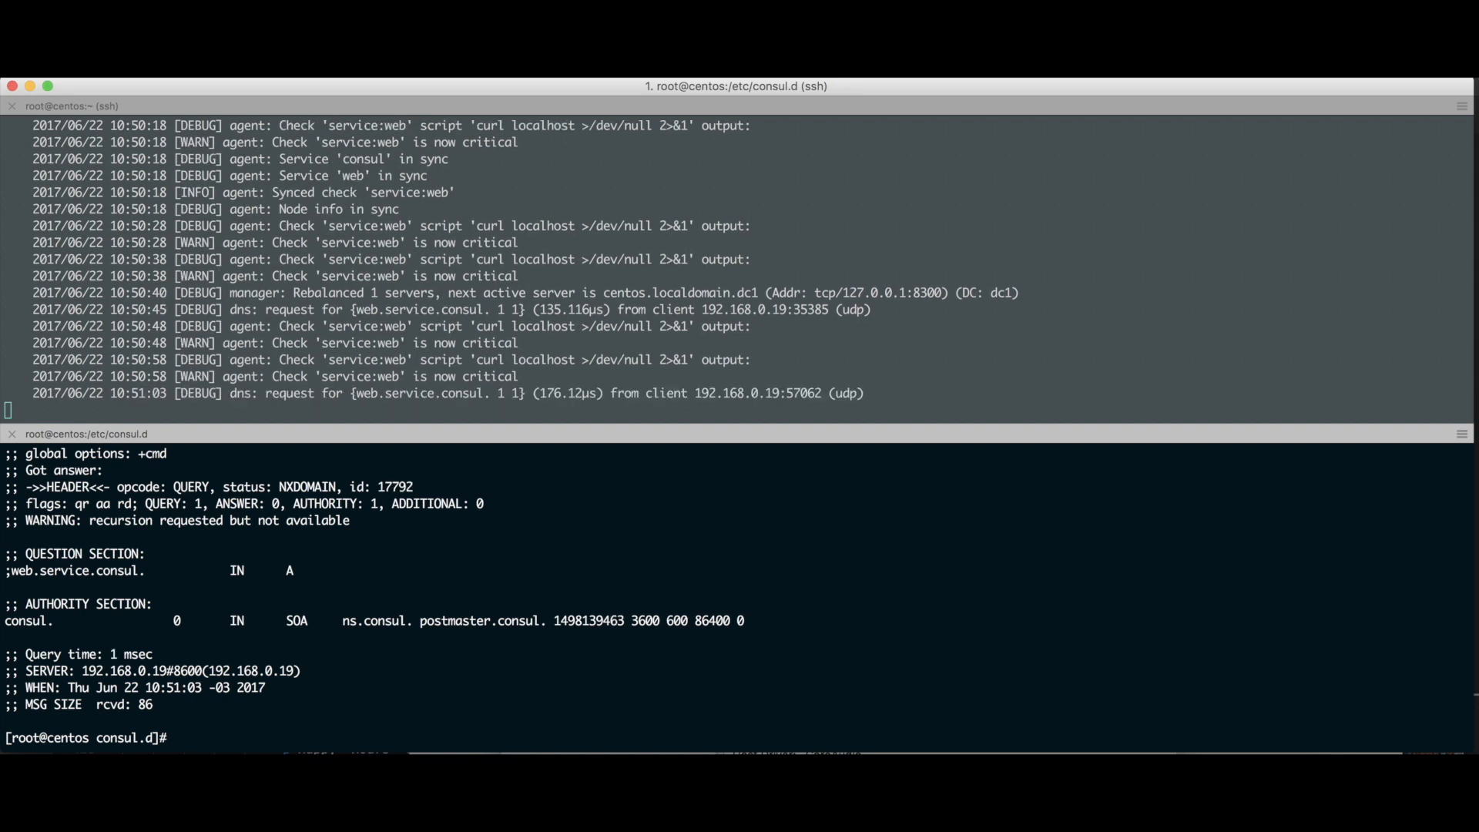
{"action": "key", "text": "ctrl+r"}
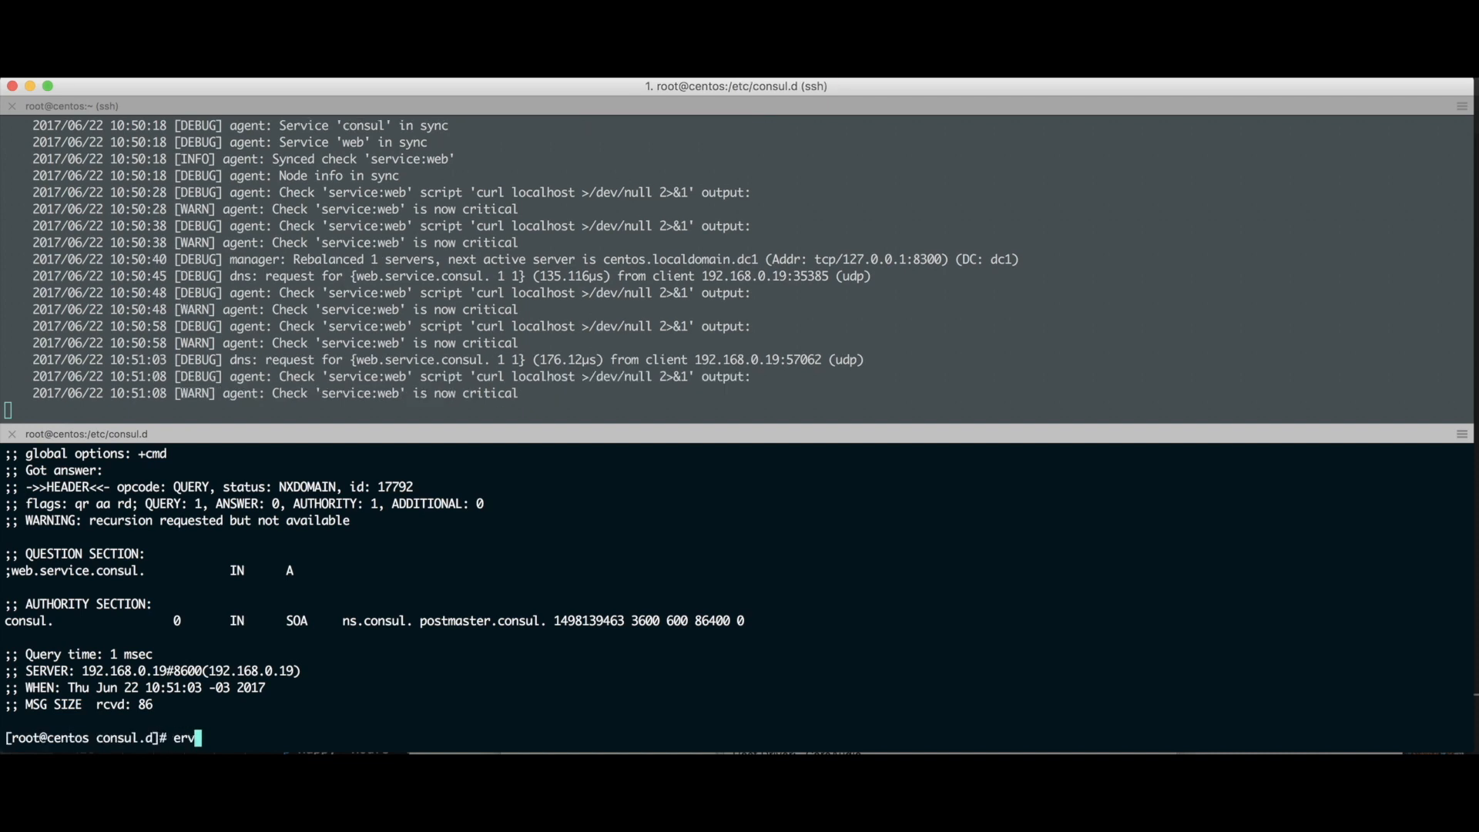
Start httpd, highlight the passing web check log line, and type the web.service.consul dig lookup.
{"action": "type", "text": "service httpd start"}
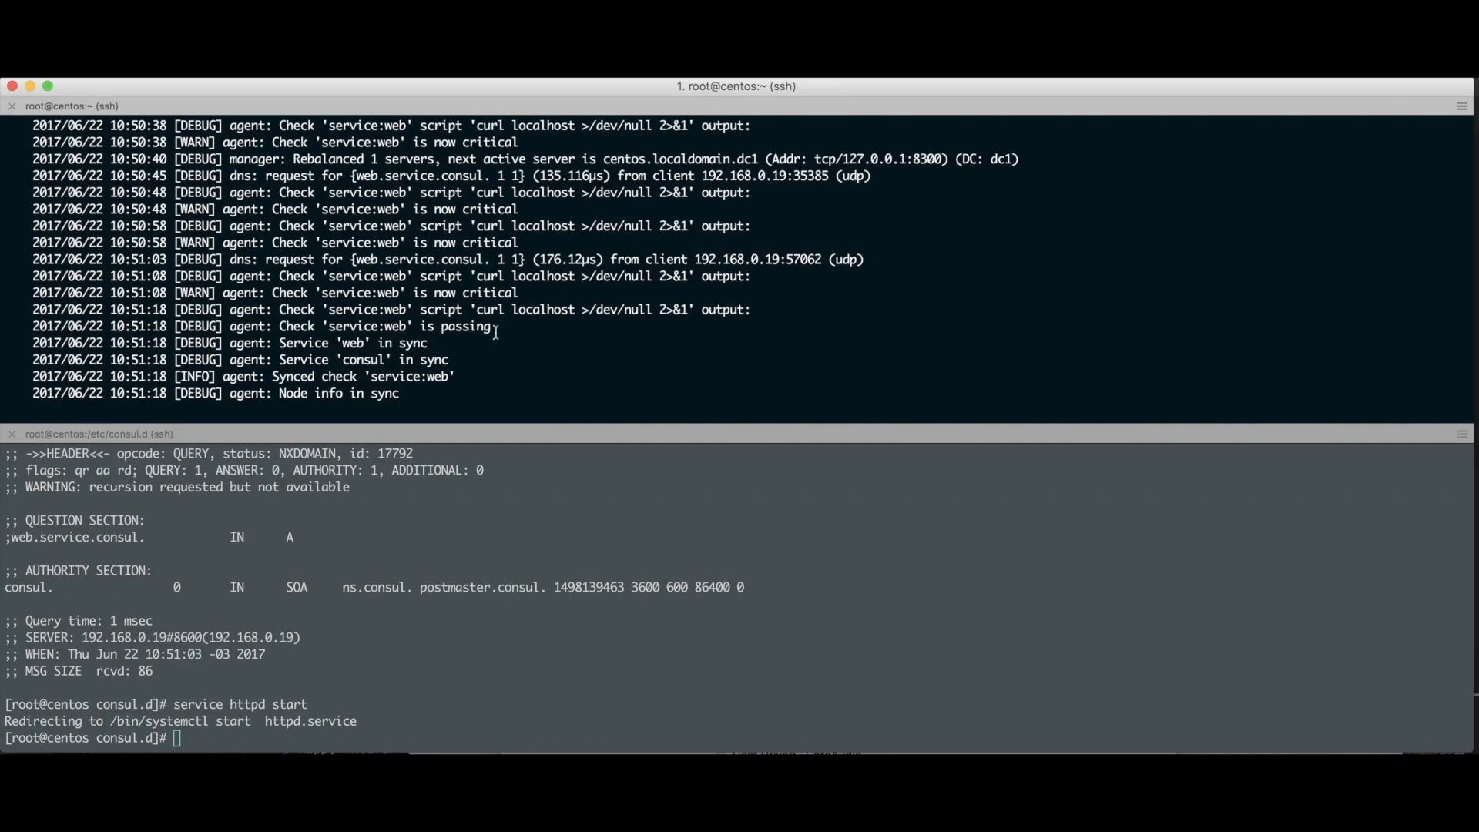
{"action": "left_click_drag", "start_coordinate": [24, 293], "coordinate": [491, 326]}
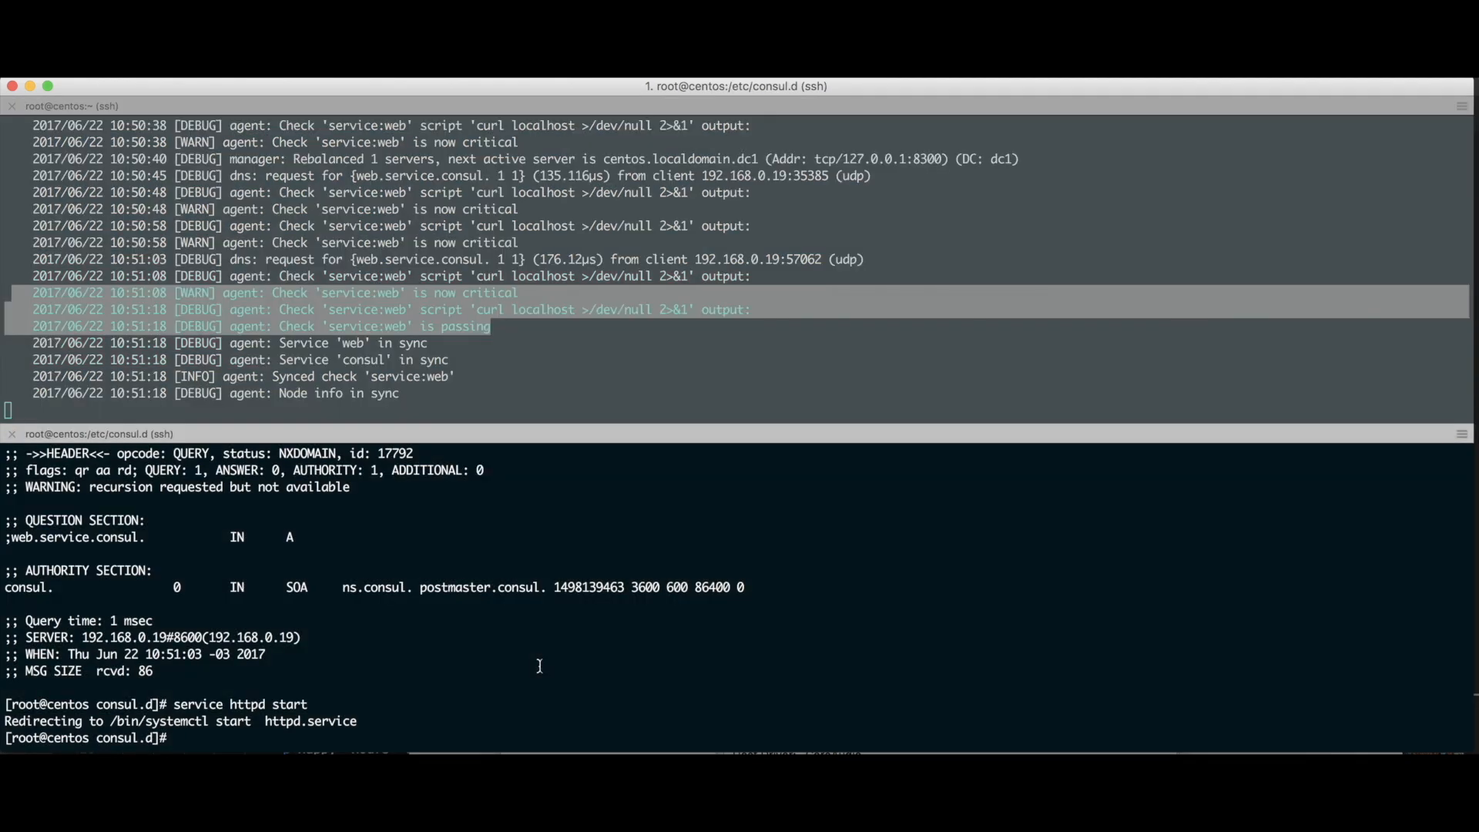
{"action": "type", "text": "dig @192.168.0.19 -p 8600 web.service.consul"}
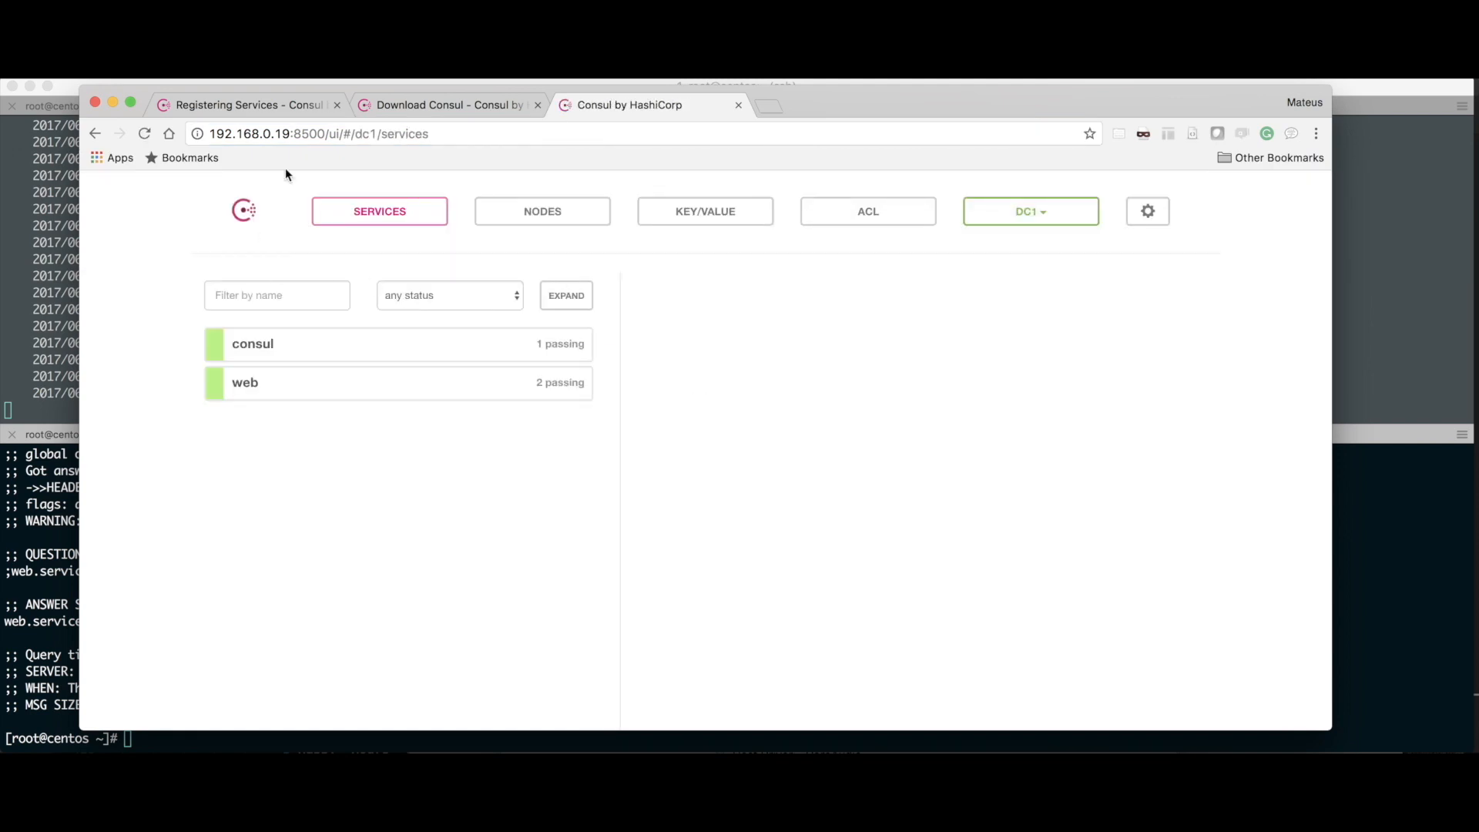
{"action": "mouse_move", "coordinate": [764, 431]}
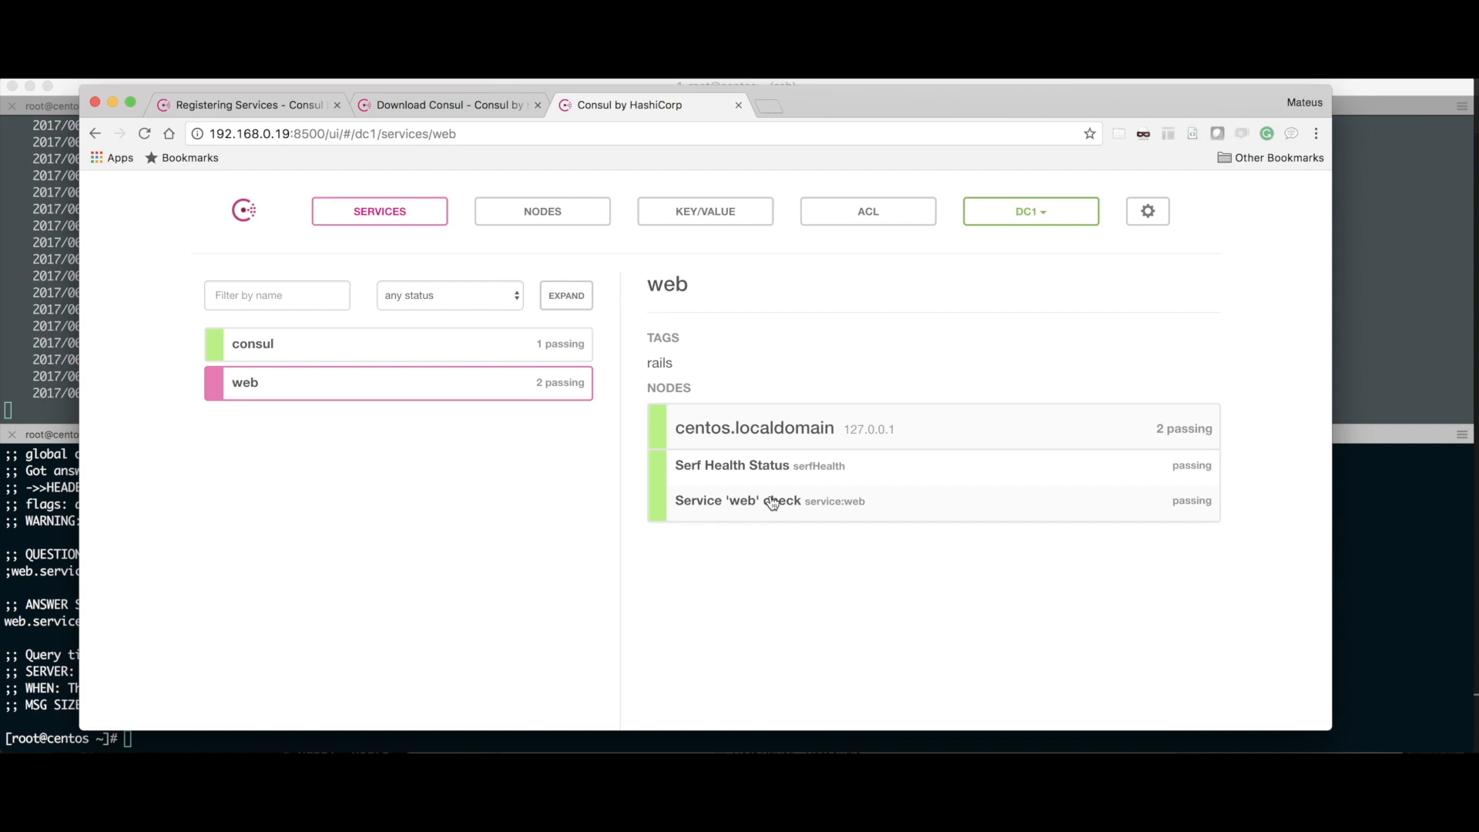
{"action": "mouse_move", "coordinate": [720, 604]}
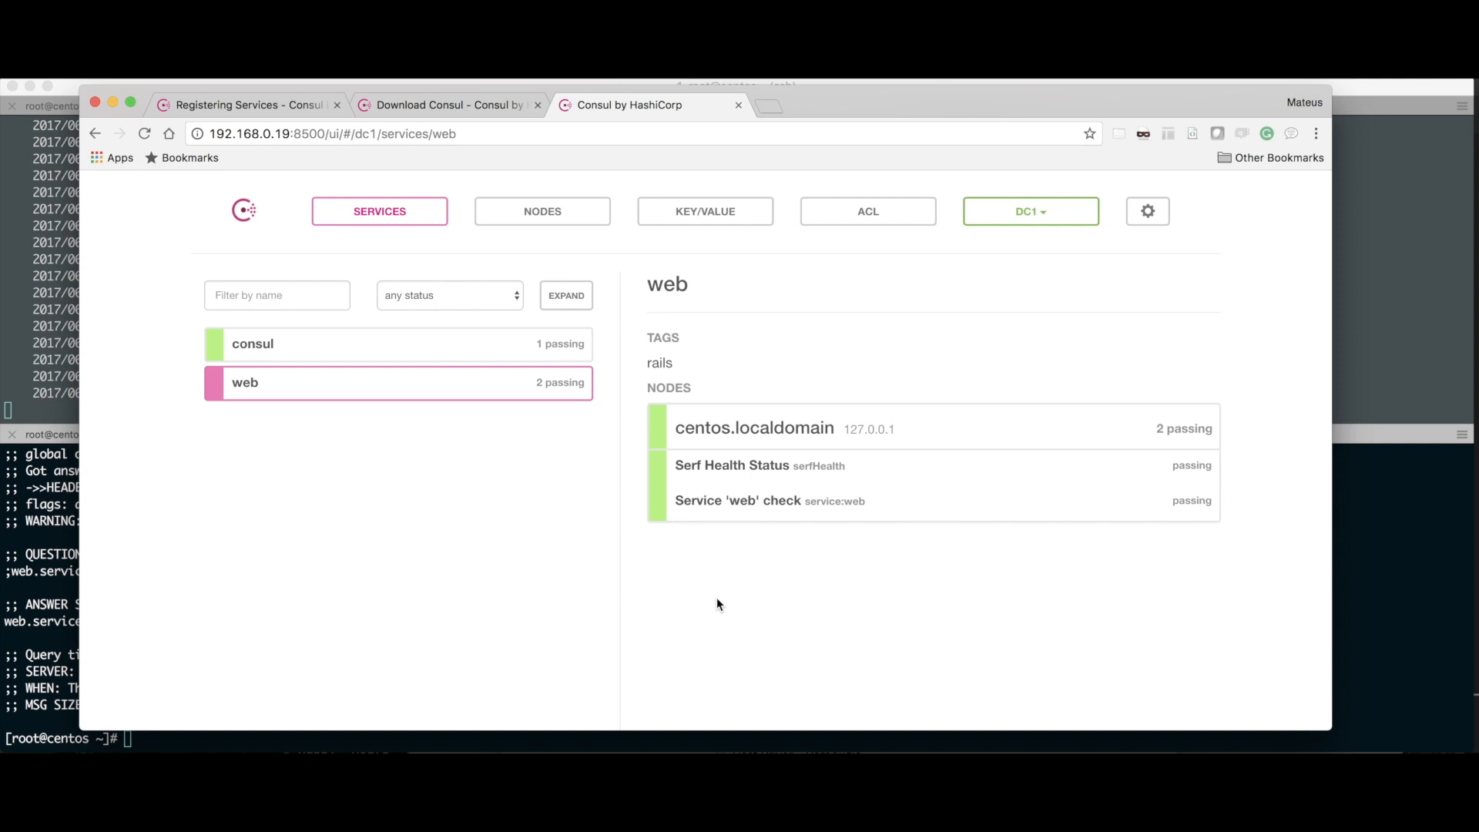
{"action": "mouse_move", "coordinate": [820, 466]}
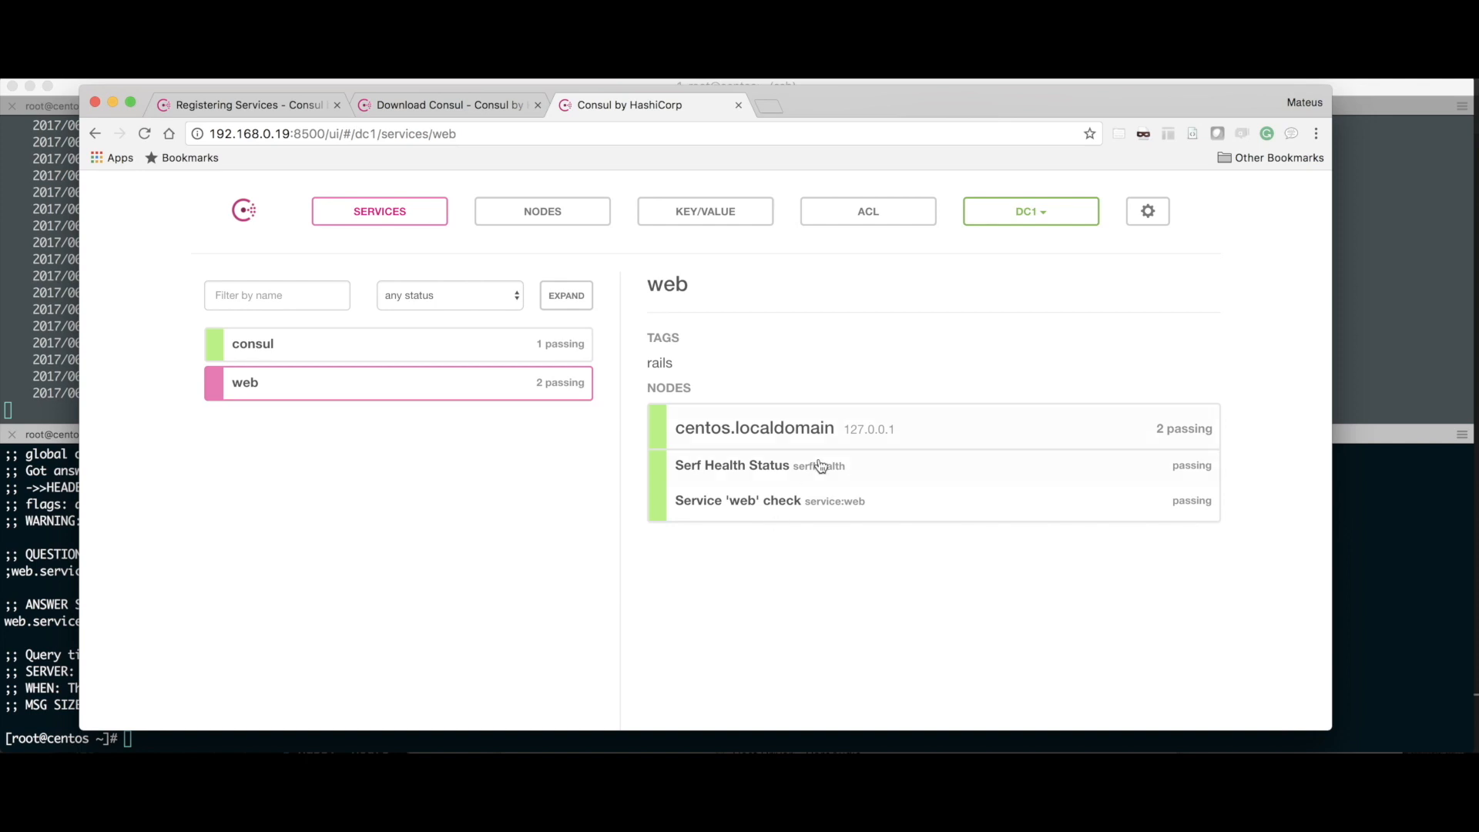
Open the centos.localdomain node page from the web check twice, scrolling through its details.
{"action": "left_click", "coordinate": [755, 427]}
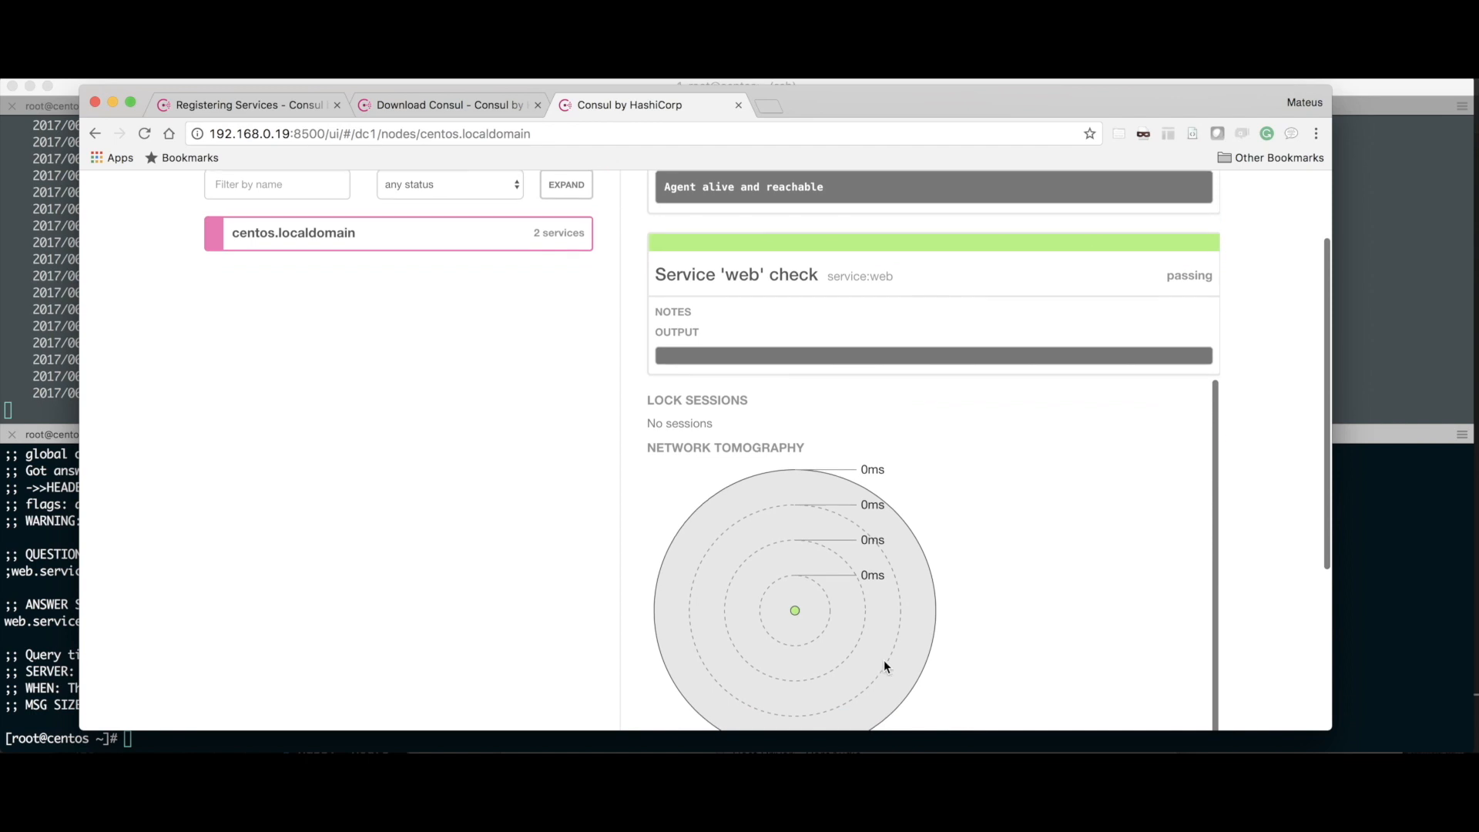
{"action": "scroll", "scroll_direction": "up", "scroll_amount": 3}
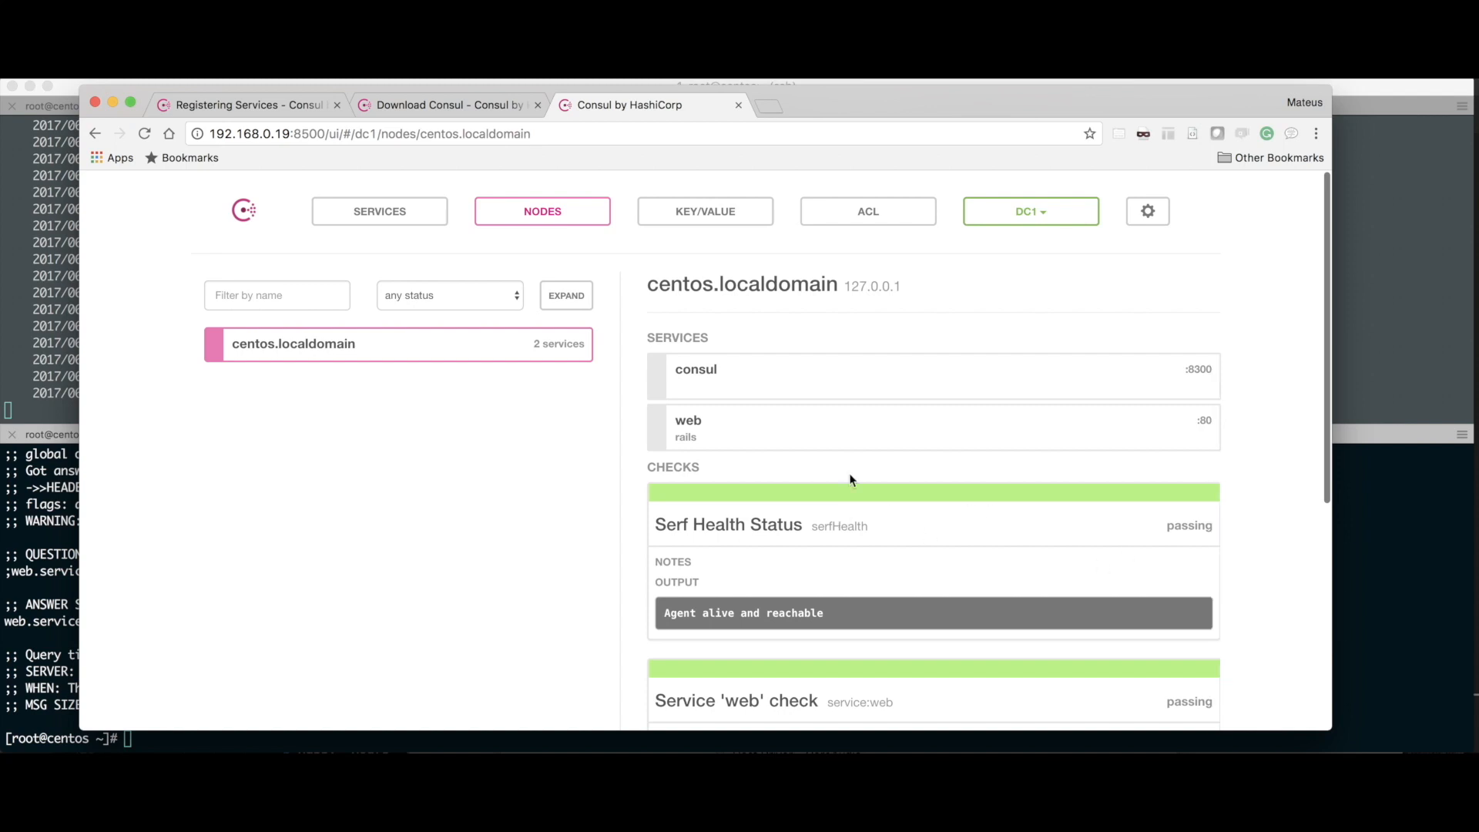
{"action": "mouse_move", "coordinate": [305, 322]}
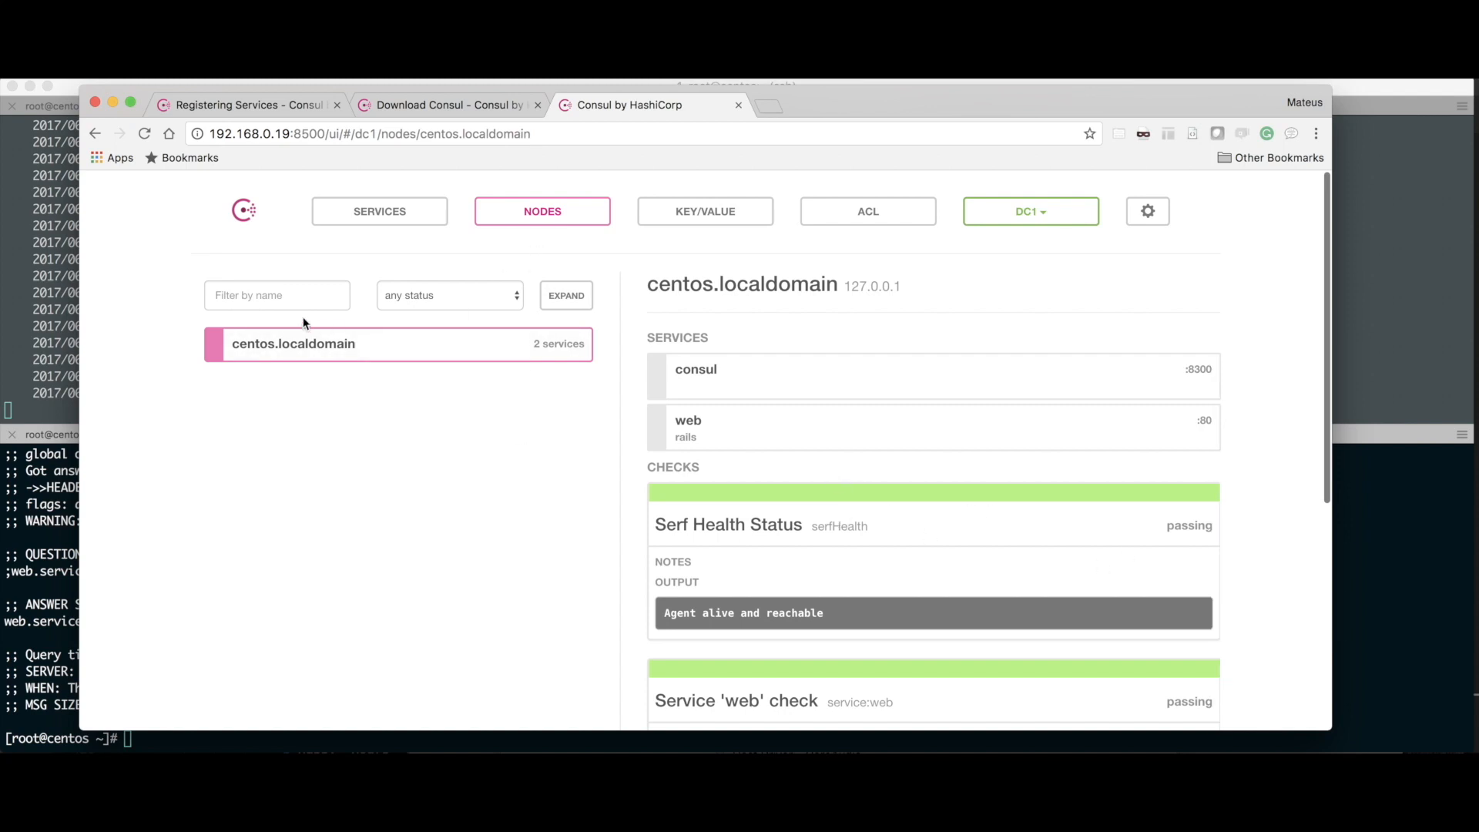
{"action": "left_click", "coordinate": [379, 211]}
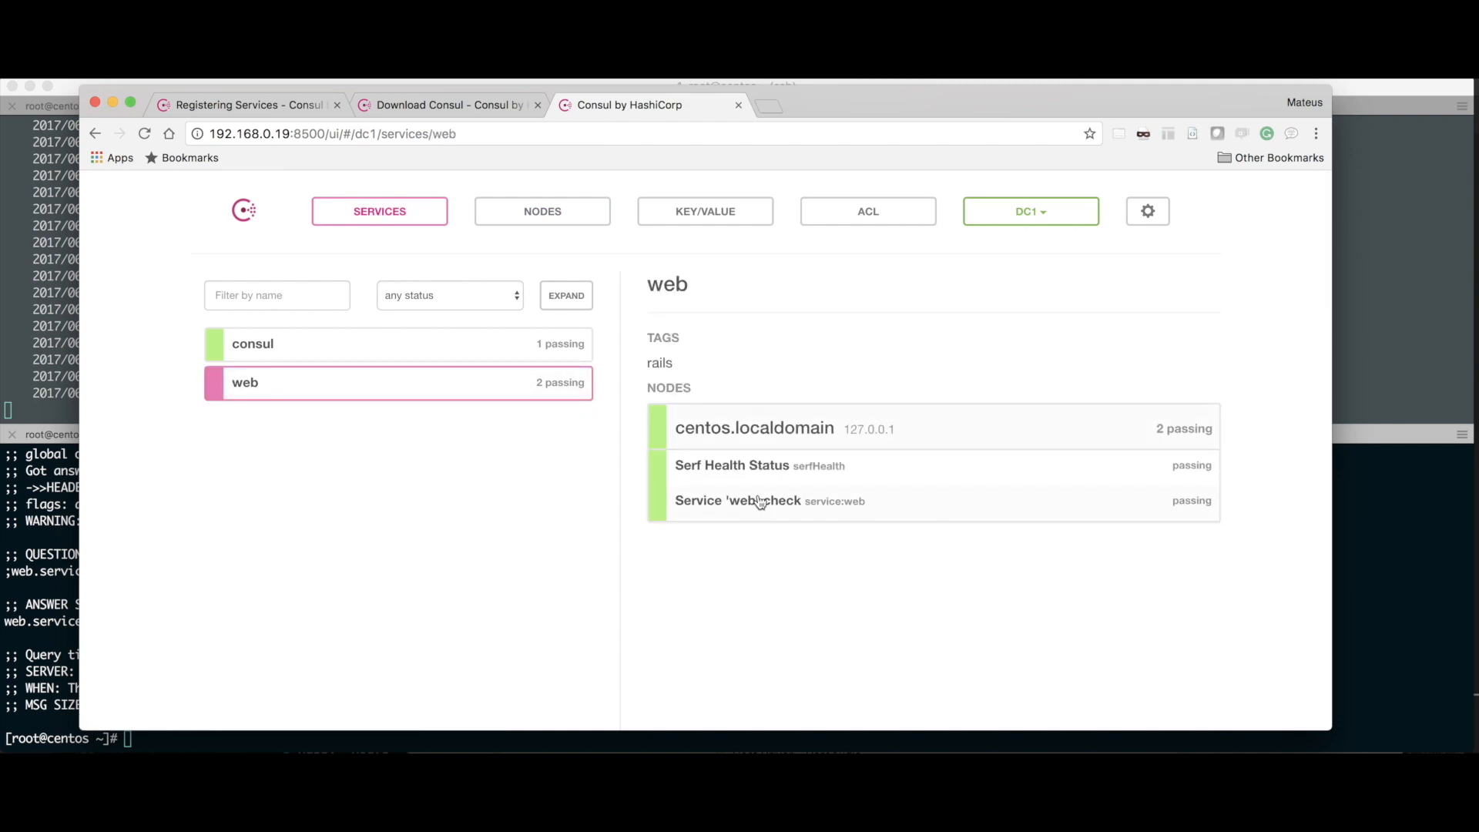
{"action": "left_click", "coordinate": [755, 427]}
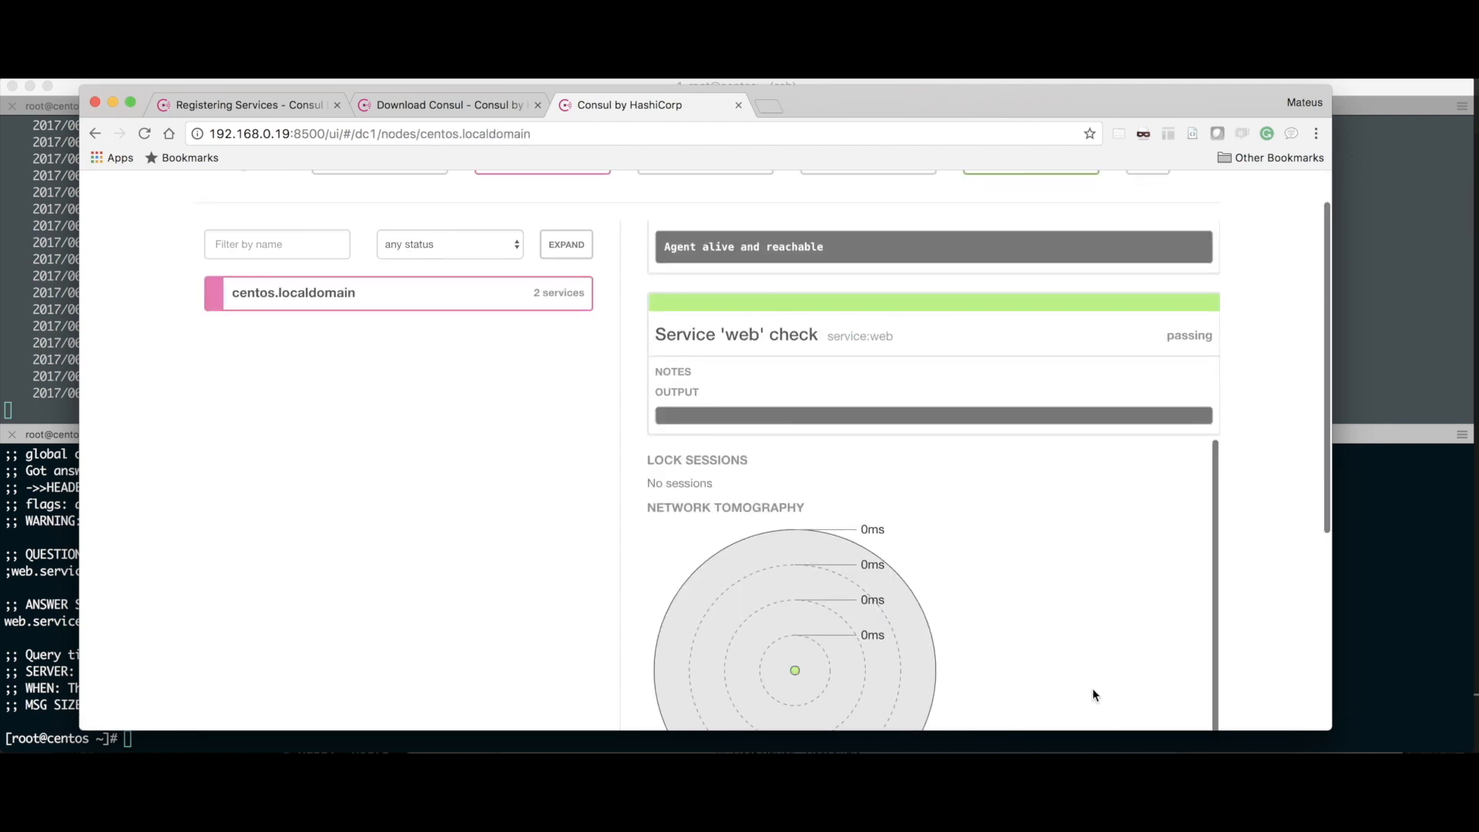
{"action": "scroll", "scroll_direction": "down", "scroll_amount": 3}
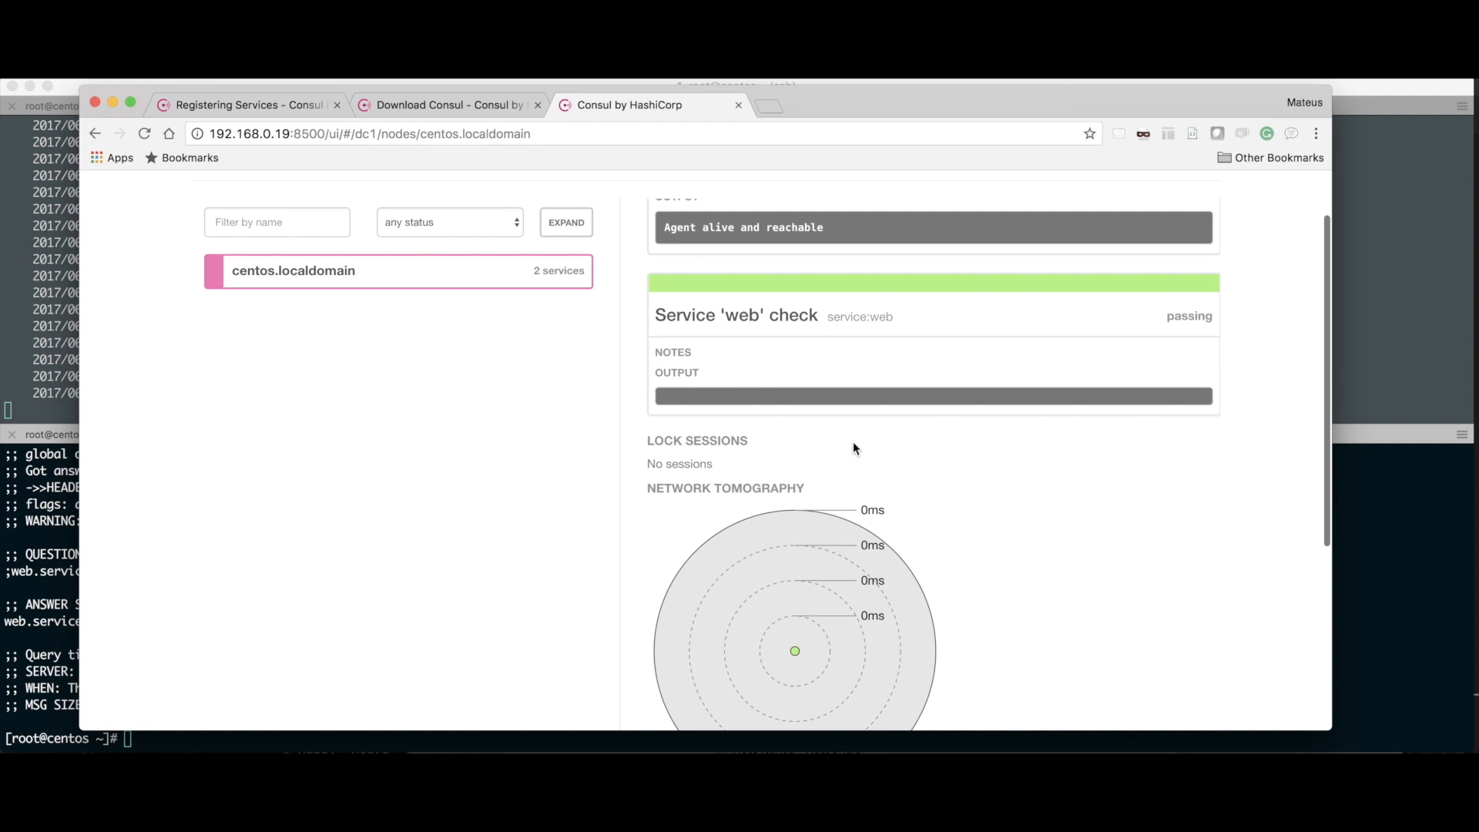
{"action": "scroll", "scroll_direction": "up", "scroll_amount": 3}
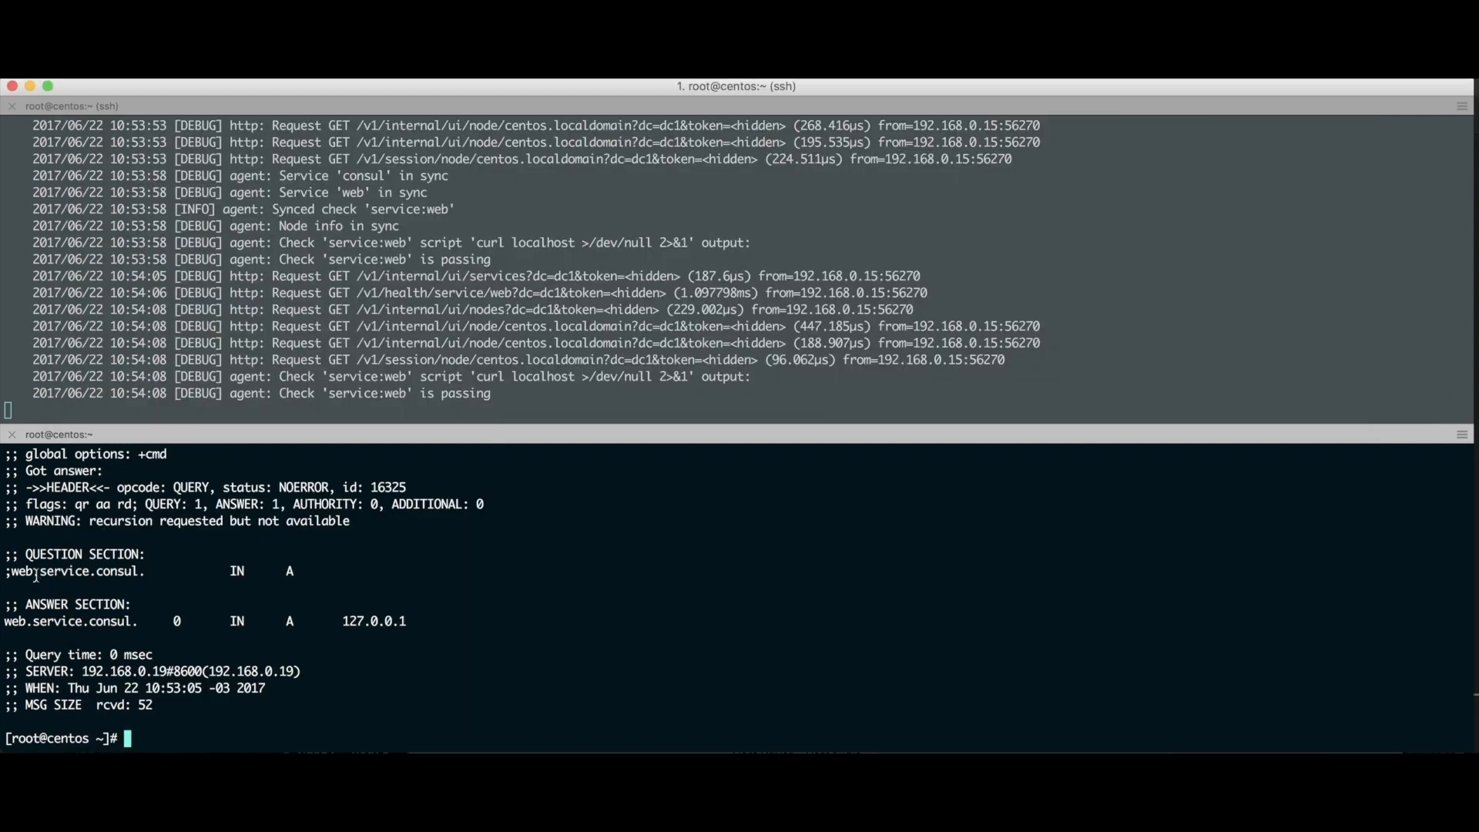
Stop httpd, inspect the failing web check's node, return to Services, and open the DC1 dropdown.
{"action": "type", "text": "service http"}
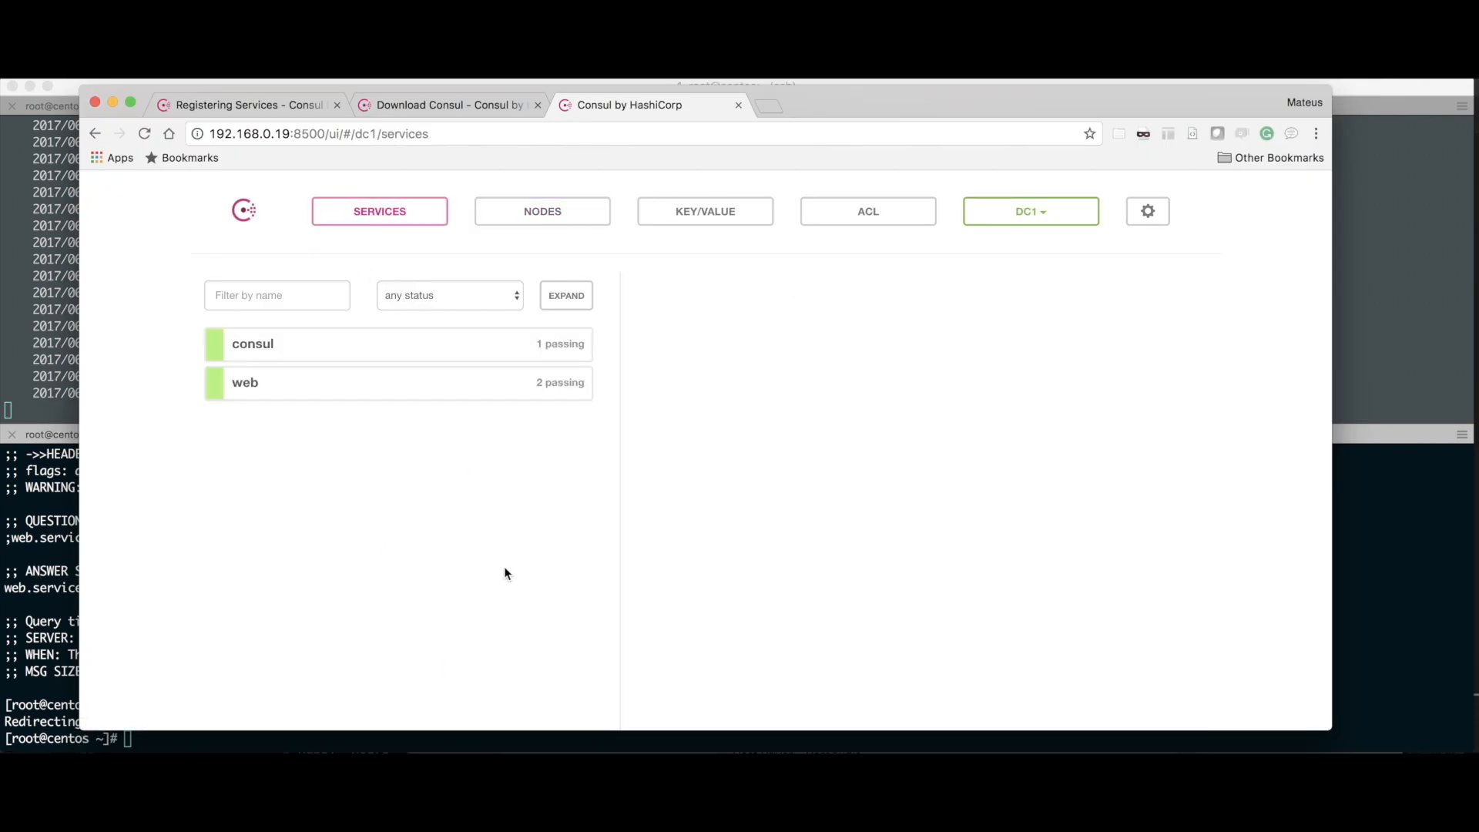
{"action": "mouse_move", "coordinate": [173, 433]}
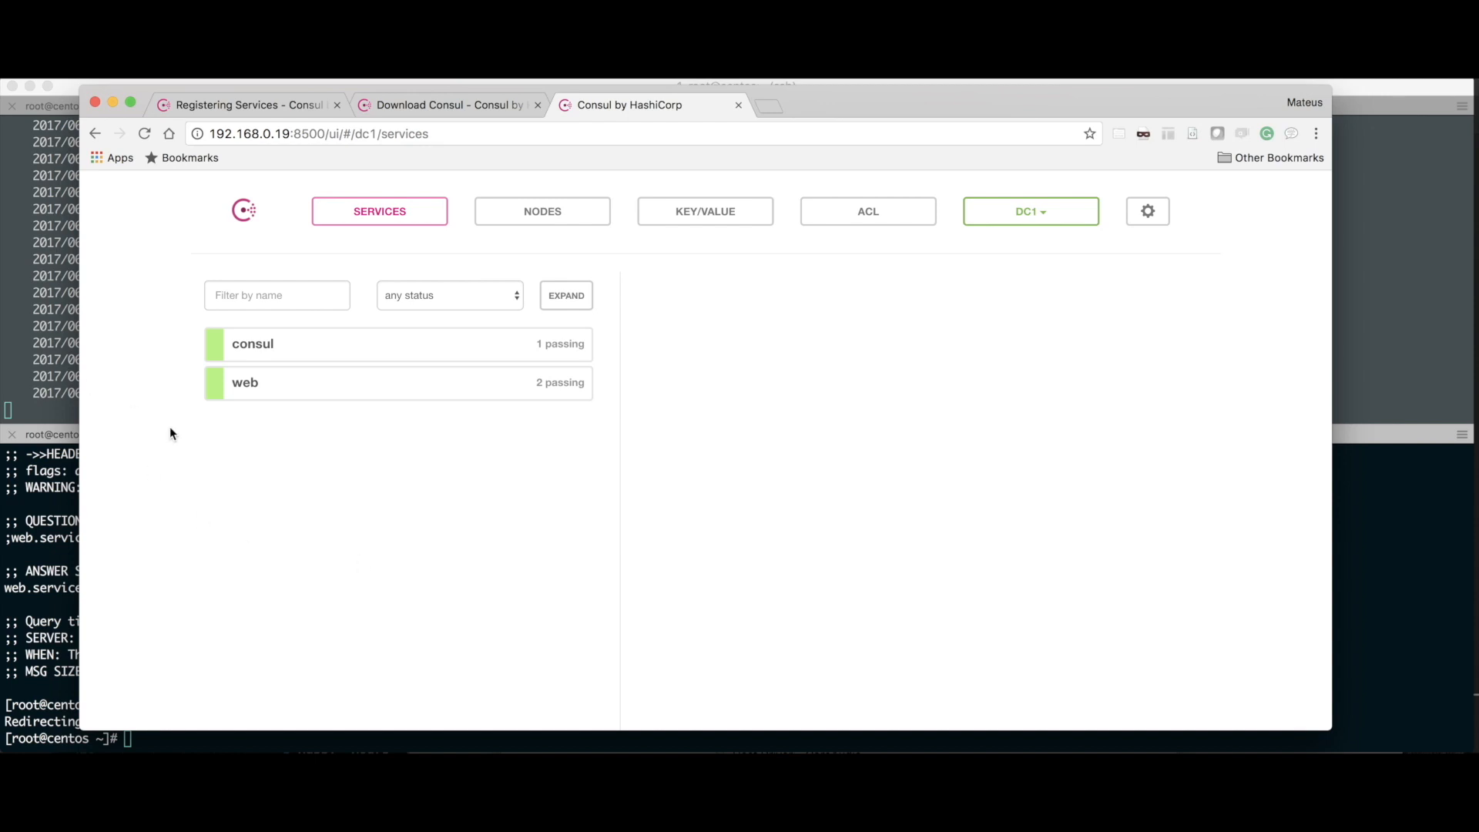
{"action": "mouse_move", "coordinate": [214, 458]}
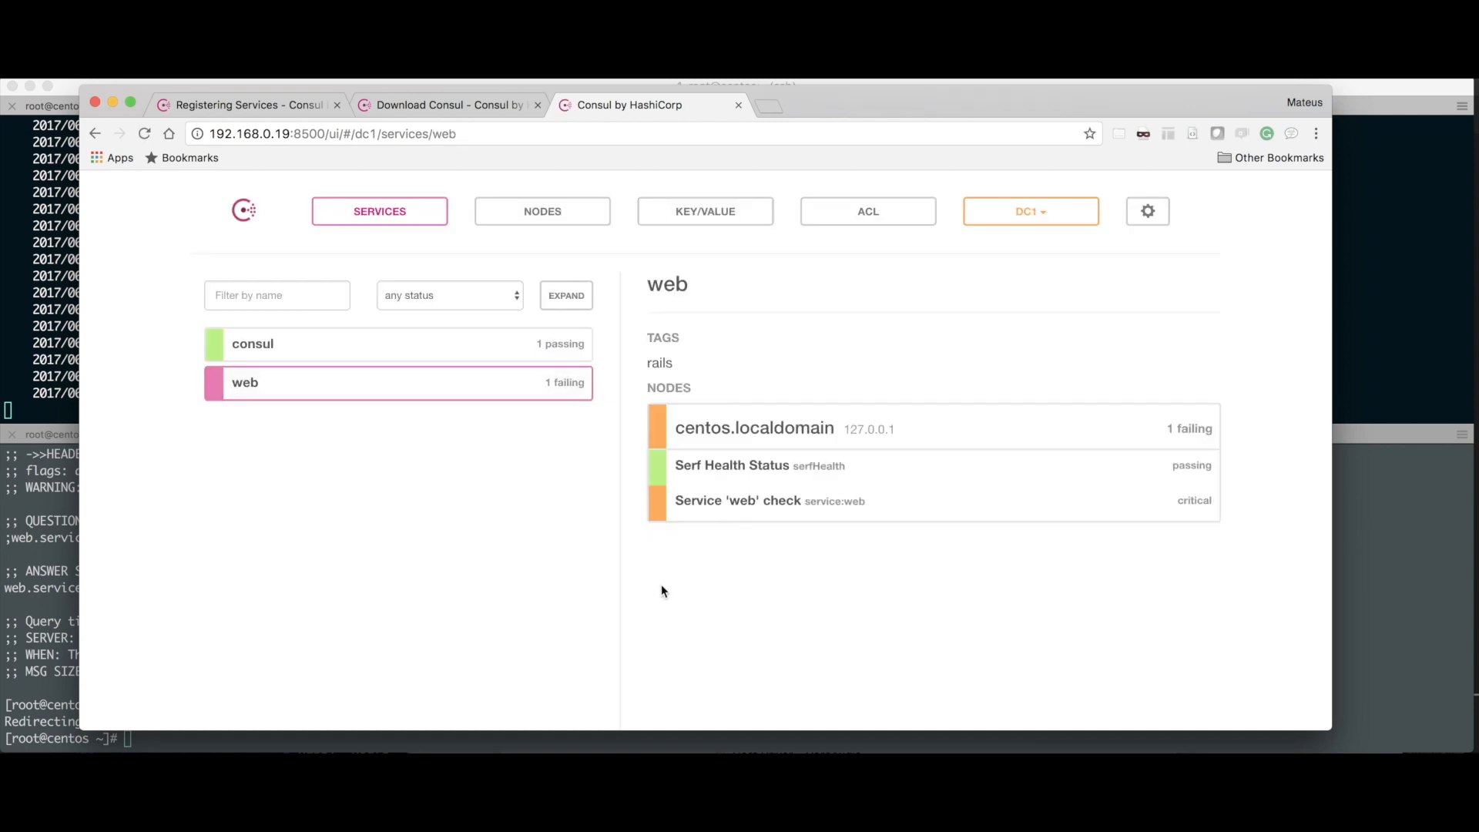
{"action": "mouse_move", "coordinate": [511, 550]}
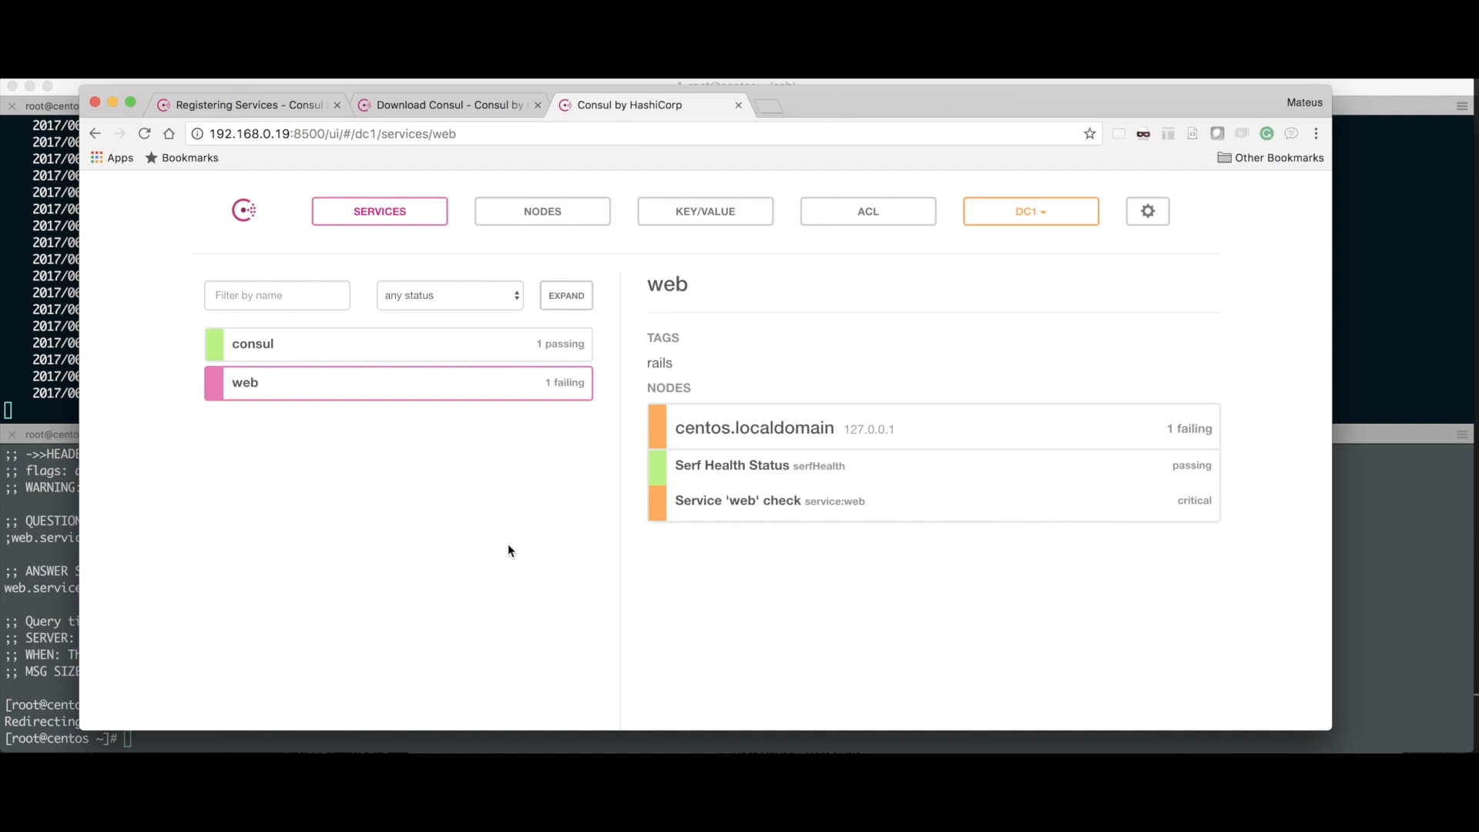
{"action": "left_click", "coordinate": [755, 428]}
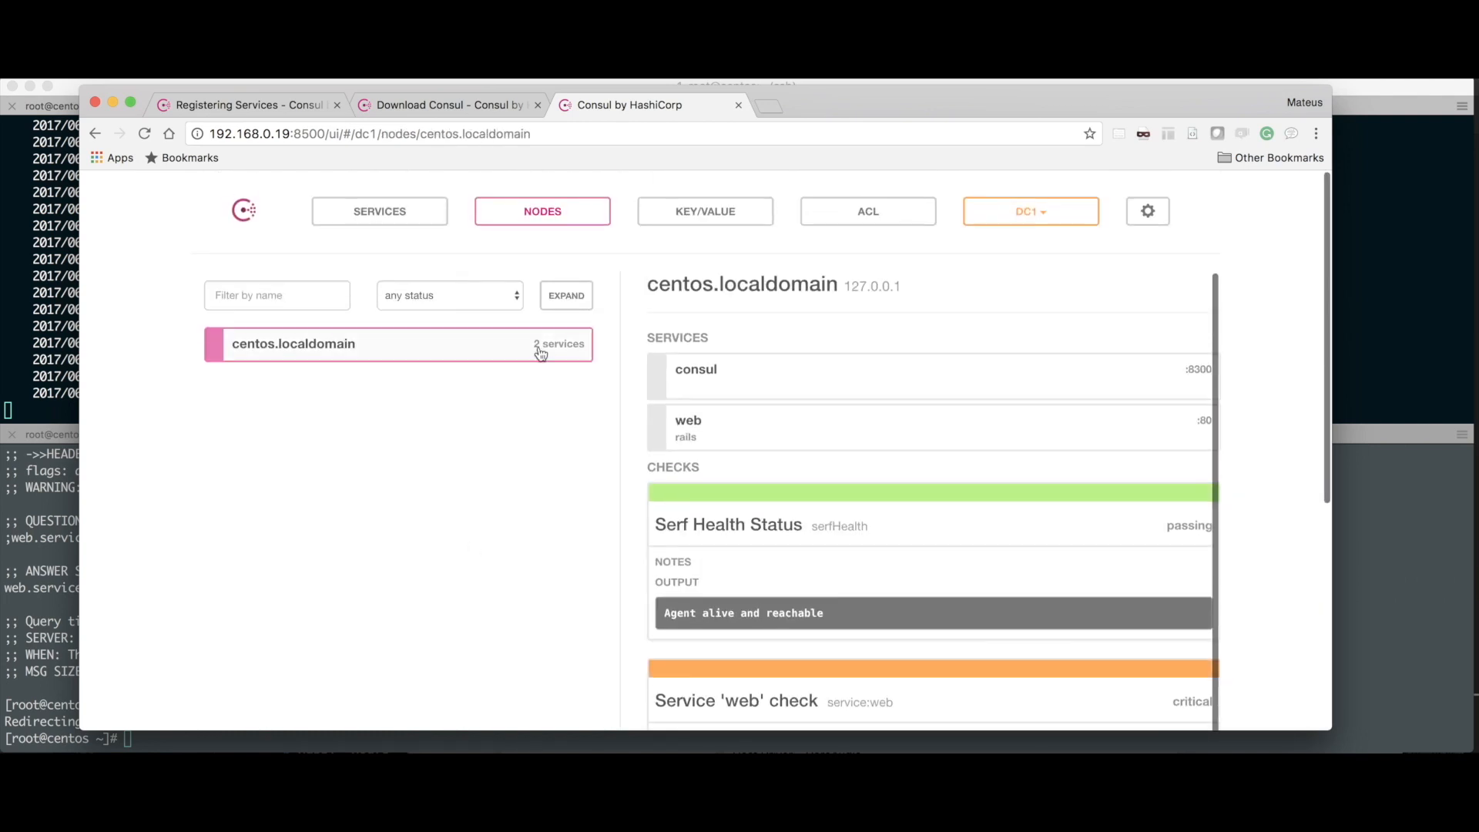
{"action": "left_click", "coordinate": [379, 211]}
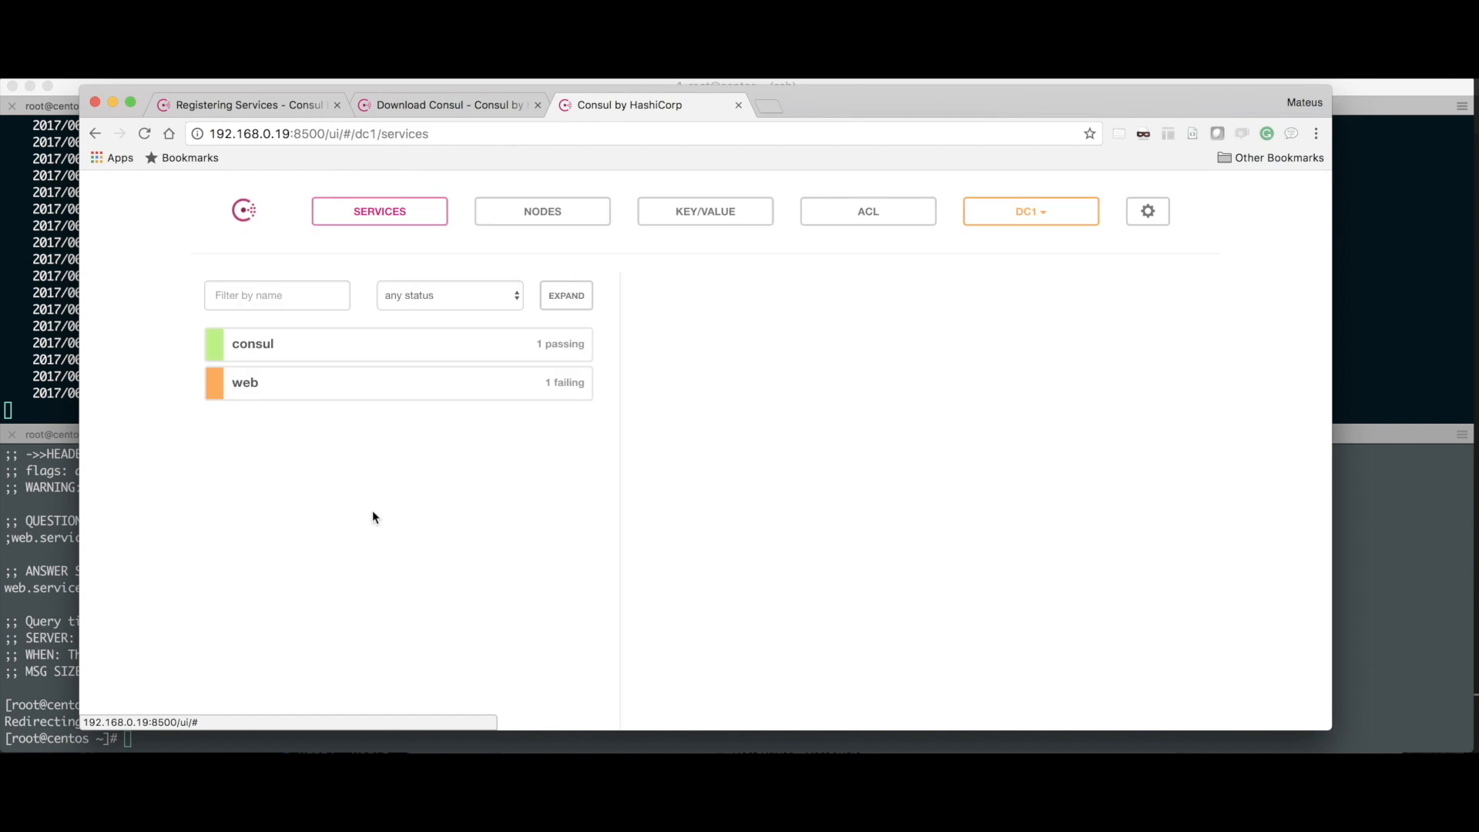
{"action": "mouse_move", "coordinate": [430, 634]}
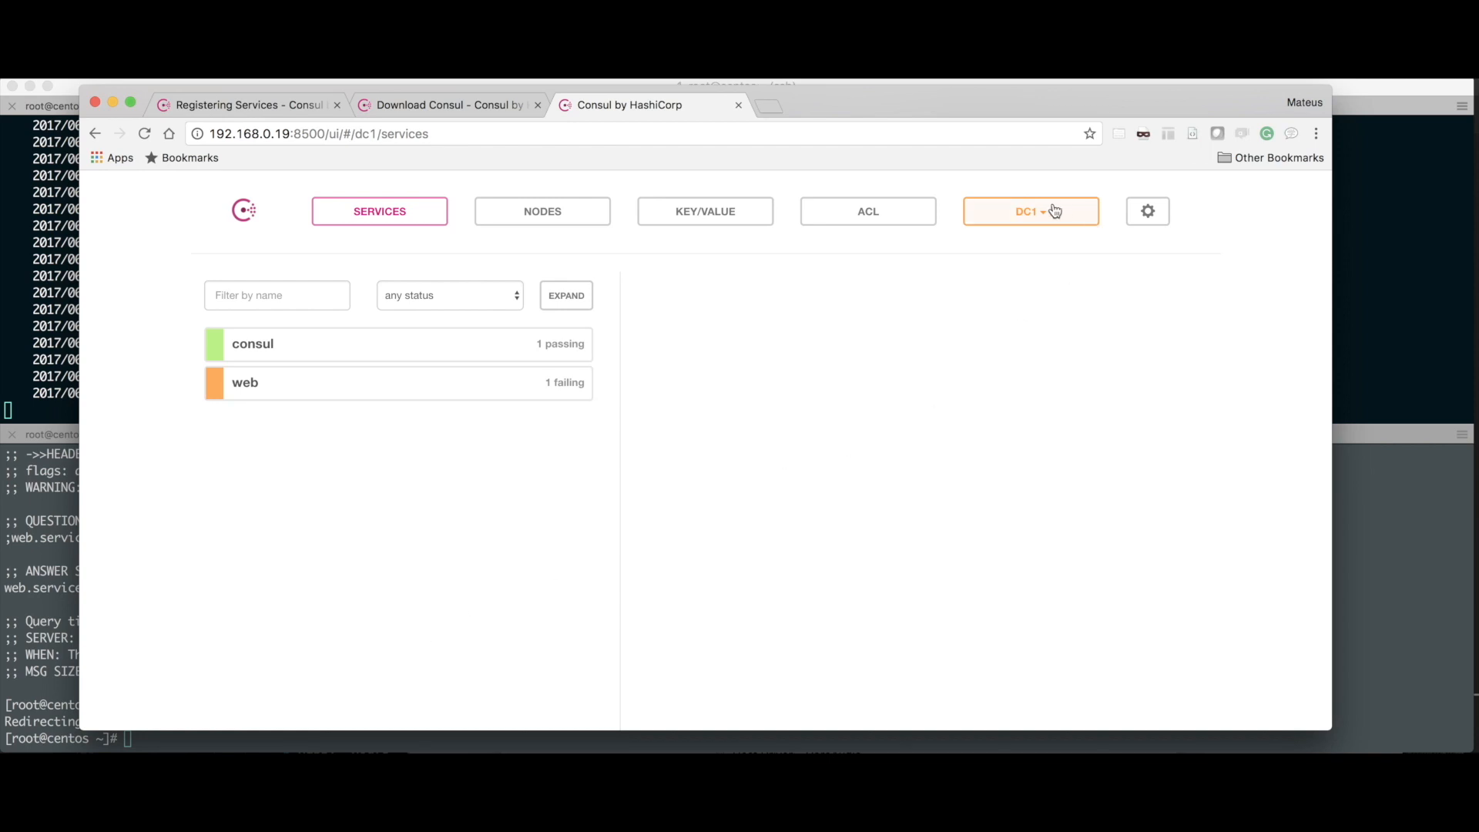
{"action": "left_click", "coordinate": [1030, 211]}
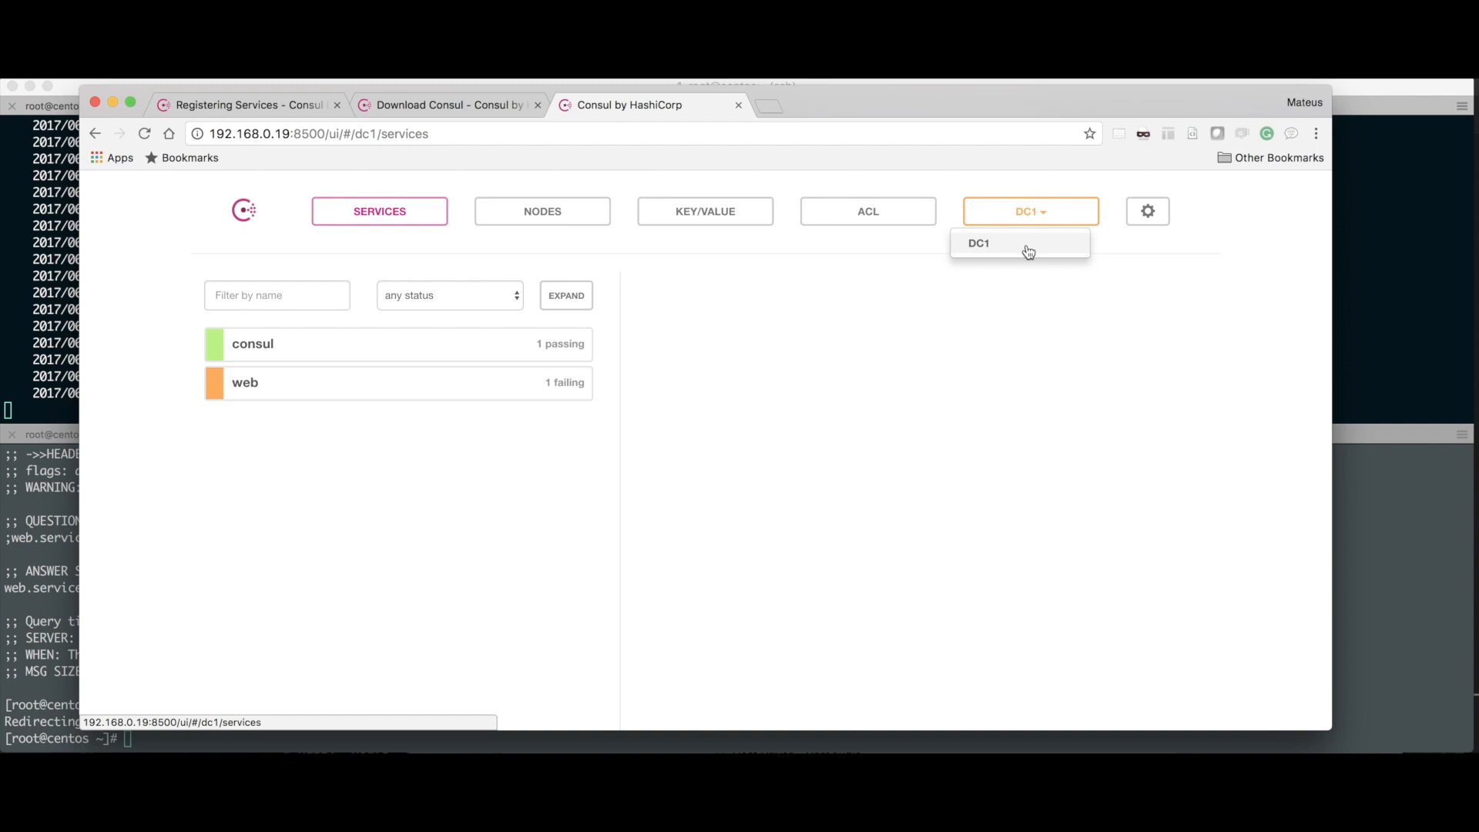
{"action": "mouse_move", "coordinate": [1206, 263]}
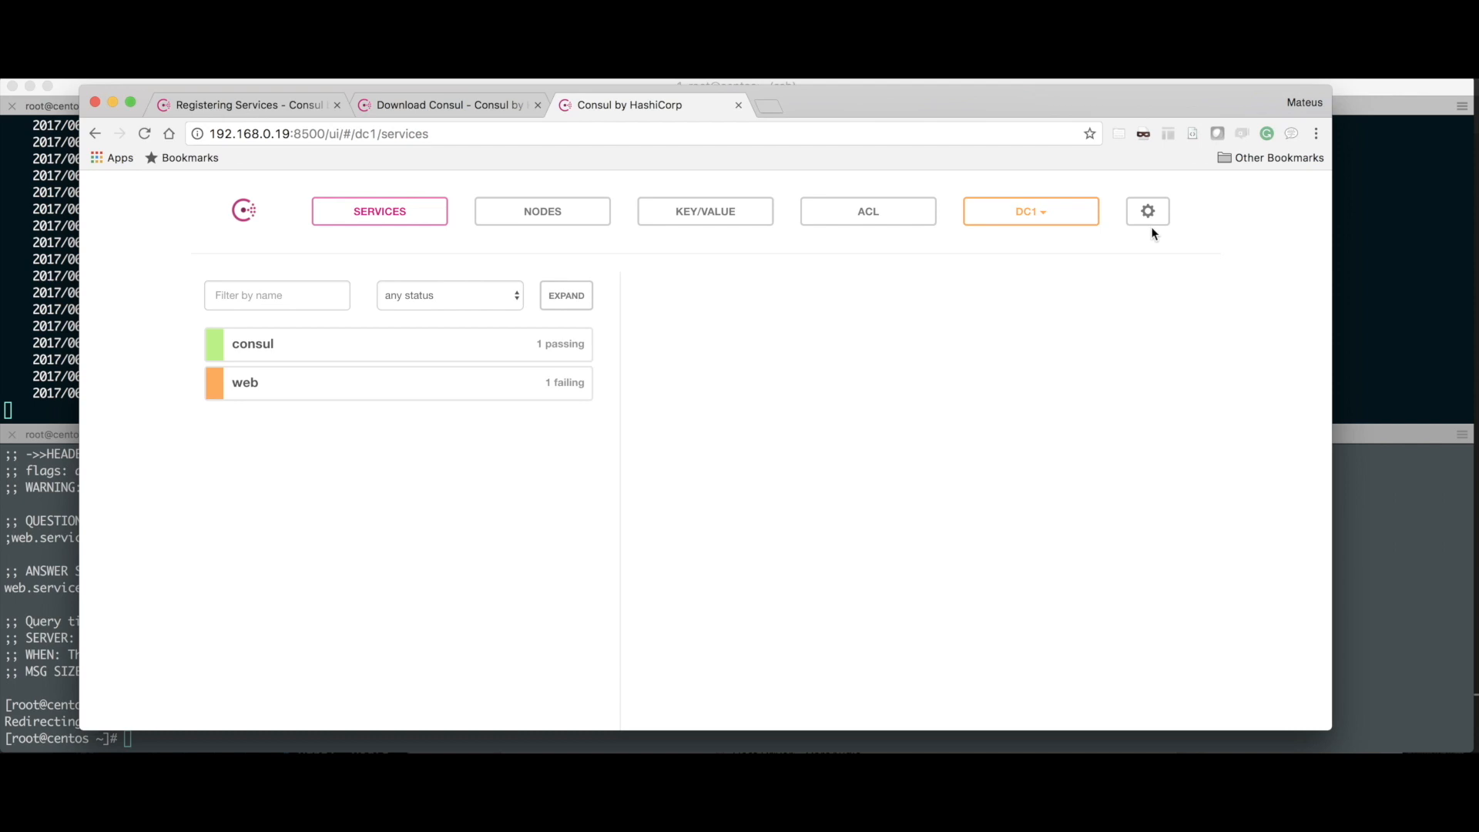
View node centos.localdomain's consul and web services with all checks passing.
{"action": "left_click", "coordinate": [542, 211]}
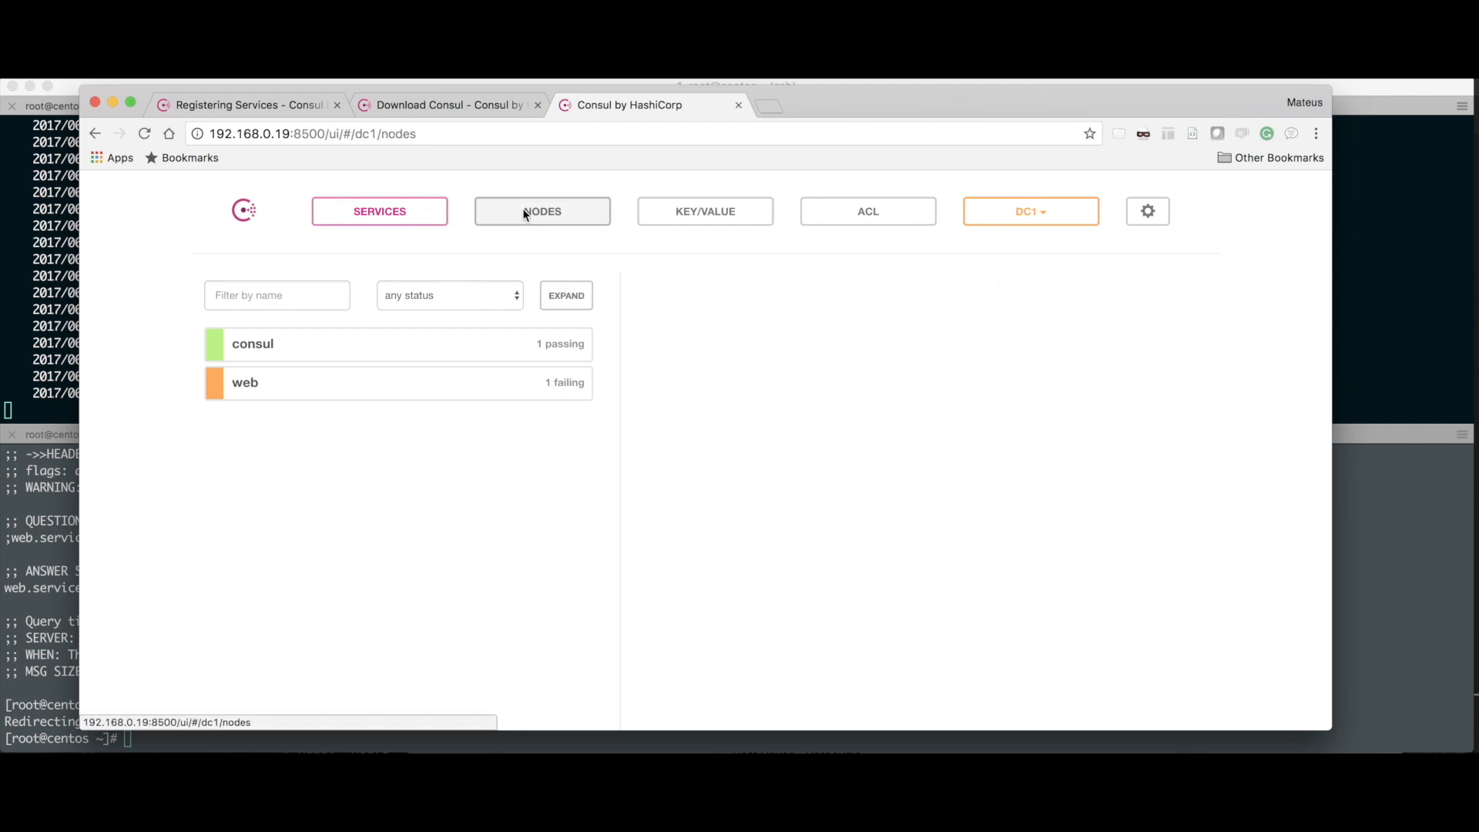
{"action": "left_click", "coordinate": [542, 211]}
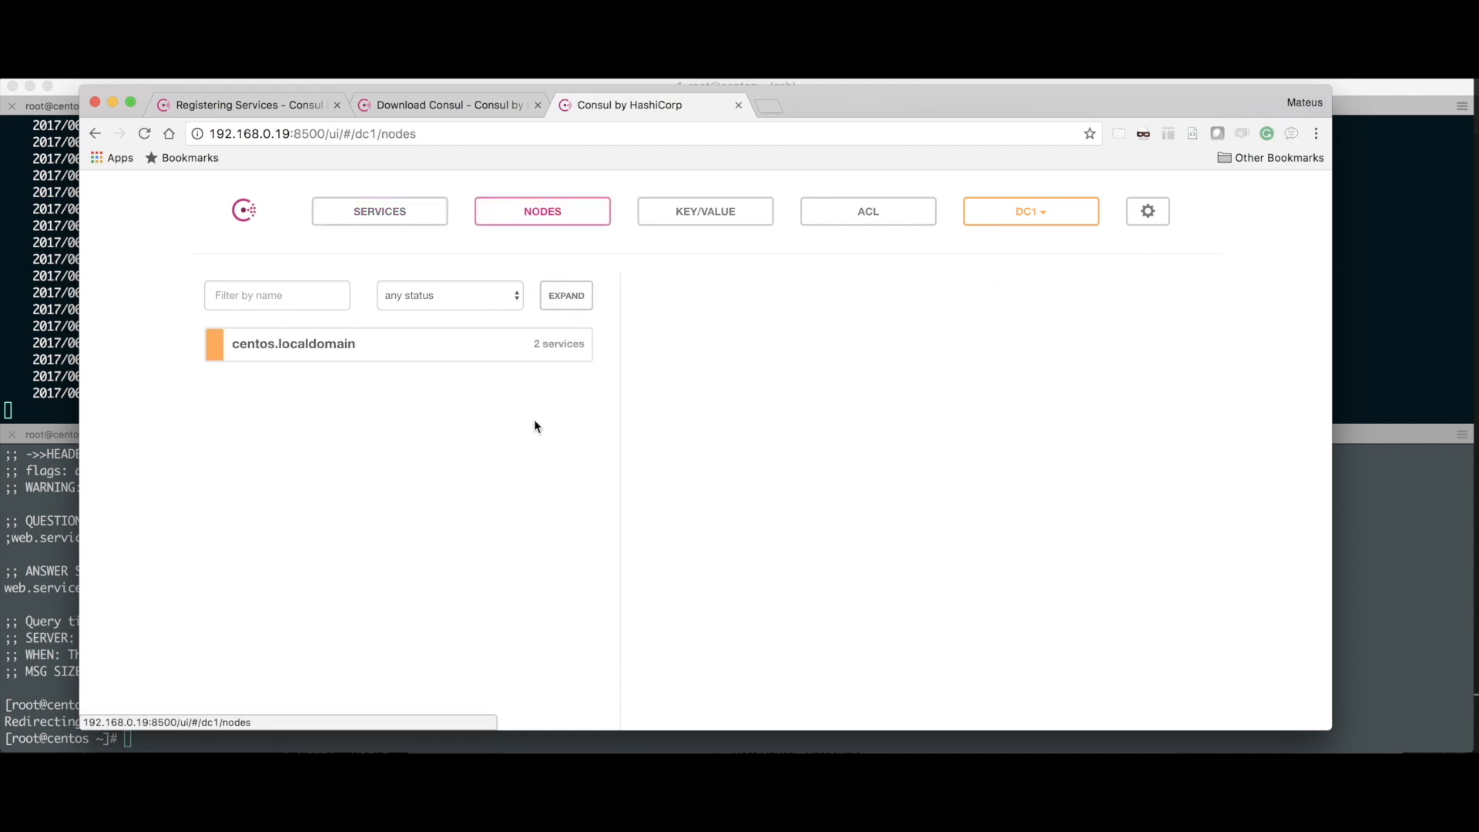
{"action": "left_click", "coordinate": [293, 343]}
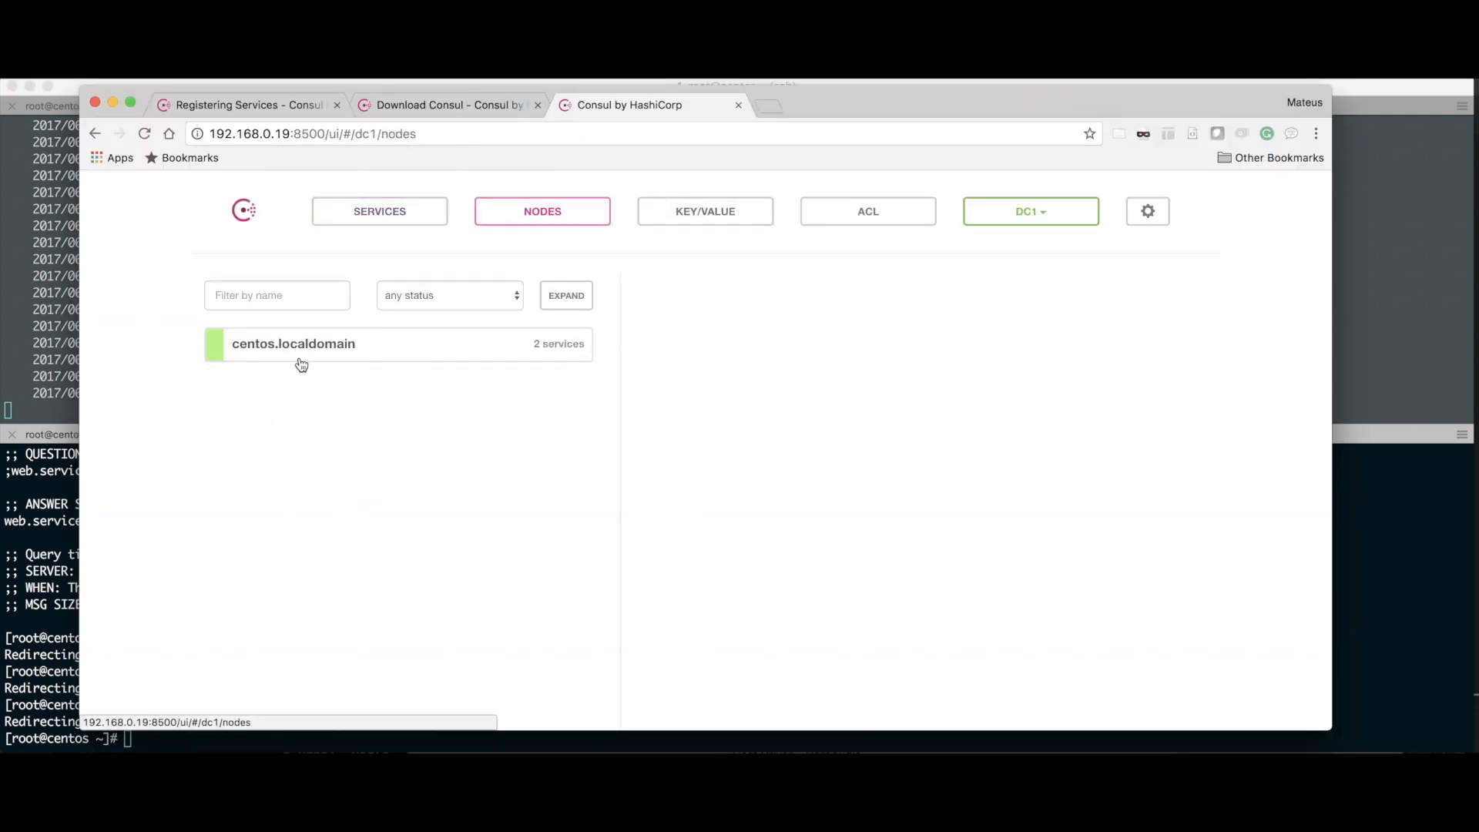
{"action": "left_click", "coordinate": [293, 343]}
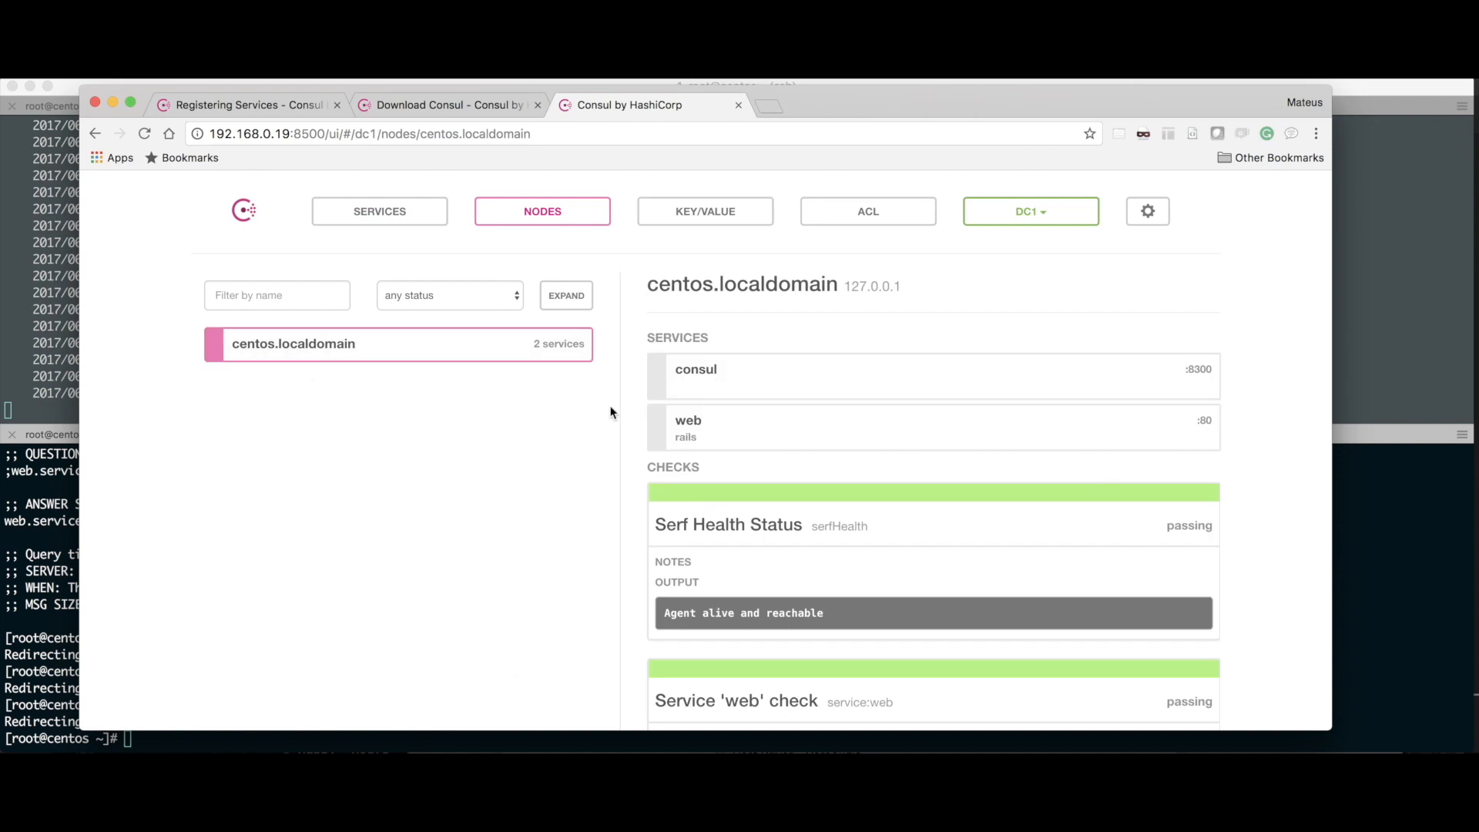
{"action": "scroll", "scroll_direction": "down", "scroll_amount": 3}
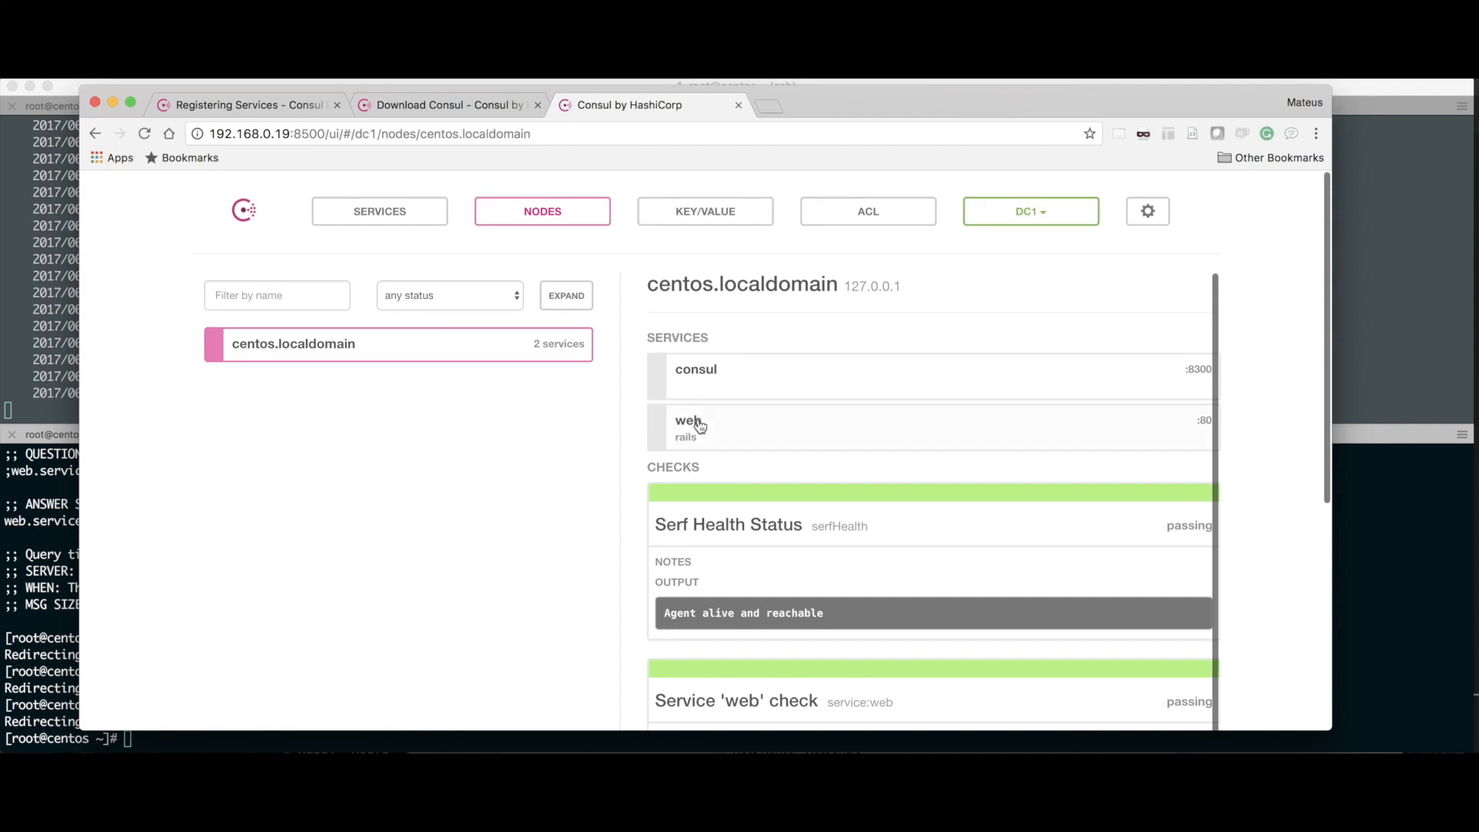
{"action": "mouse_move", "coordinate": [1193, 448]}
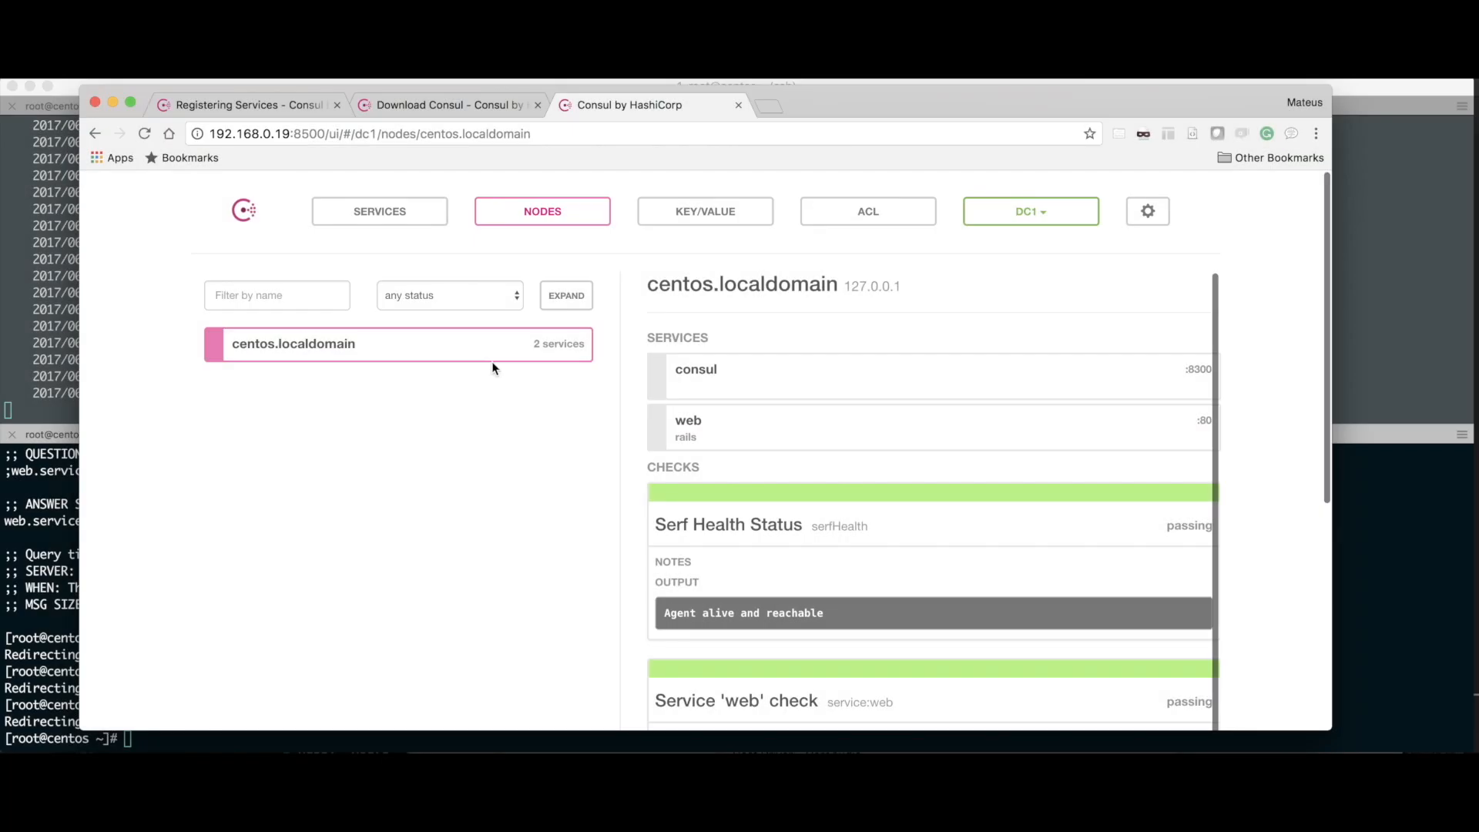
{"action": "left_click", "coordinate": [379, 211]}
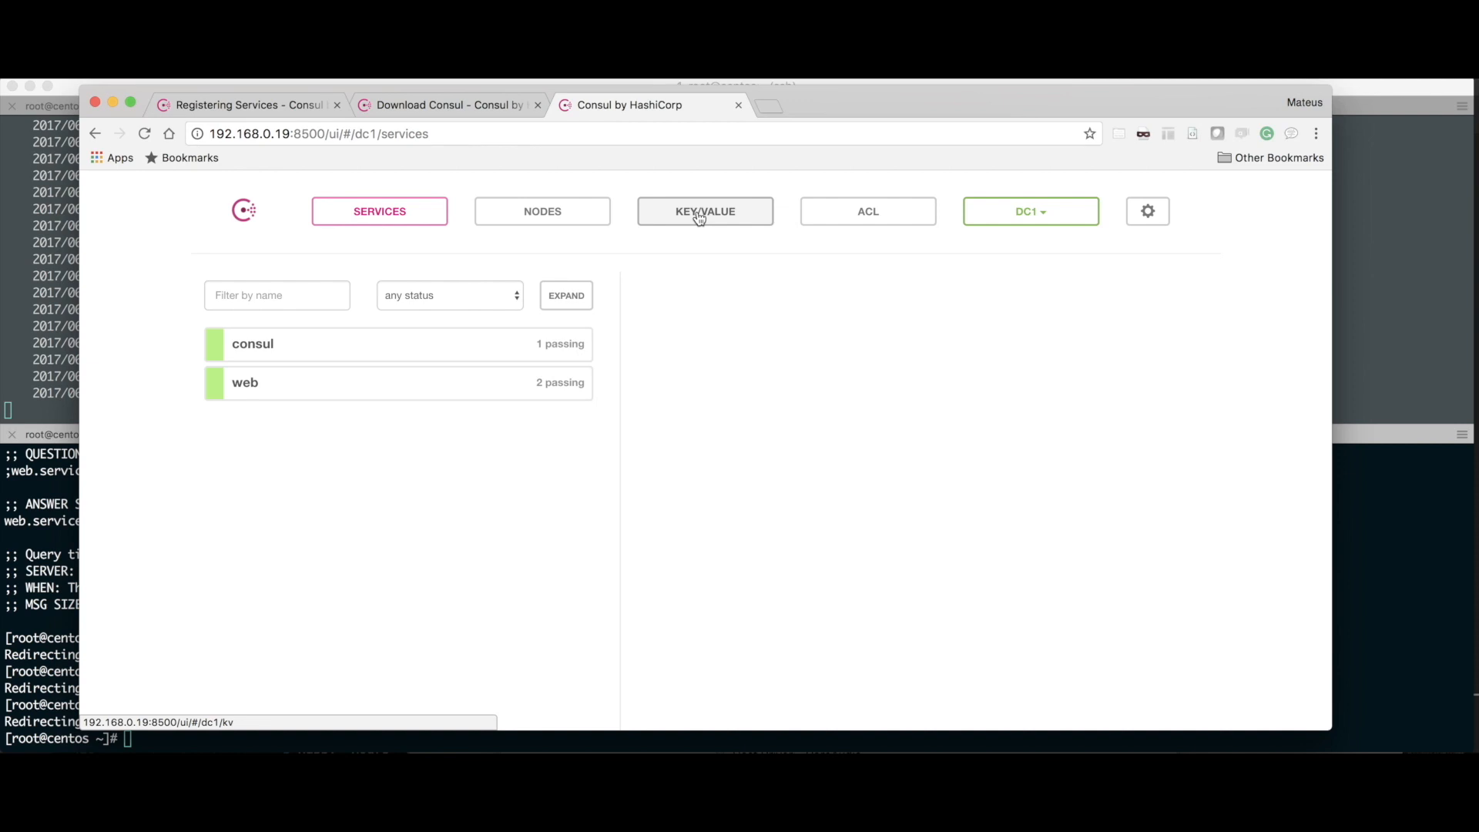
{"action": "mouse_move", "coordinate": [706, 224]}
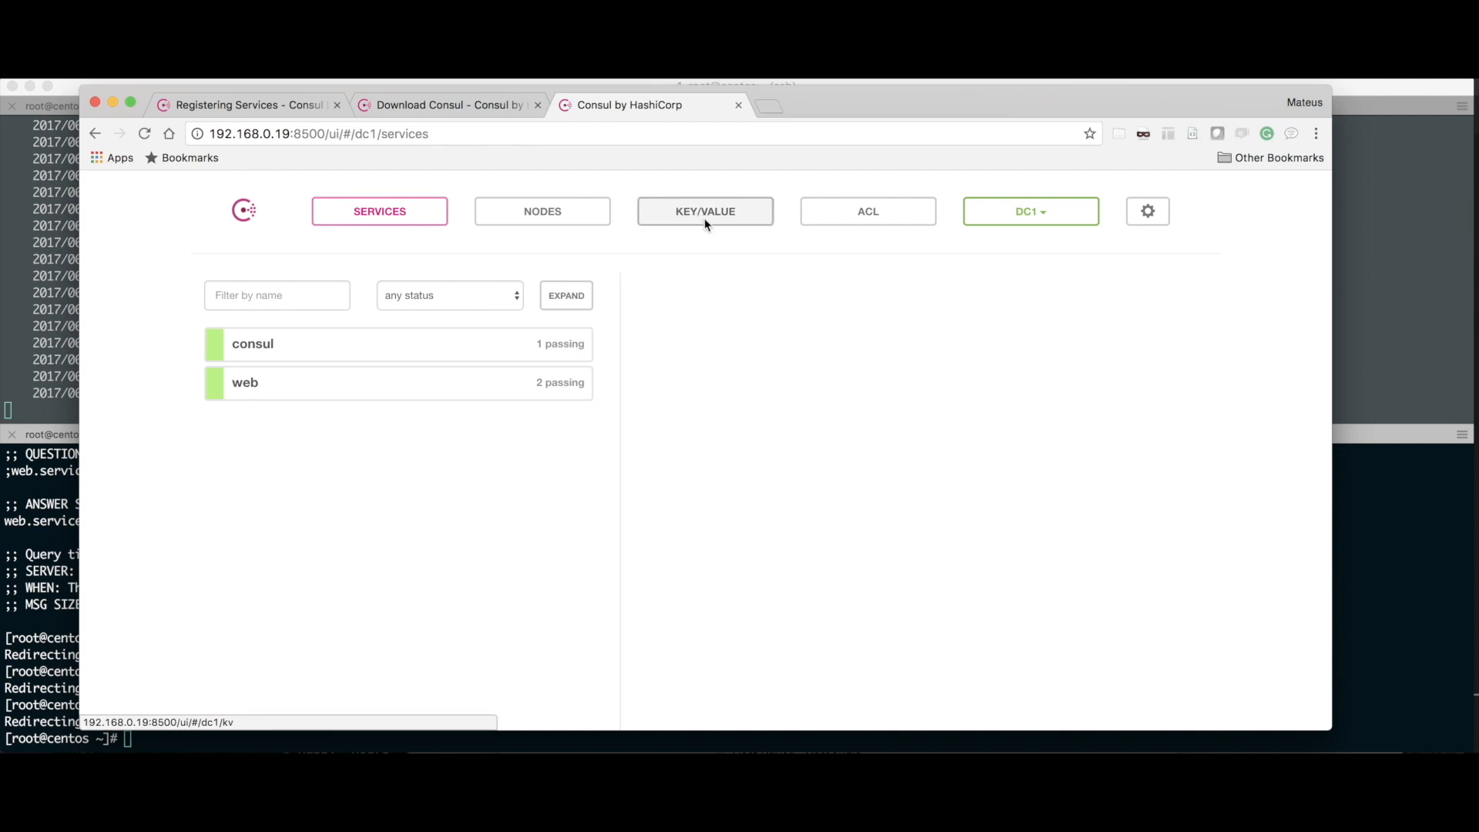
Create key mysql/config/user with value wp_admin in the Key/Value store.
{"action": "left_click", "coordinate": [706, 211]}
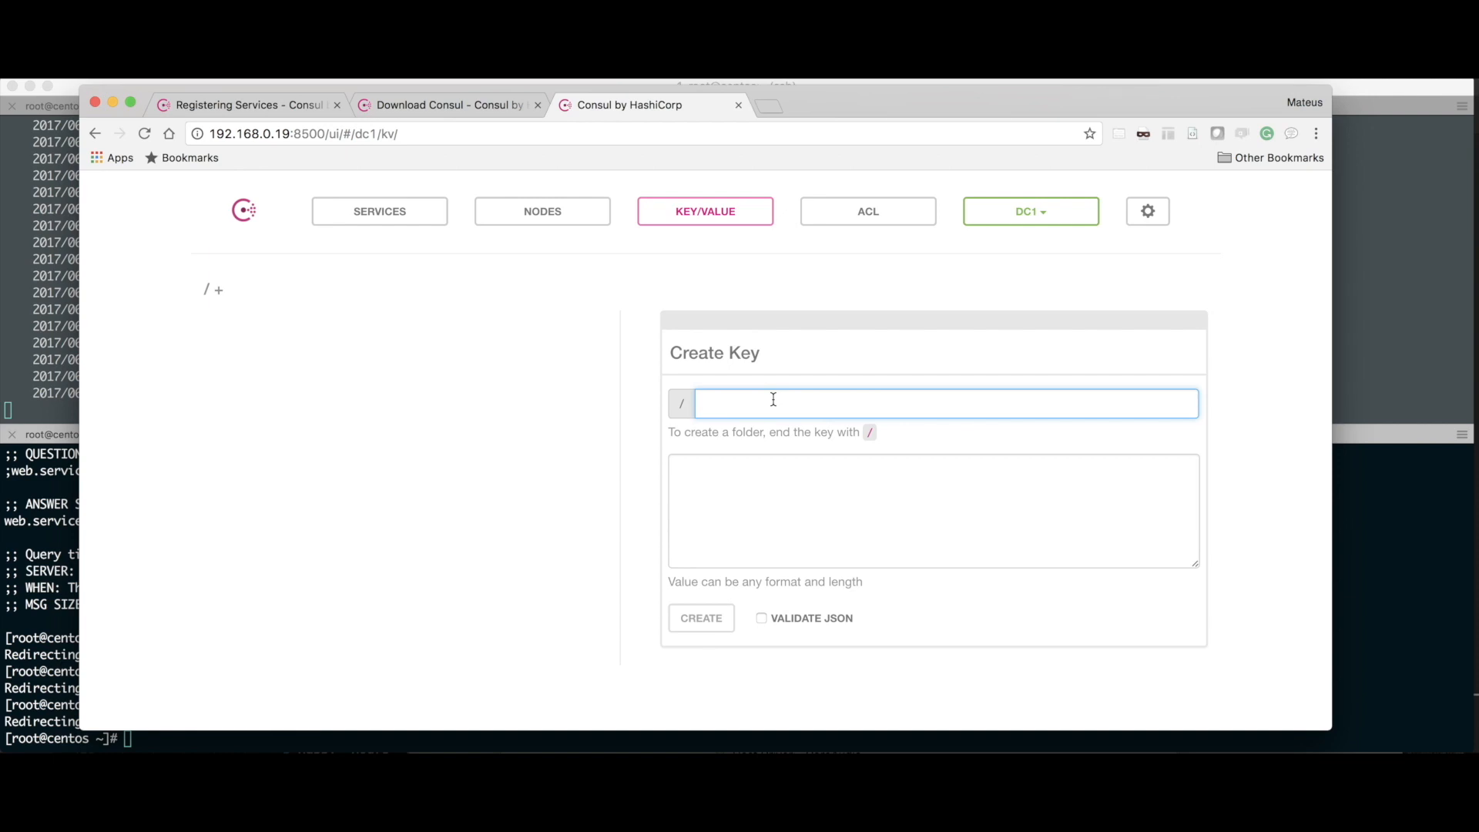
{"action": "type", "text": "mysql"}
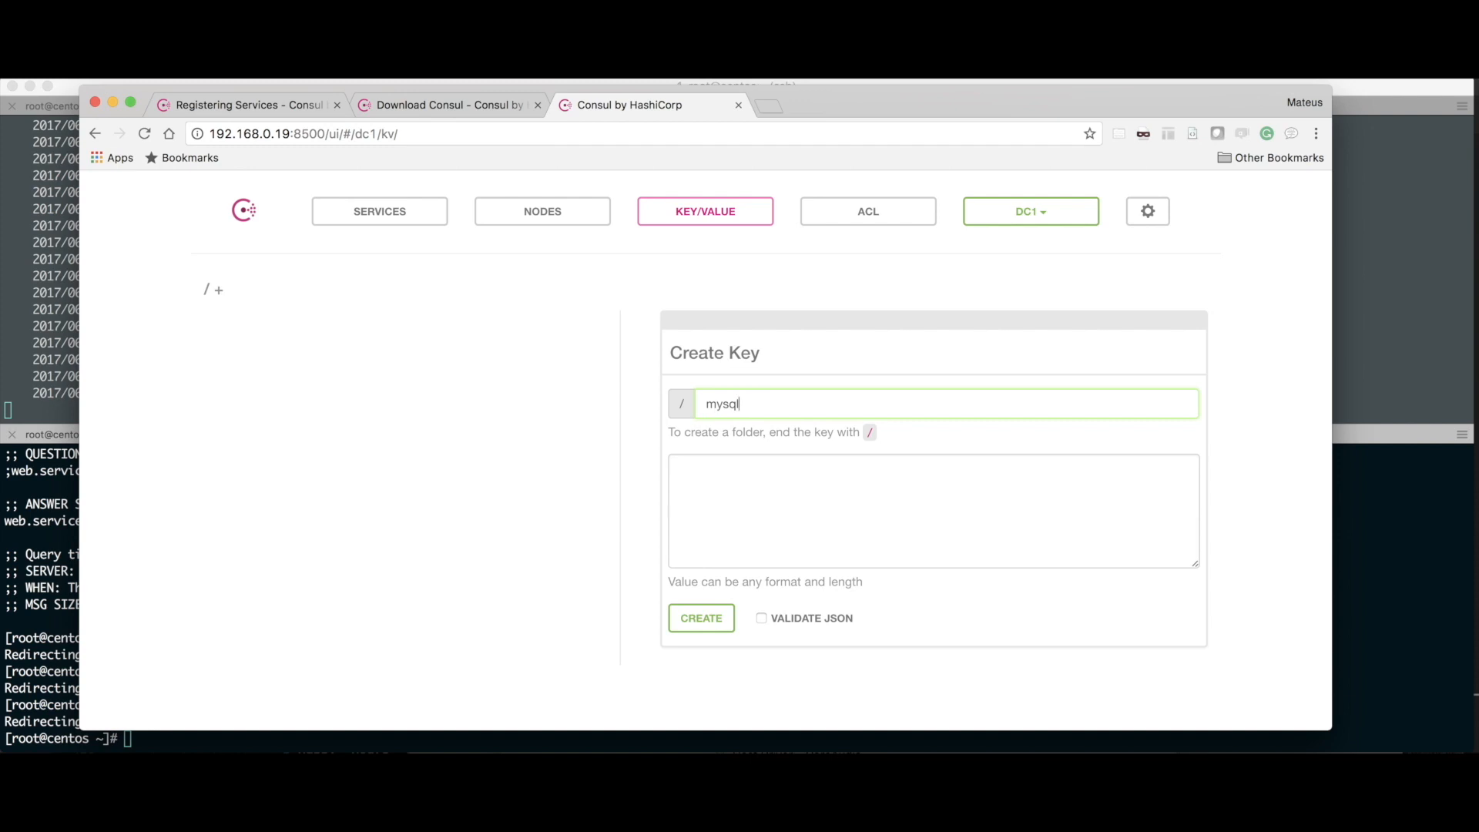
{"action": "type", "text": "/"}
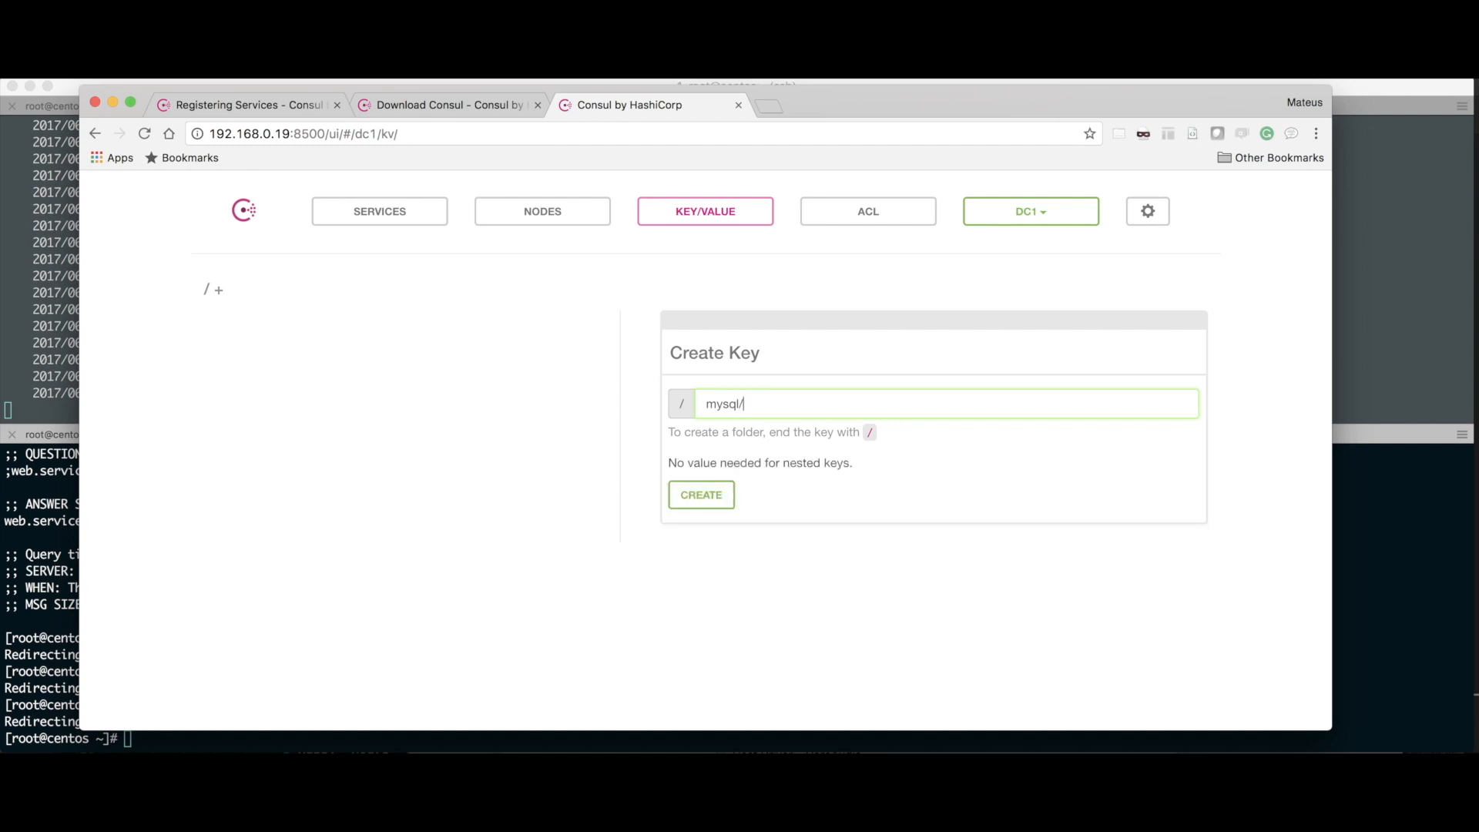
{"action": "type", "text": "con"}
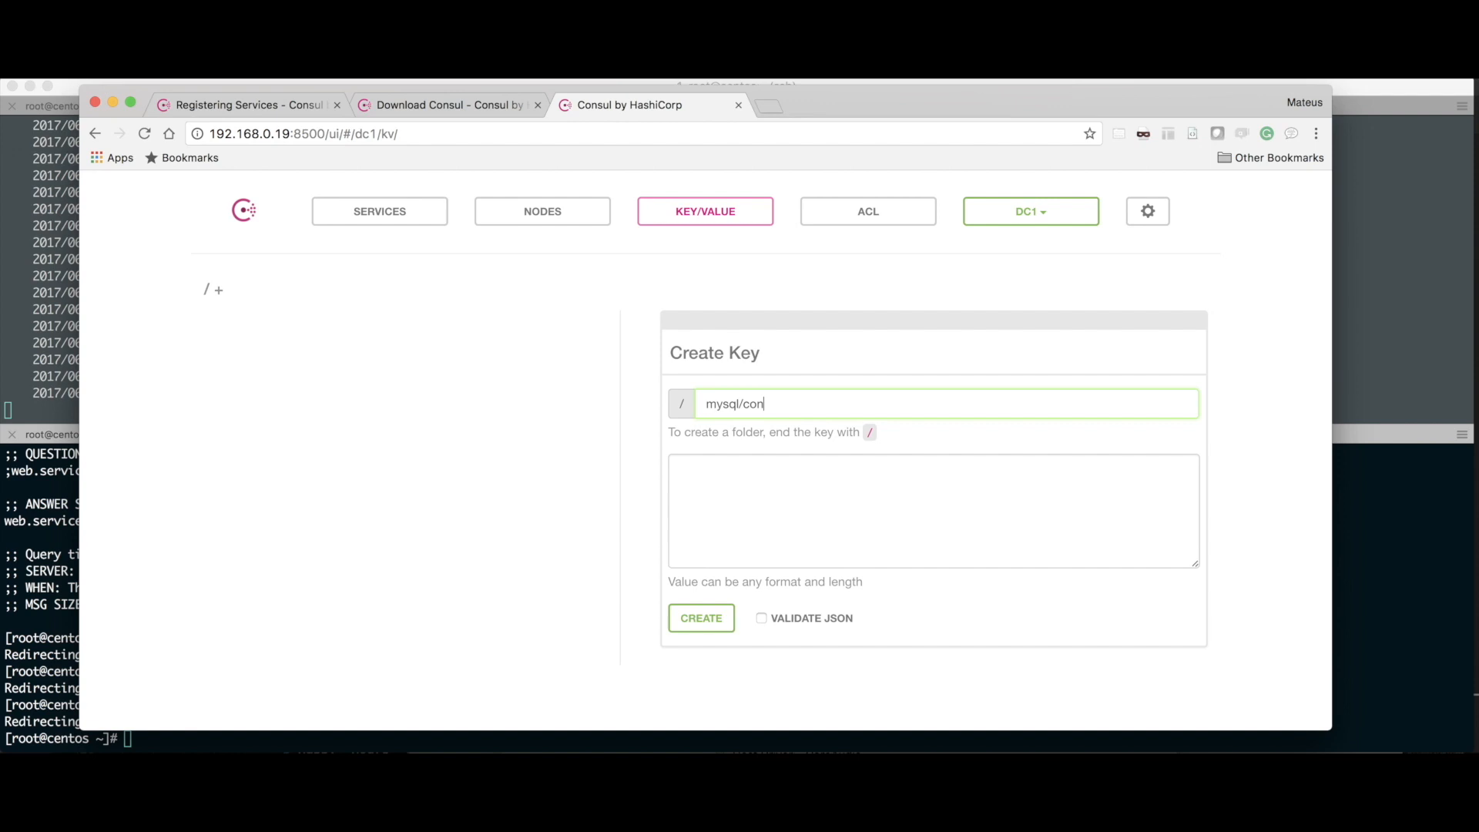
{"action": "type", "text": "fig/"}
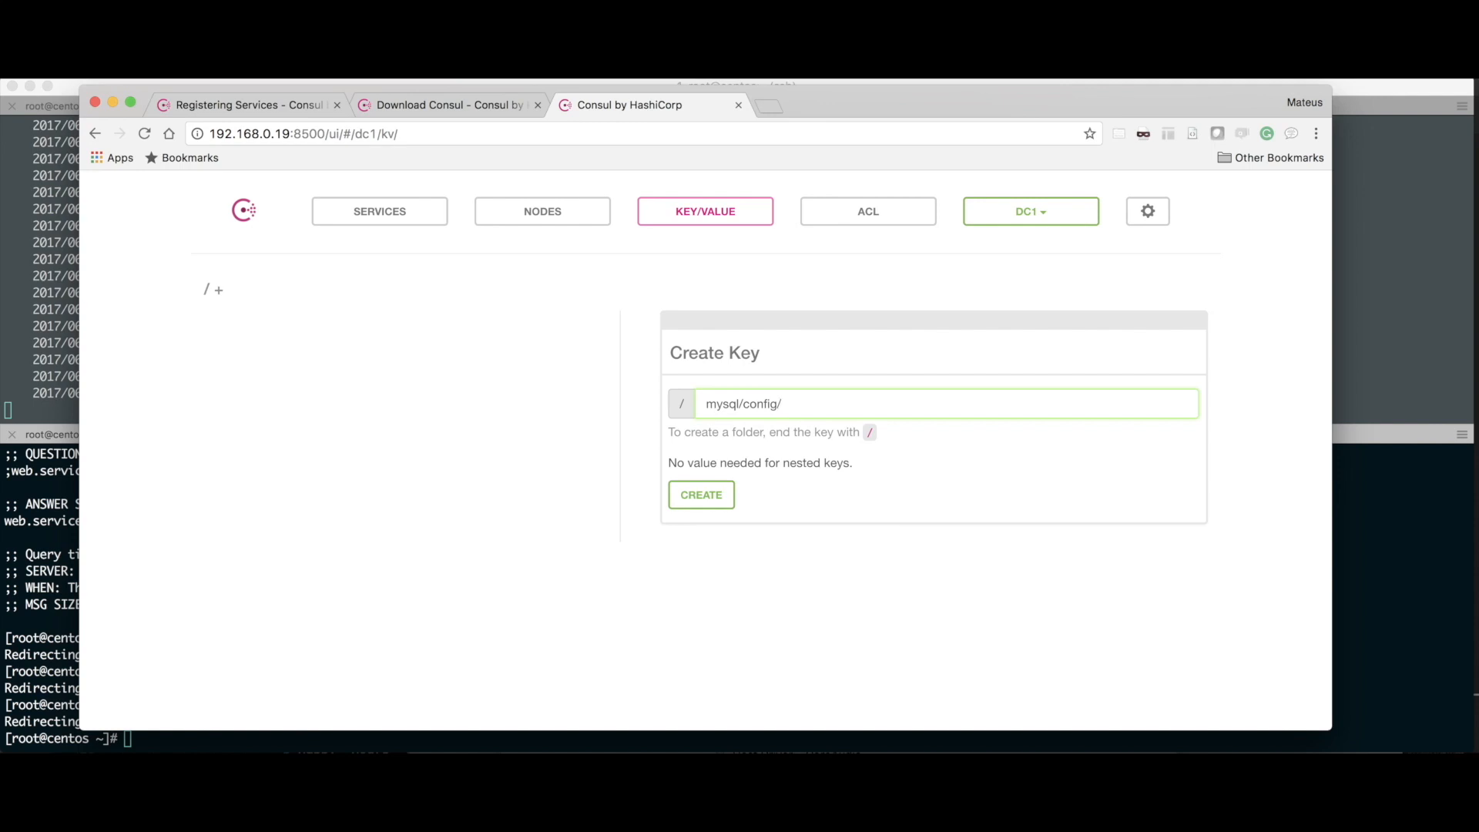
{"action": "type", "text": "user"}
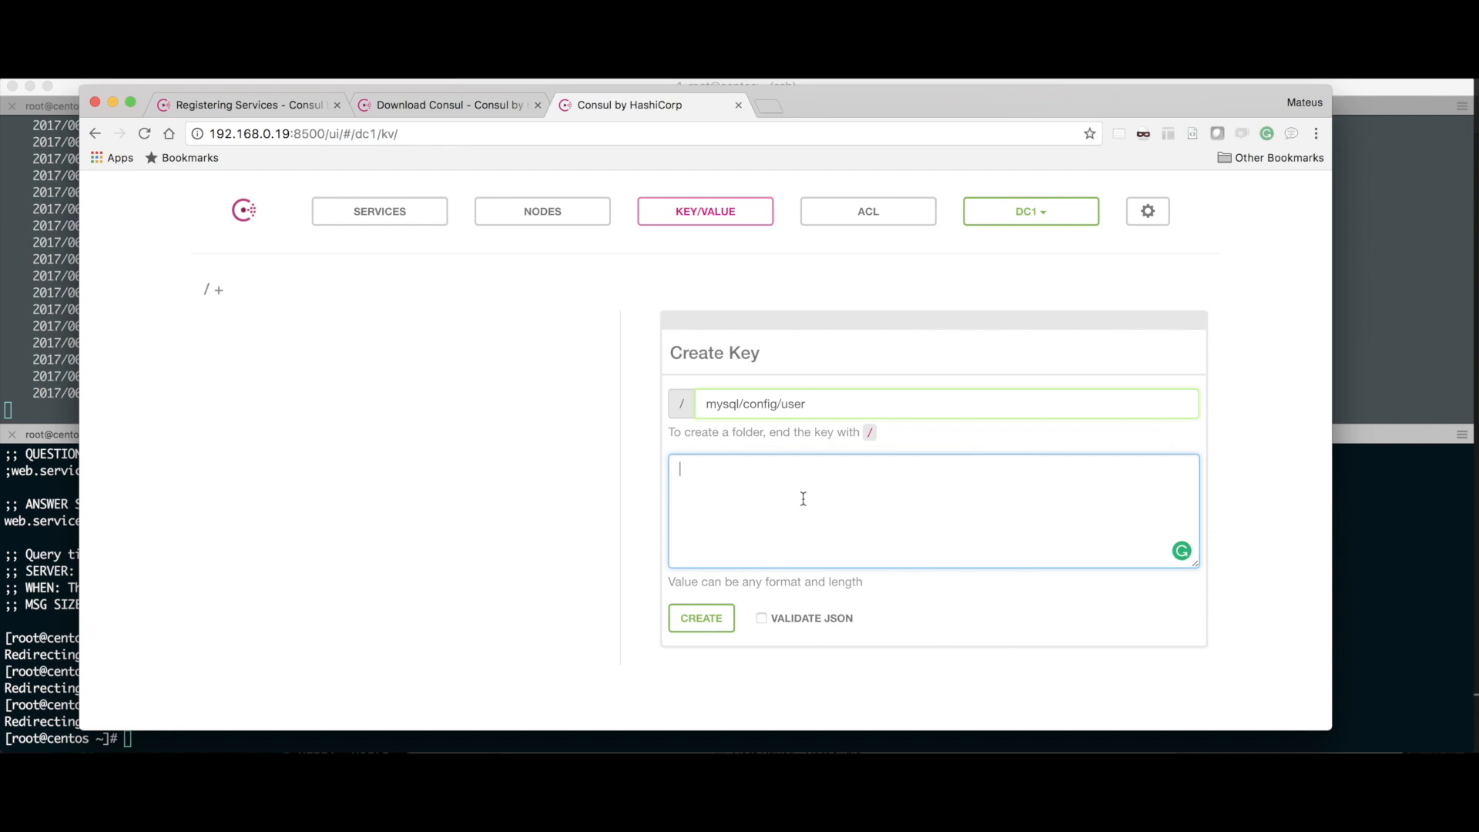
{"action": "type", "text": "wp_admin"}
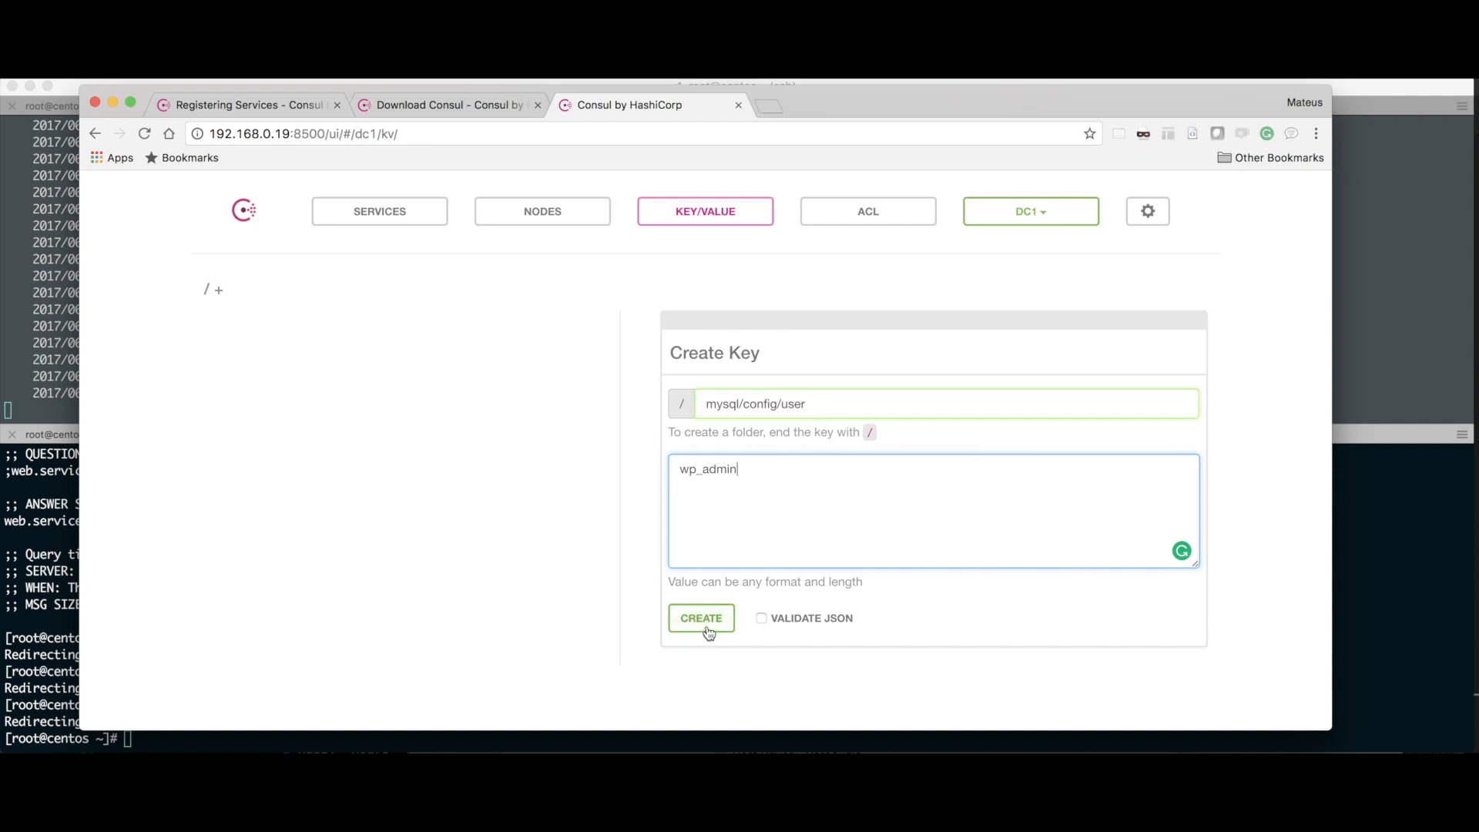
{"action": "left_click", "coordinate": [701, 618]}
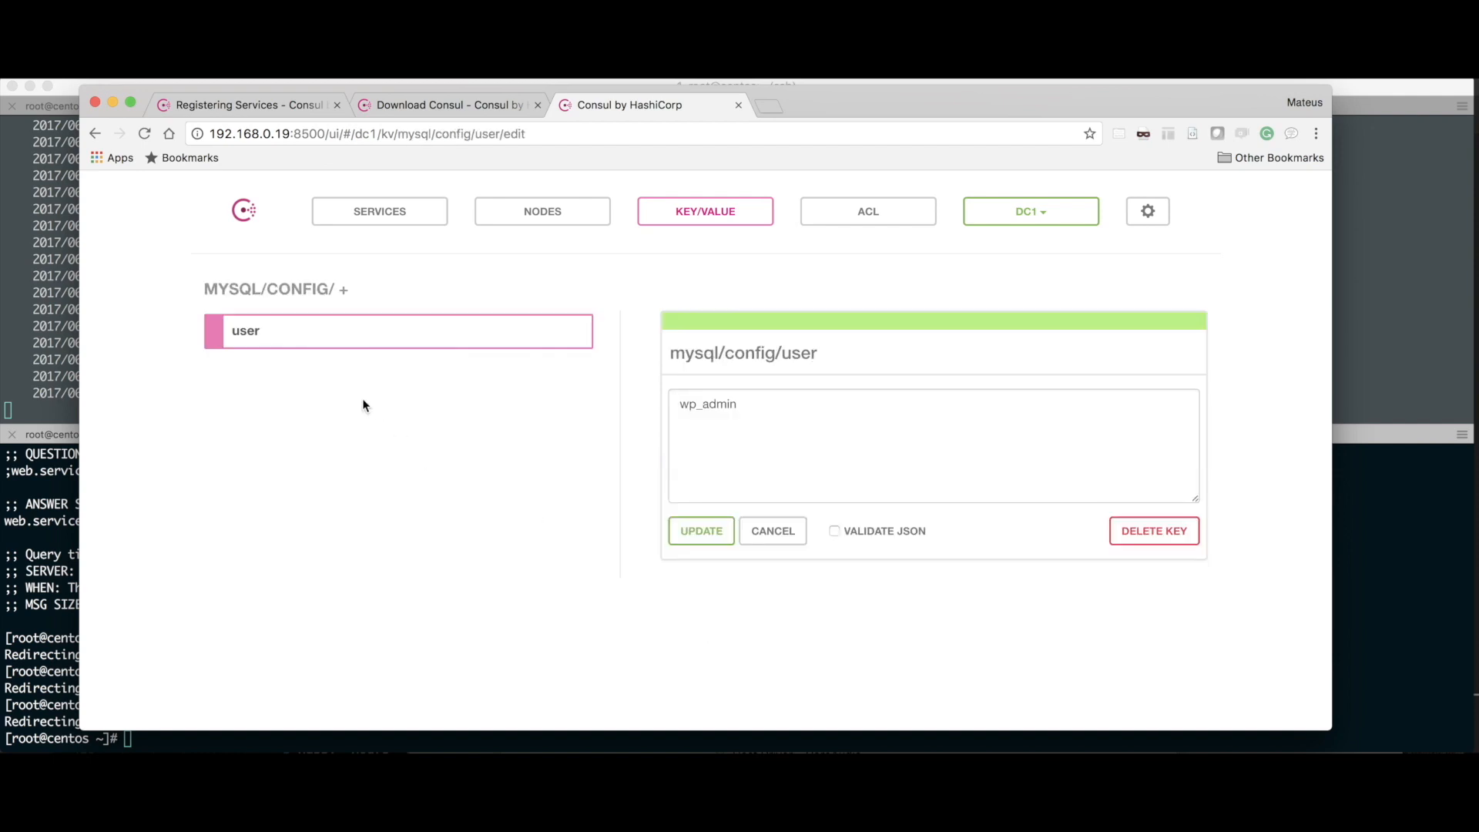
{"action": "mouse_move", "coordinate": [284, 313]}
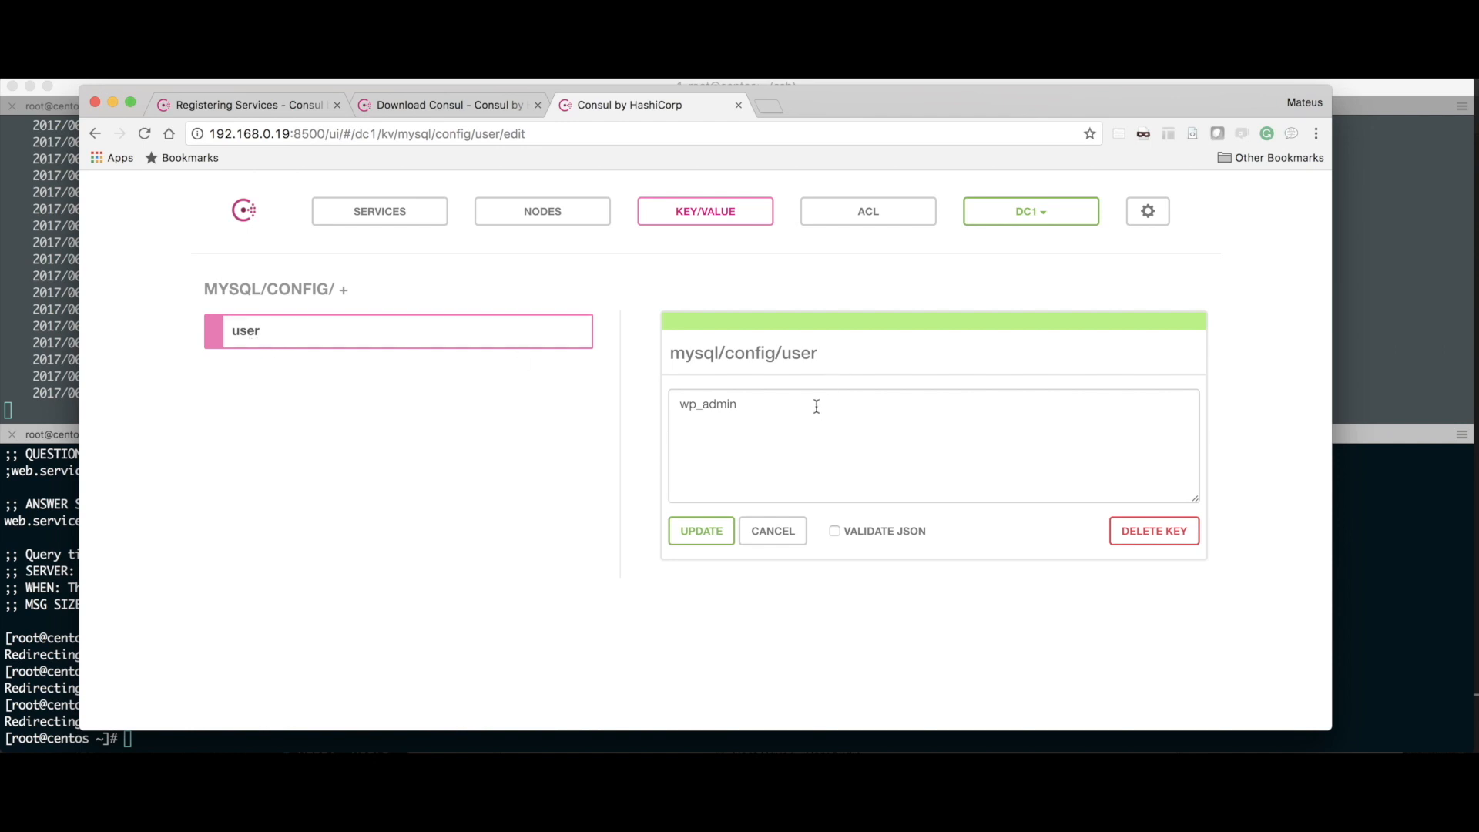
{"action": "mouse_move", "coordinate": [522, 374]}
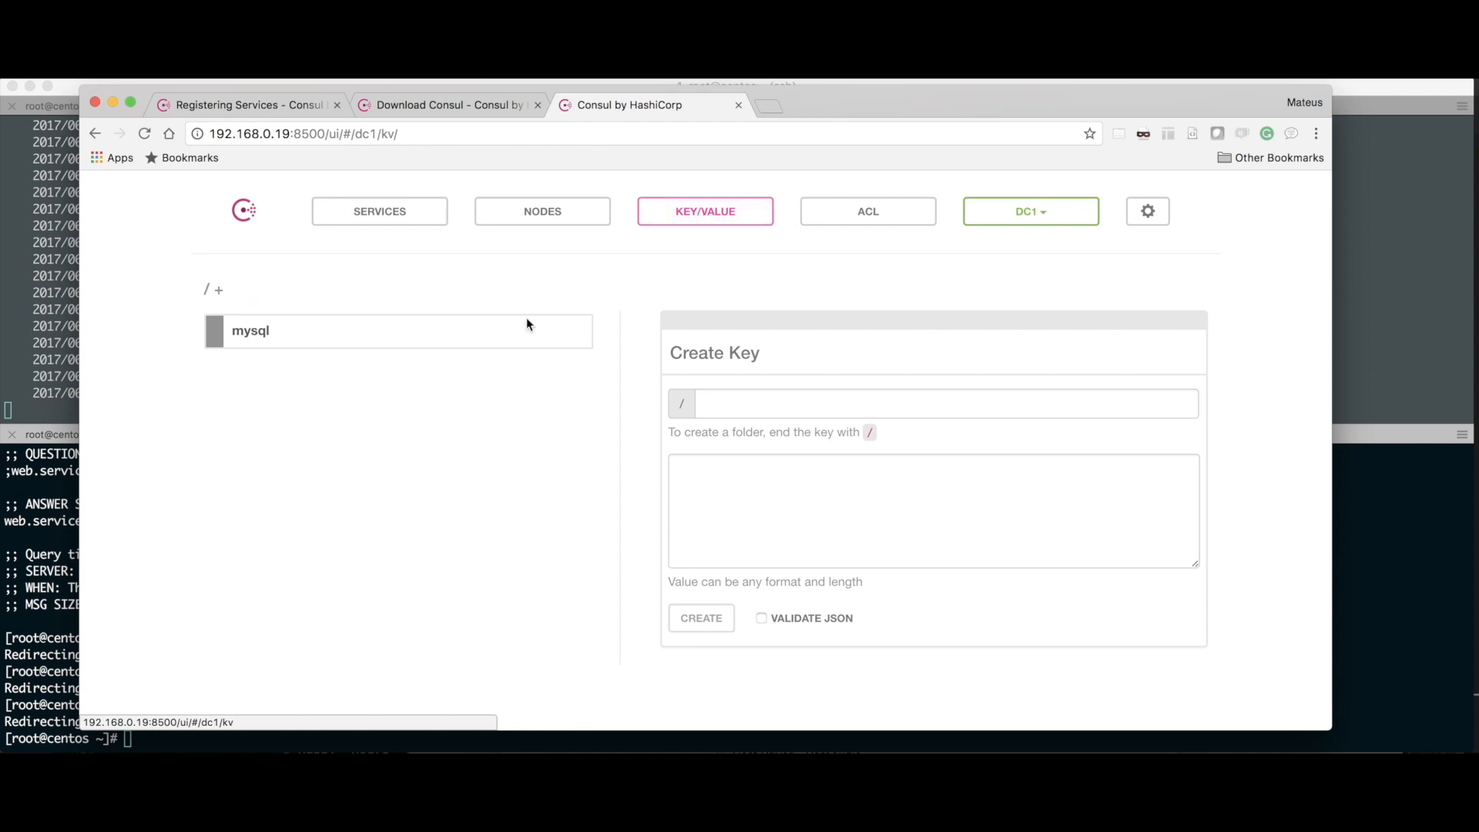
Inside mysql/config, create a pass key holding the database password.
{"action": "left_click", "coordinate": [249, 330]}
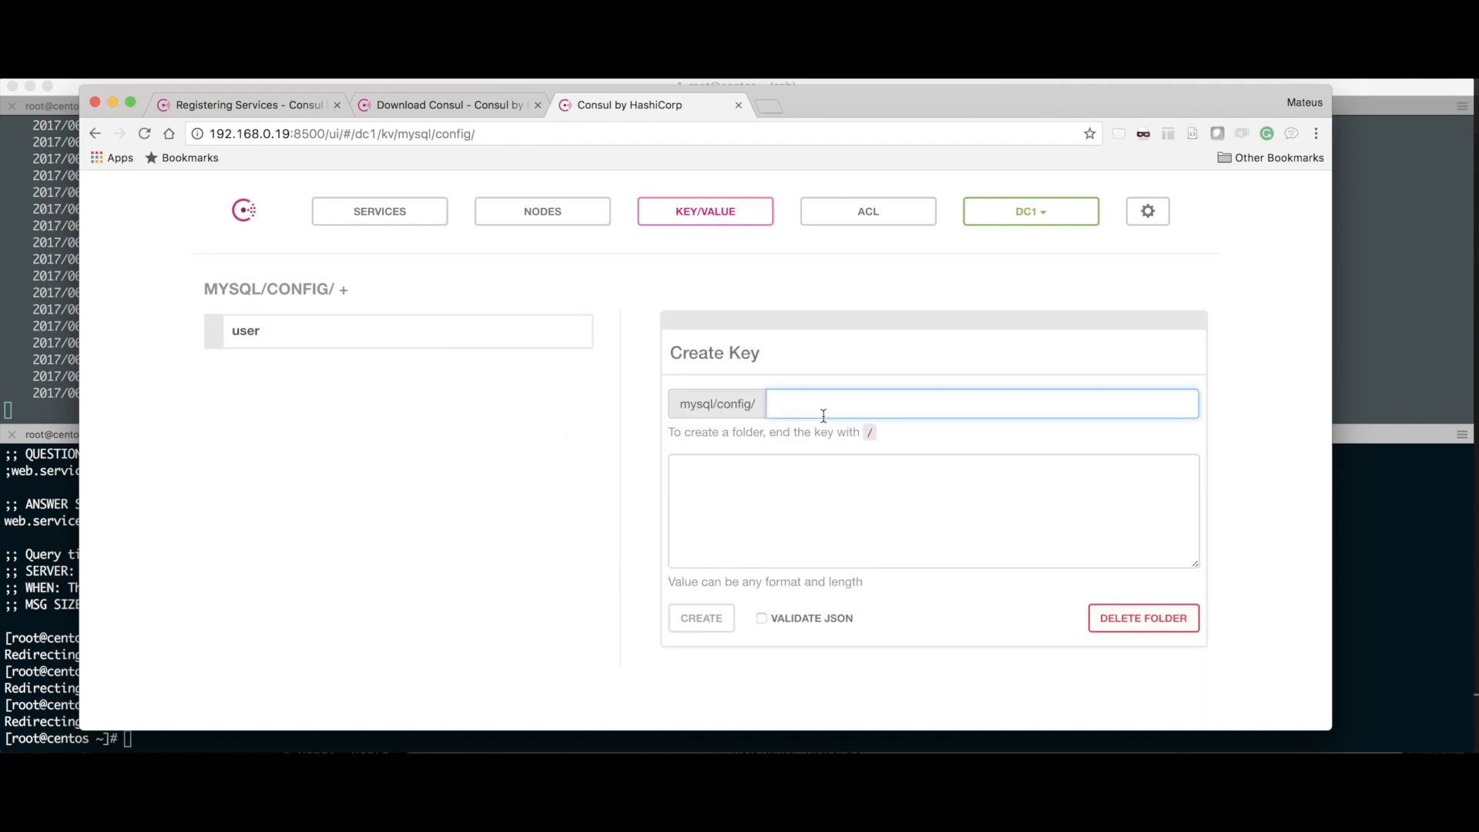
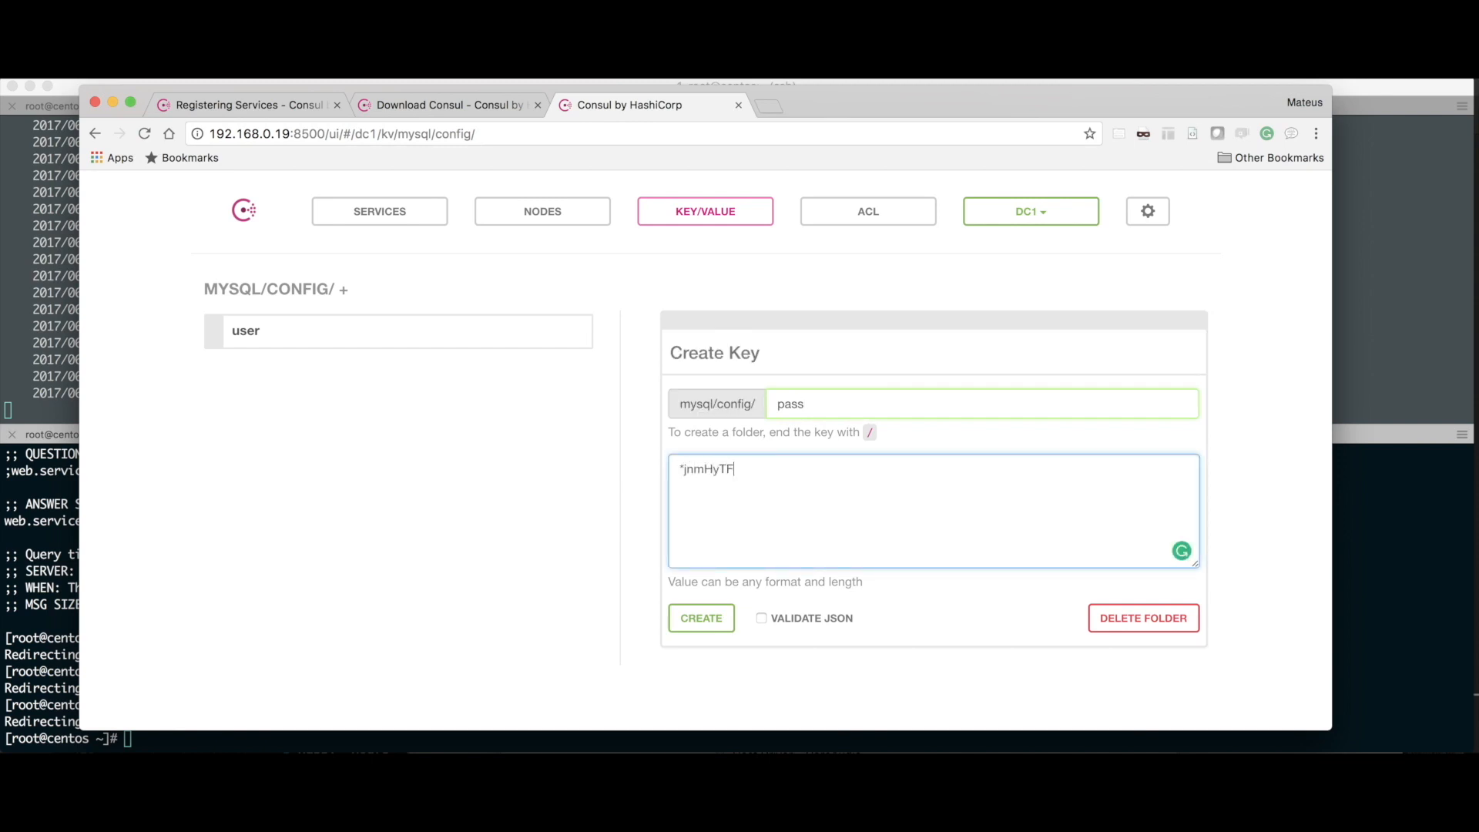
{"action": "left_click", "coordinate": [701, 618]}
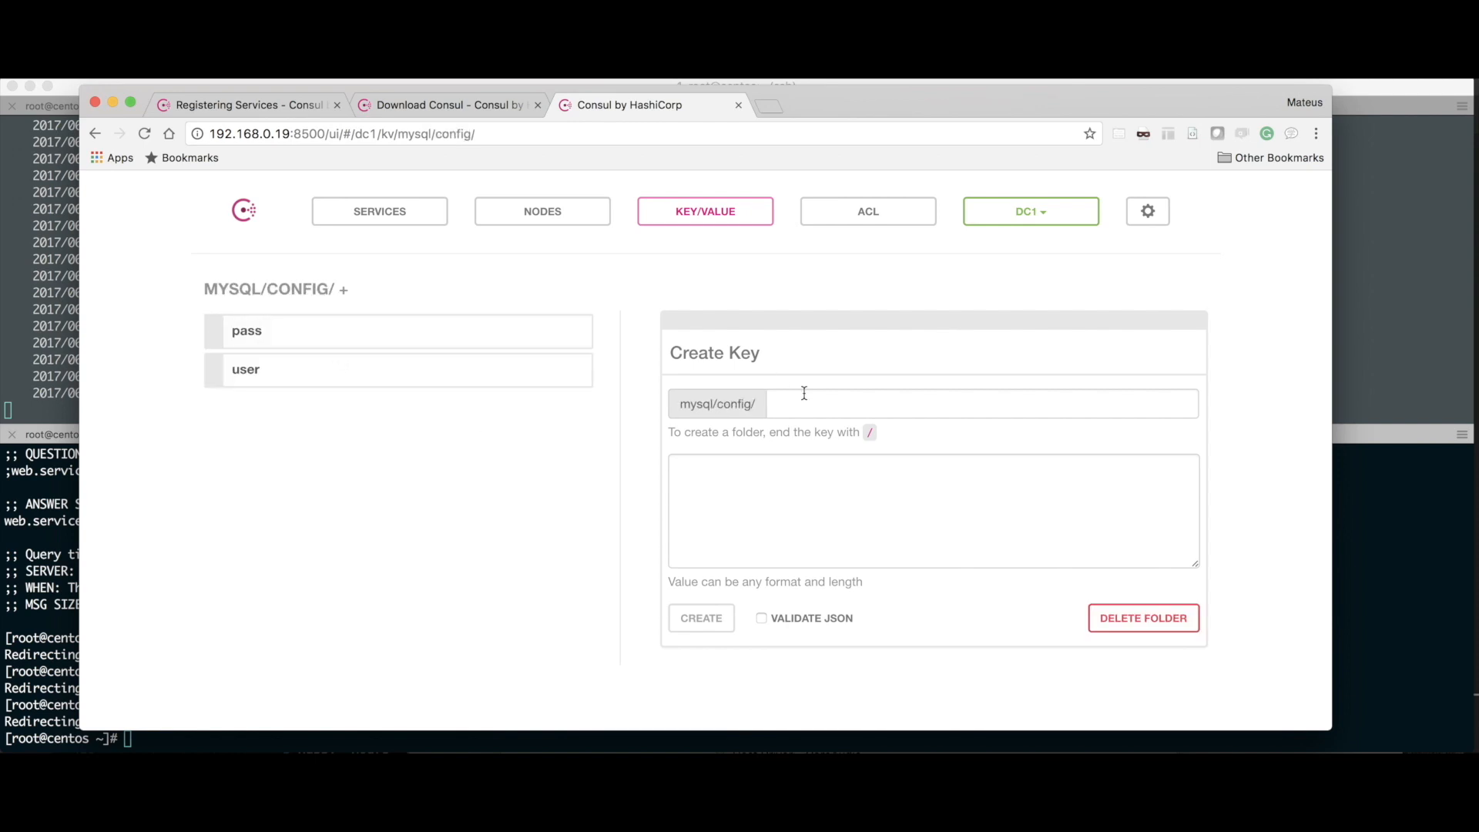
Create a host key holding the database IP address 192.168.0.2.
{"action": "type", "text": "host"}
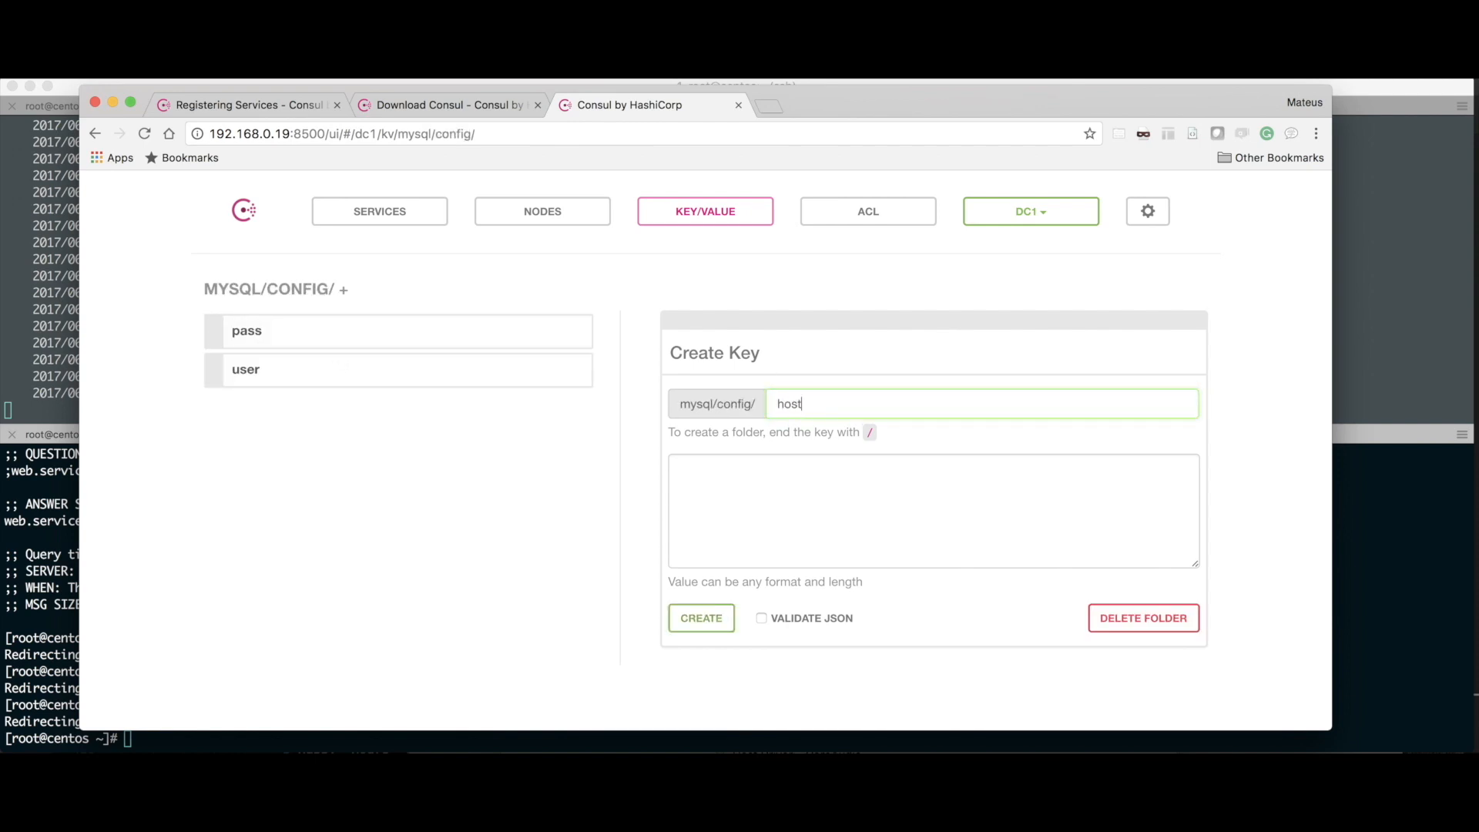
{"action": "type", "text": "19."}
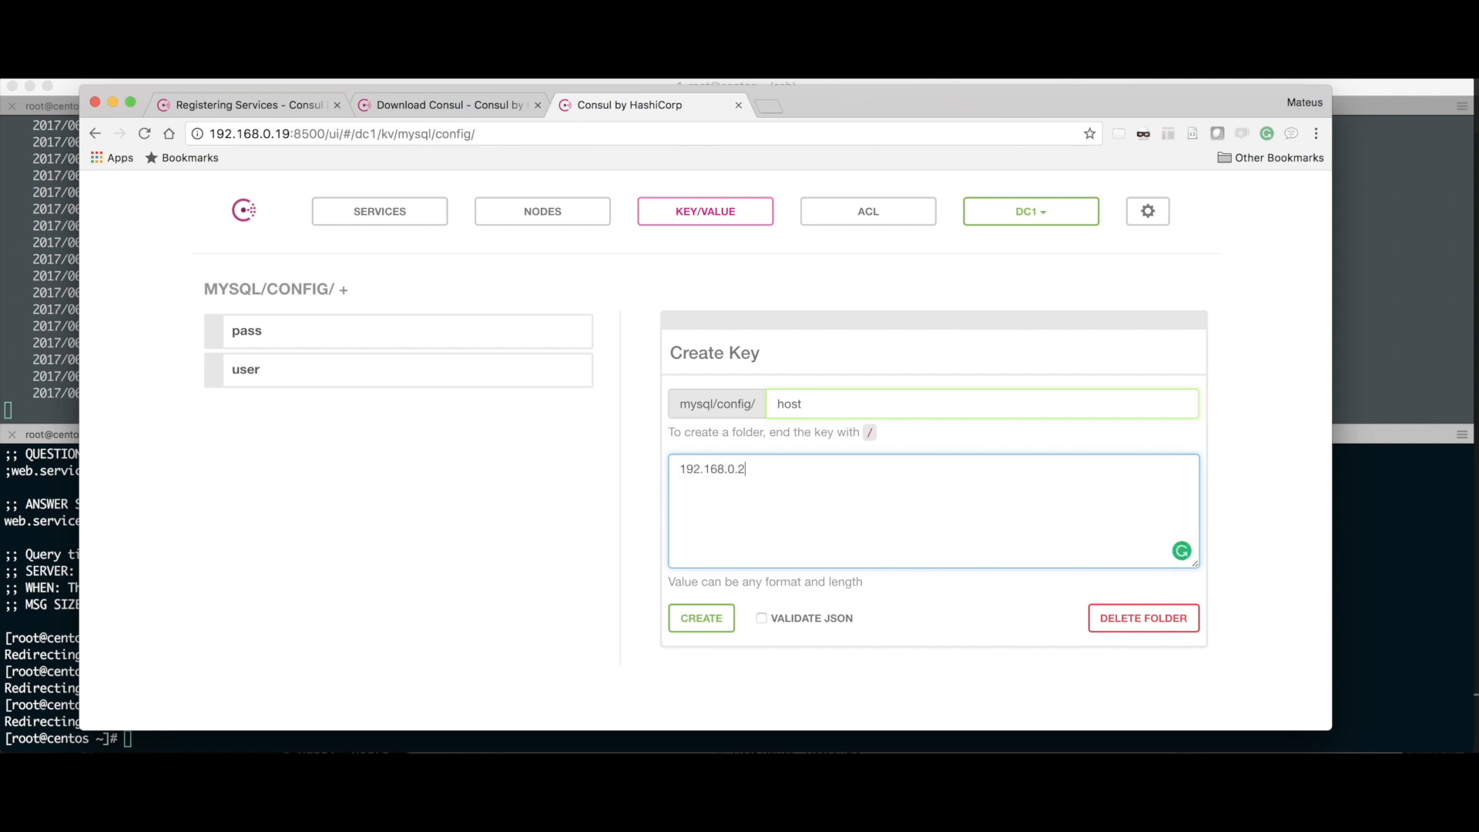
{"action": "left_click", "coordinate": [701, 618]}
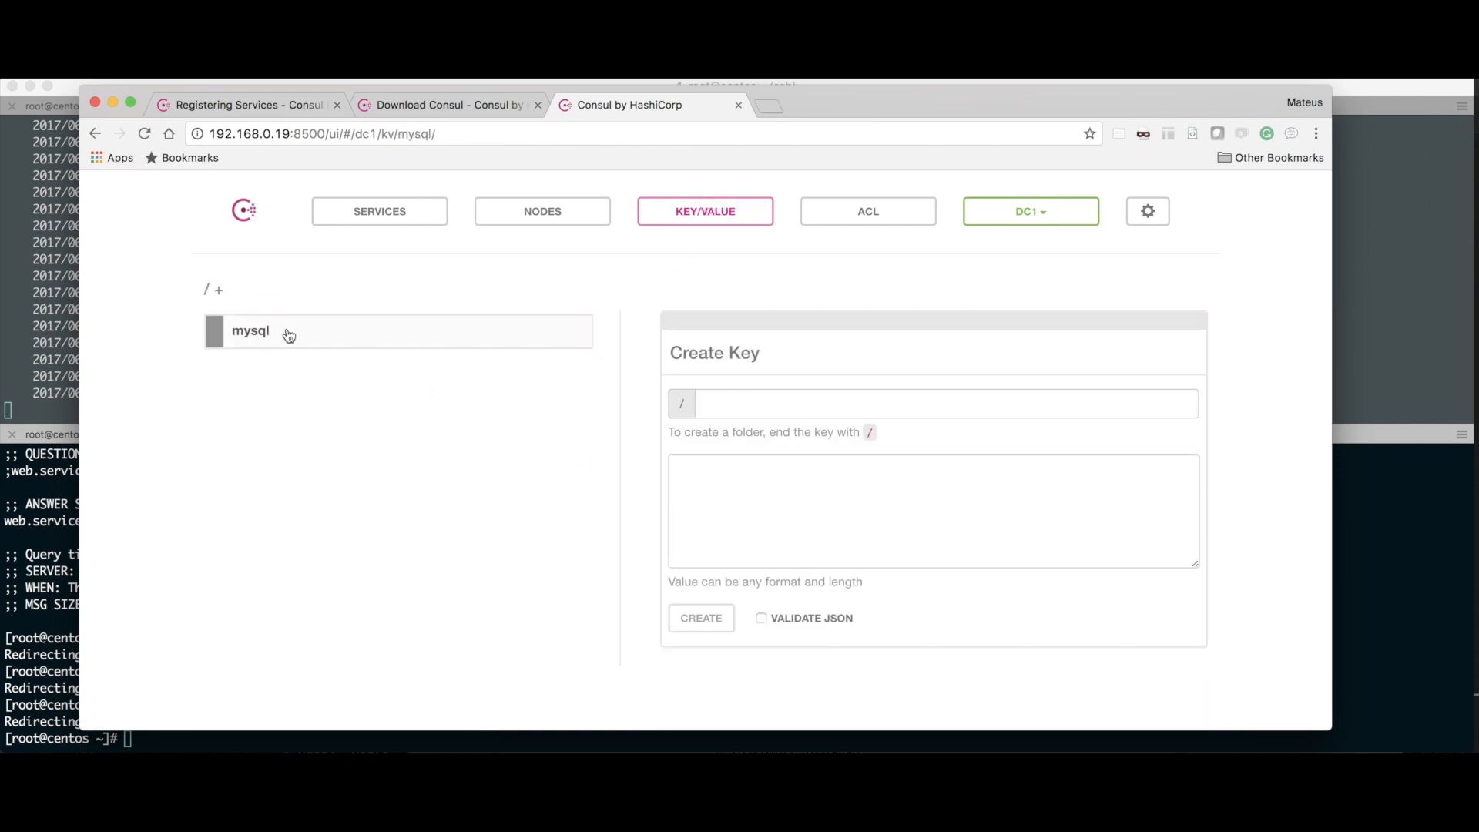
Open the mysql config folder to confirm the host, pass and user keys.
{"action": "left_click", "coordinate": [289, 331]}
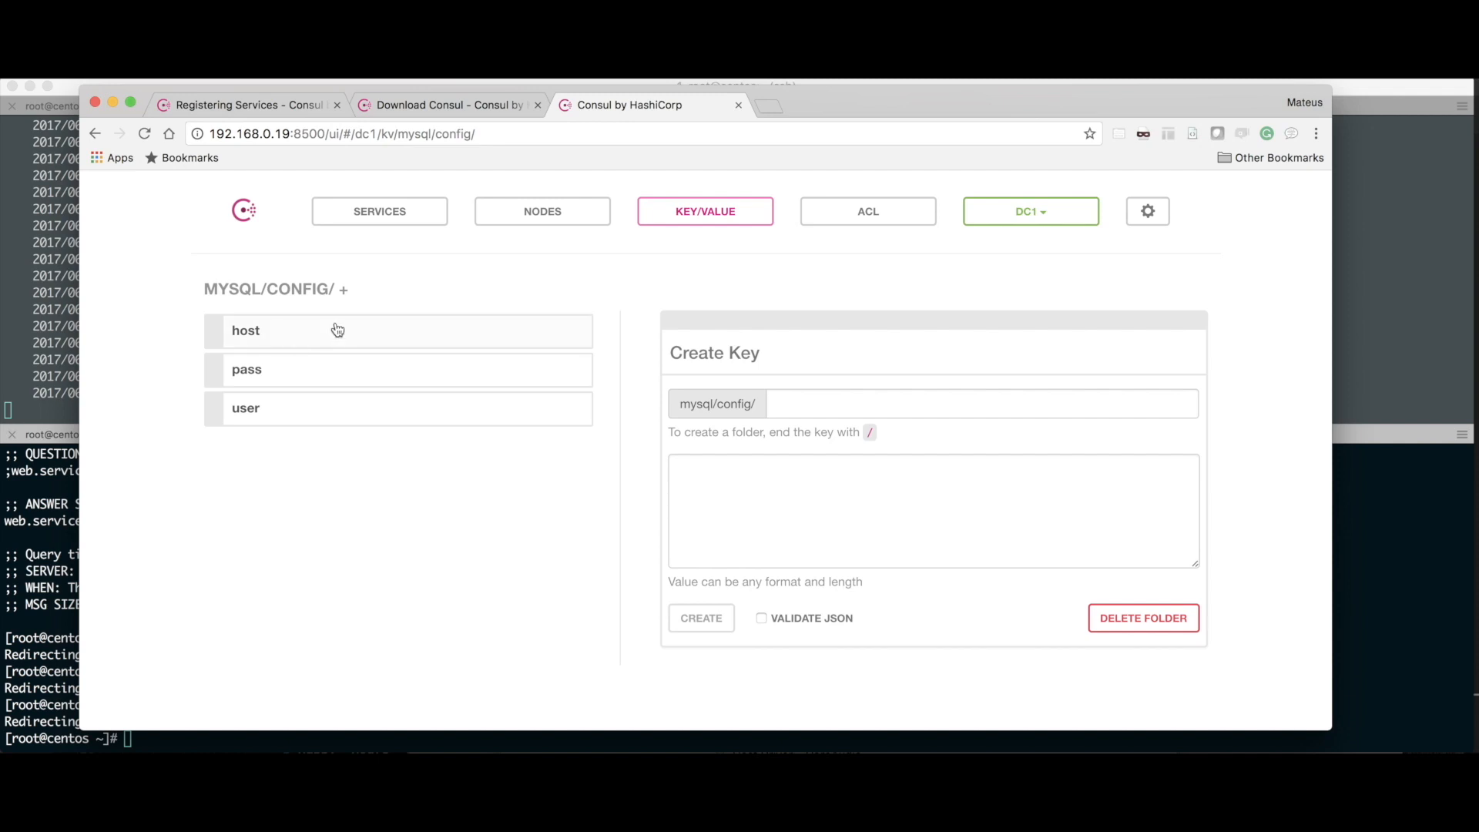
{"action": "mouse_move", "coordinate": [429, 477]}
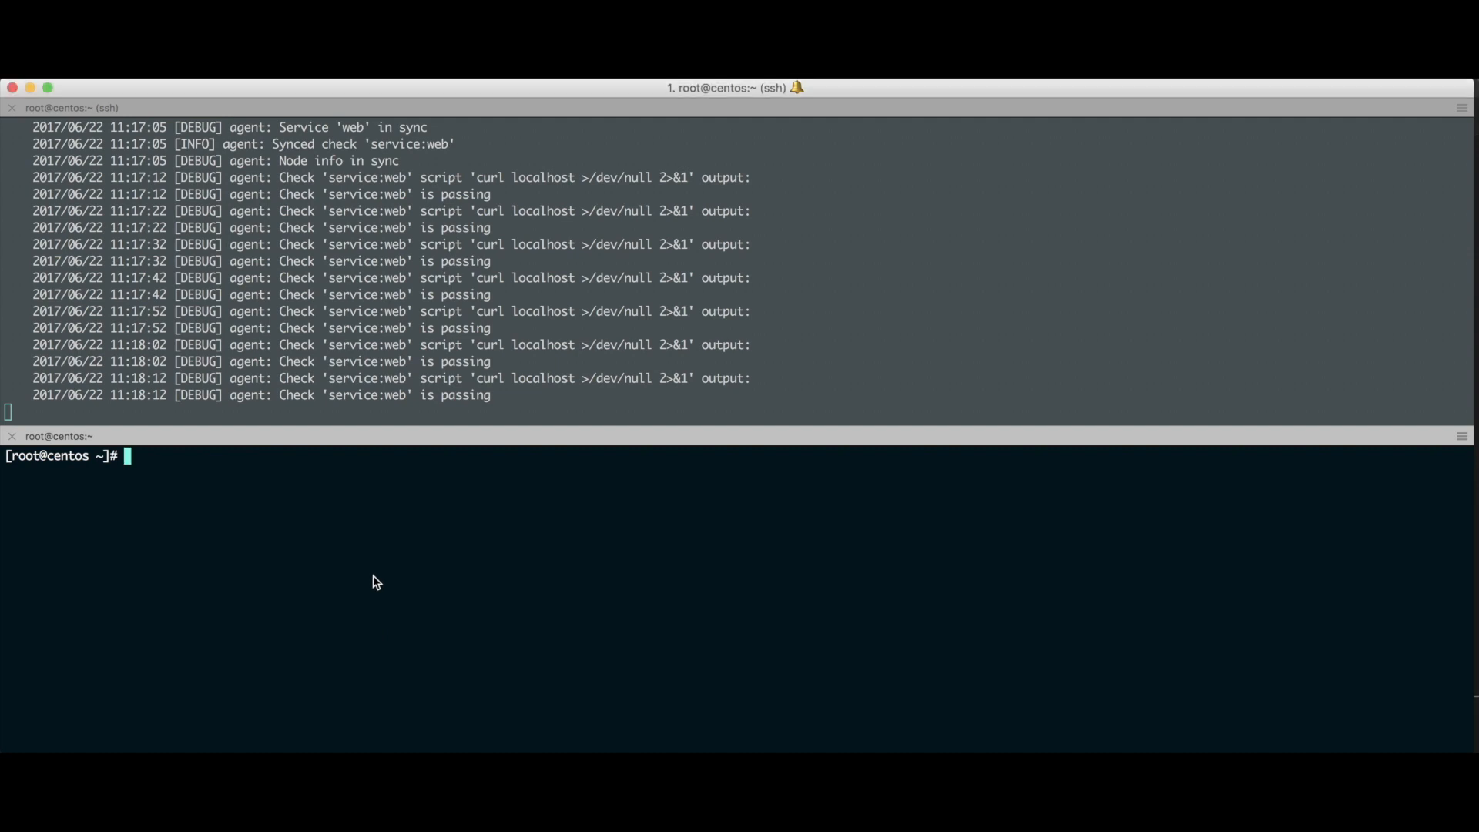
{"action": "type", "text": "consul"}
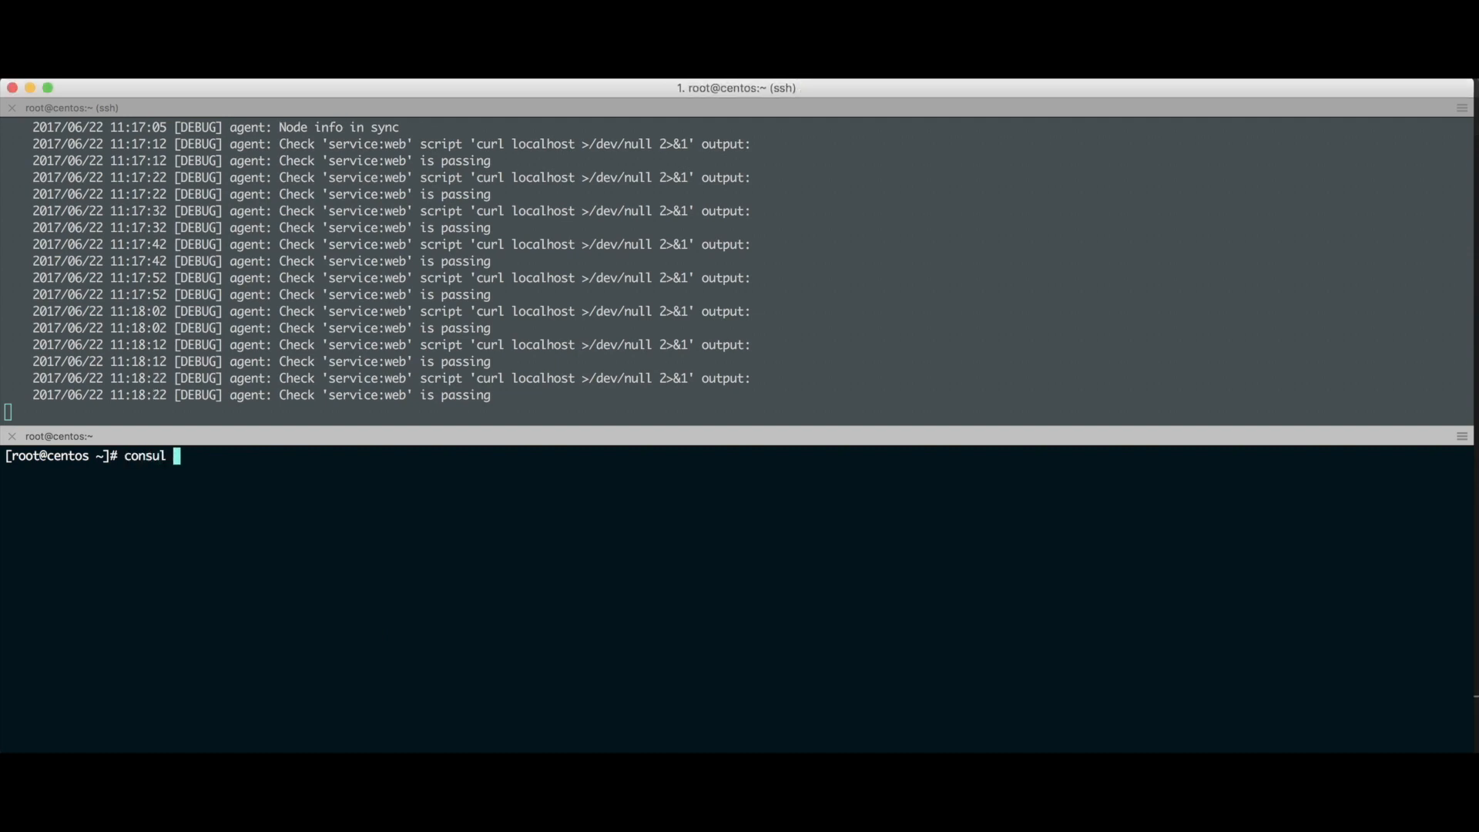
{"action": "type", "text": "kv get"}
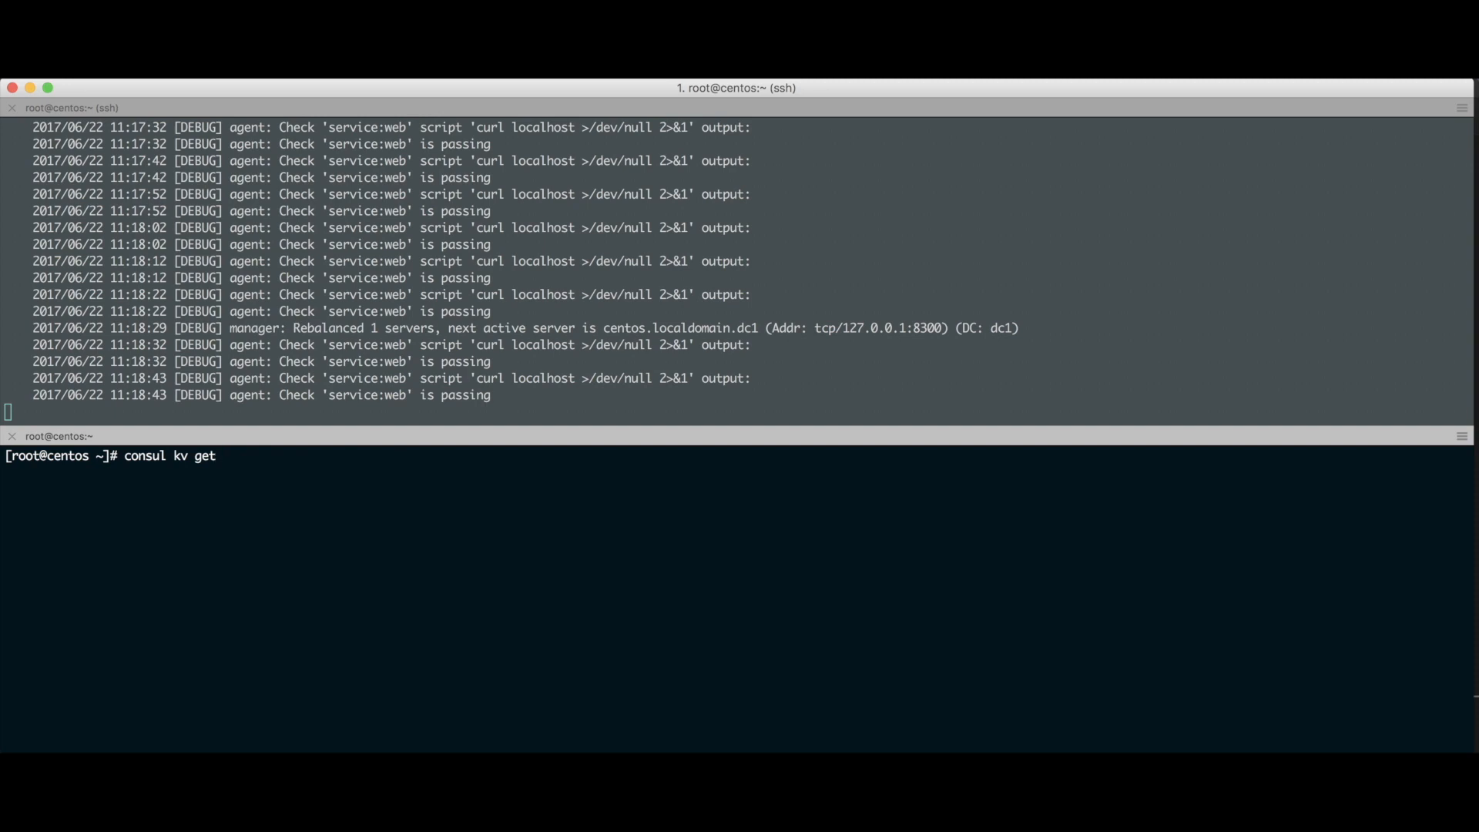
{"action": "type", "text": "-ht"}
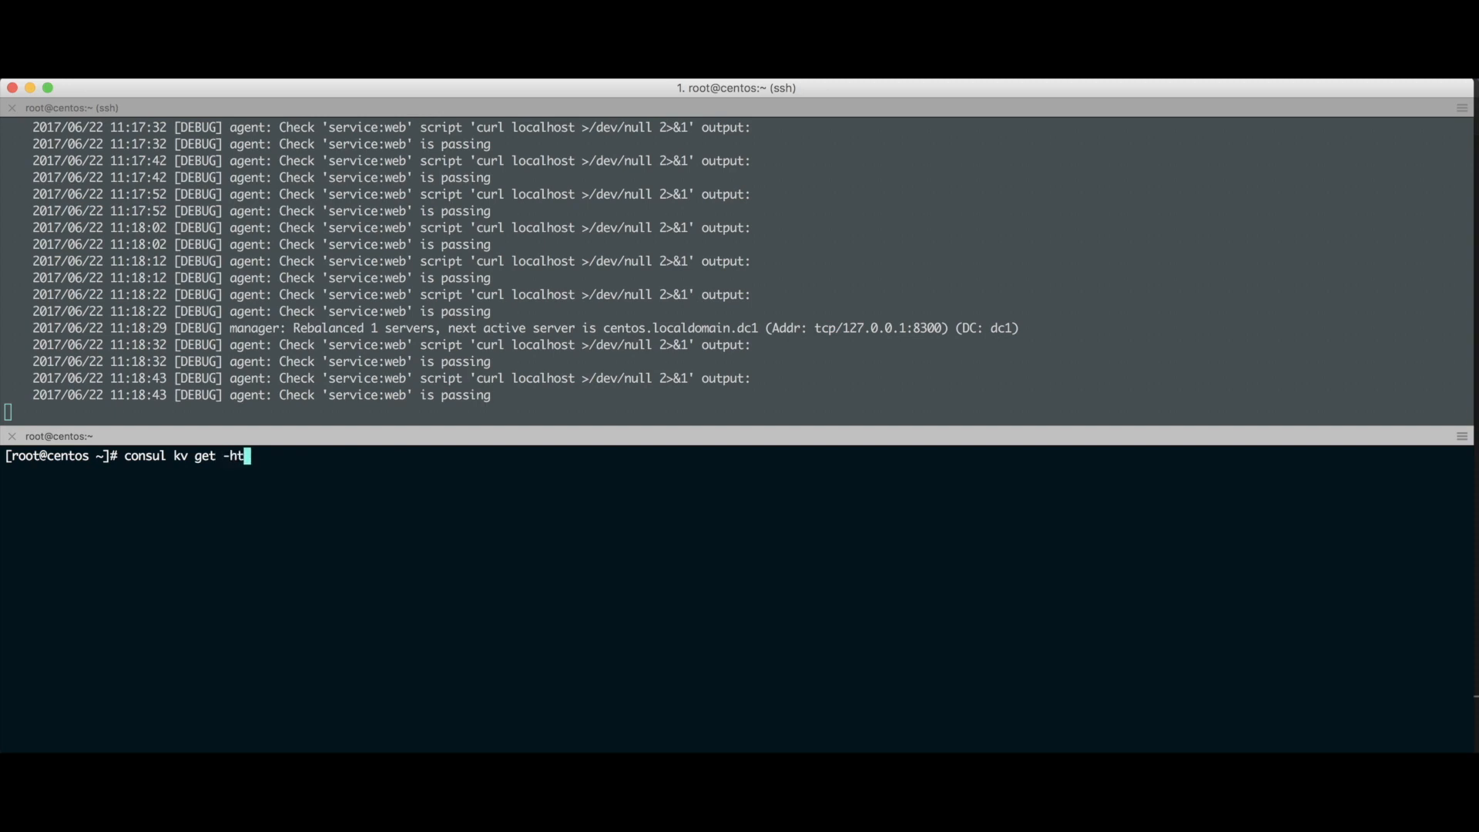
{"action": "type", "text": "tp-addr=h"}
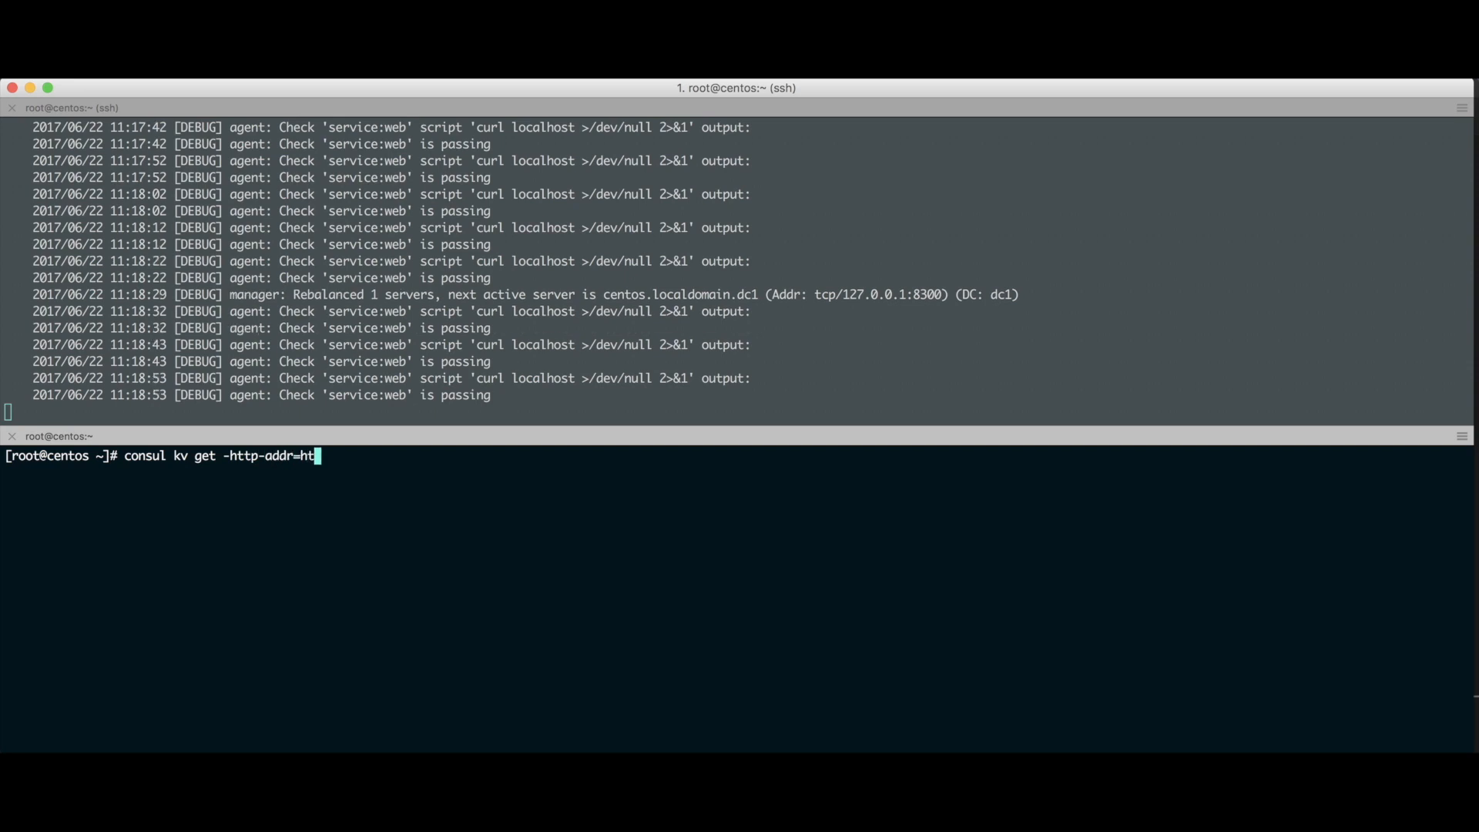
{"action": "type", "text": "t"}
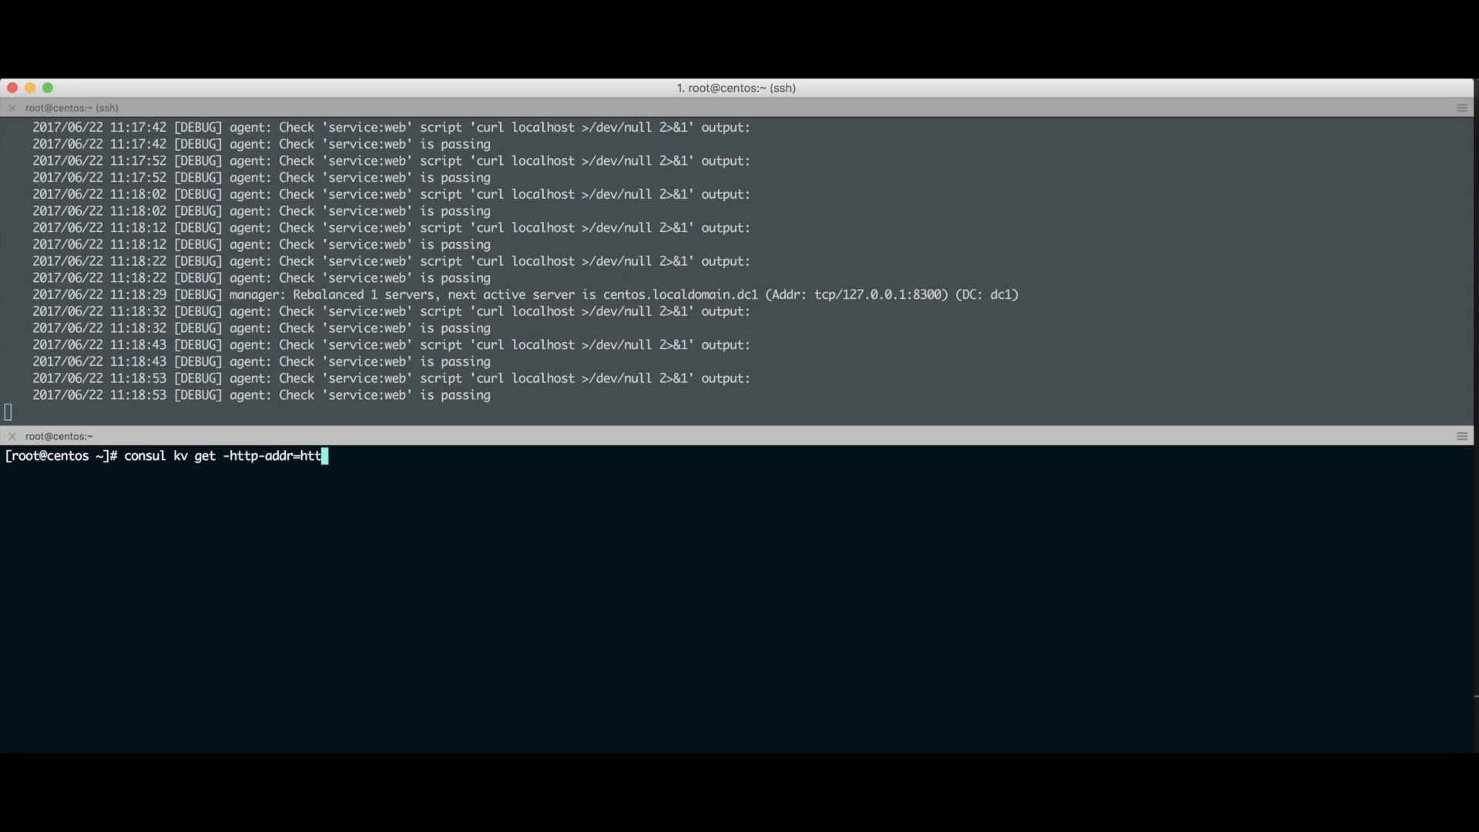
{"action": "type", "text": "p://1"}
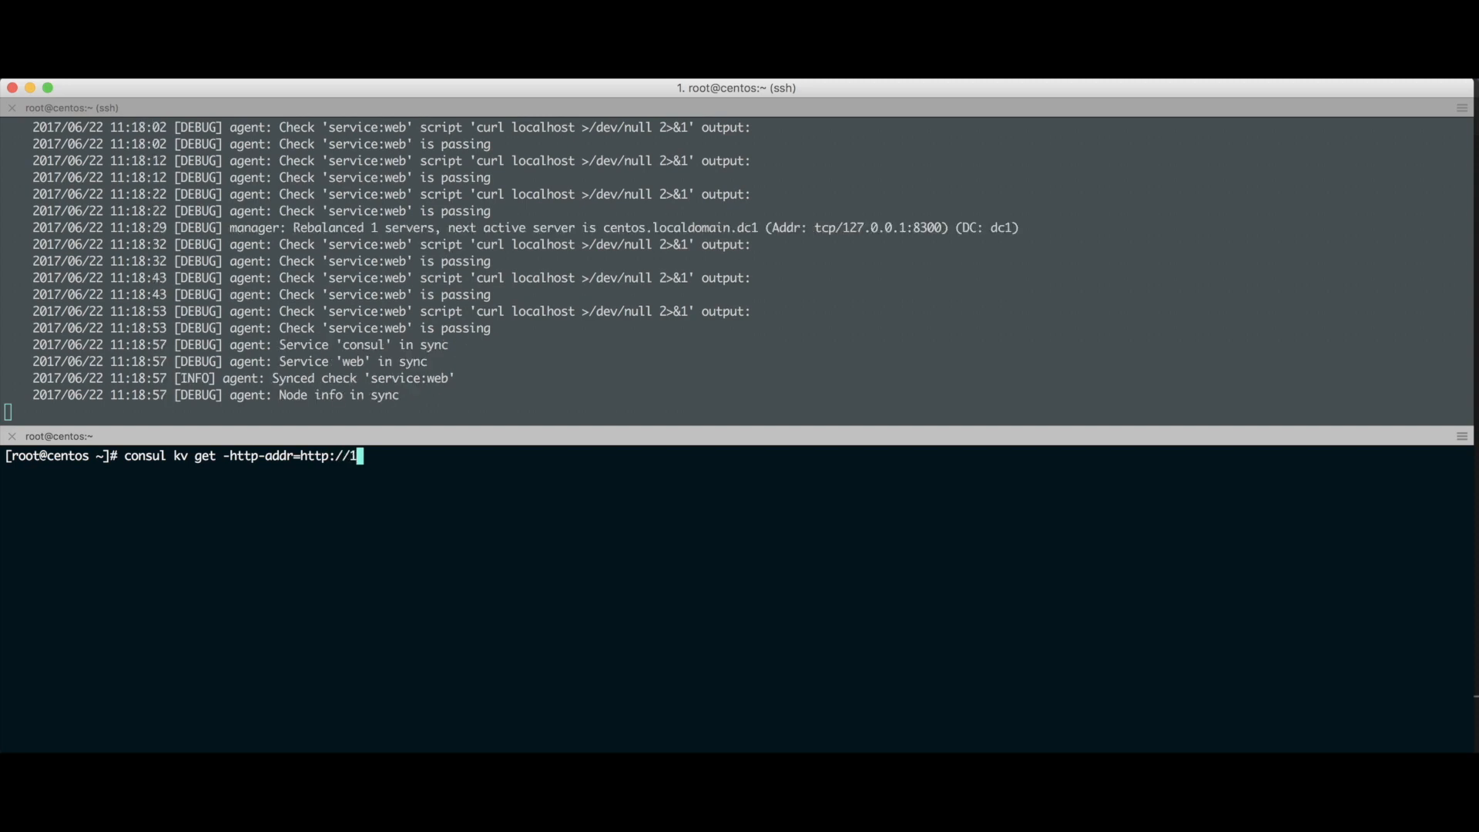
{"action": "type", "text": "92.168.0.1"}
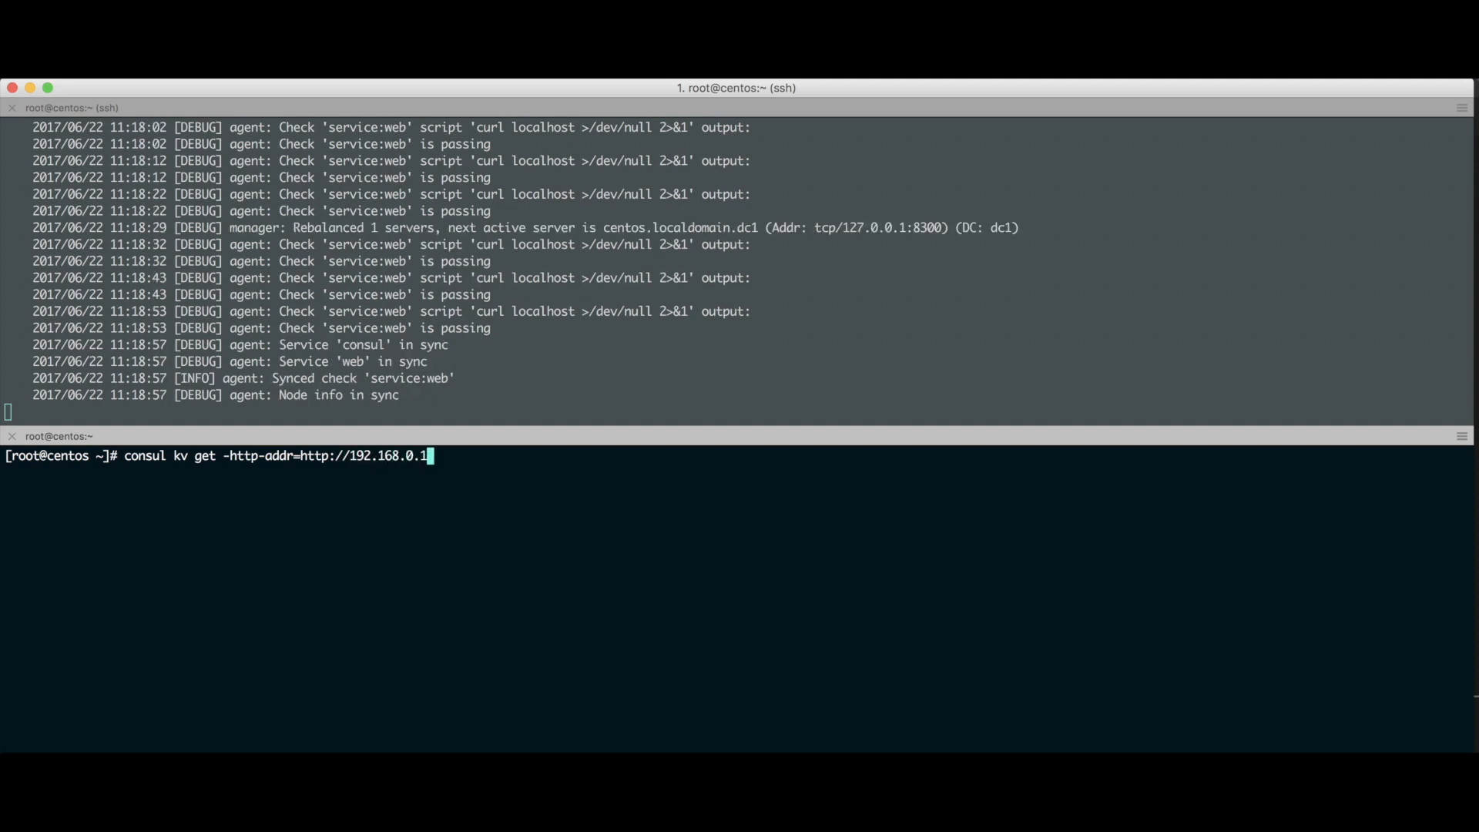
{"action": "type", "text": "9:8500"}
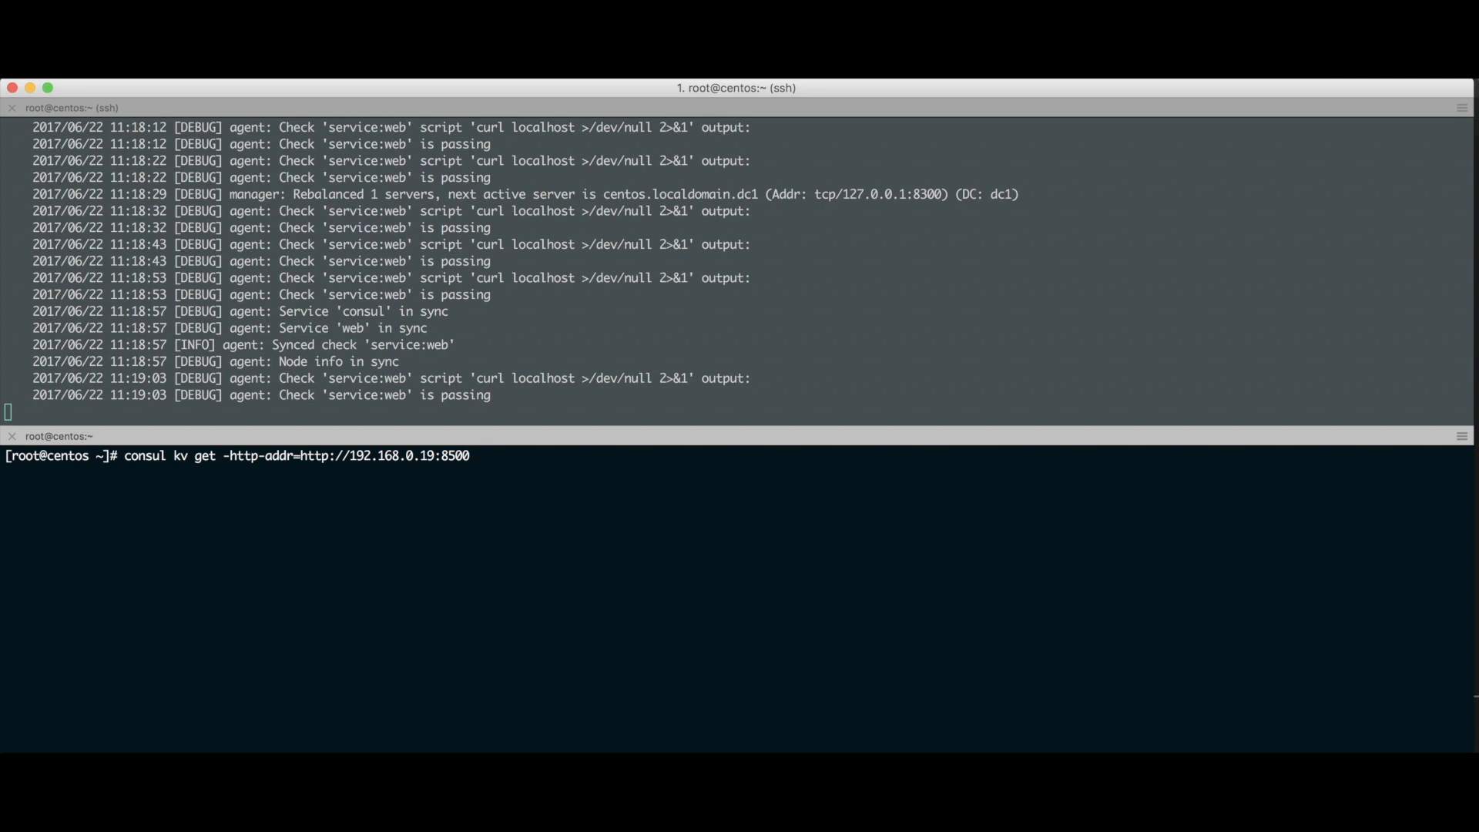
{"action": "type", "text": "mysql/"}
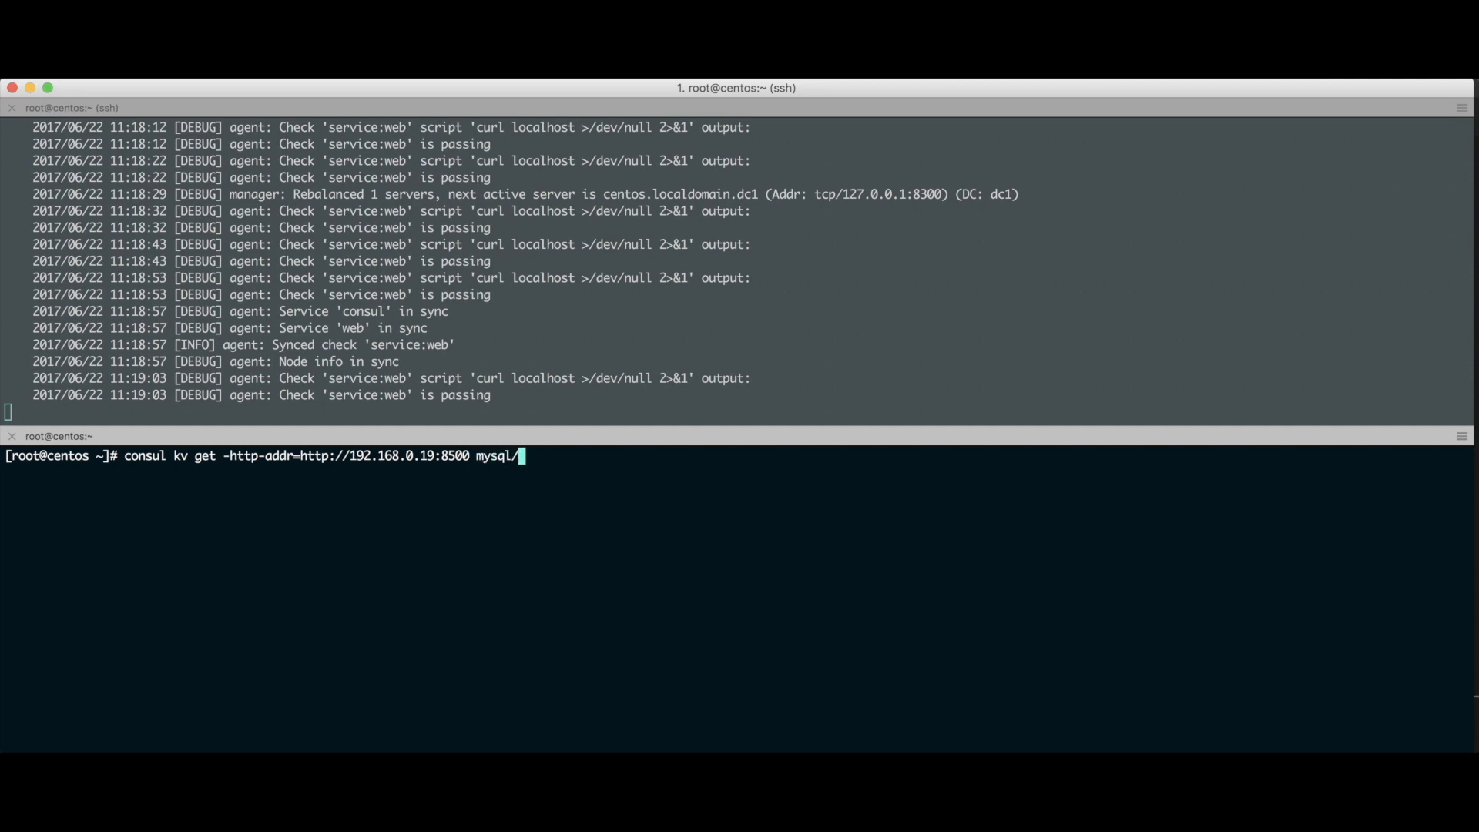
{"action": "type", "text": "config/user"}
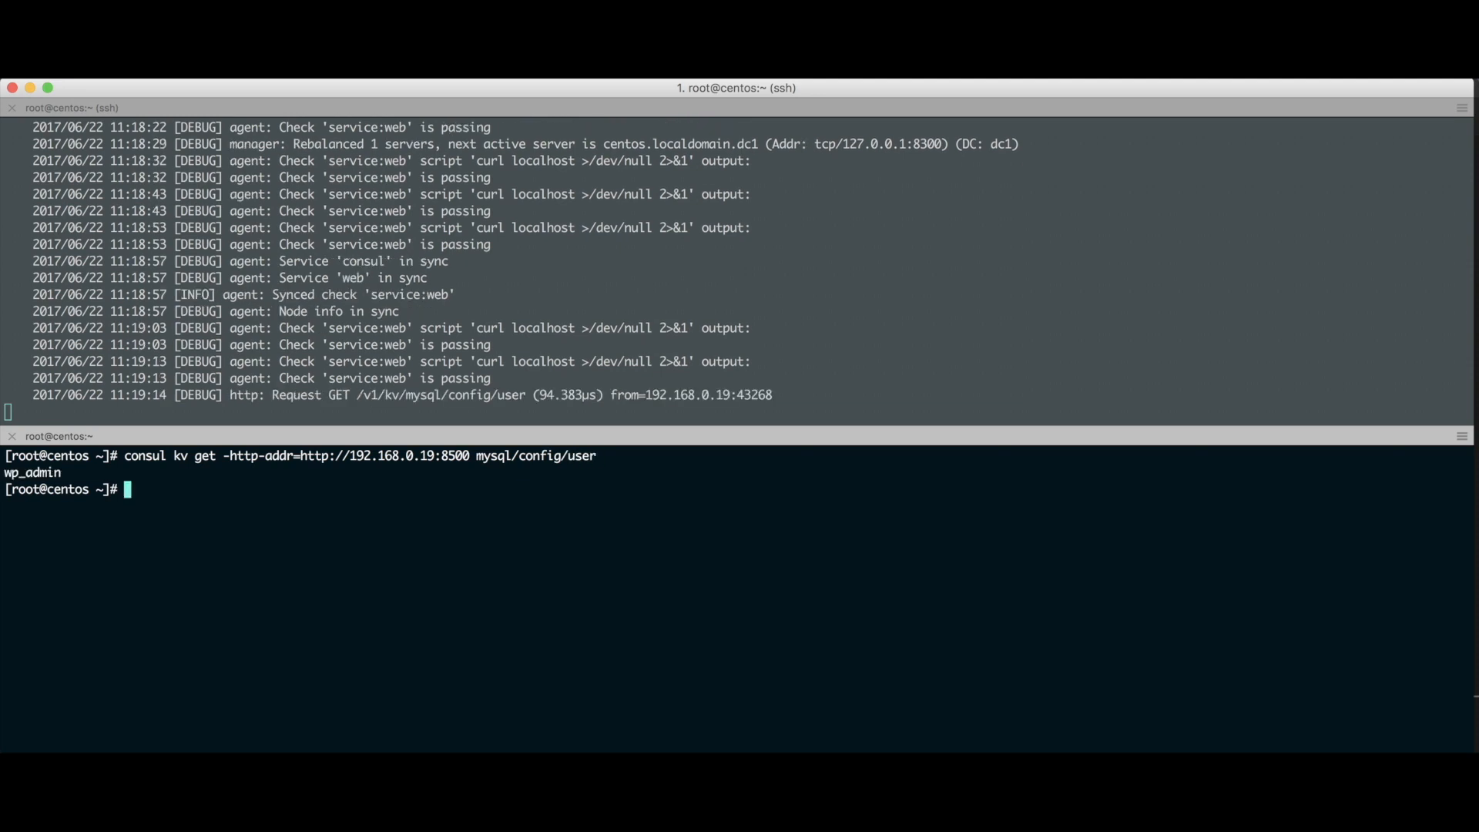
Read the mysql/config pass and host values with the same kv get command.
{"action": "type", "text": "consul kv get -http-addr=http://192.168.0.19:8500 mysql/config/pass"}
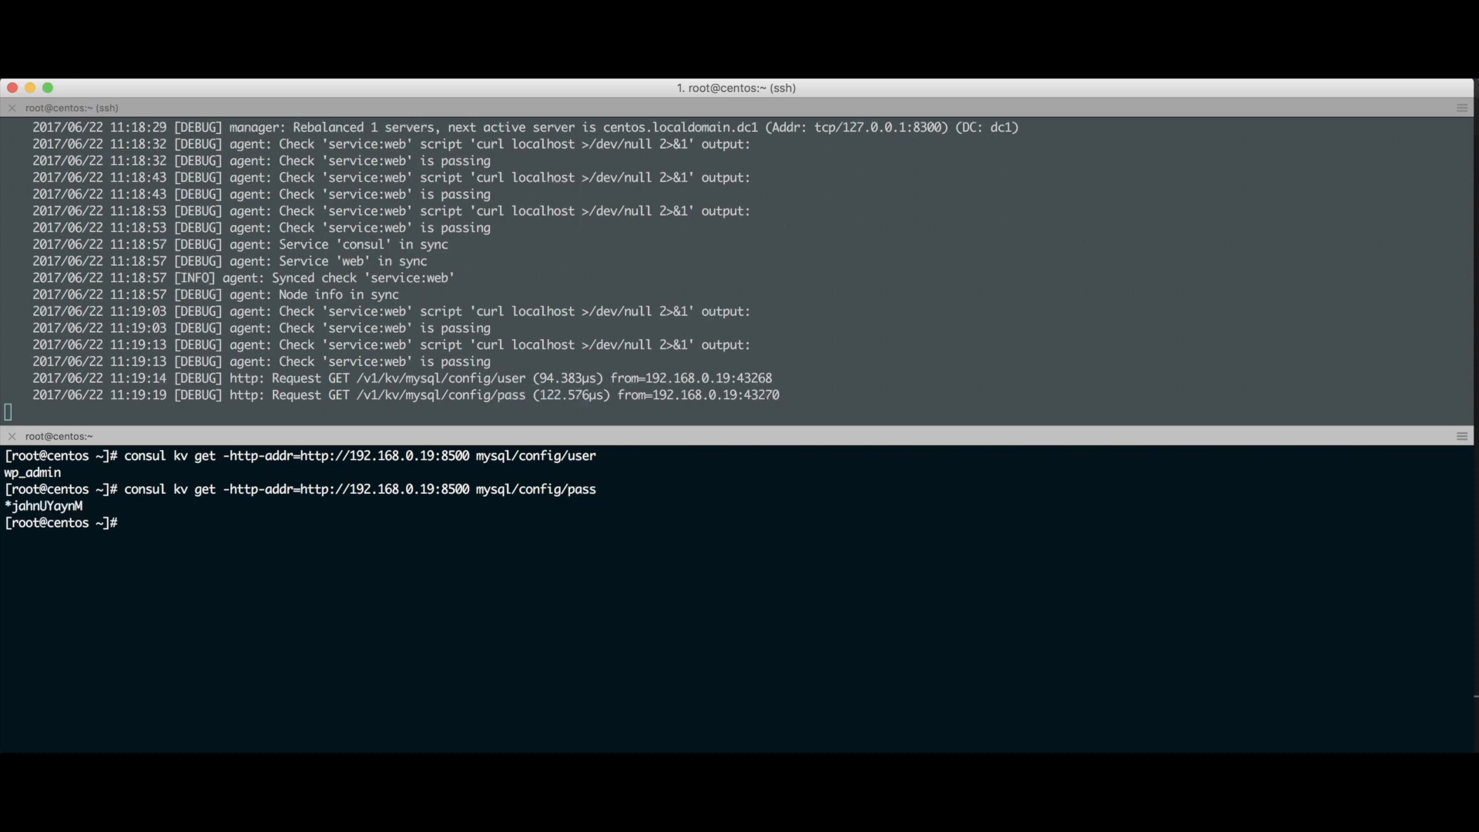
{"action": "type", "text": "consul kv get -http-addr=http://192.168.0.19:8500 mysql/config/host"}
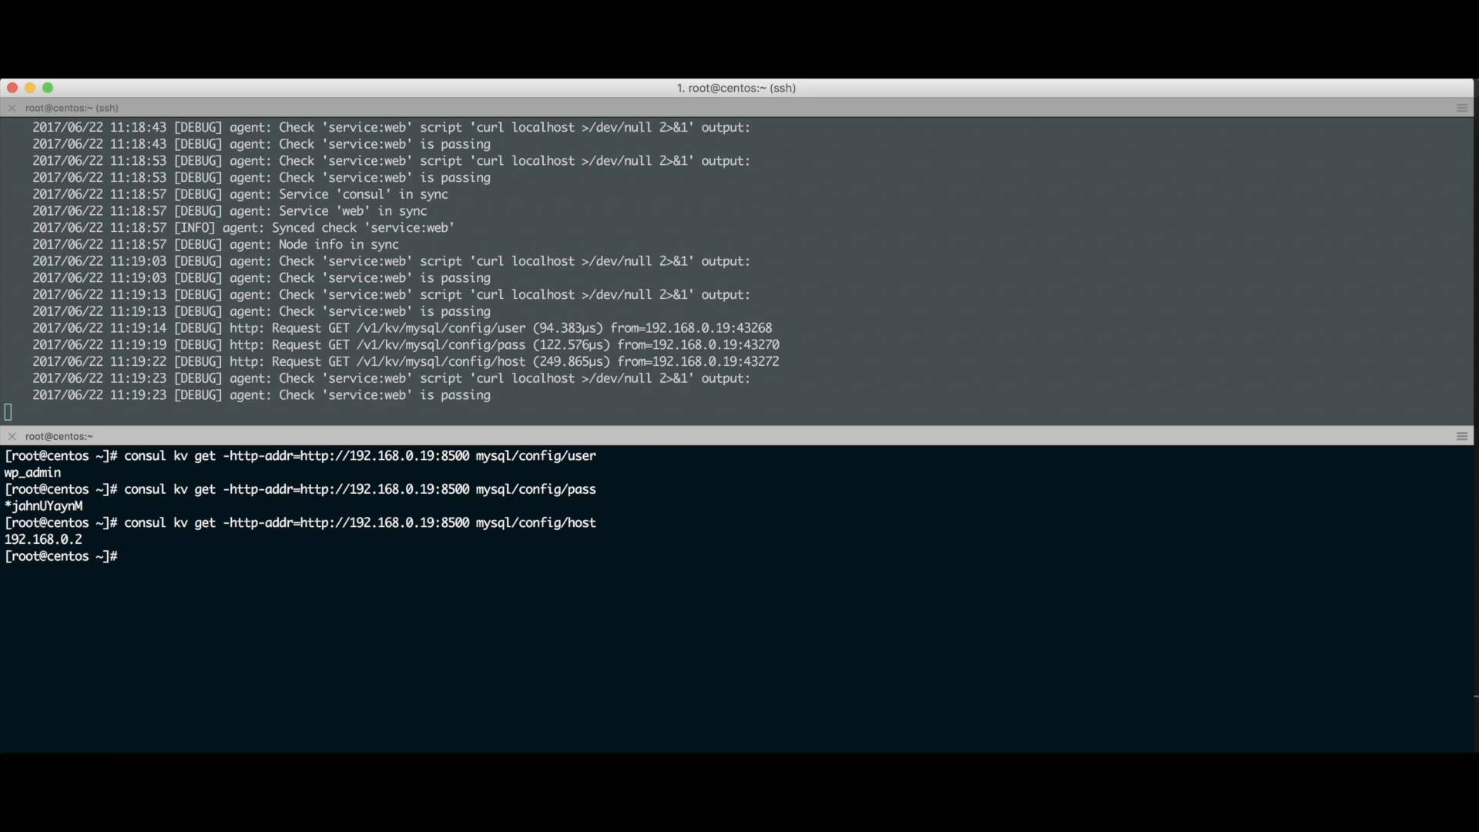
{"action": "type", "text": "consul kv get -http-addr=http://192.168.0.19:8500 mysql/config/host"}
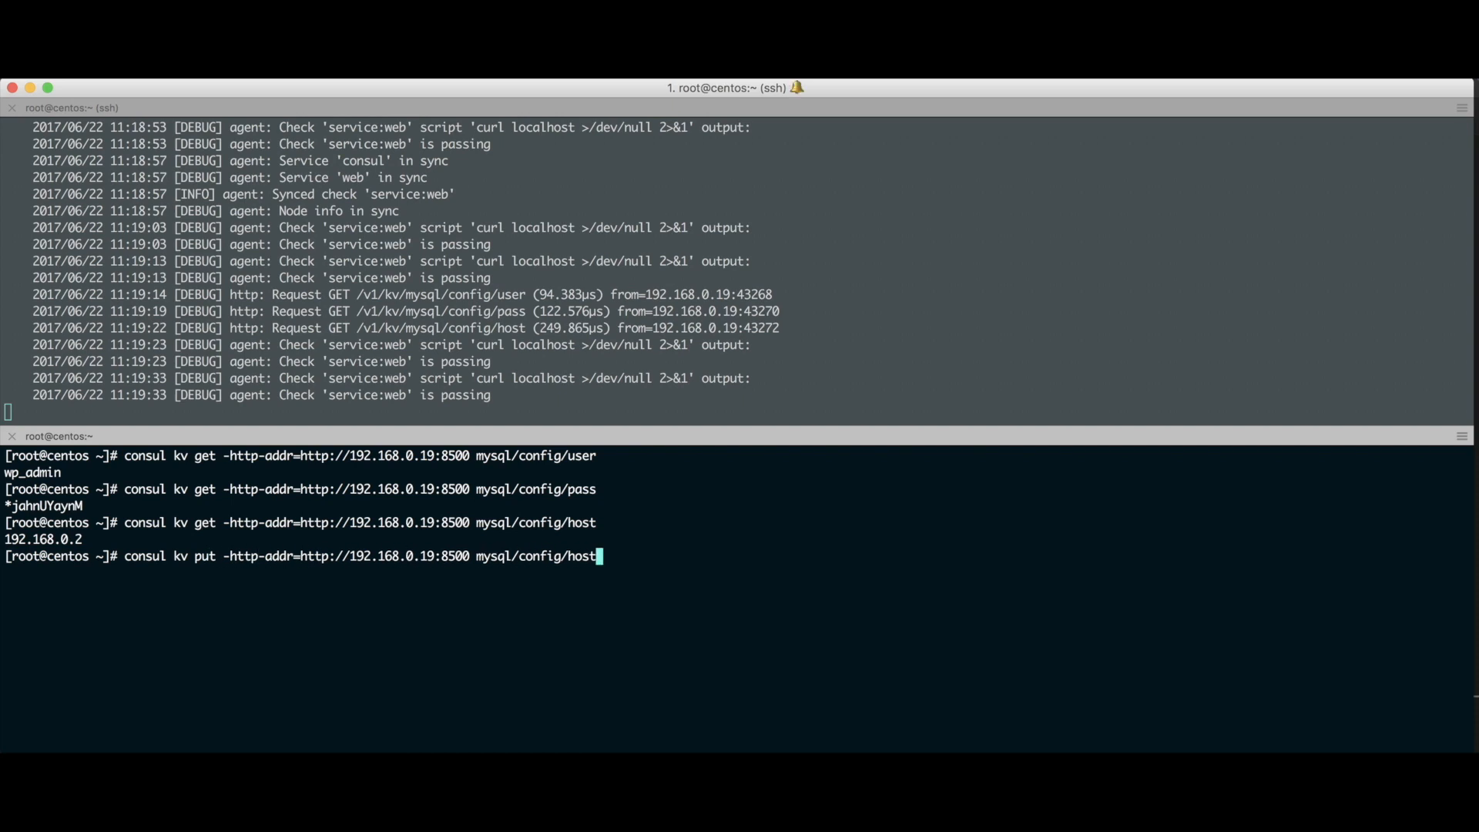
Put mysql/config/encoding as utf8 with consul kv put, then read it back.
{"action": "key", "text": "BackSpace"}
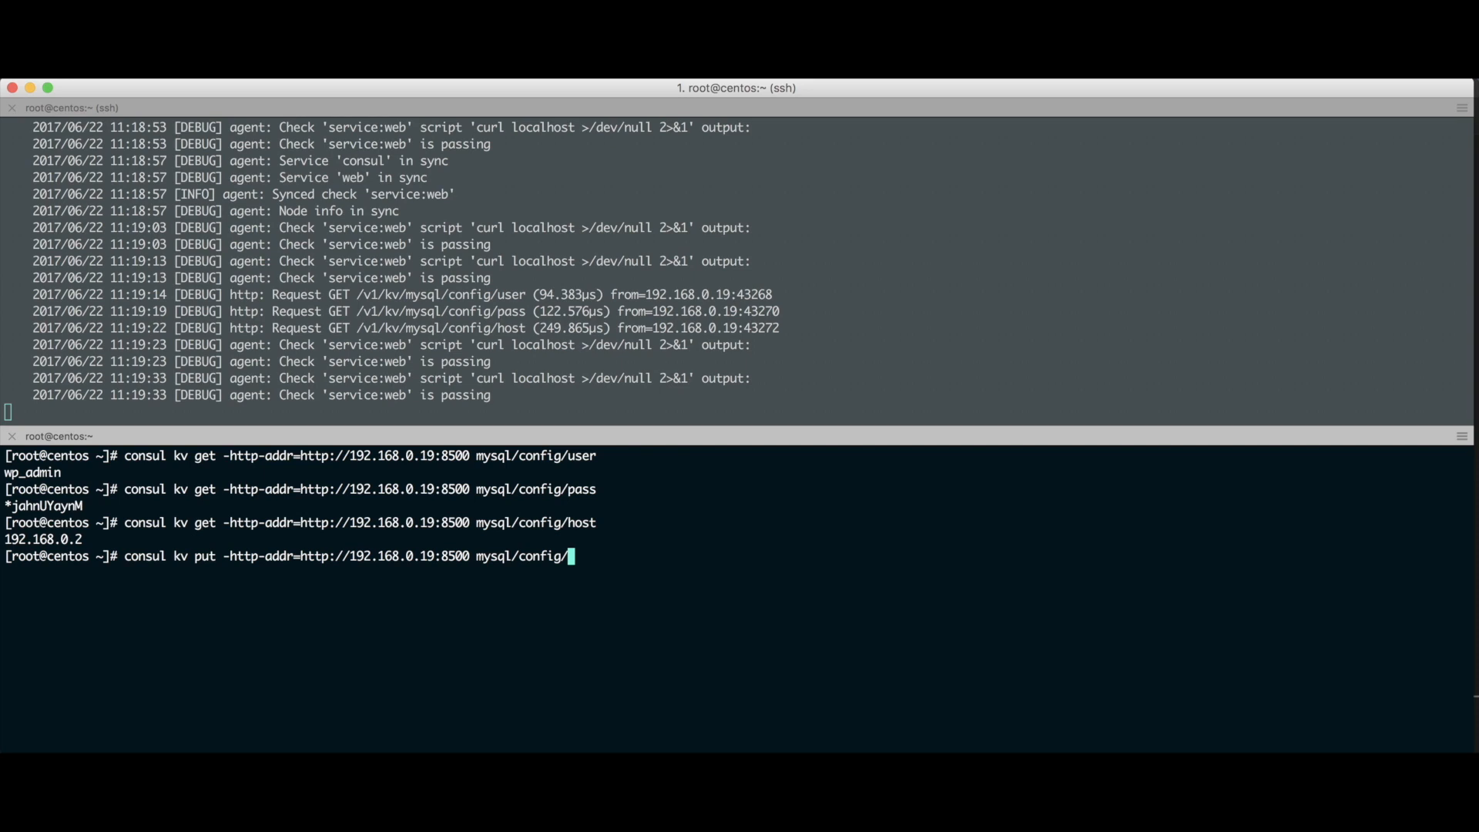
{"action": "type", "text": "enco"}
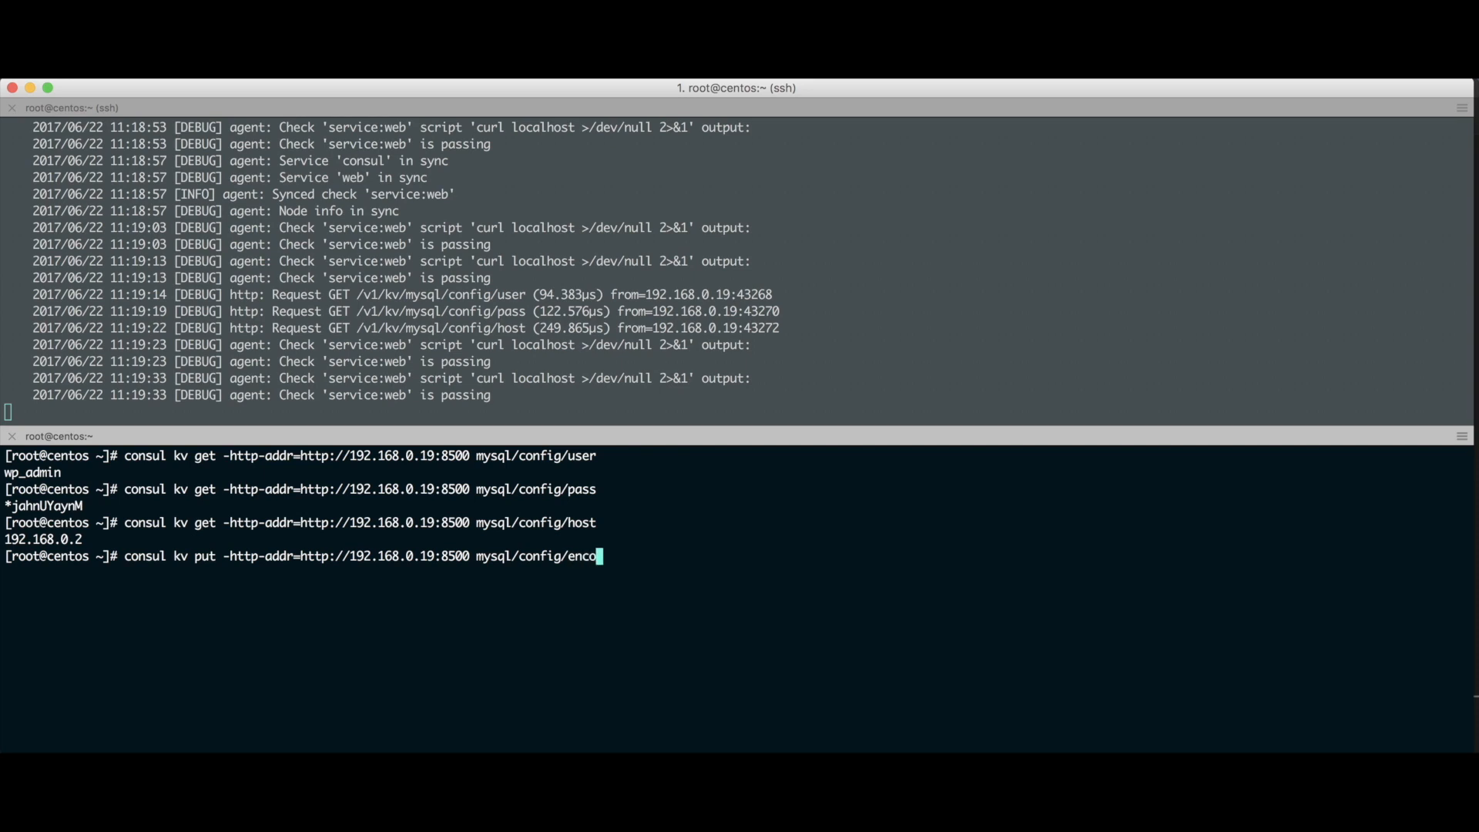
{"action": "type", "text": "ding"}
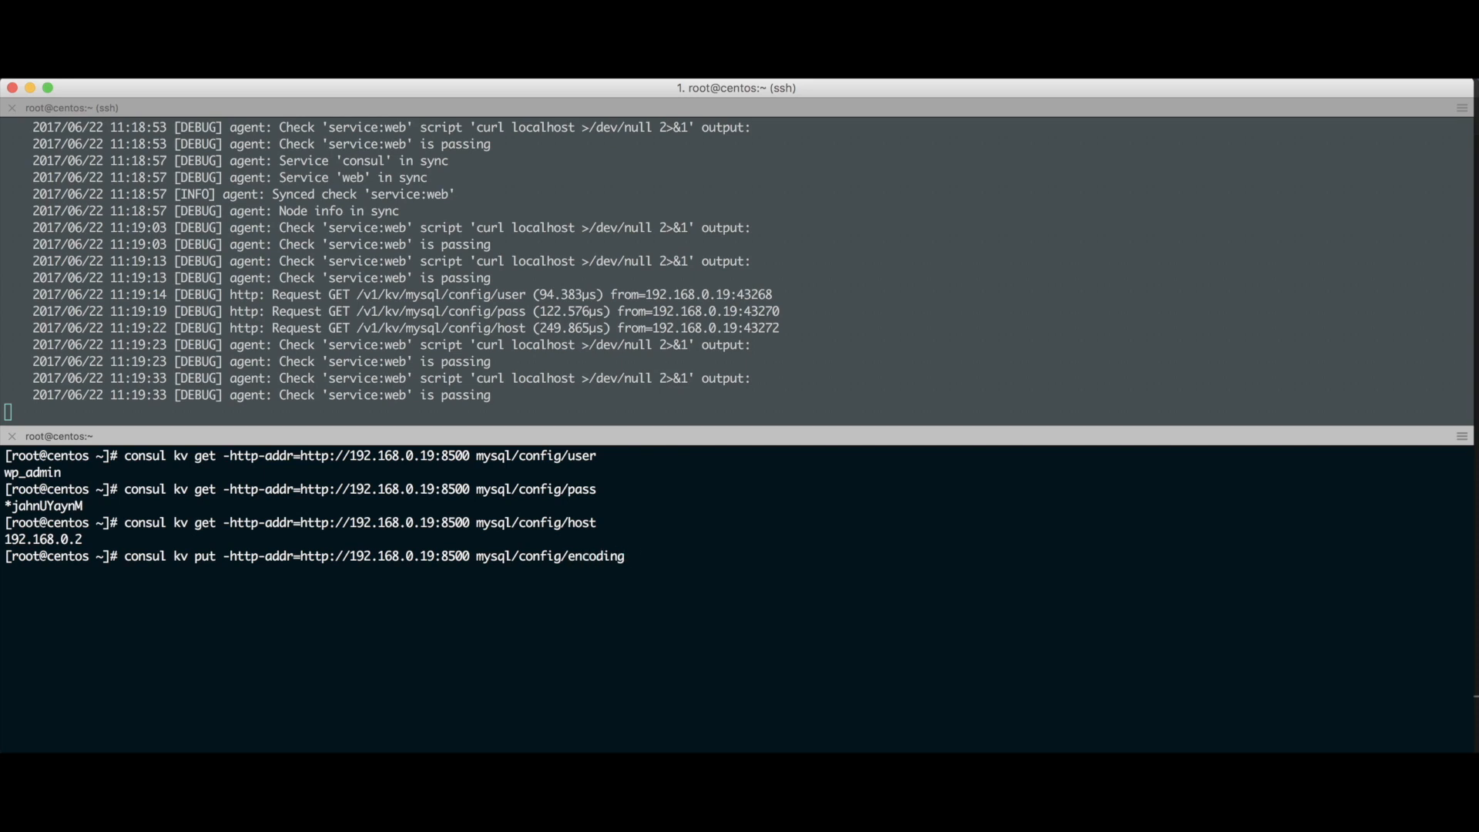
{"action": "type", "text": "utf8"}
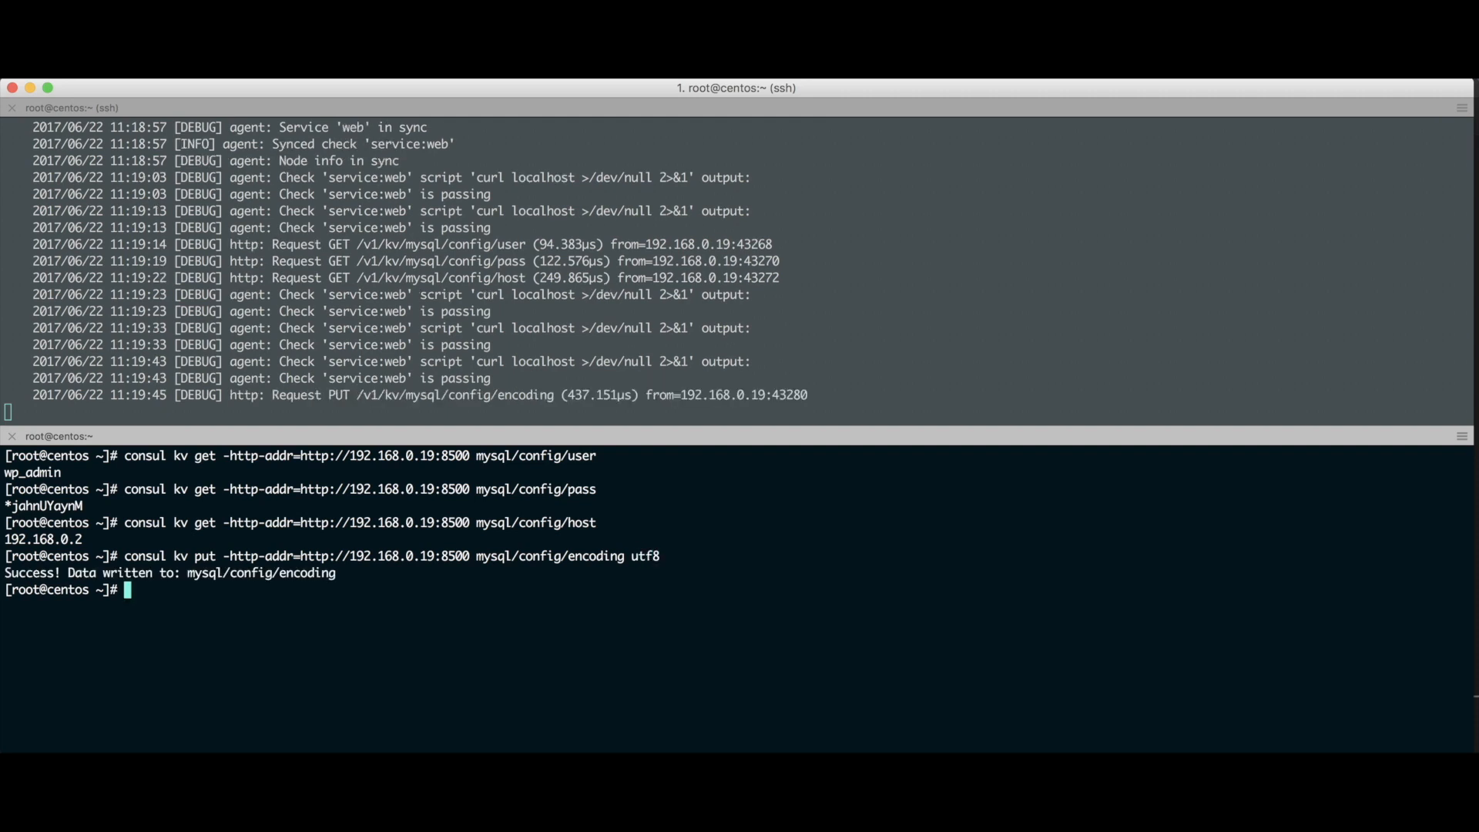
{"action": "type", "text": "consul kv put -http-addr=http://192.168.0.19:8500 mysql/config/encoding utf8"}
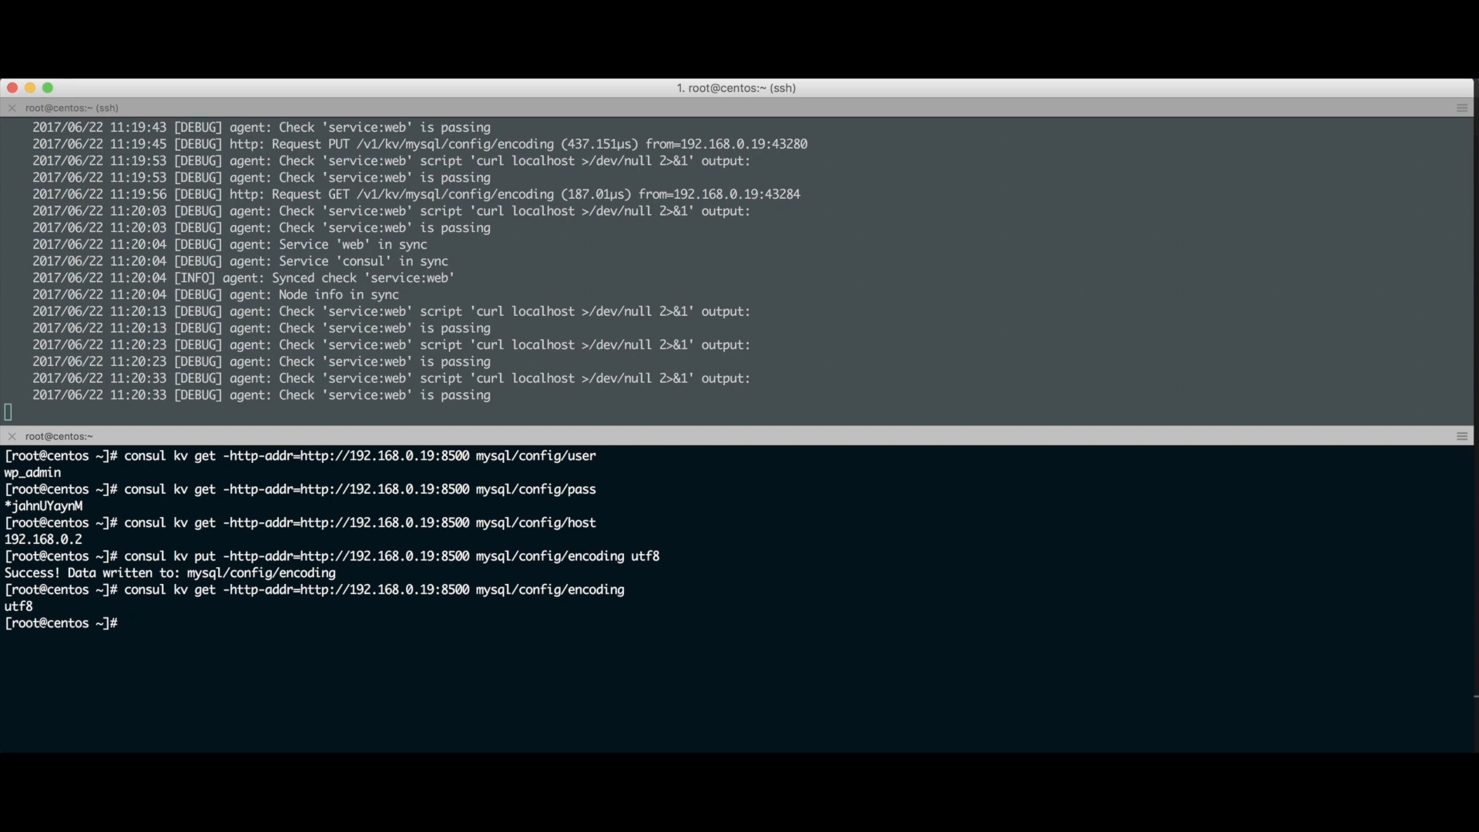
Curl the HTTP API for mysql/config/host and highlight its base64-encoded Value.
{"action": "type", "text": "curl -i h"}
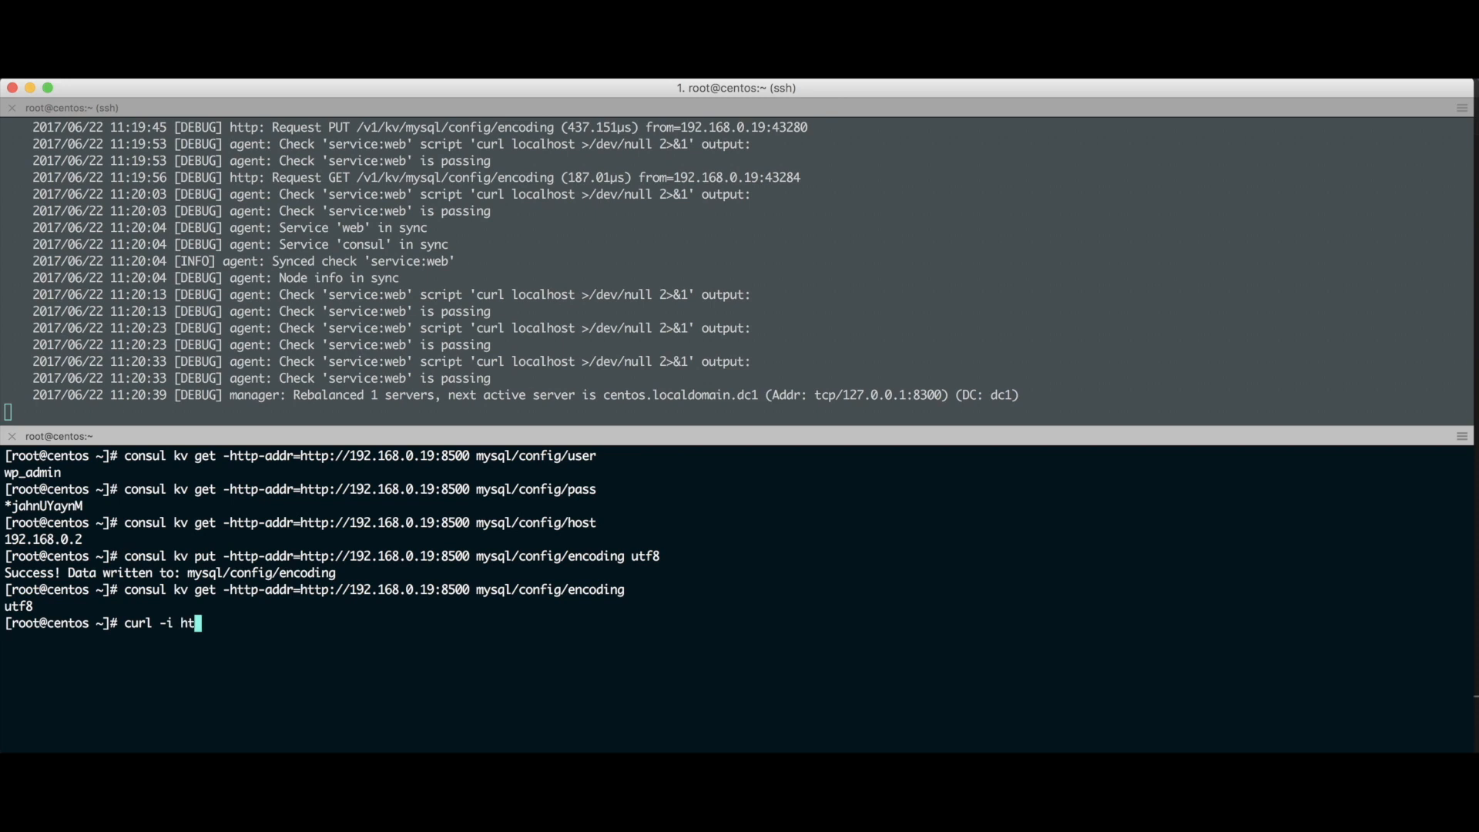
{"action": "type", "text": "tp://192"}
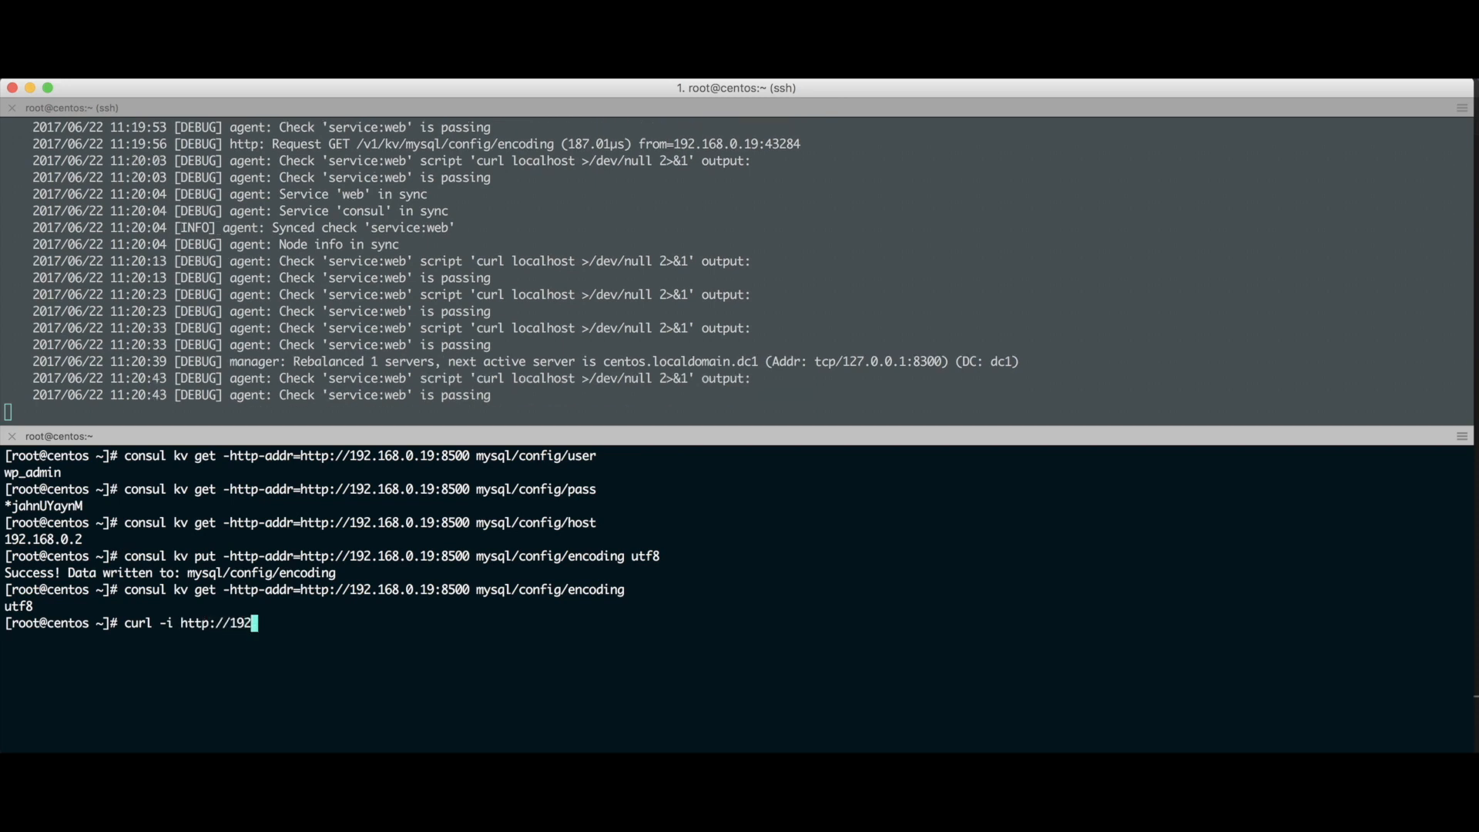
{"action": "type", "text": ".168.0.19"}
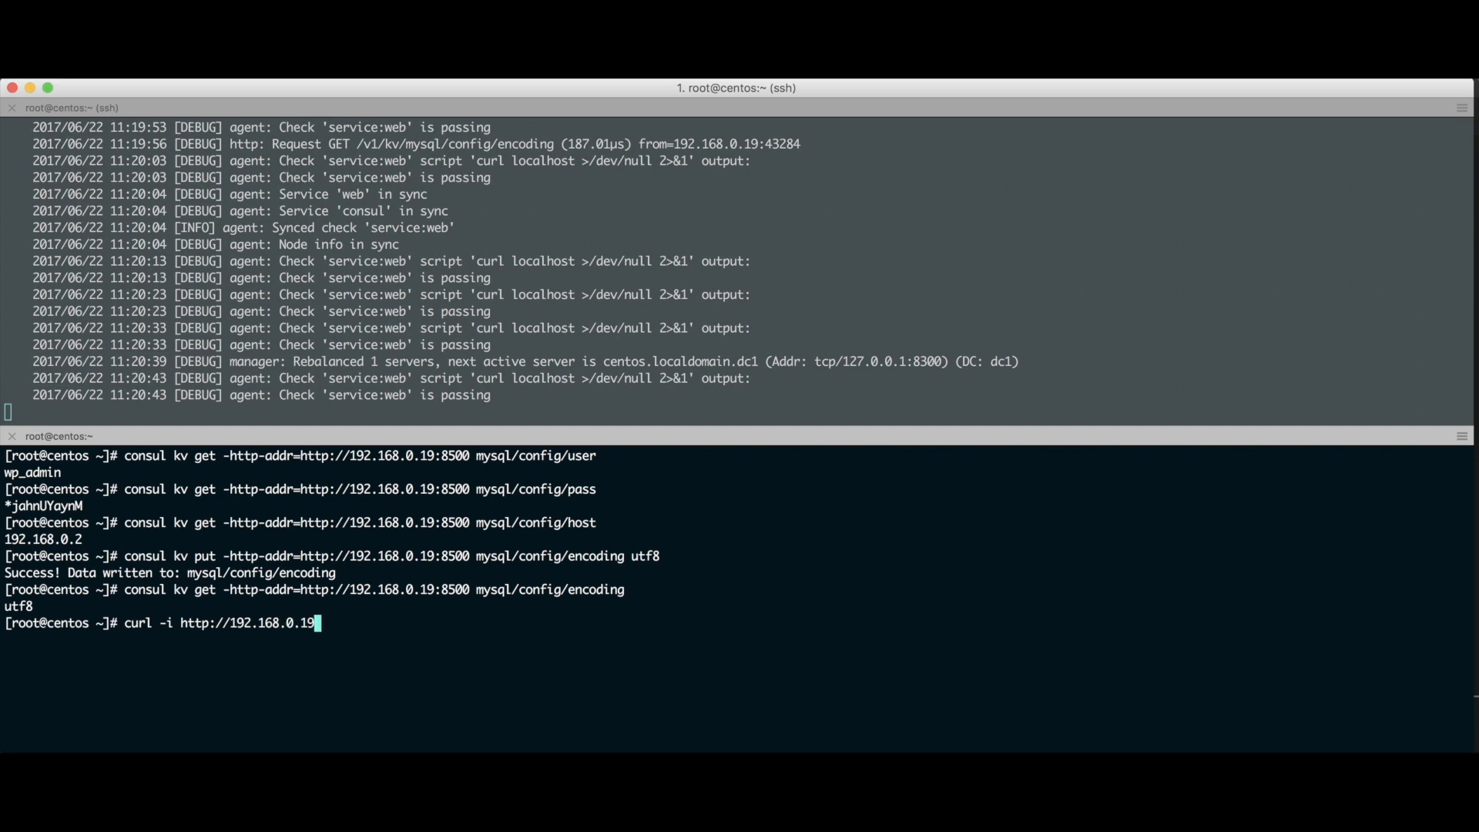
{"action": "type", "text": ":8500/v1"}
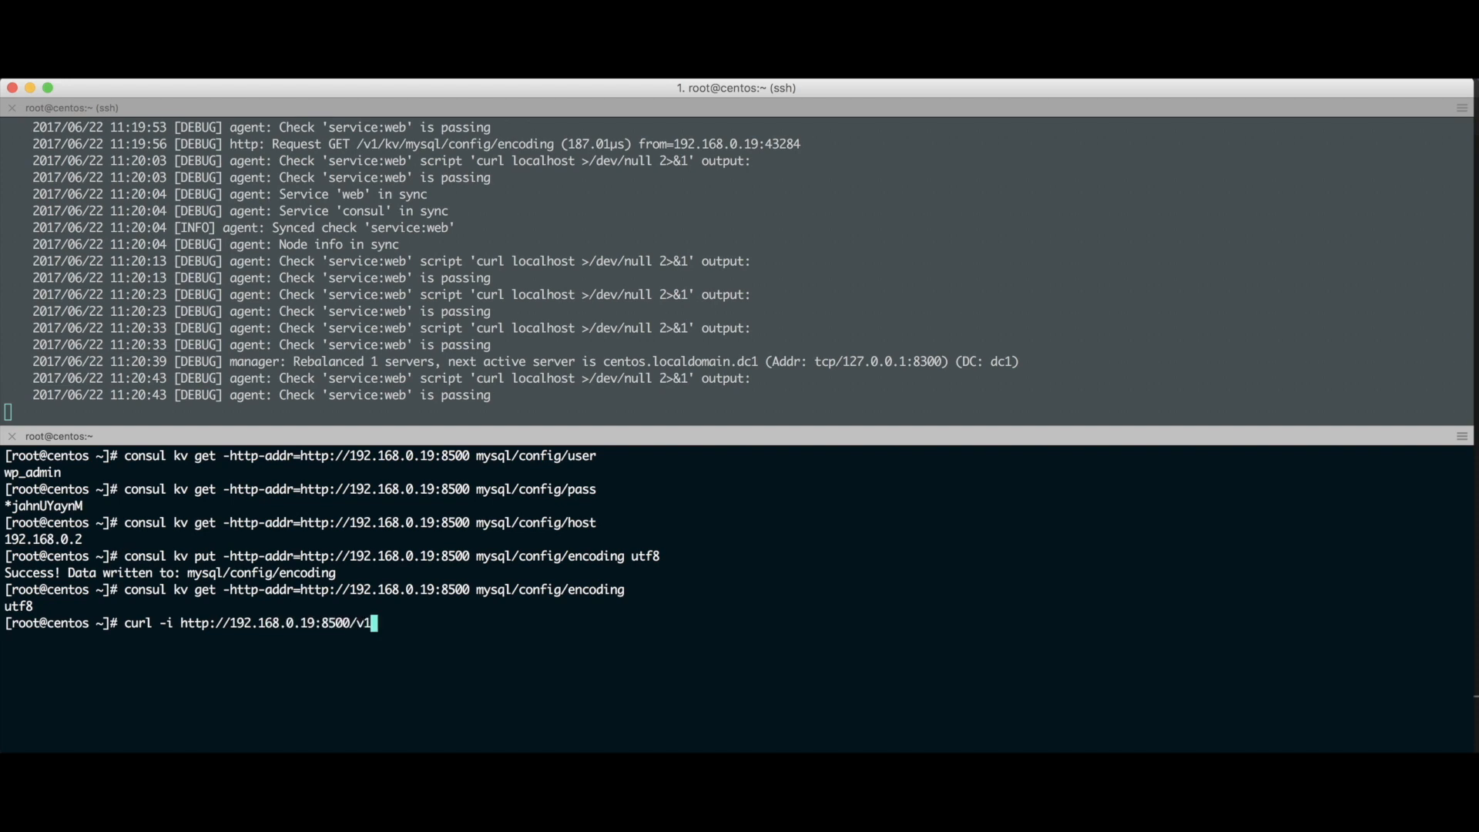
{"action": "type", "text": "/kv"}
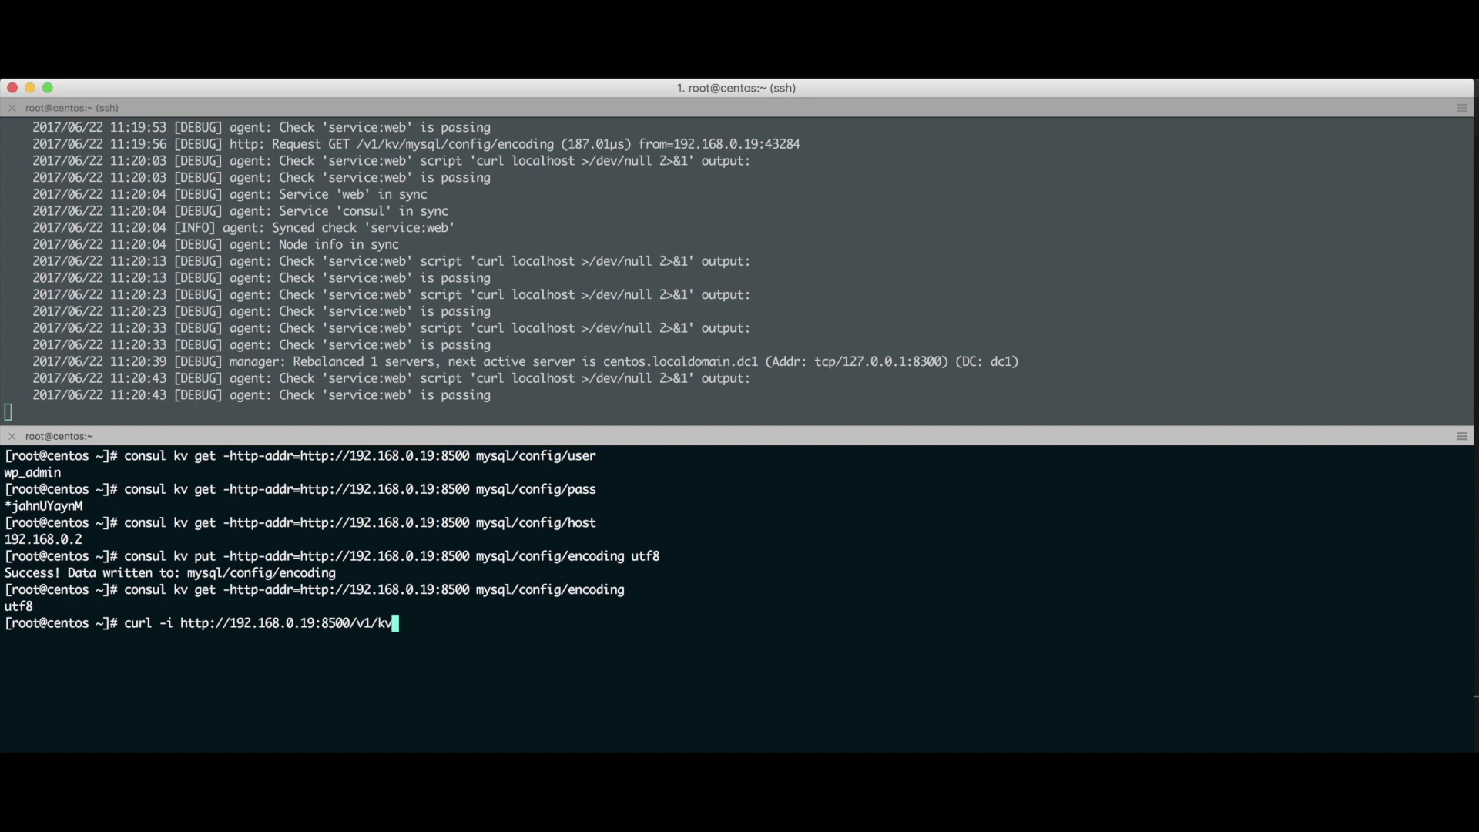
{"action": "type", "text": "my"}
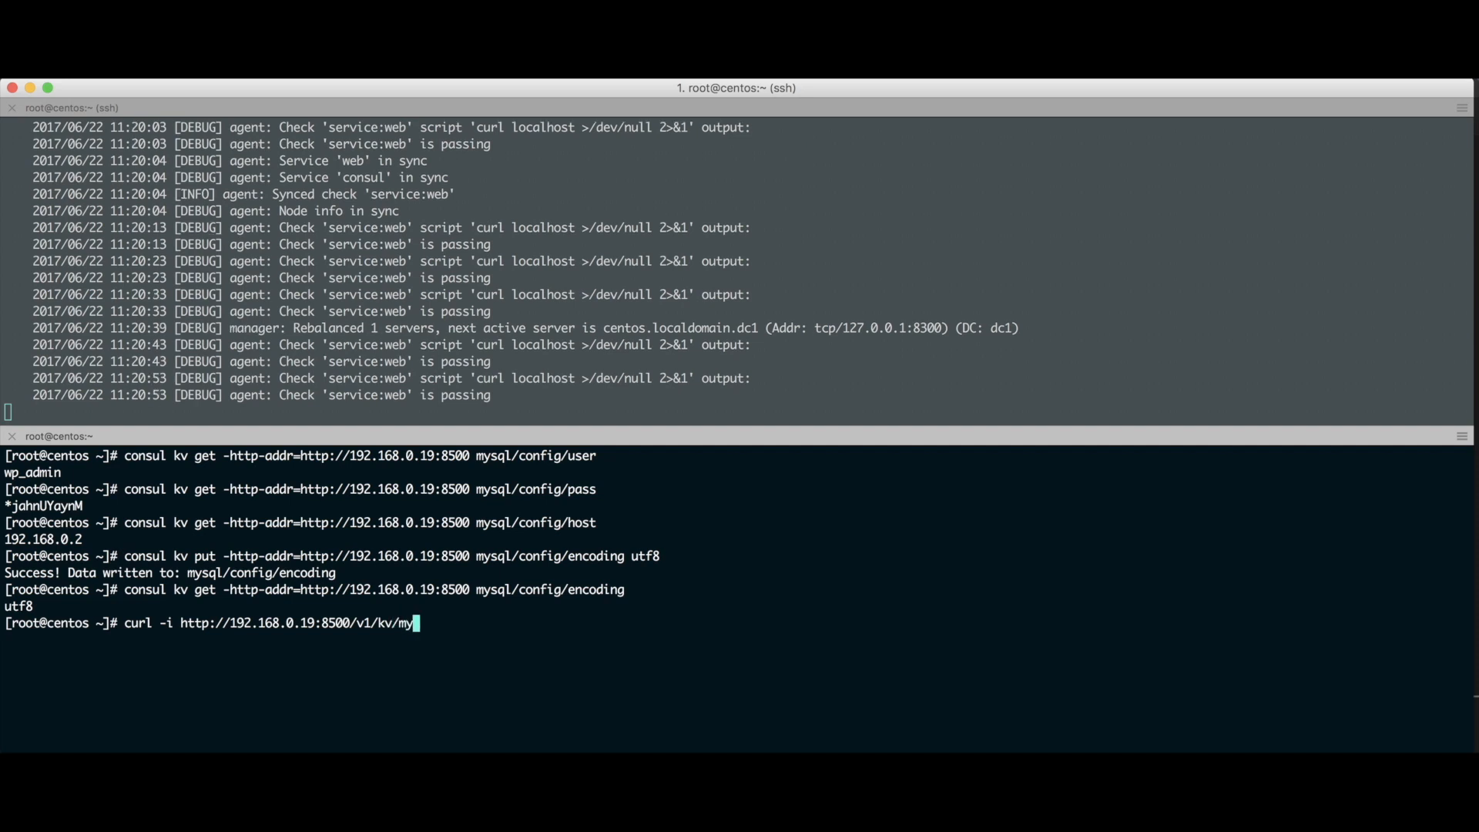
{"action": "type", "text": "sql/"}
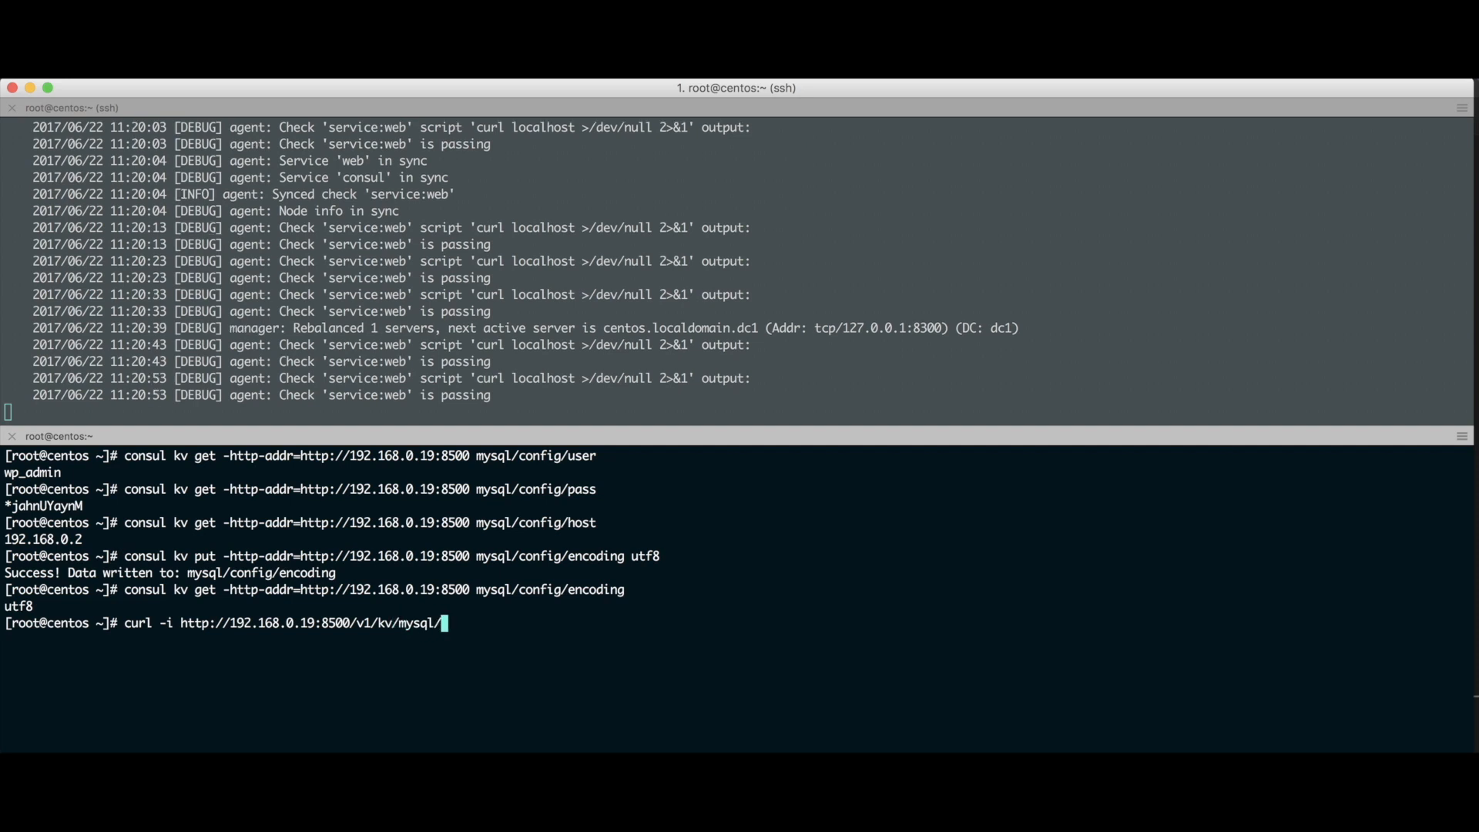
{"action": "type", "text": "config/ho"}
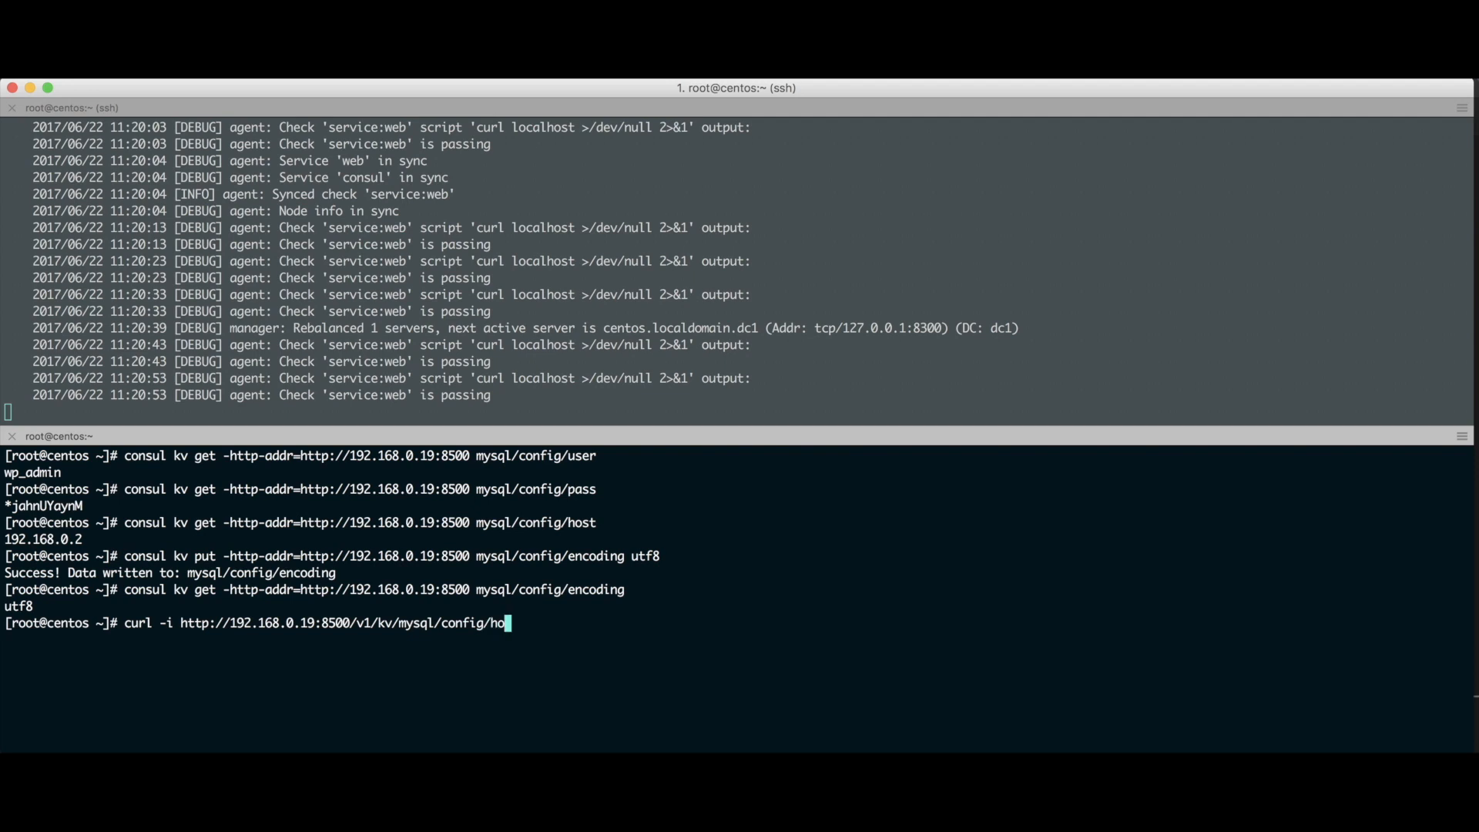
{"action": "type", "text": "st"}
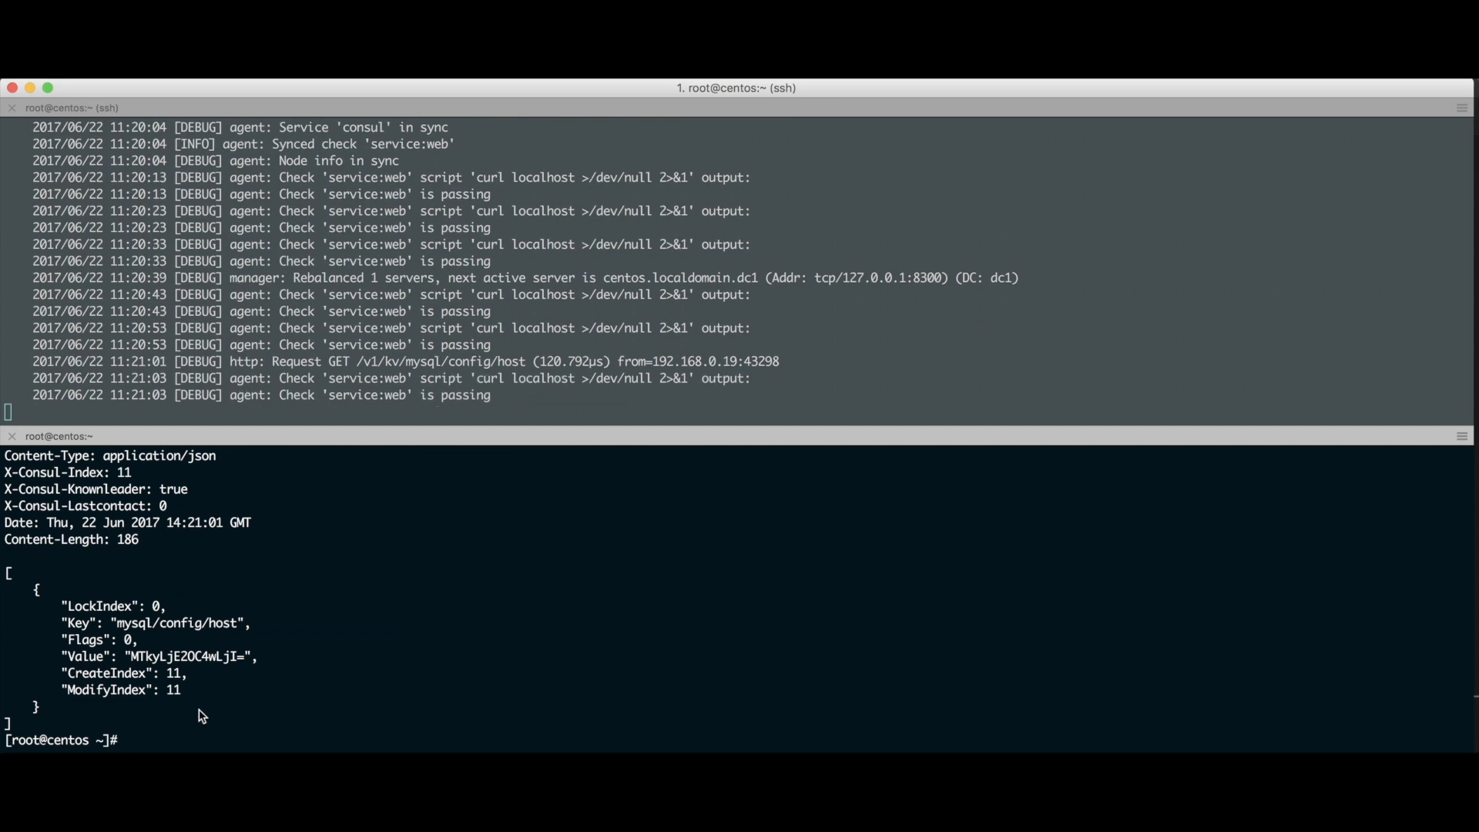
{"action": "mouse_move", "coordinate": [235, 694]}
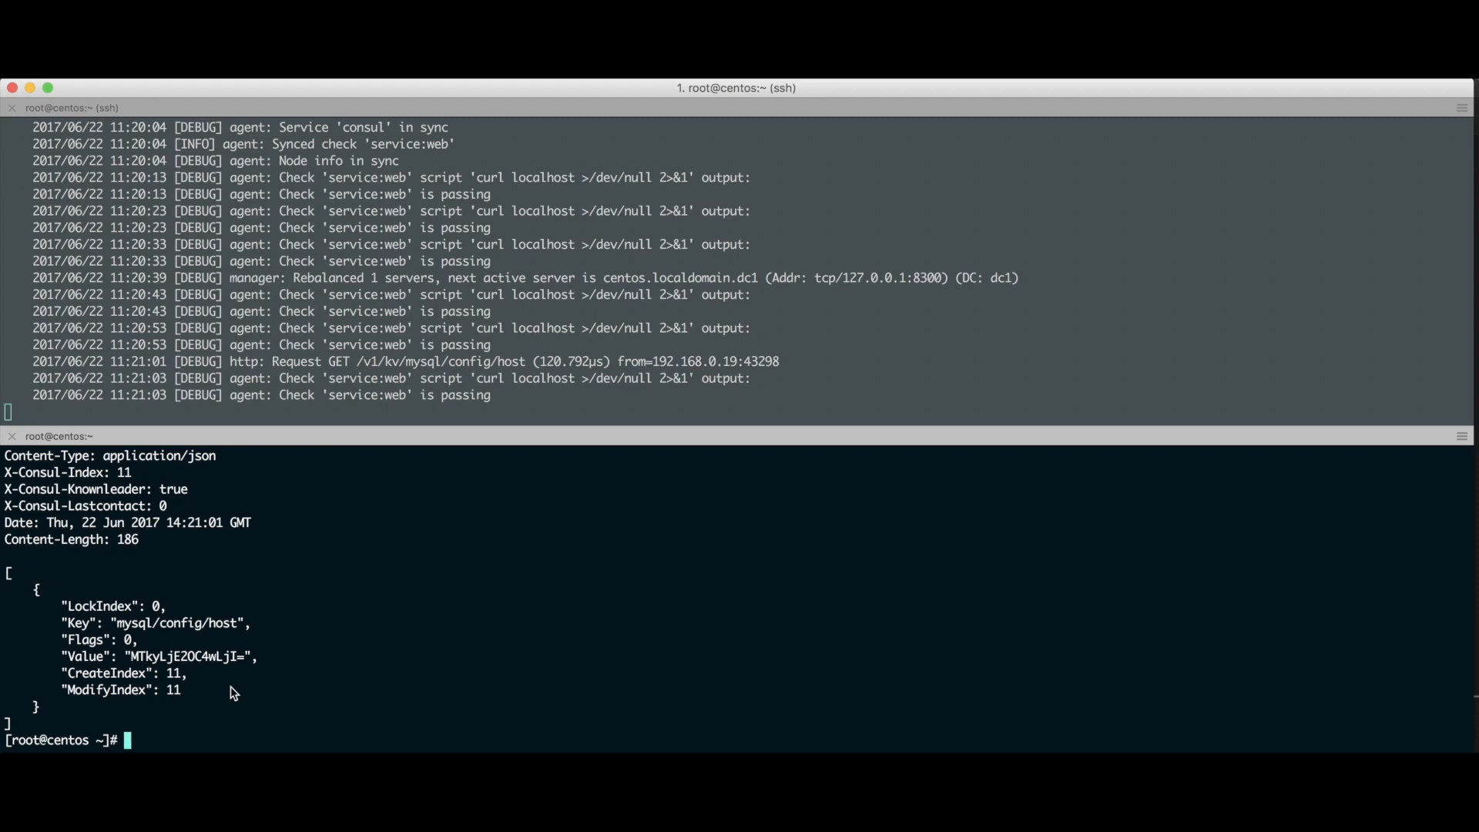
{"action": "left_click_drag", "start_coordinate": [160, 655], "coordinate": [259, 655]}
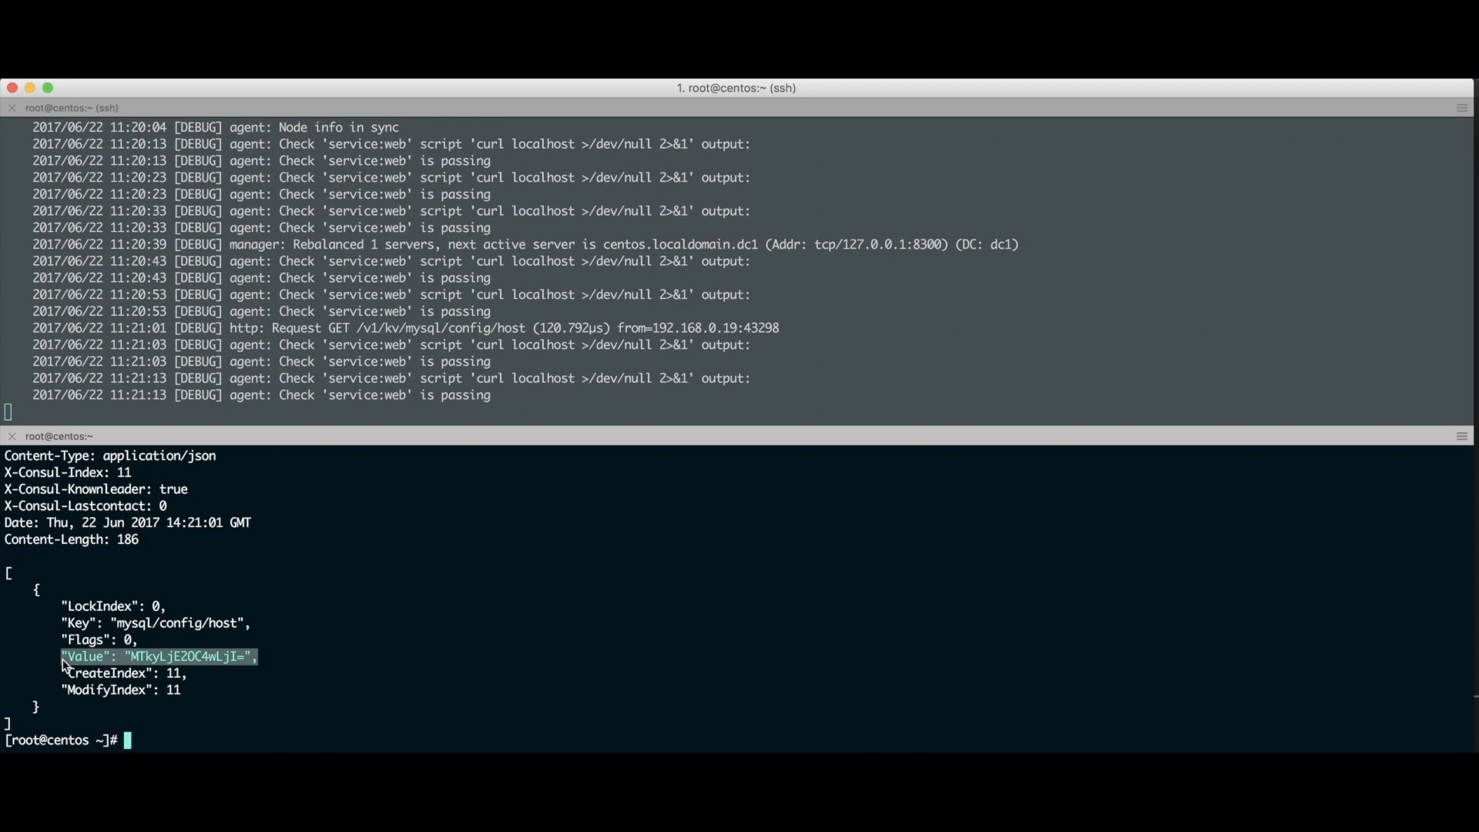
{"action": "mouse_move", "coordinate": [177, 638]}
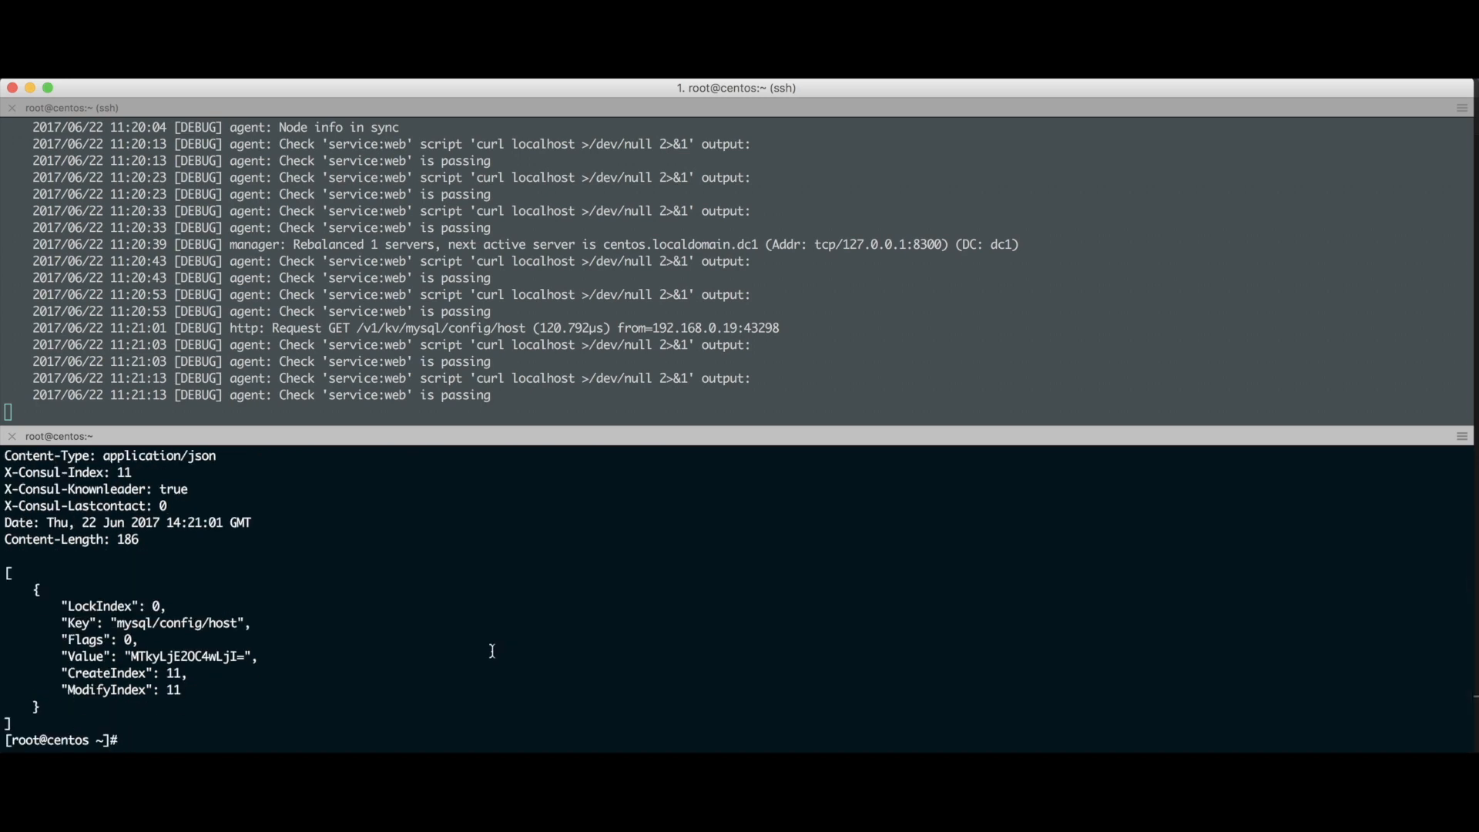
Fetch raw host and user values (192.168.0.2, wp_admin) using curl with ?raw=true.
{"action": "type", "text": "curl -i http://192.168.0.19:8500/v1/kv/mysql/config/host"}
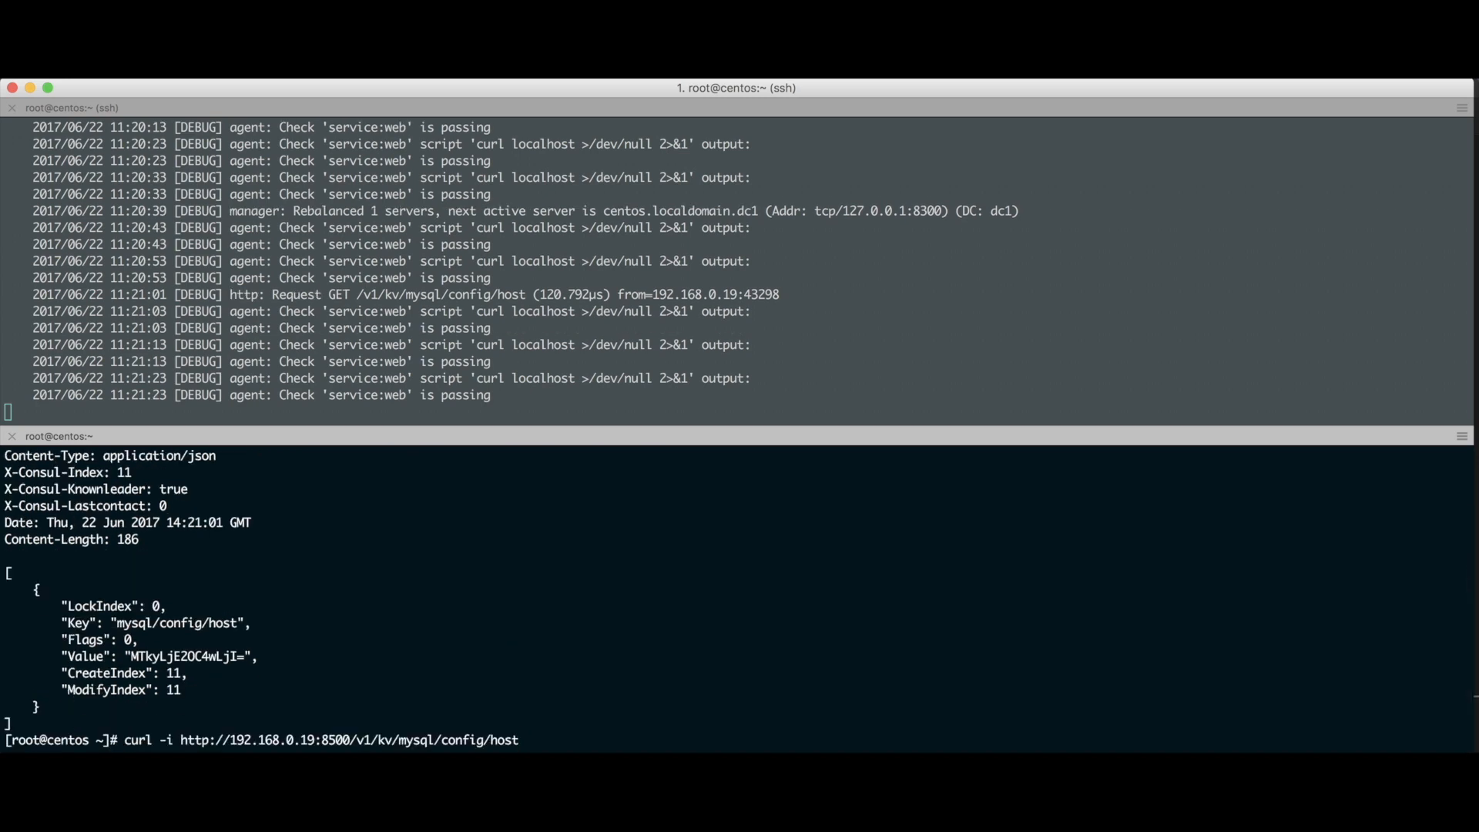
{"action": "type", "text": "?raw"}
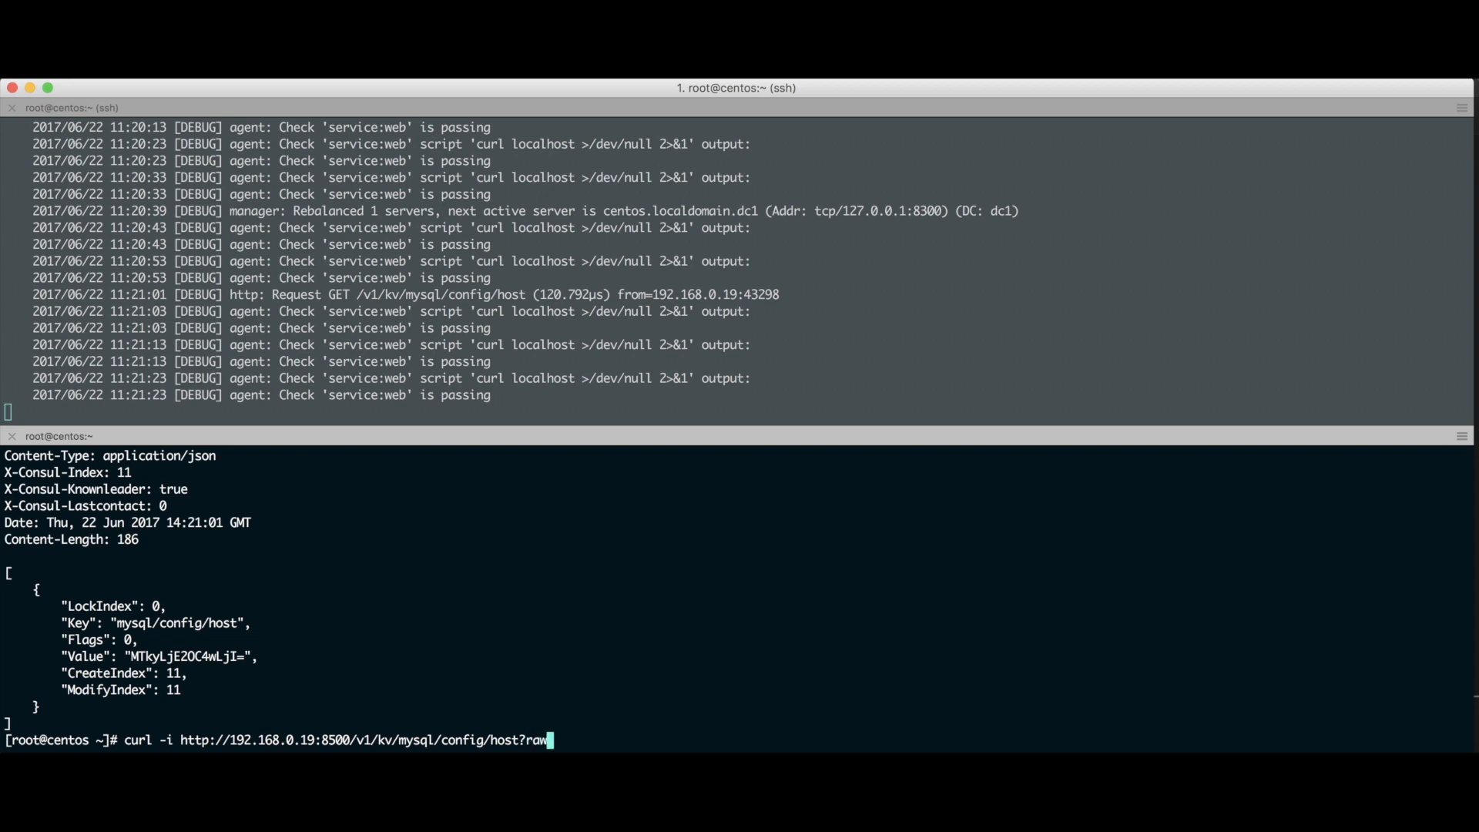
{"action": "type", "text": "=tru"}
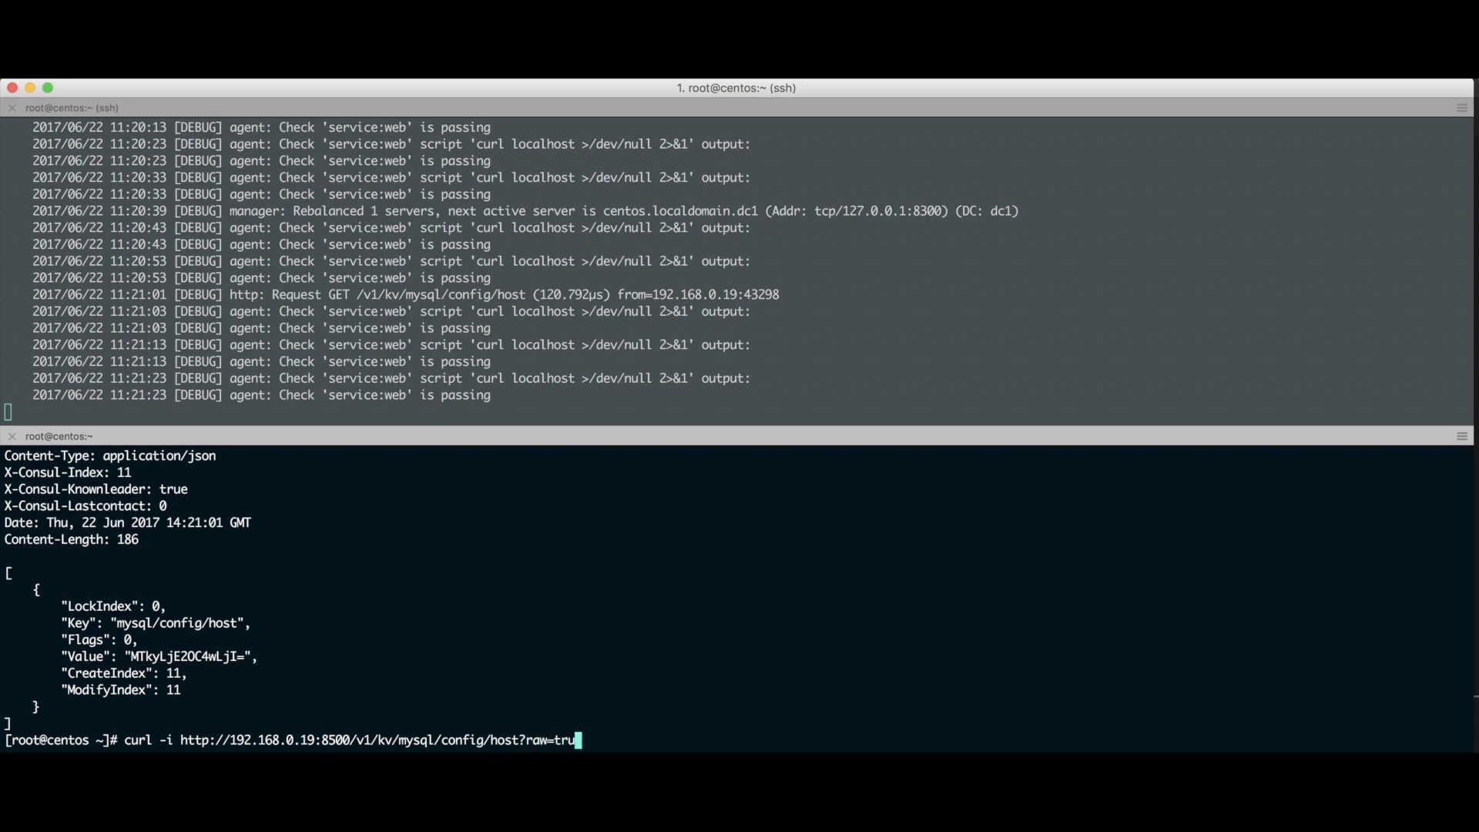
{"action": "type", "text": "e"}
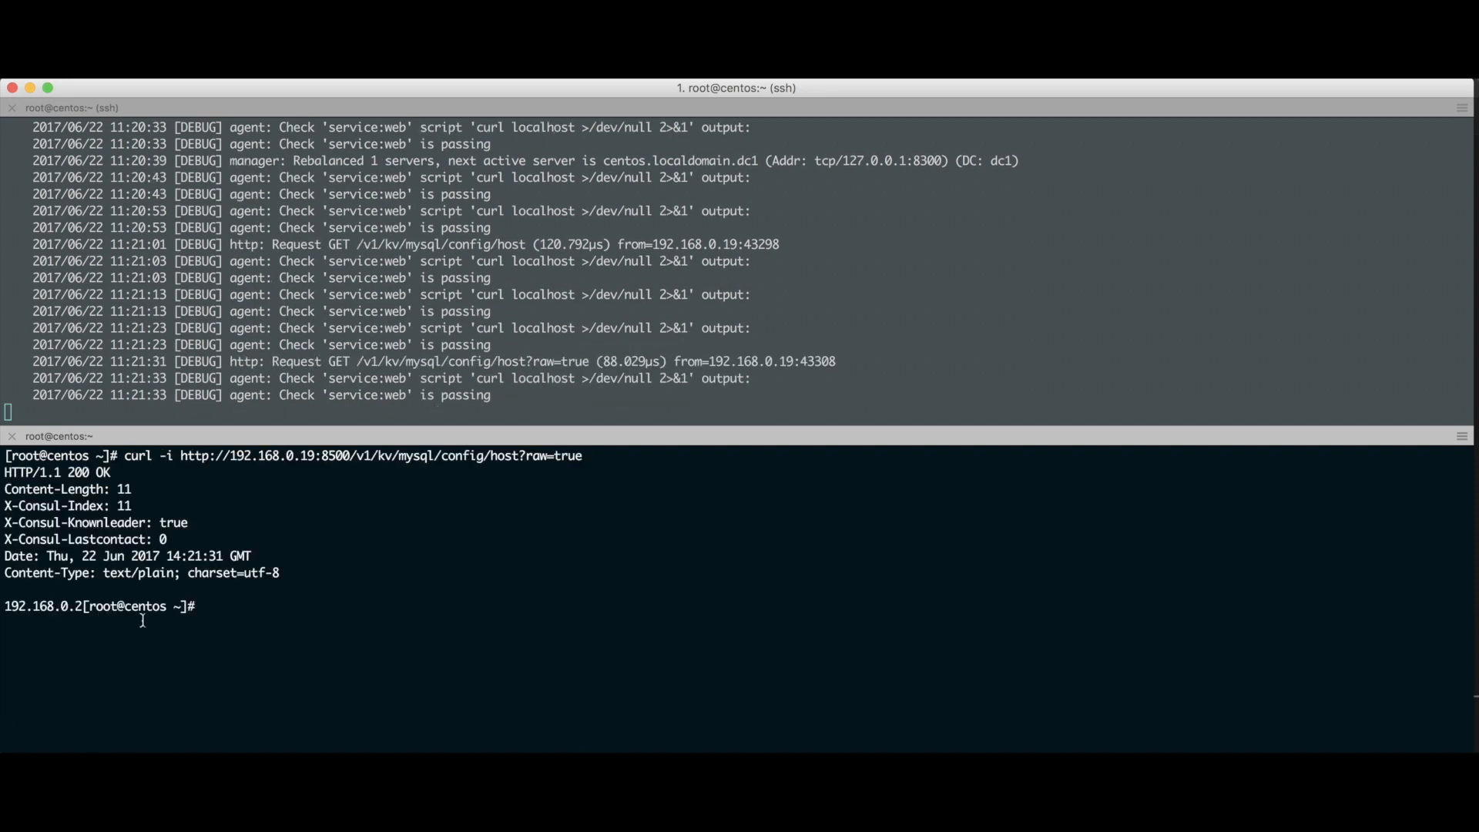
{"action": "double_click", "coordinate": [37, 606]}
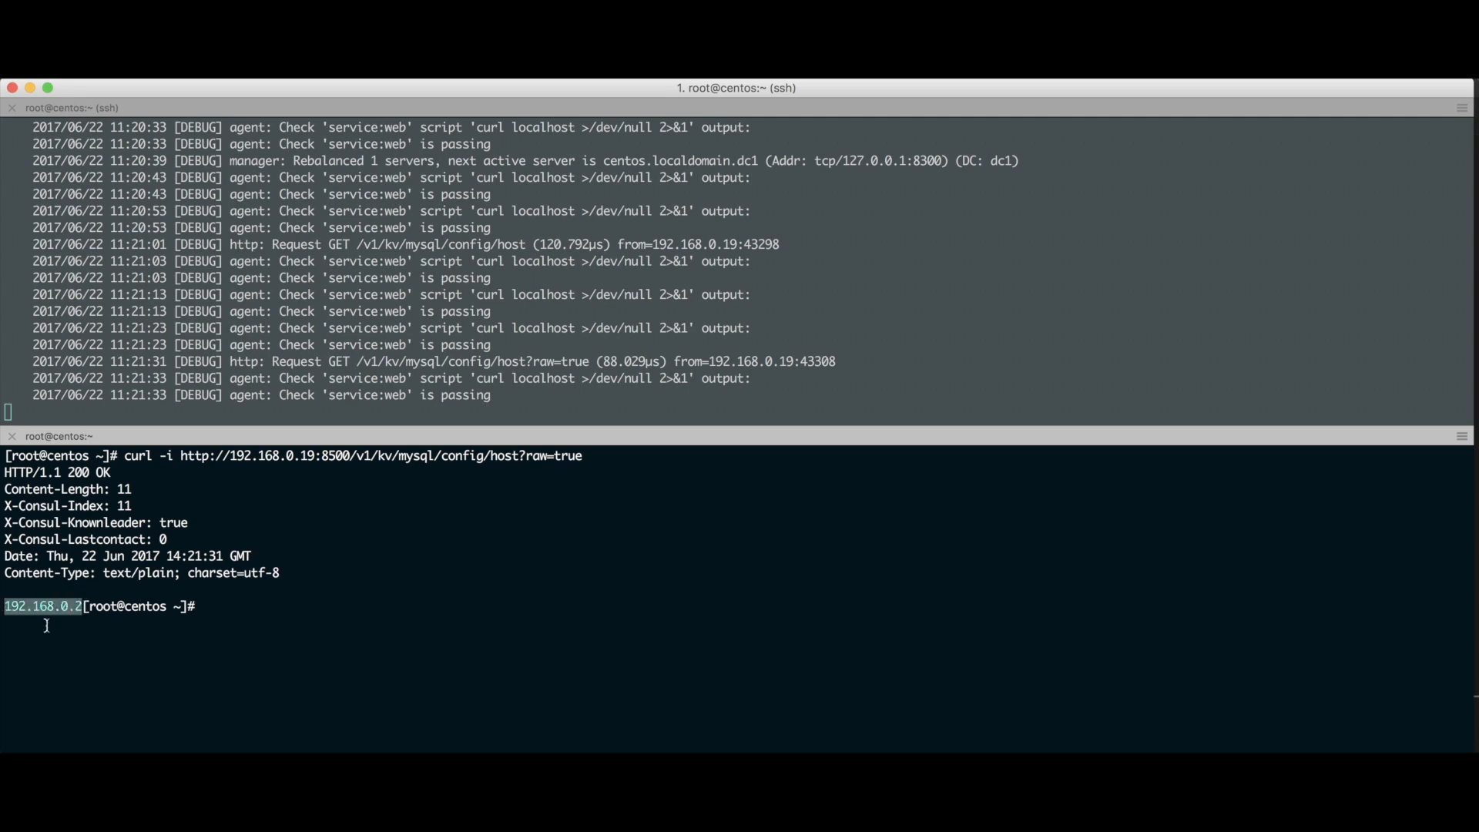
{"action": "type", "text": "curl -i http://192.168.0.19:8500/v1/kv/mysql/config/host?raw=true"}
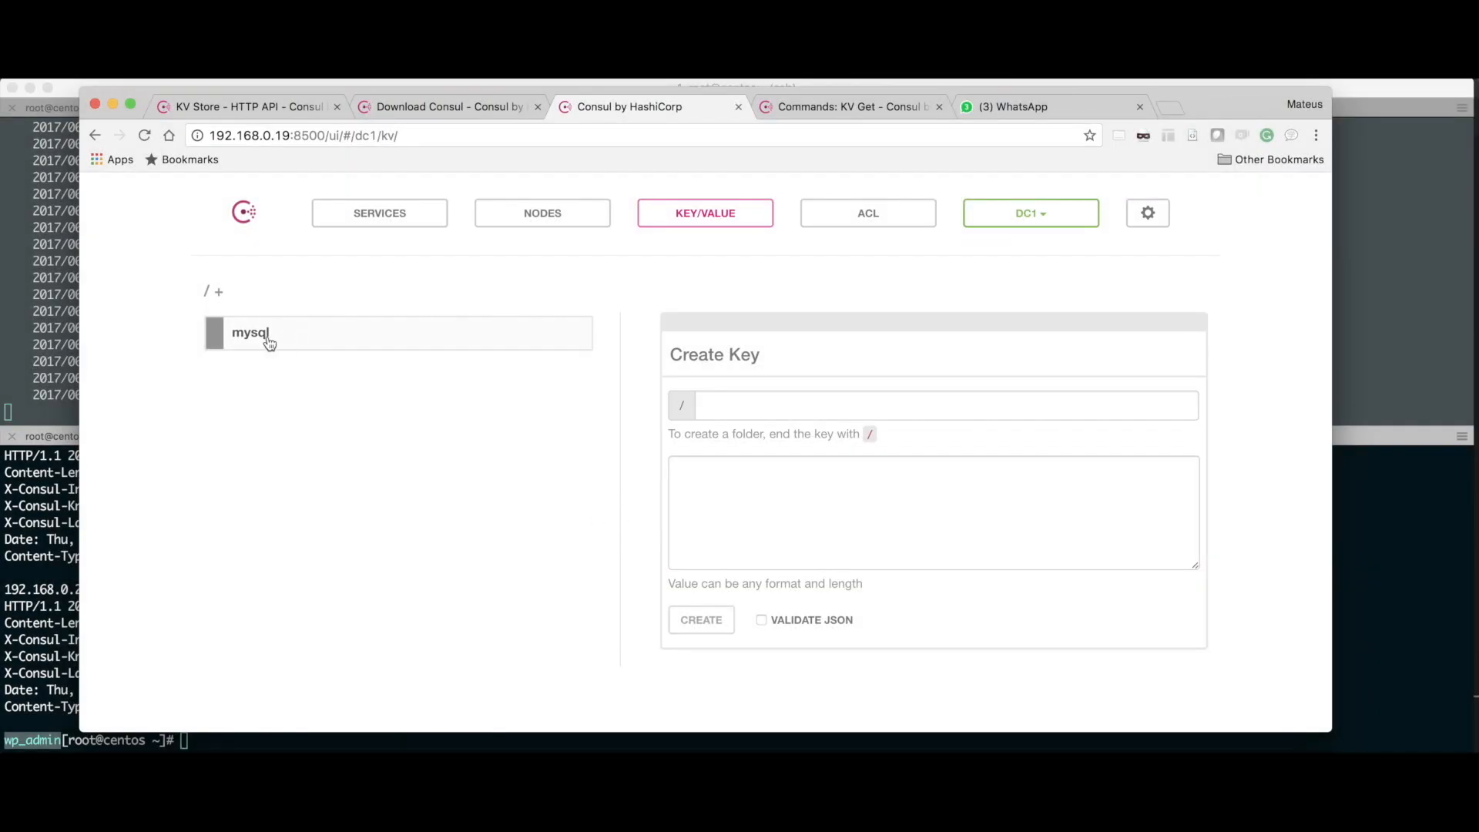
Browse to mysql/config/encoding in the Key/Value tab to see utf8.
{"action": "left_click", "coordinate": [250, 332]}
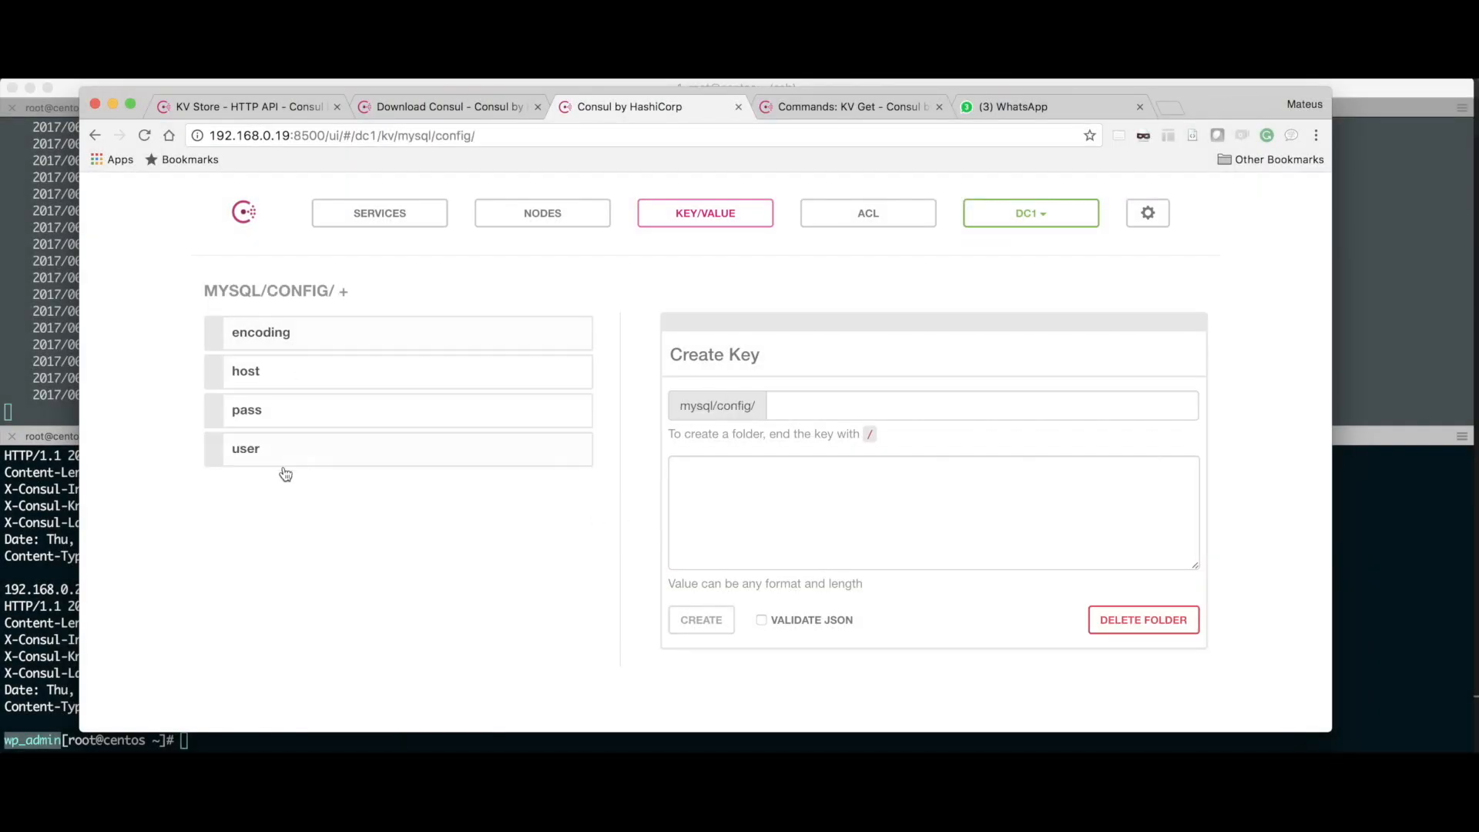
{"action": "left_click", "coordinate": [291, 332]}
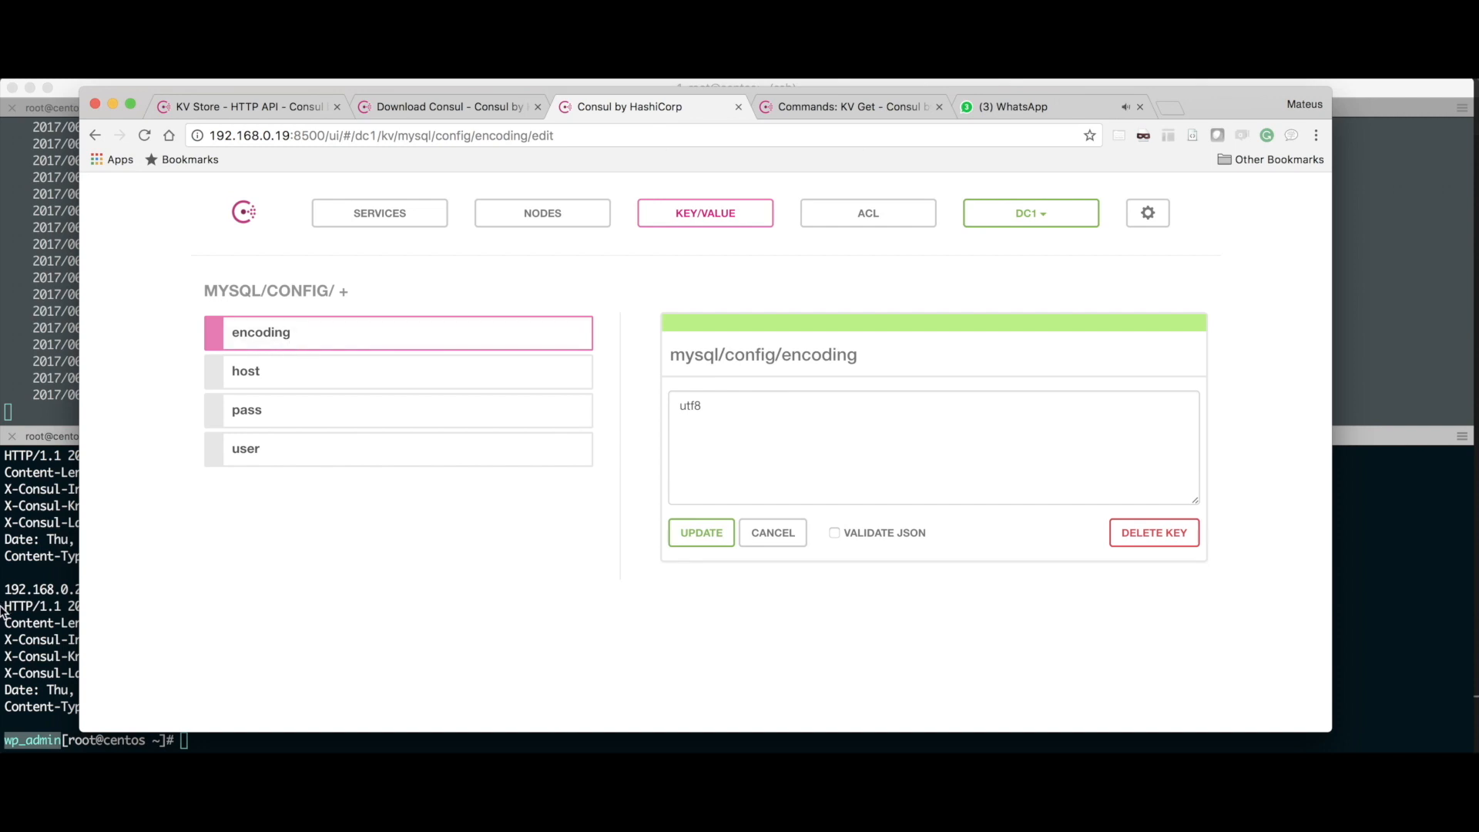
{"action": "mouse_move", "coordinate": [1135, 537]}
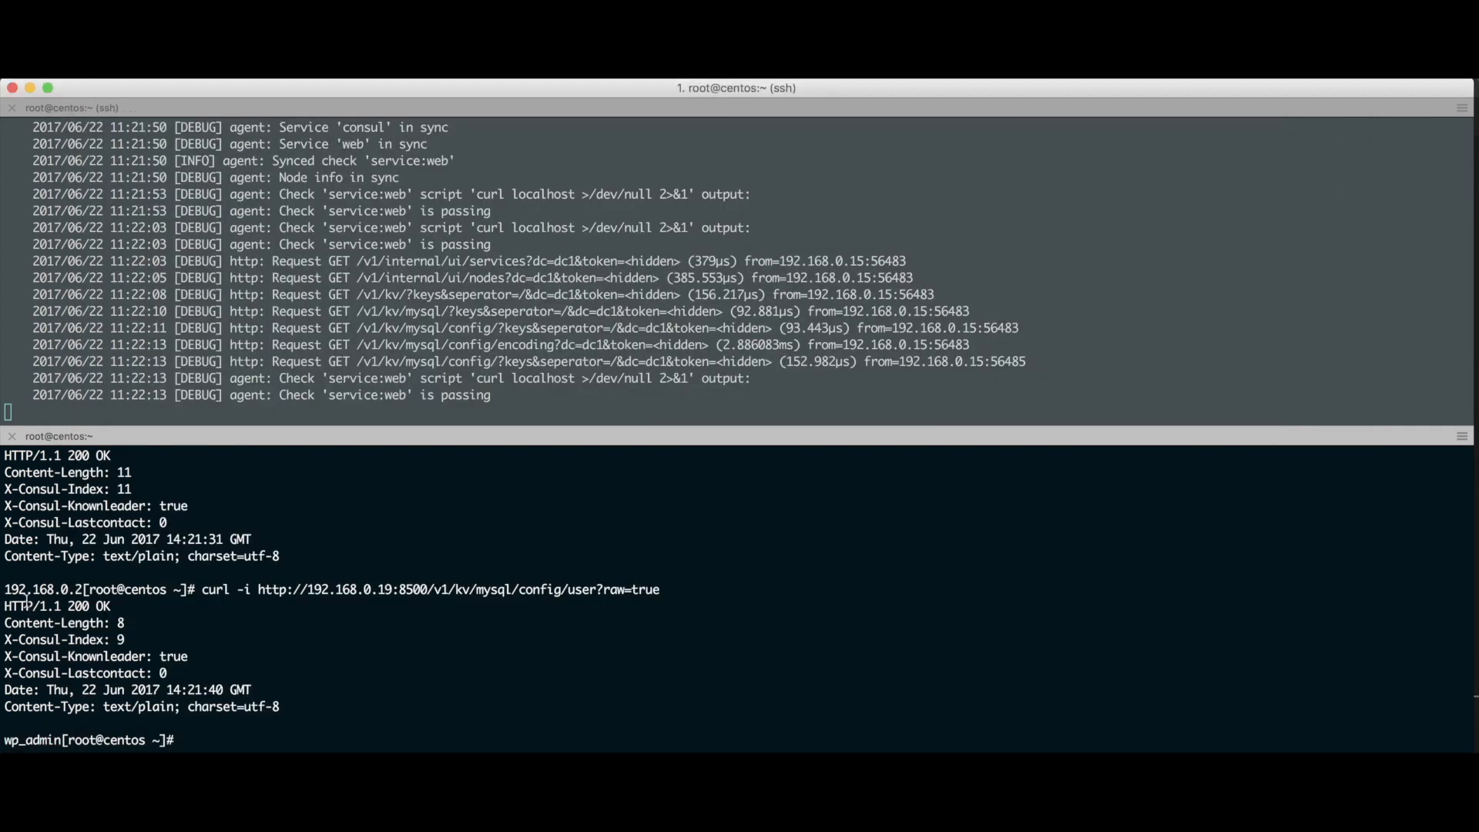
Delete mysql/config/encoding with consul kv delete against 192.168.0.19:8500.
{"action": "type", "text": "curl -i http://192.168.0.19:8500/v1/kv/mysql/config/host"}
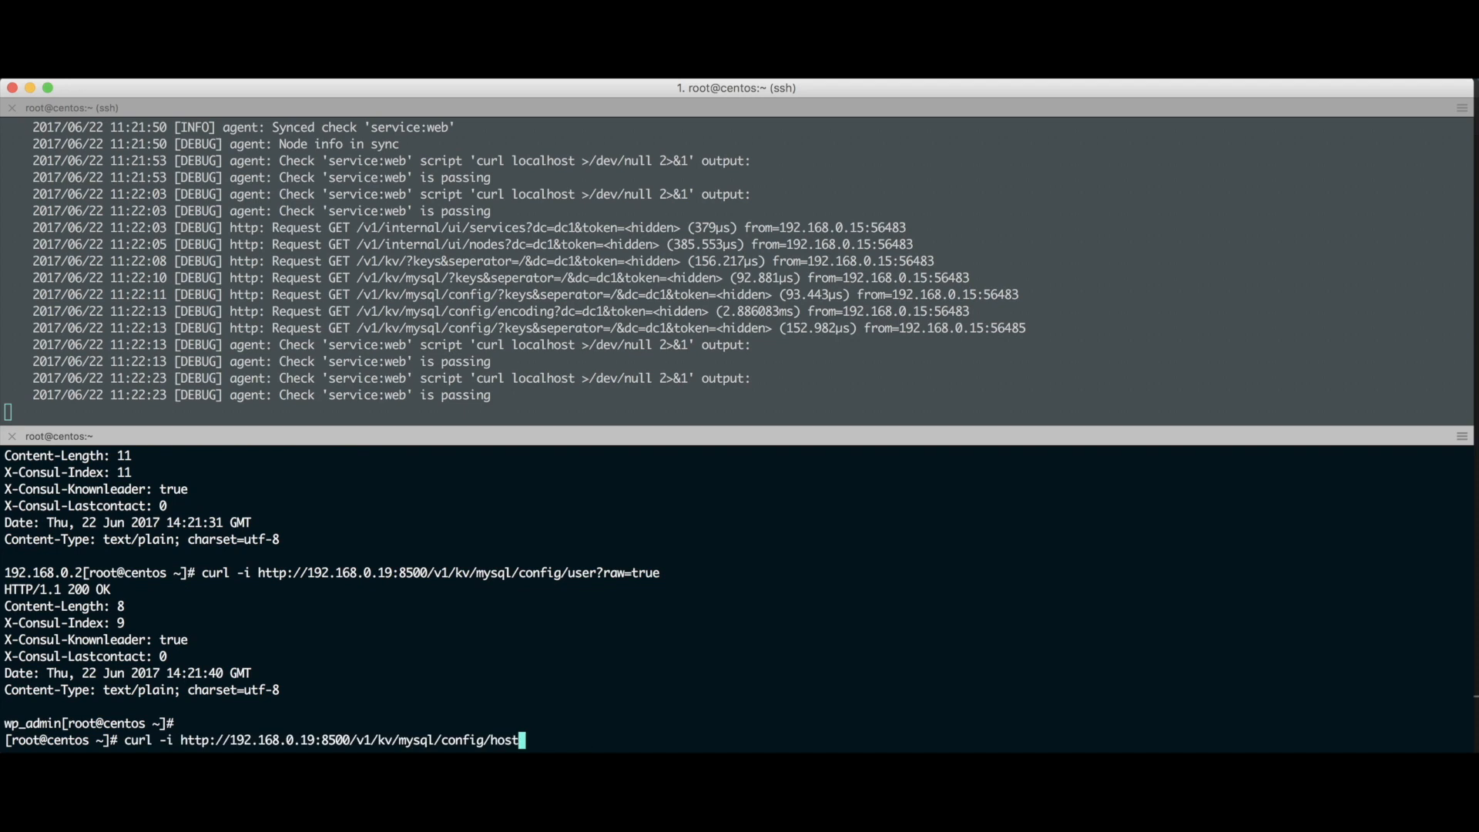
{"action": "type", "text": "consul kv get -http-addr=http://192.168.0.19:8500 mysql/config/encoding"}
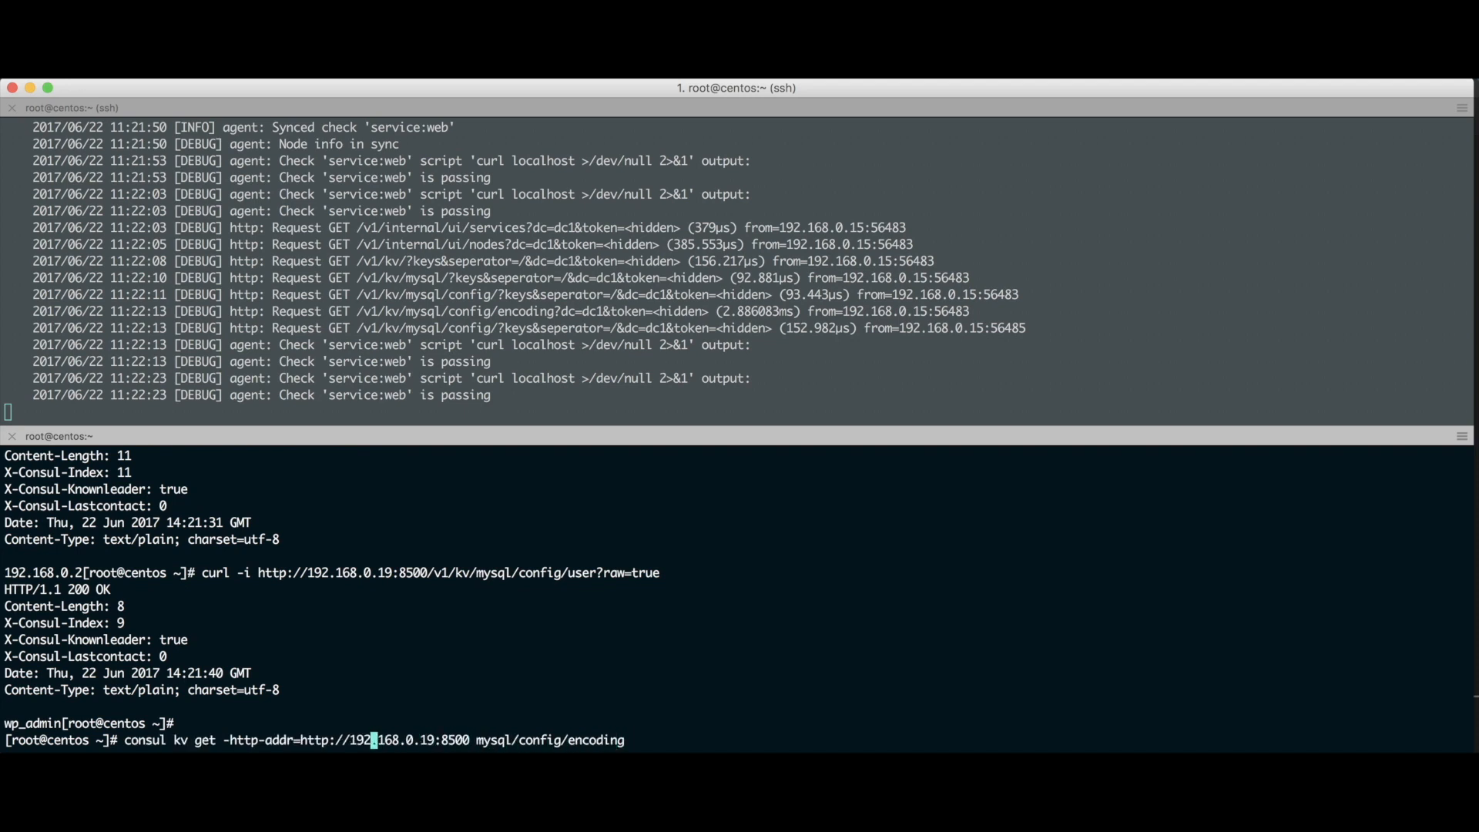
{"action": "type", "text": "dele"}
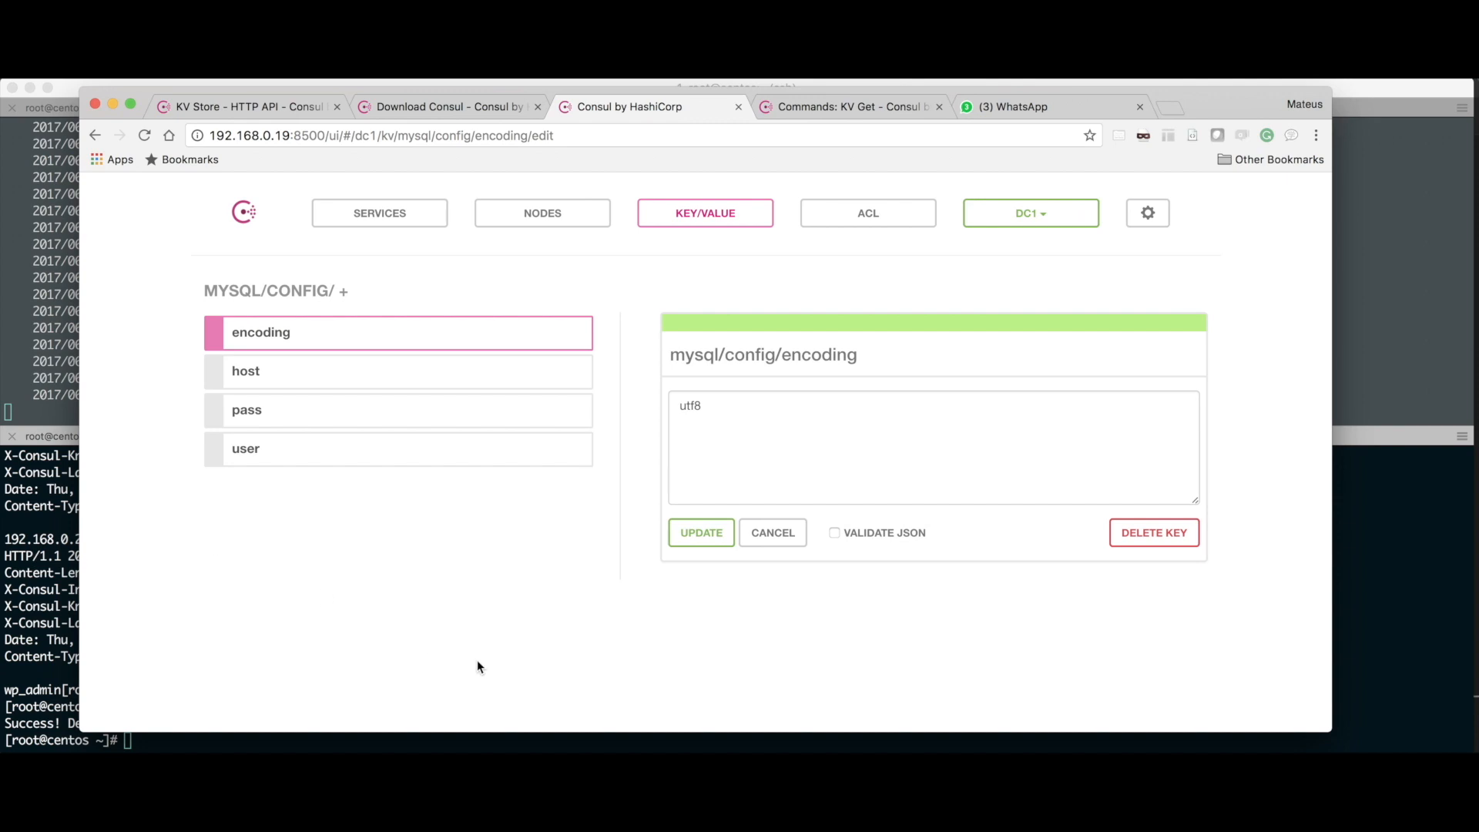
Confirm the deleted encoding key page returns 404, then browse Services, Key/Value and Services again.
{"action": "left_click", "coordinate": [1154, 532]}
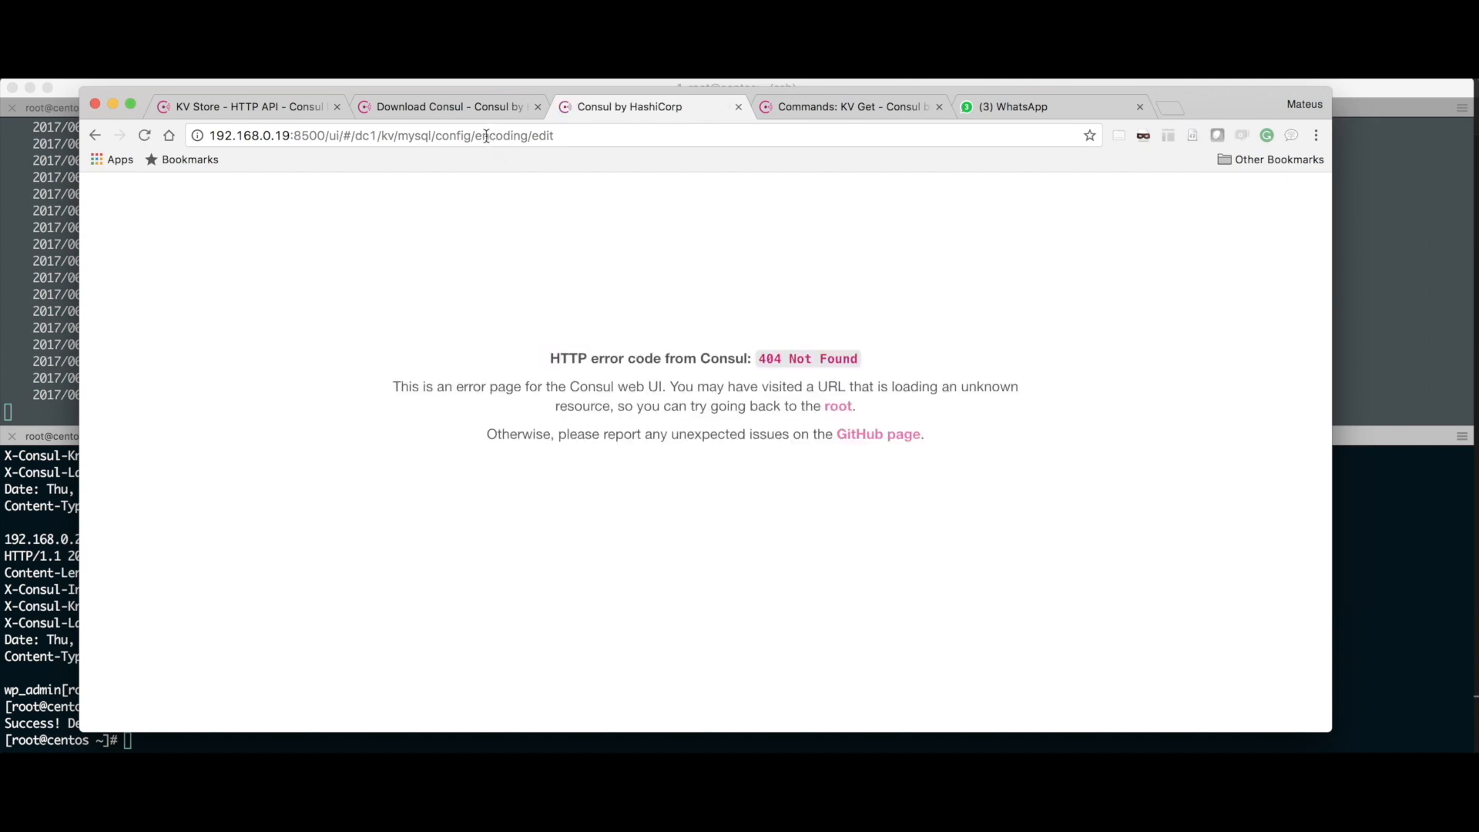
{"action": "double_click", "coordinate": [496, 135]}
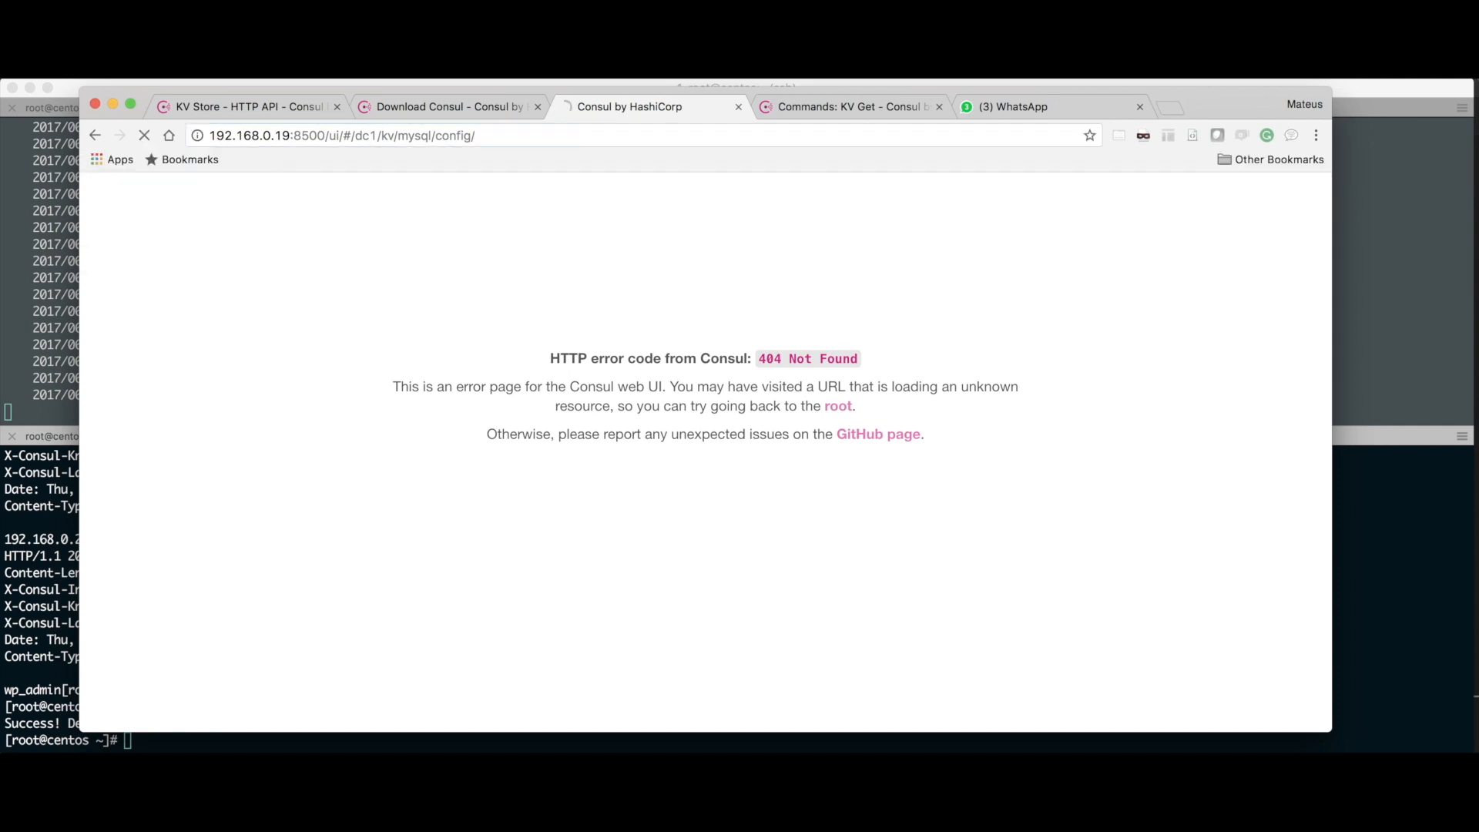
{"action": "left_click", "coordinate": [144, 135]}
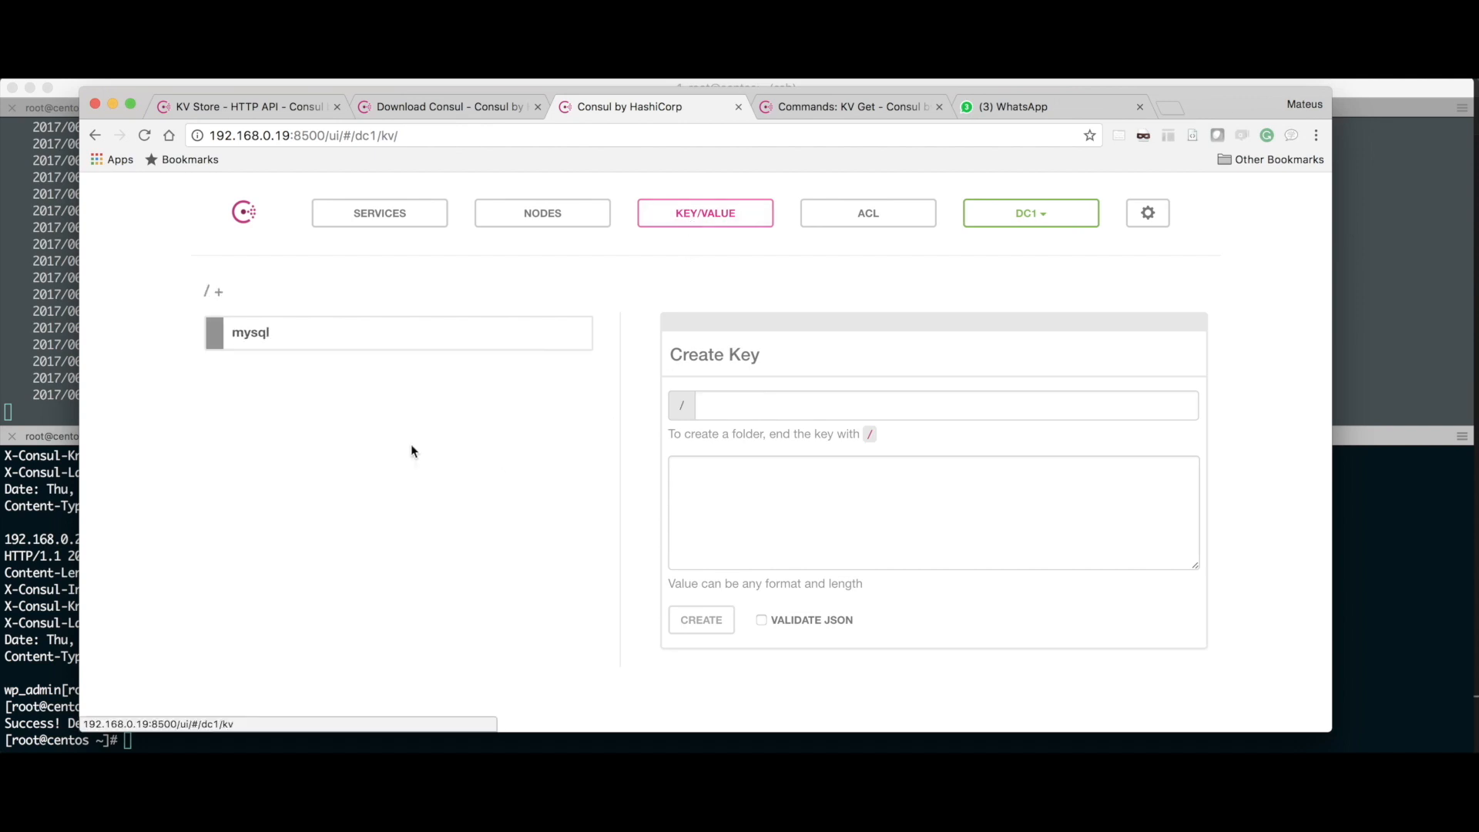
{"action": "mouse_move", "coordinate": [267, 518]}
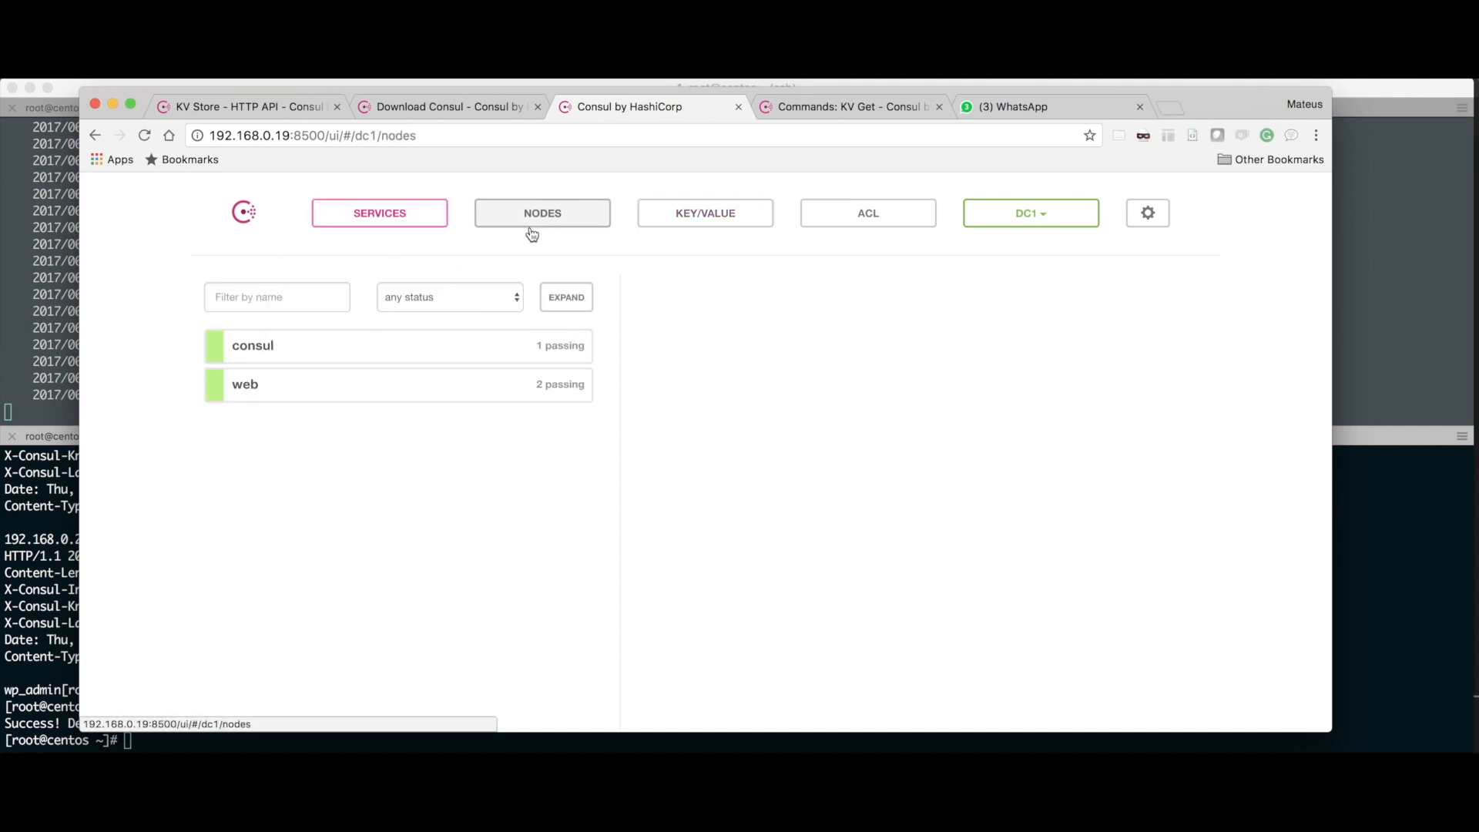
{"action": "left_click", "coordinate": [391, 218]}
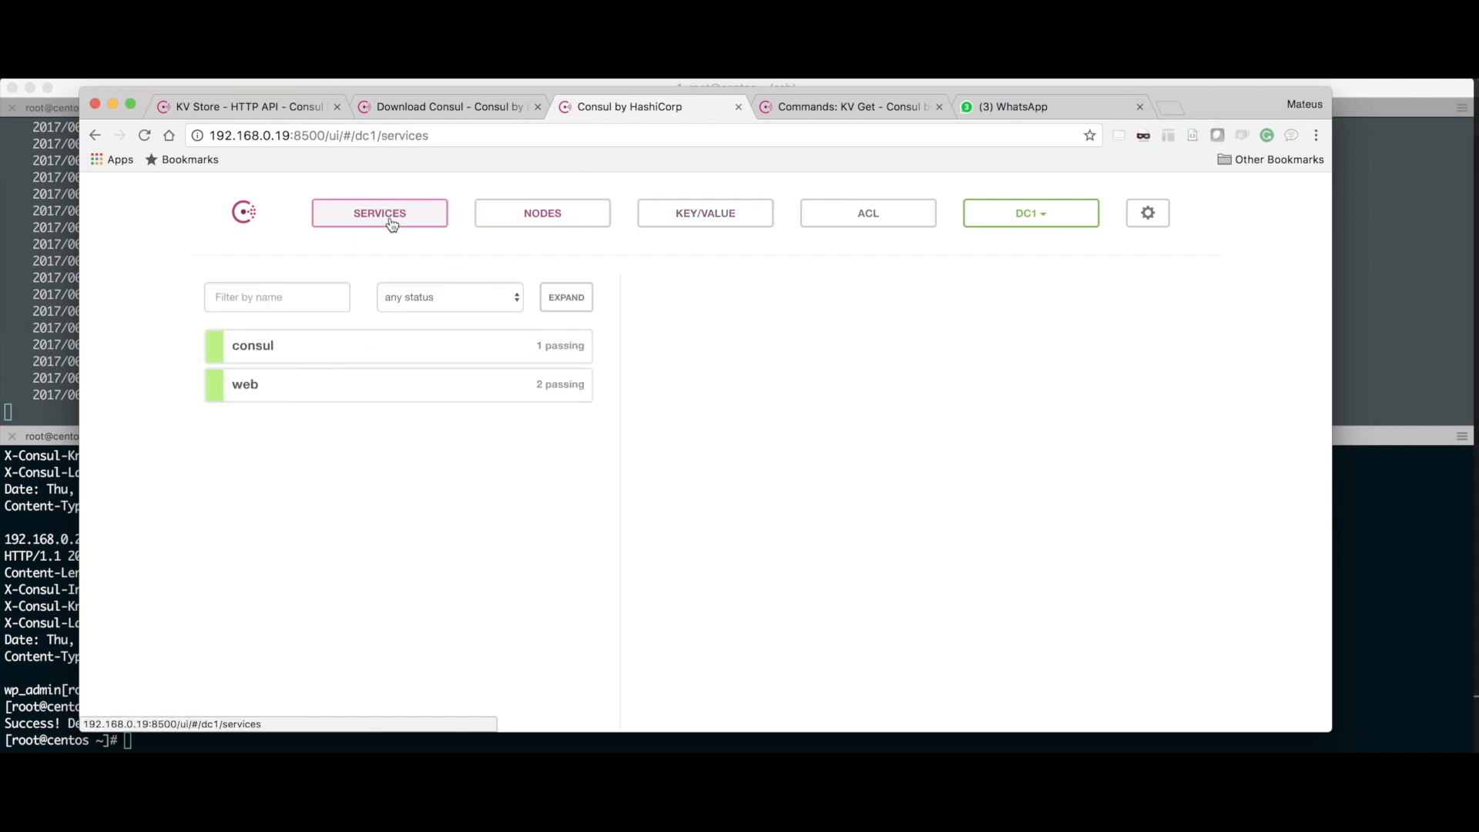
{"action": "left_click", "coordinate": [705, 212]}
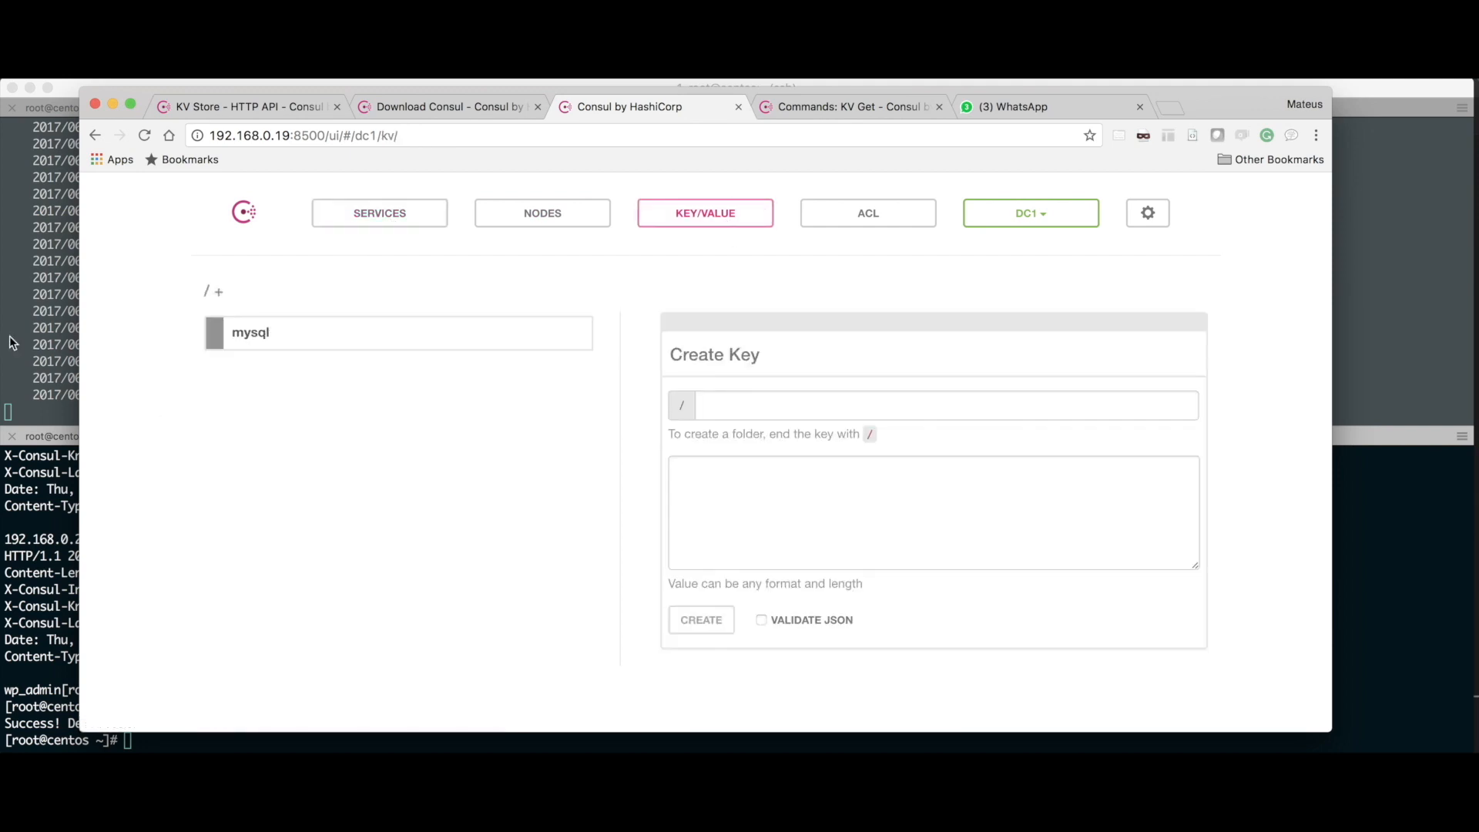
{"action": "left_click", "coordinate": [379, 212]}
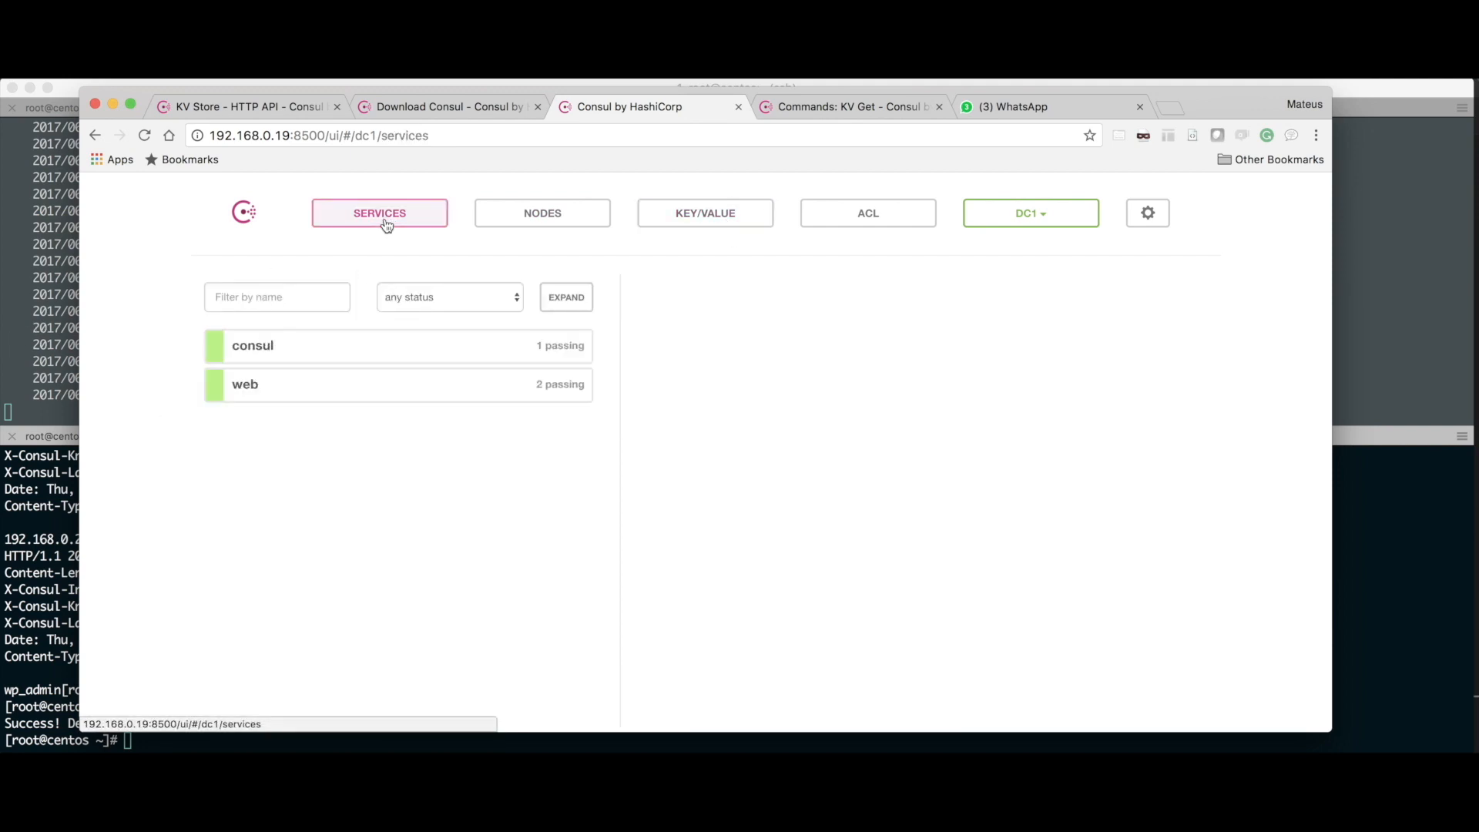
{"action": "mouse_move", "coordinate": [40, 311]}
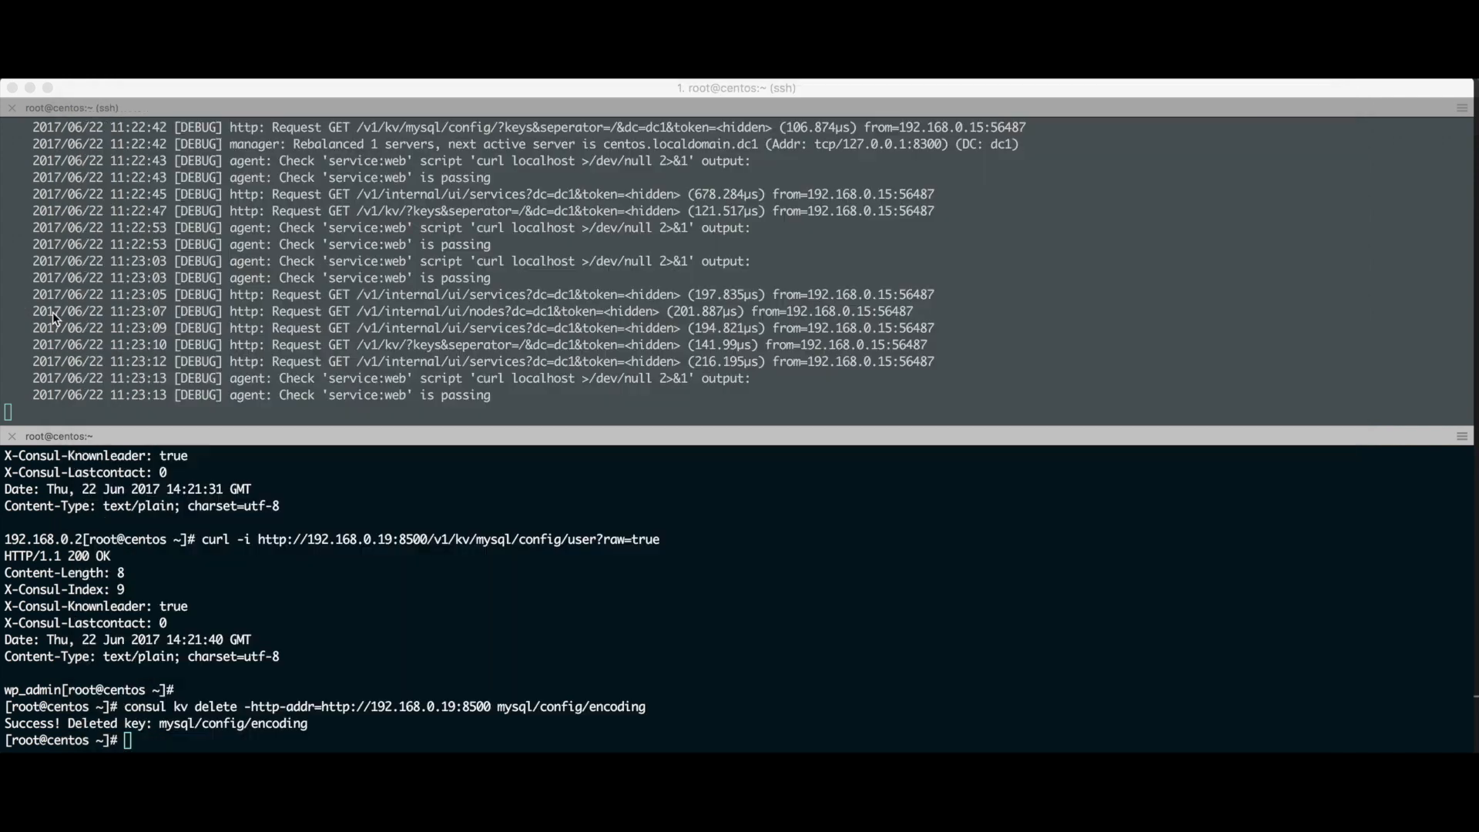
Stop the Consul agent with Ctrl+C and begin changing directory to /etc/consul.d.
{"action": "key", "text": "ctrl+c"}
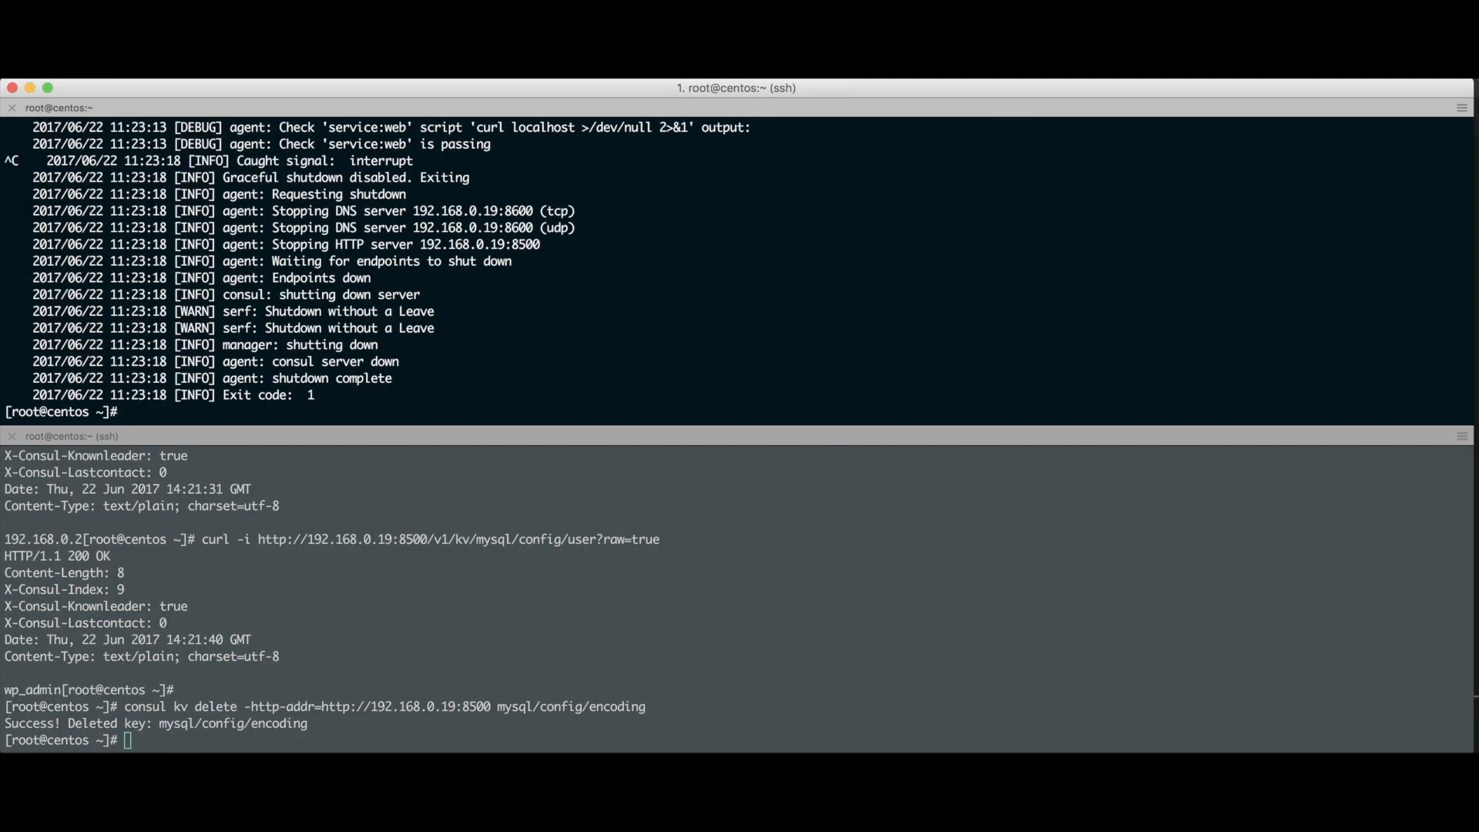
{"action": "type", "text": "cd /etc/consul.d/"}
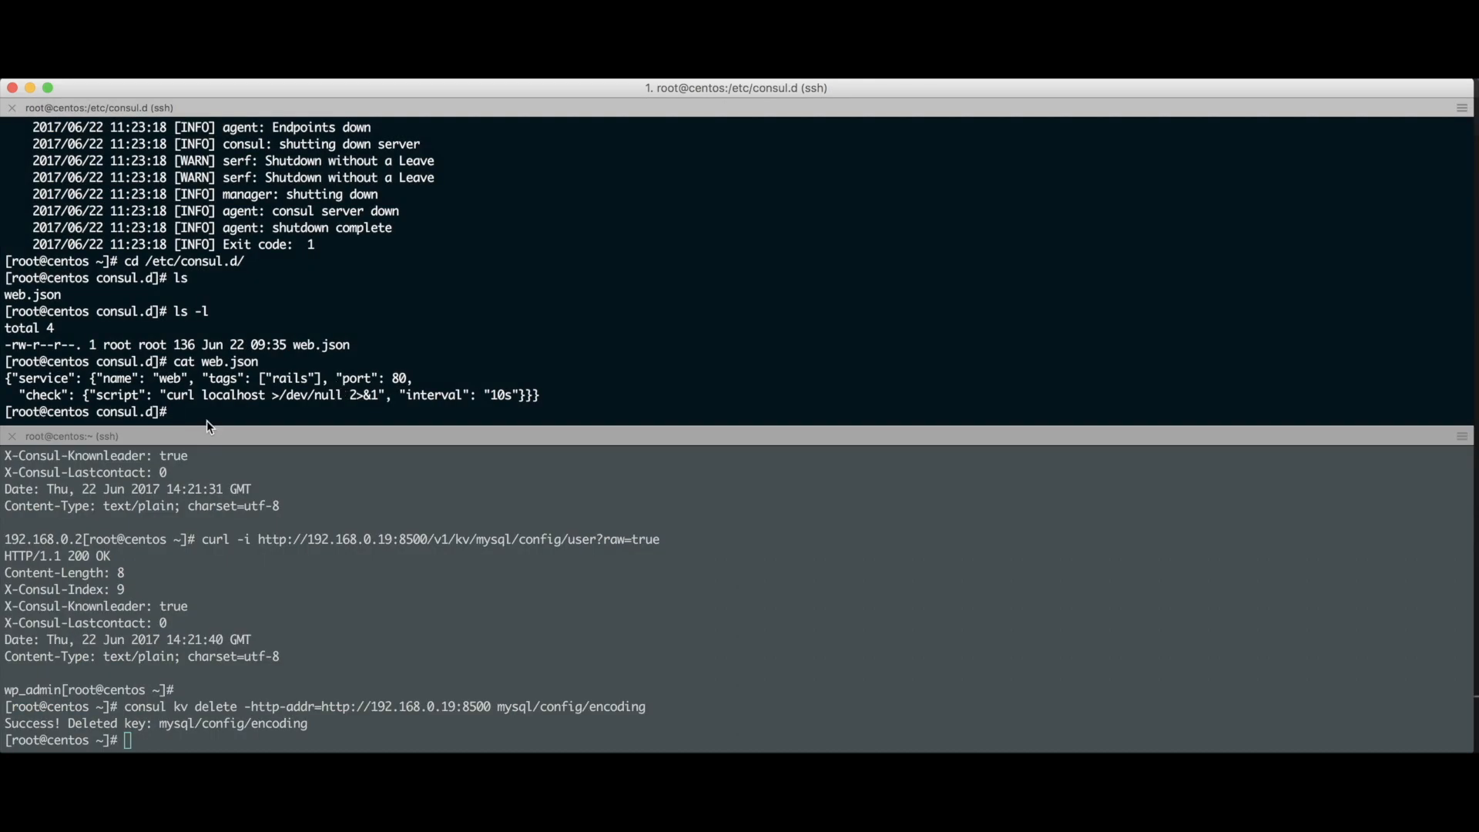
{"action": "mouse_move", "coordinate": [292, 399]}
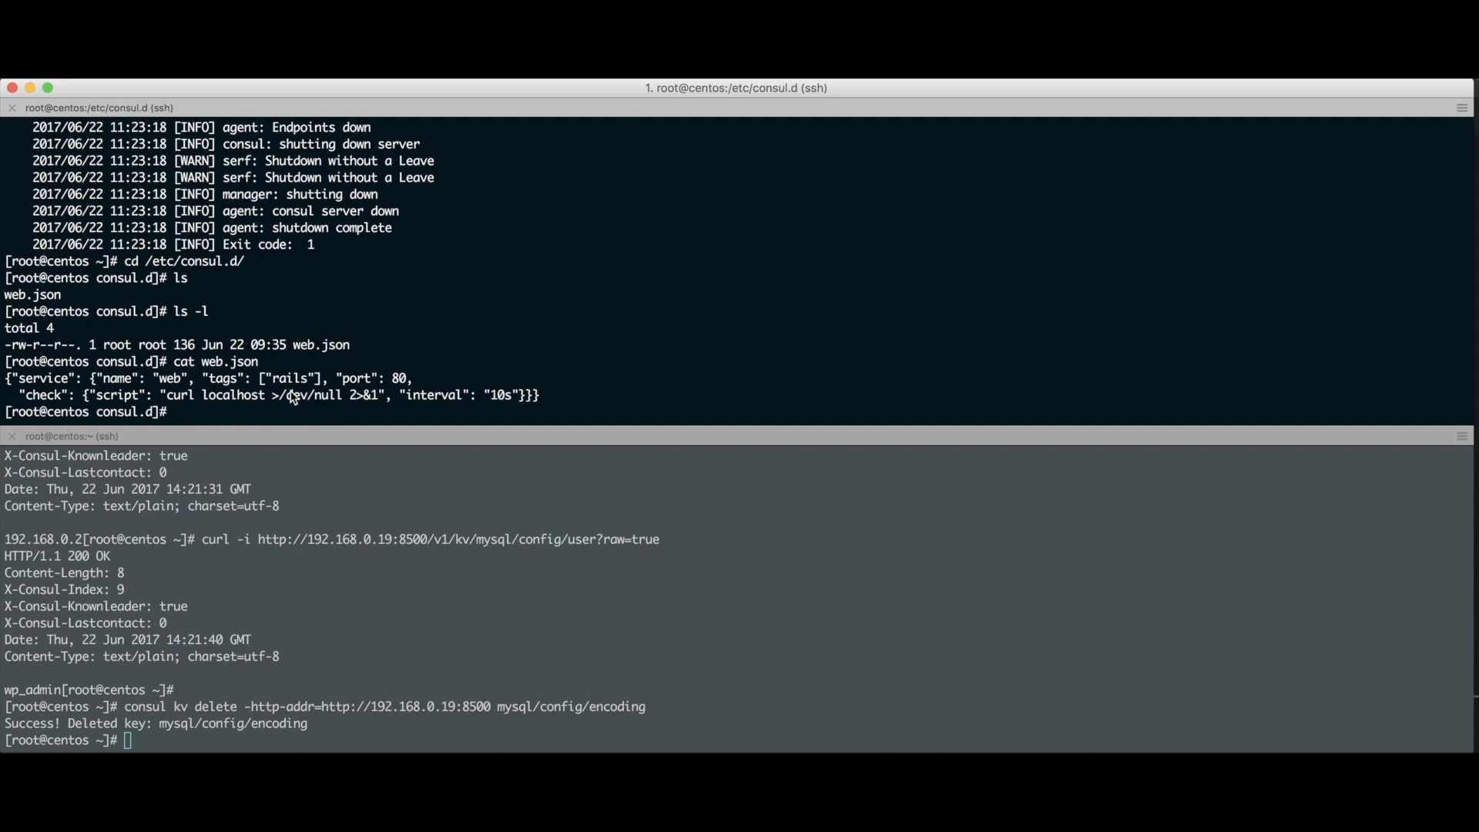
{"action": "mouse_move", "coordinate": [366, 383]}
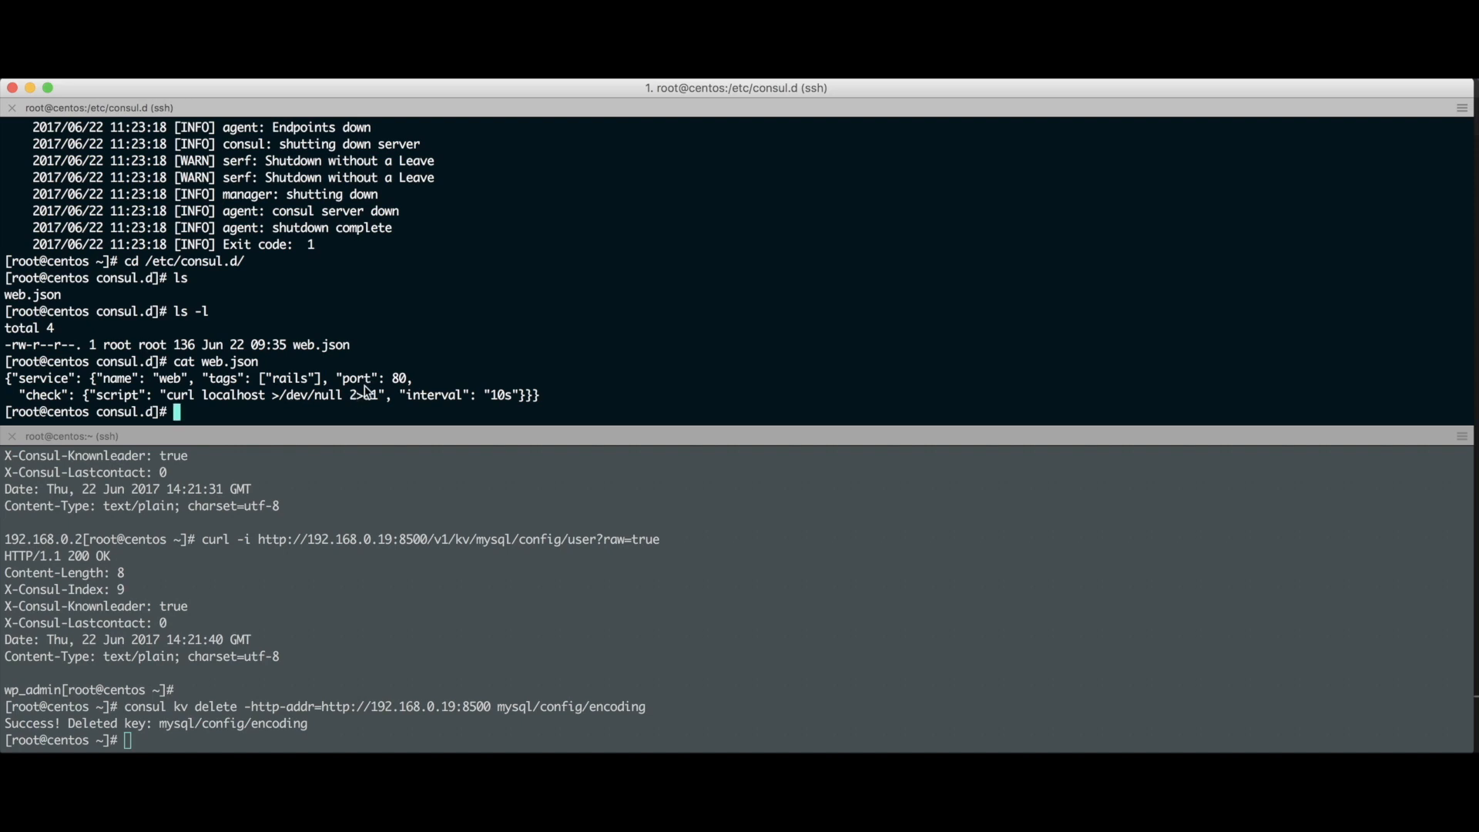
{"action": "mouse_move", "coordinate": [339, 405]}
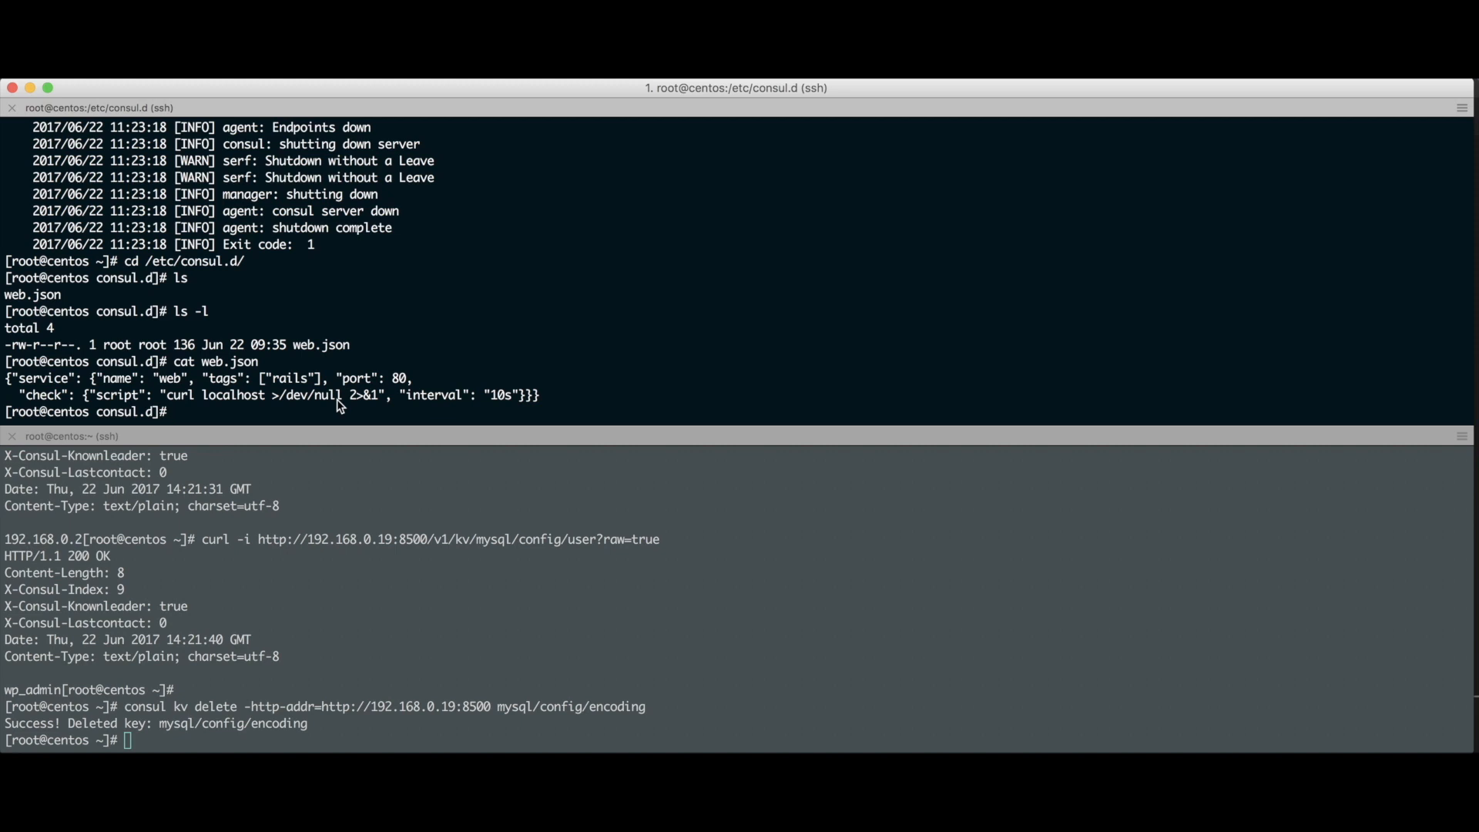
{"action": "mouse_move", "coordinate": [380, 403]}
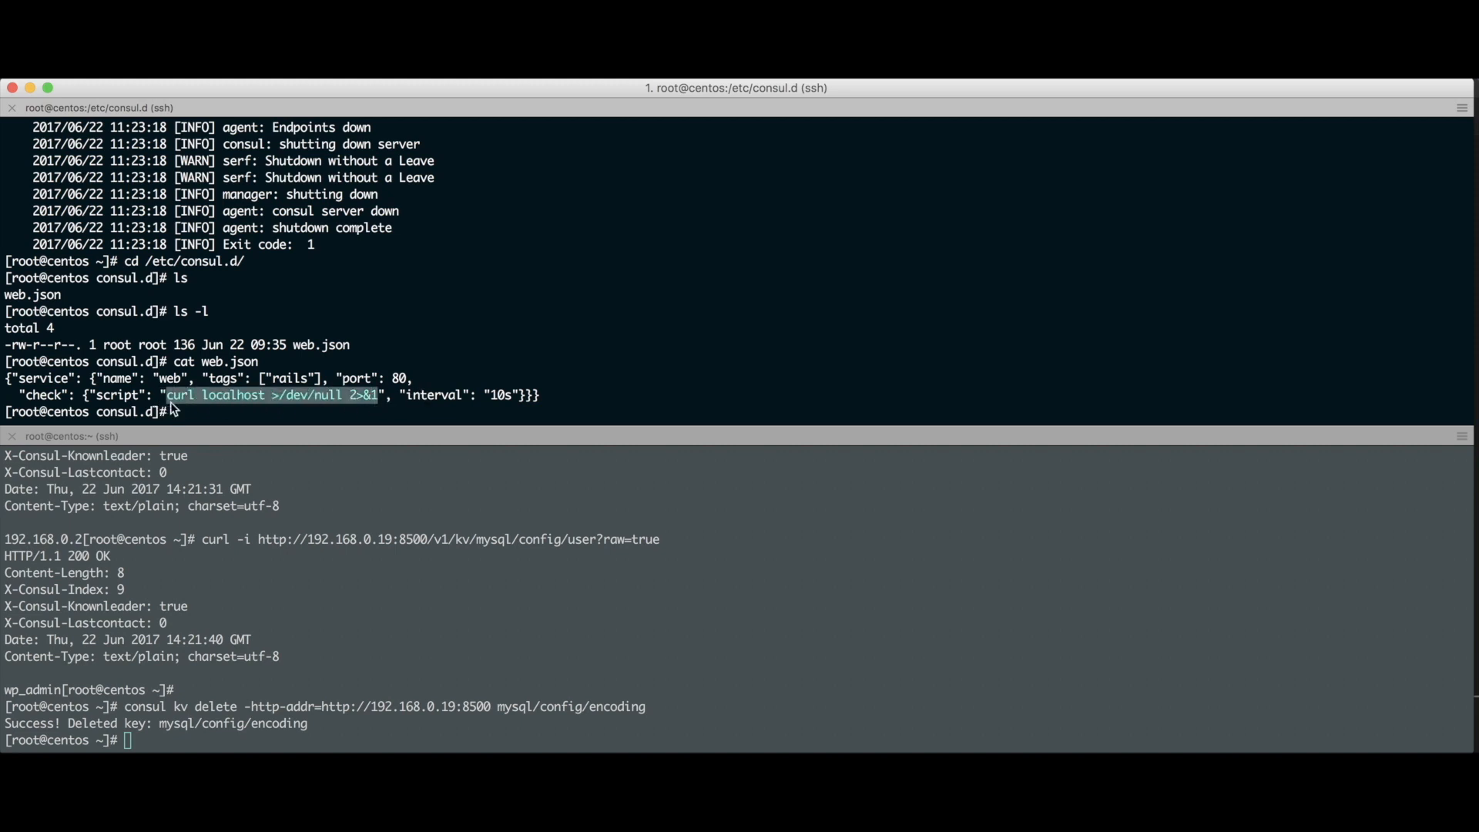
{"action": "mouse_move", "coordinate": [448, 592]}
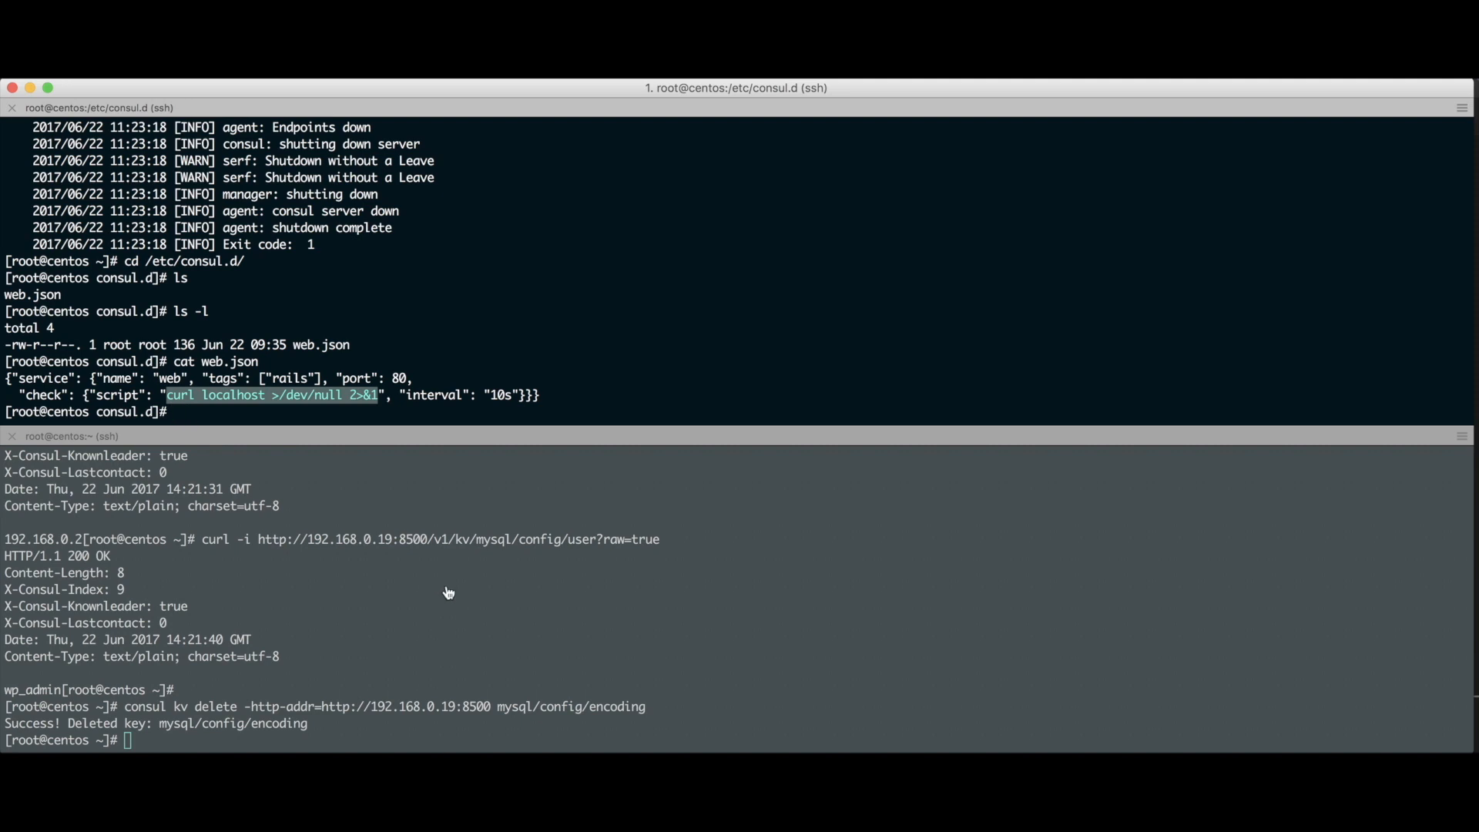